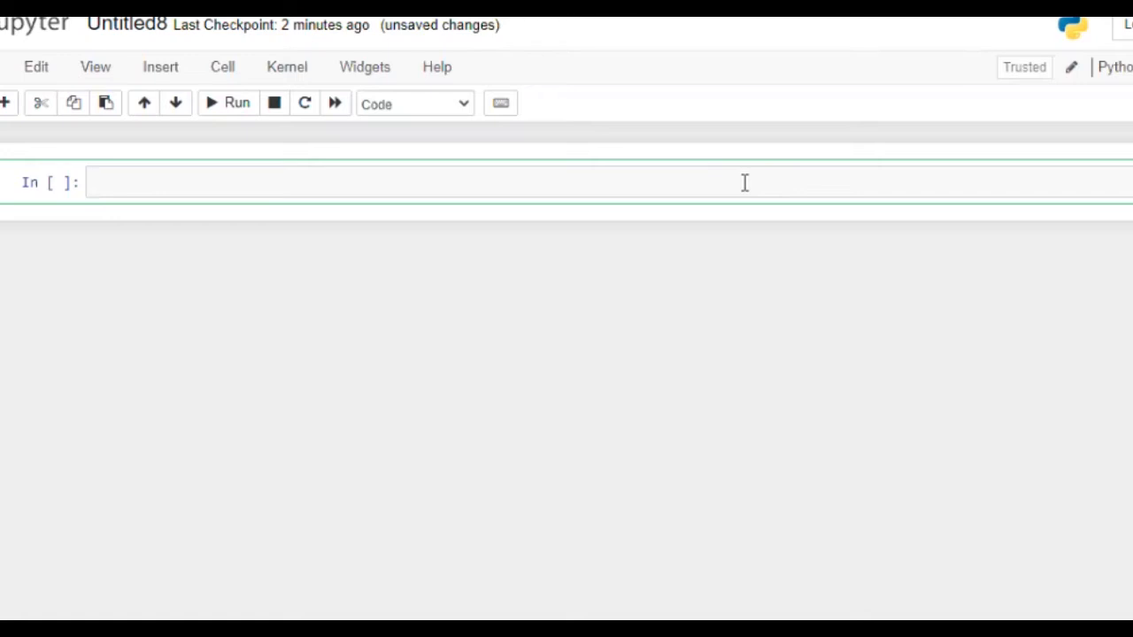
- Import pandas as pd and numpy as np in the first cell
text(i)
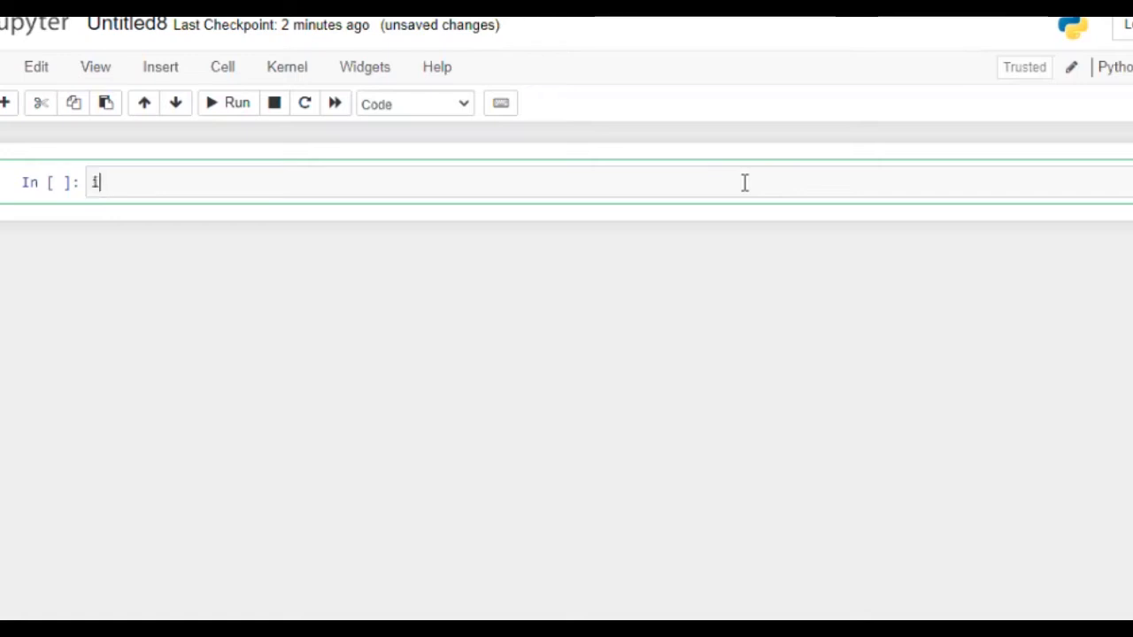
text(mport)
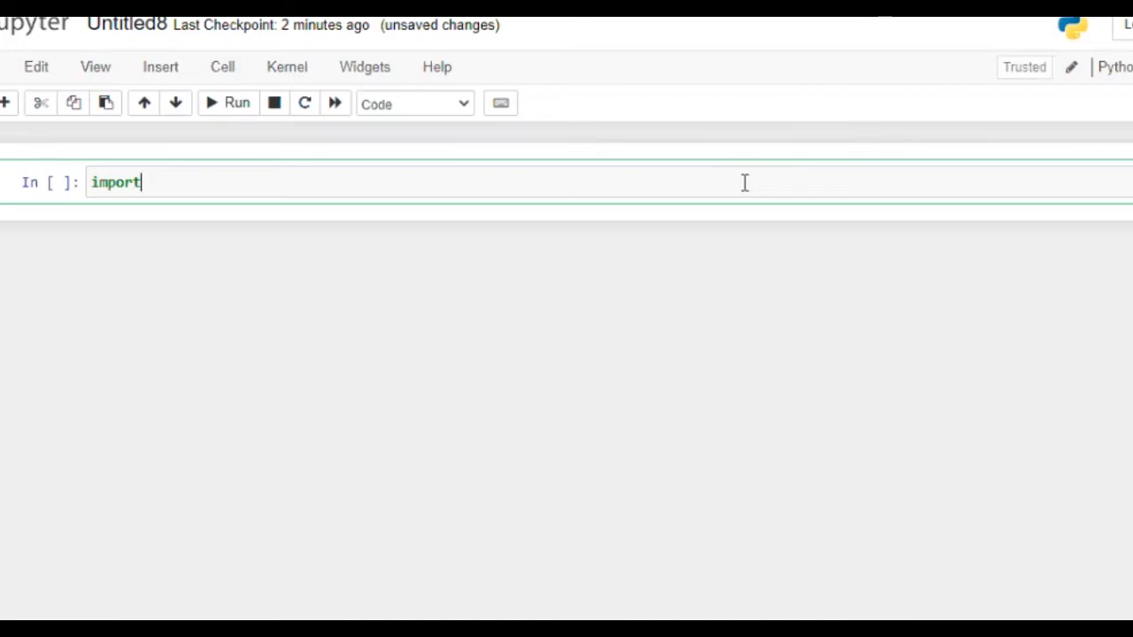
text(pandas)
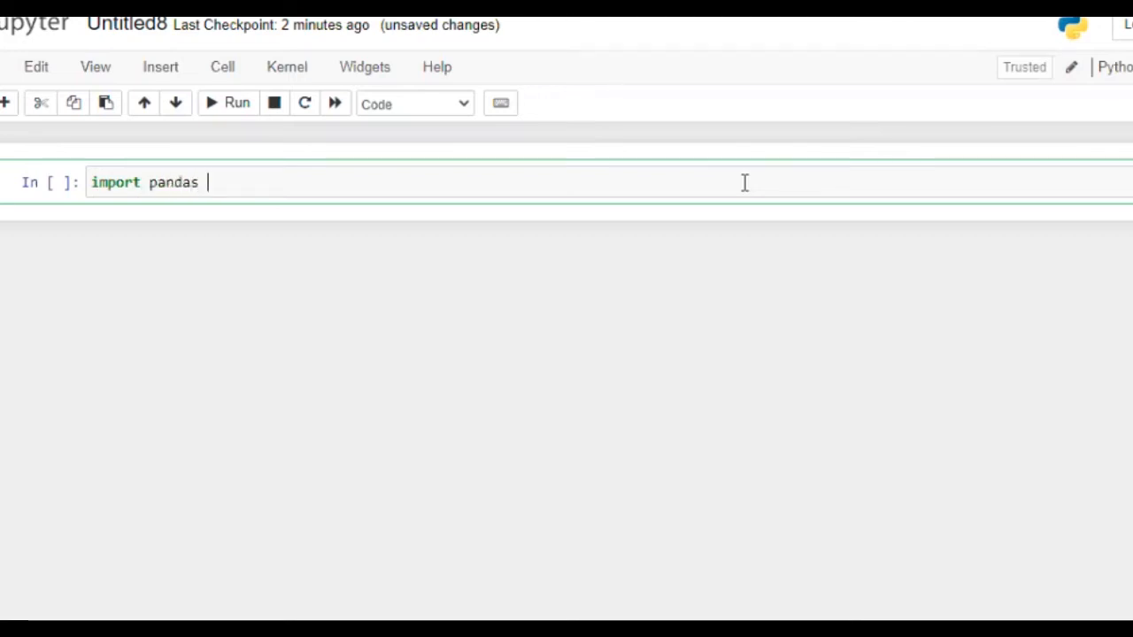
text(as pd)
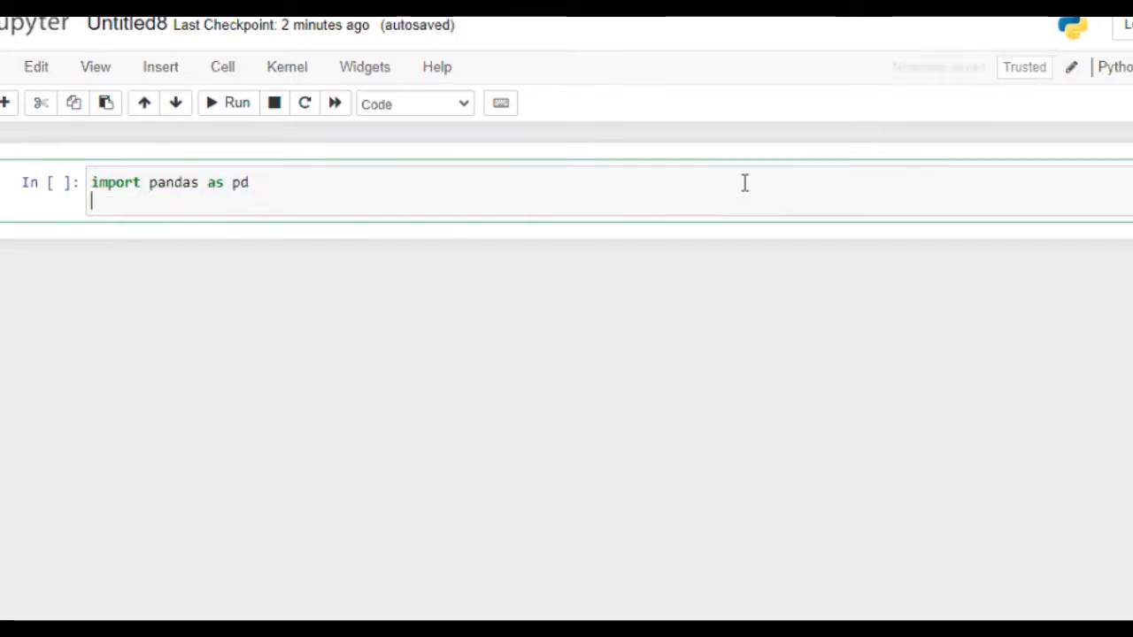
text(import nump)
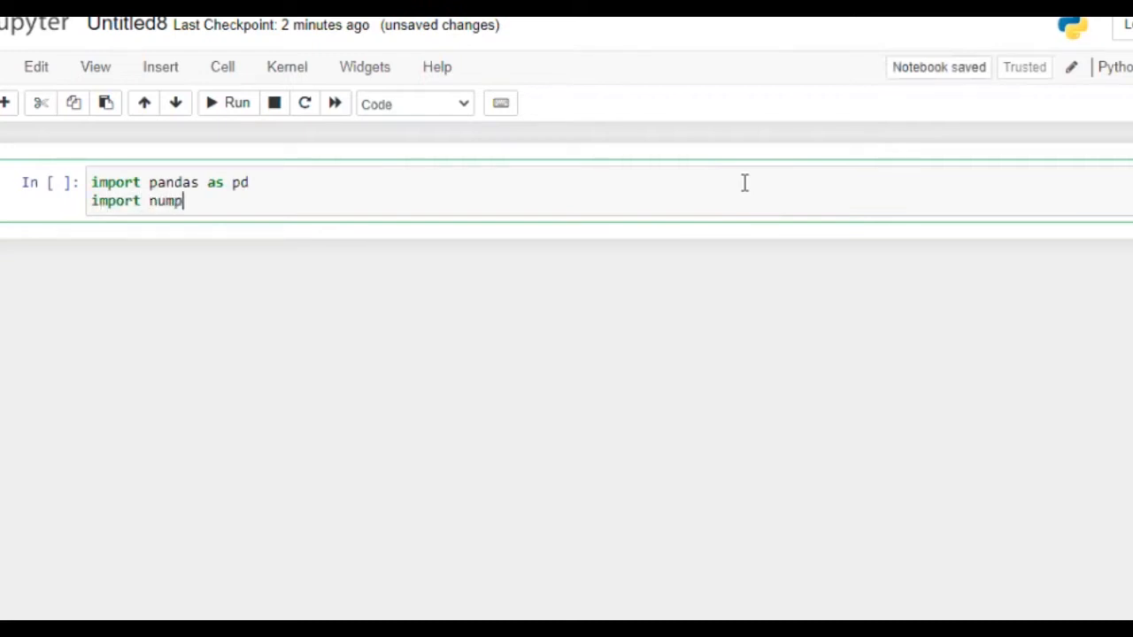
text(y)
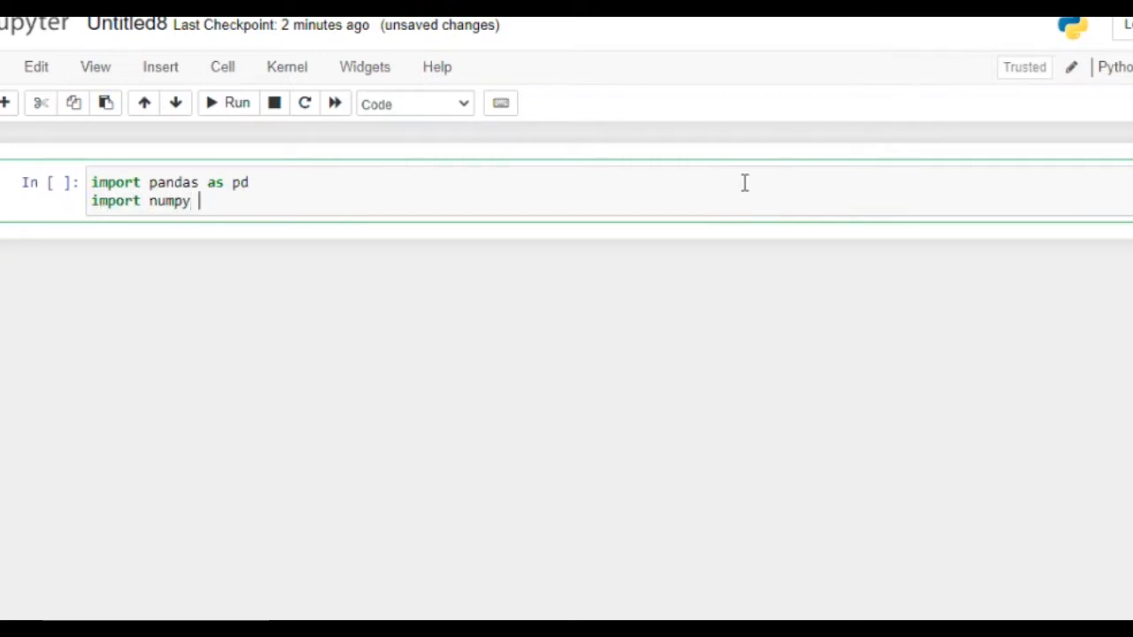
text(as n)
text(import)
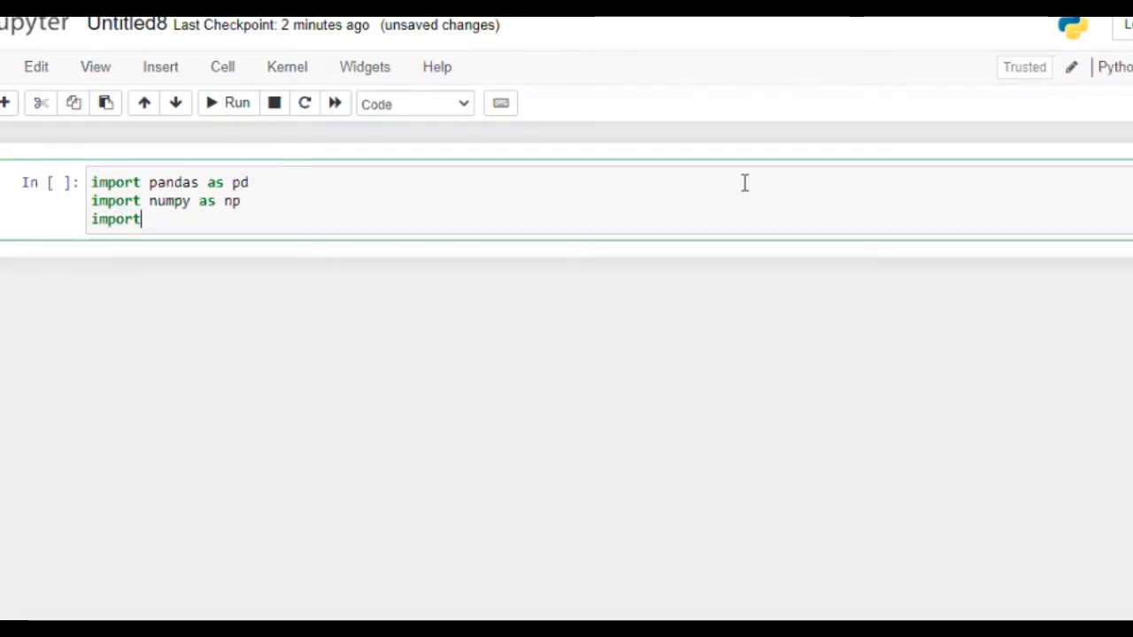
- Import pandas_datareader as web and norm from scipy.stats, then run the cell
text(pandas)
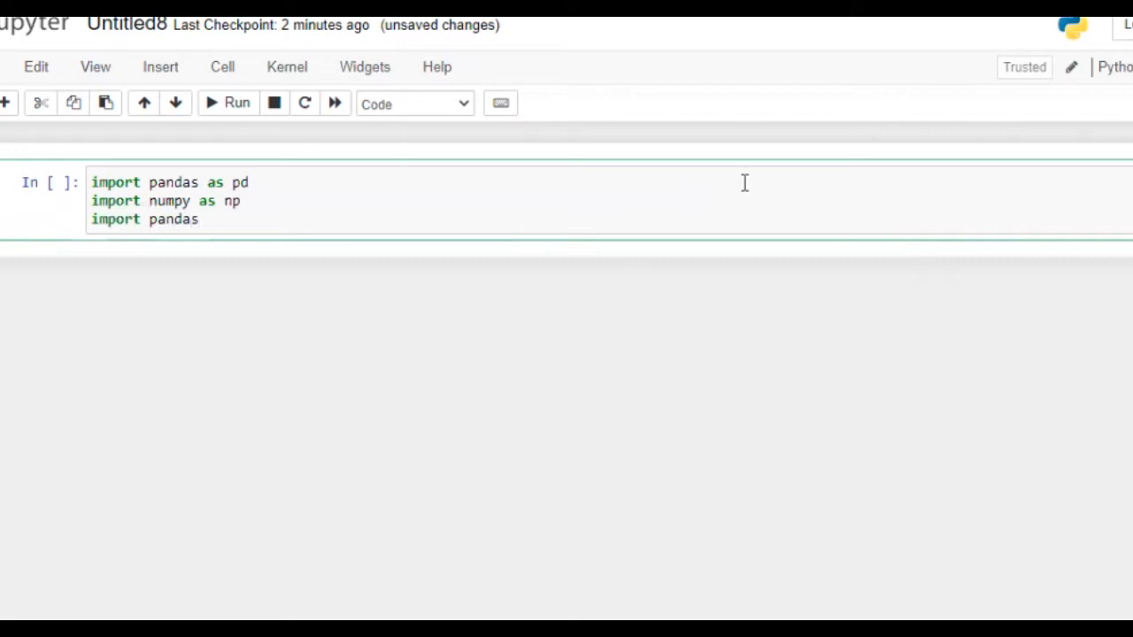
text(_data)
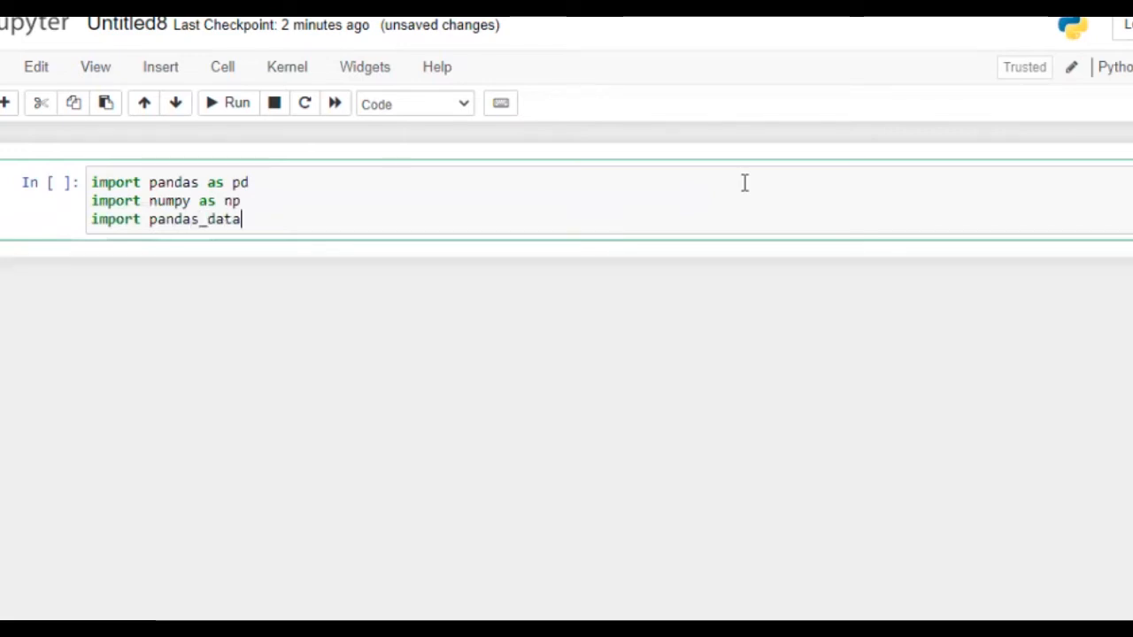
text(reader as web)
text(f)
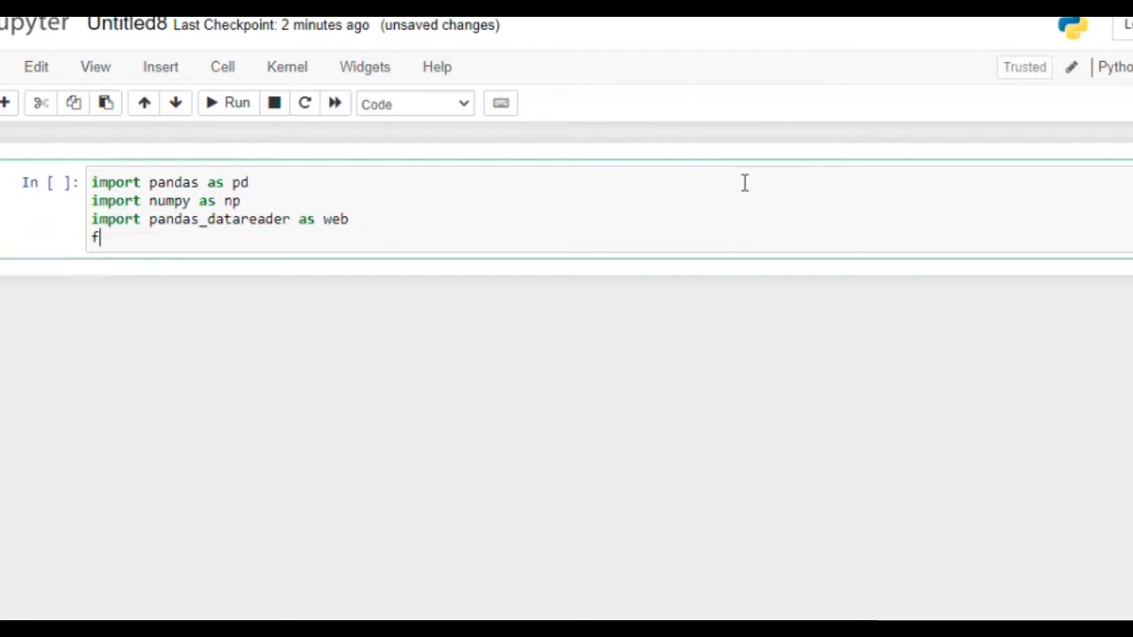
text(rom sc)
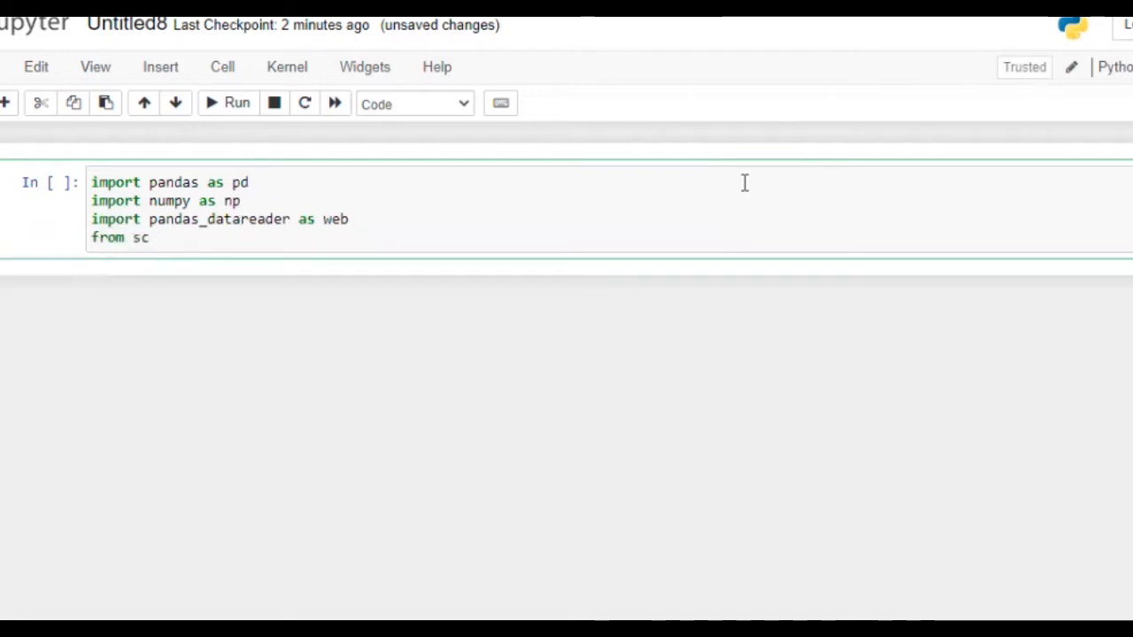
text(ipy)
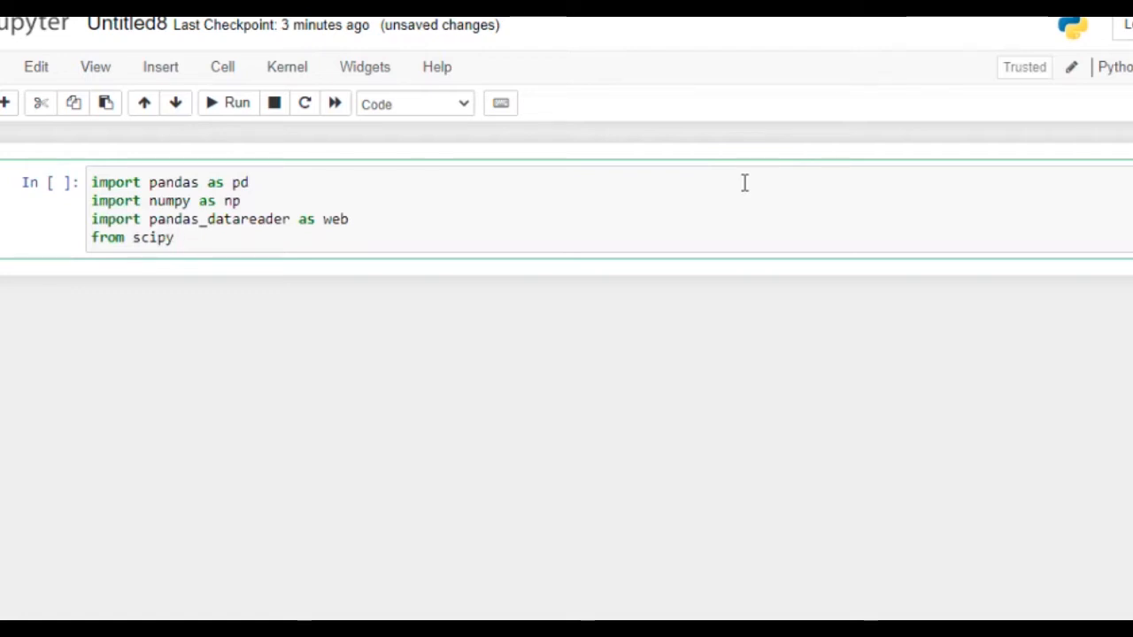
text(im)
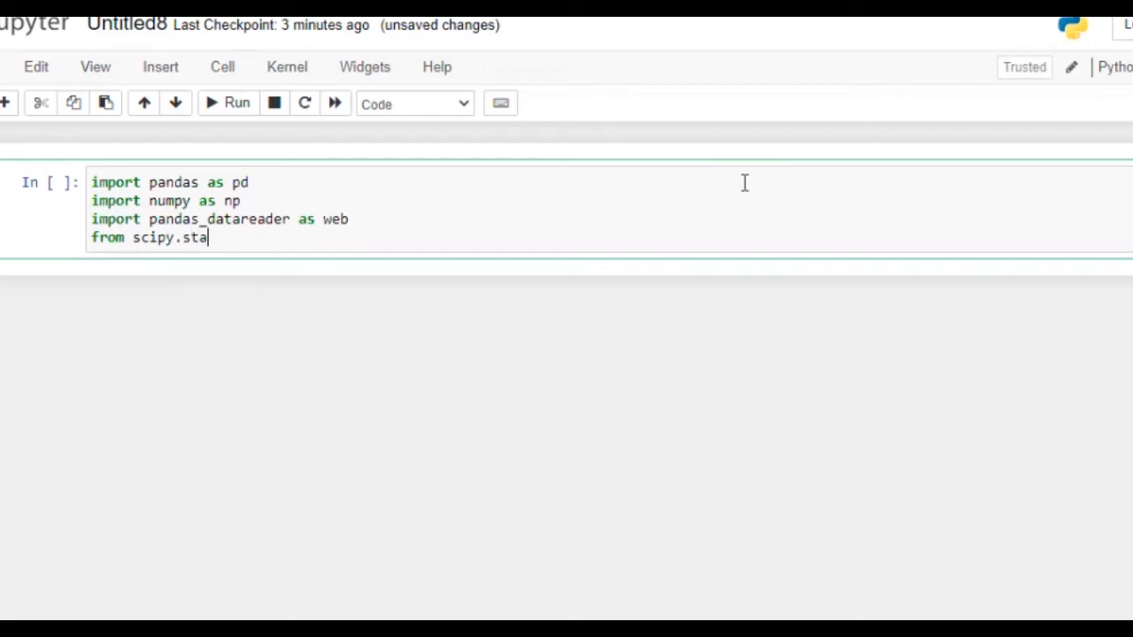
text(ts import norm)
text(d)
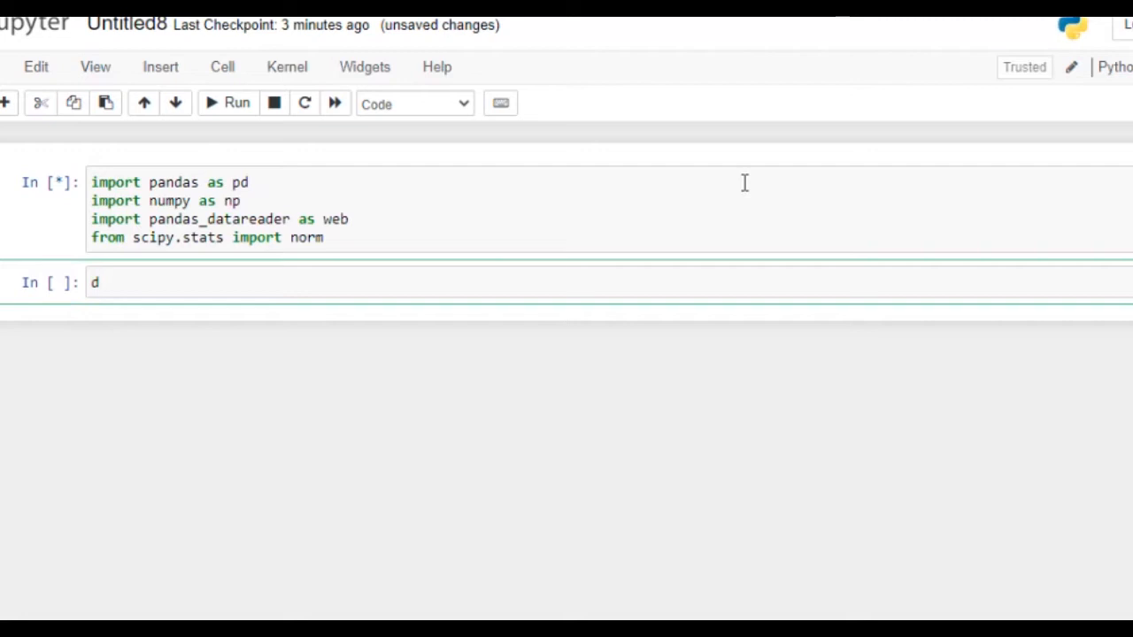
- Begin the definition def Port_VaR() in the second cell
text(ef)
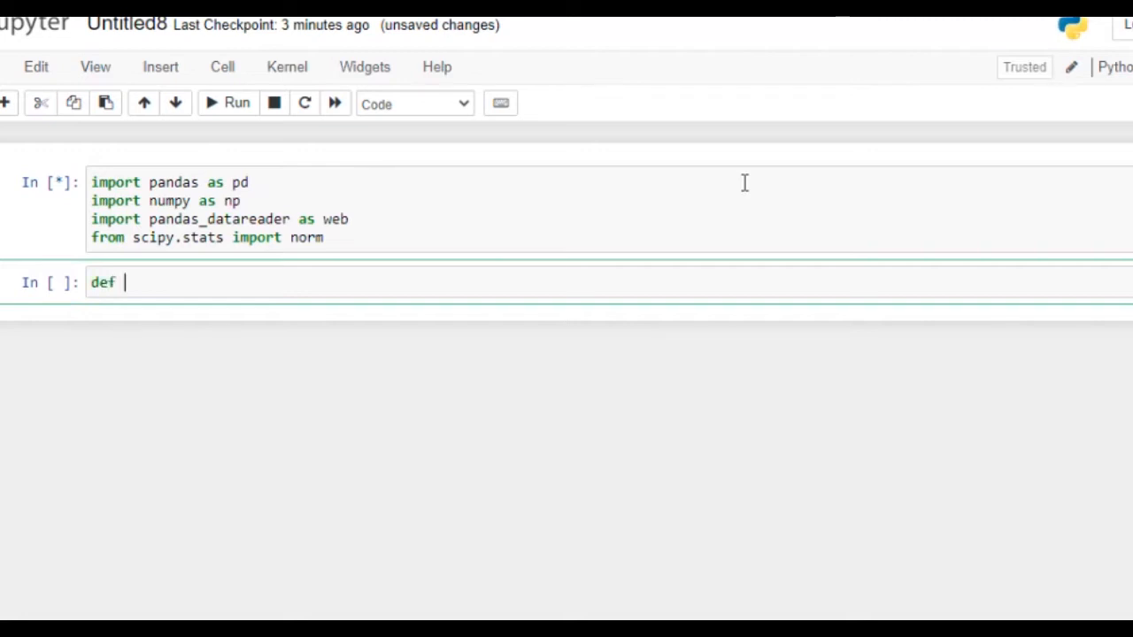
text(Port)
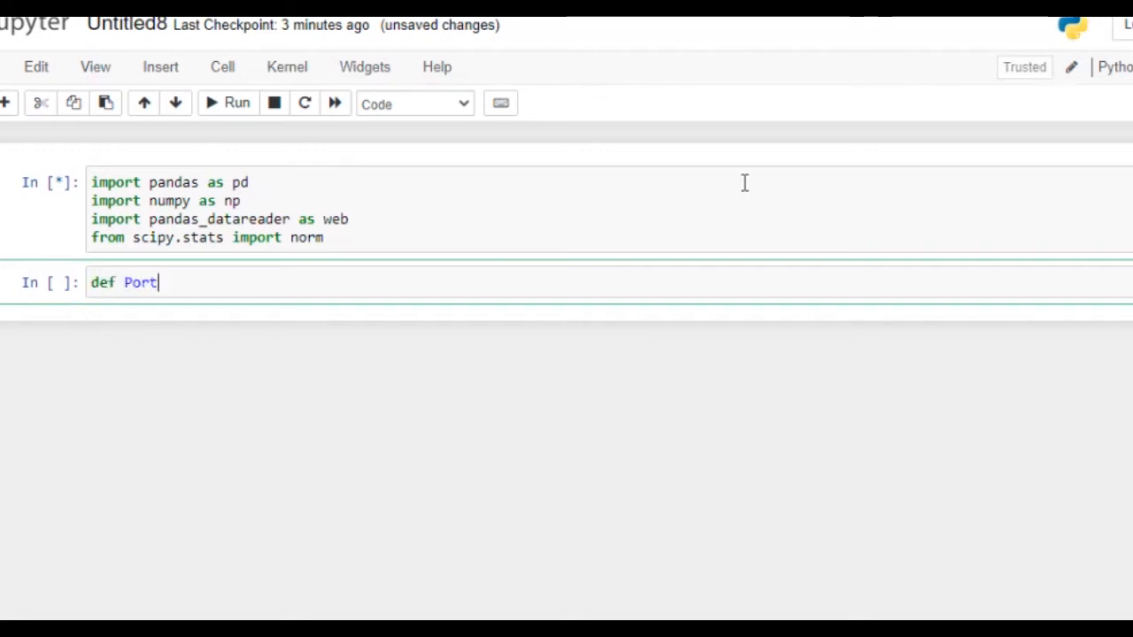
text(_Va)
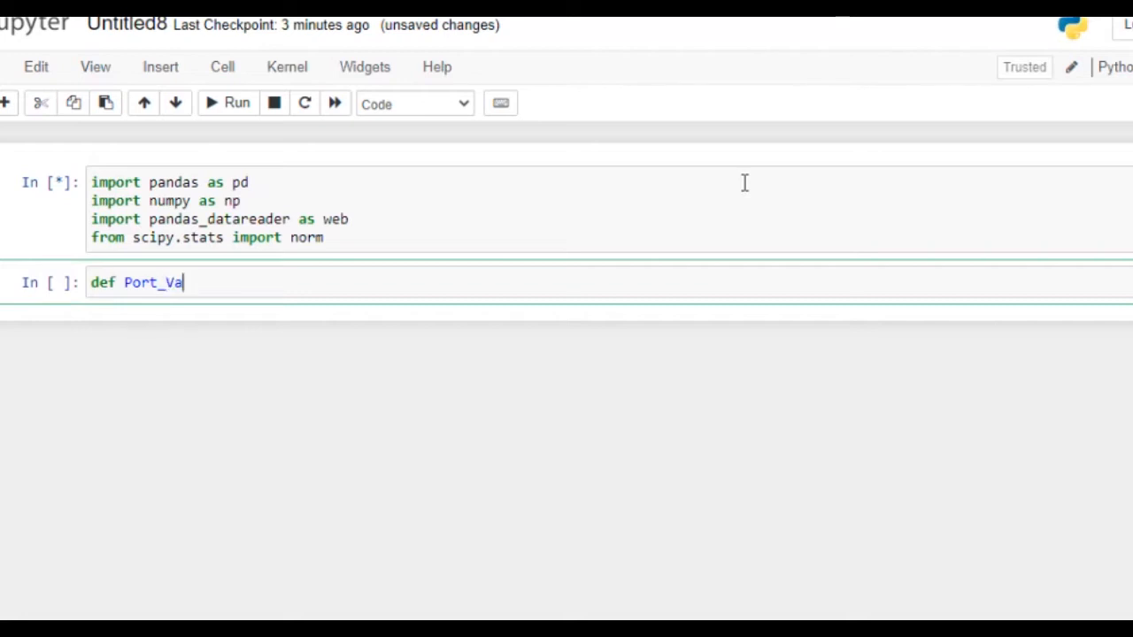
text(R())
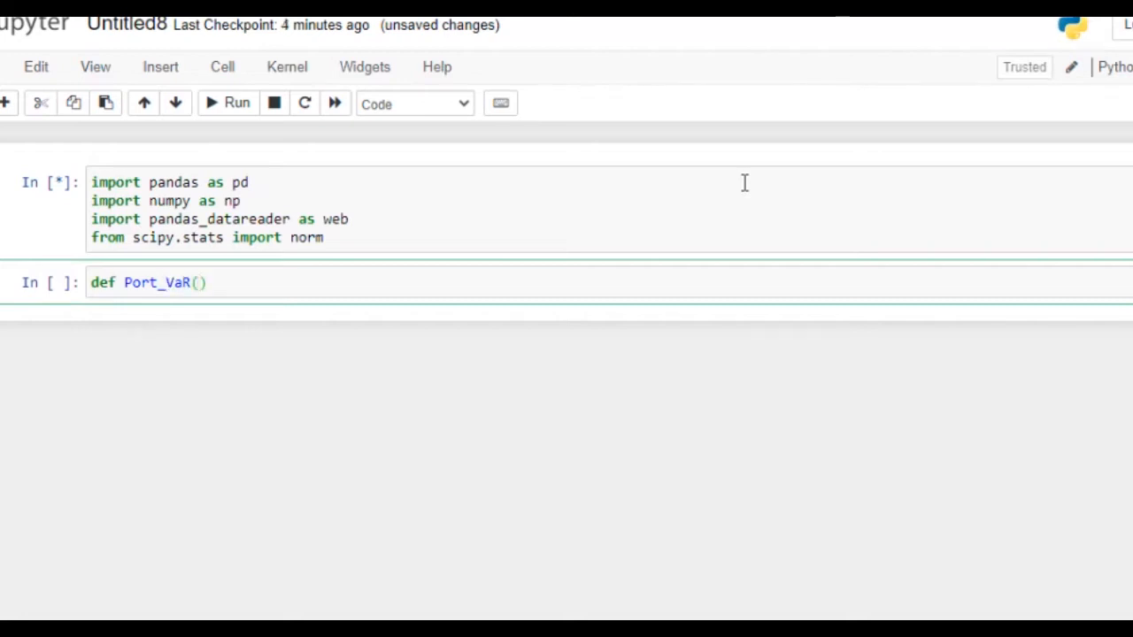
click(202, 284)
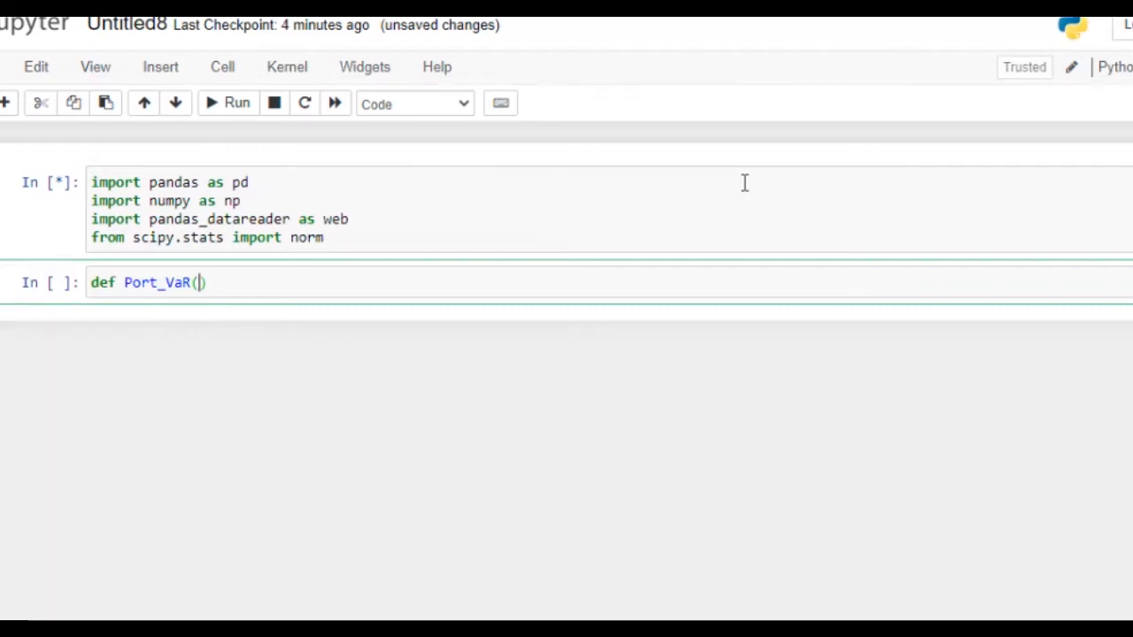
- Give Port_VaR the parameters start_date, end_date, stocks, exposure, CI and Days
text(sta)
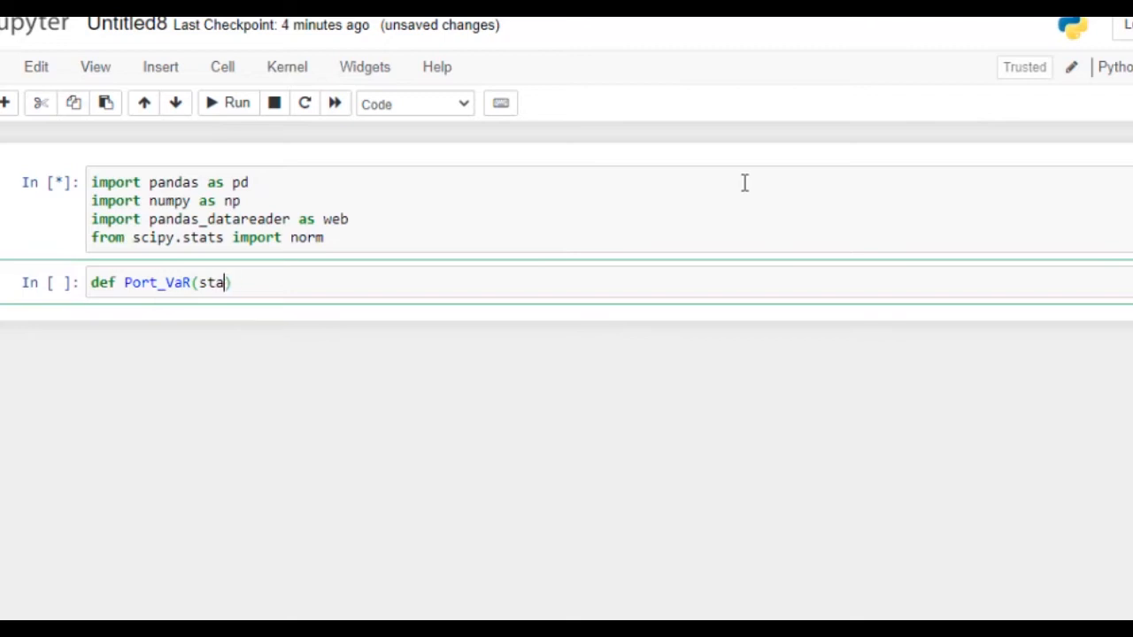
text(rt_)
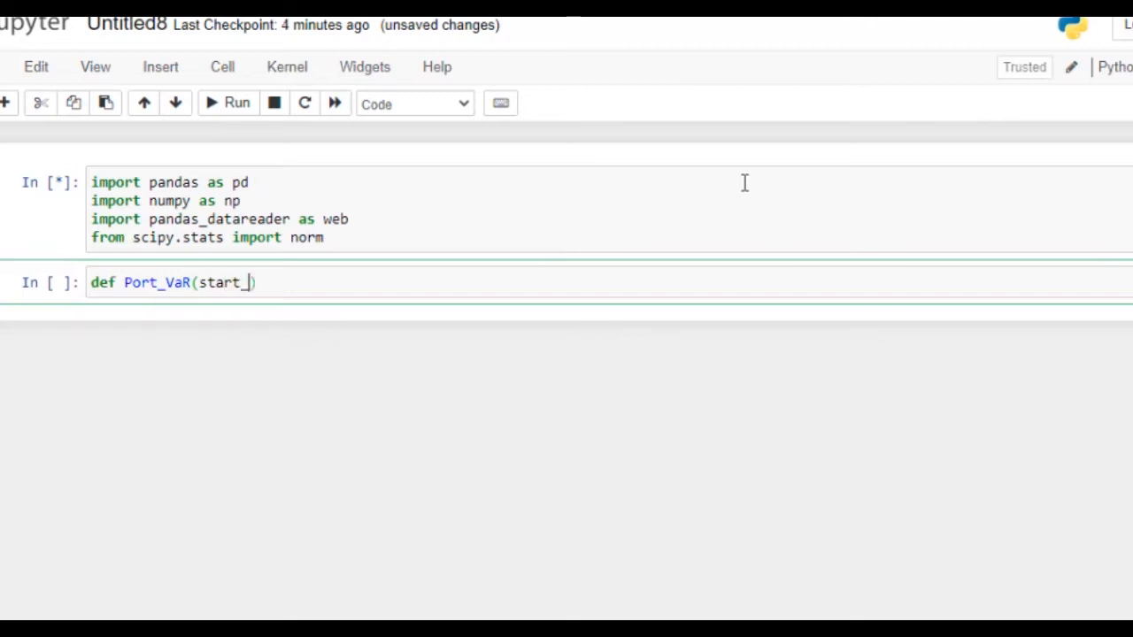
text(date, end_)
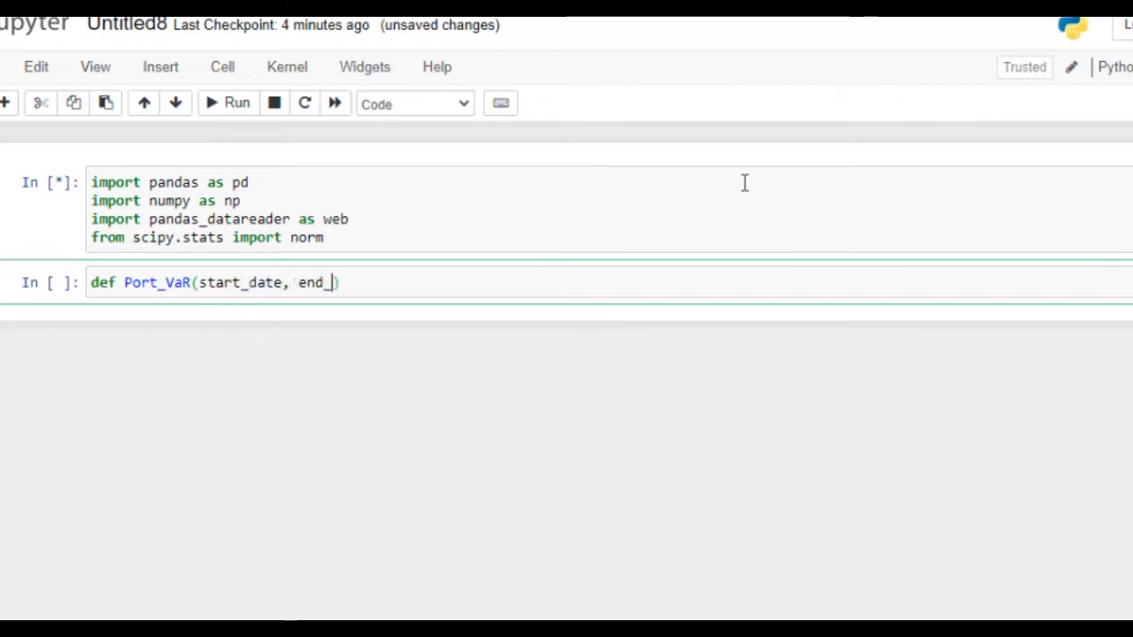
text(date,)
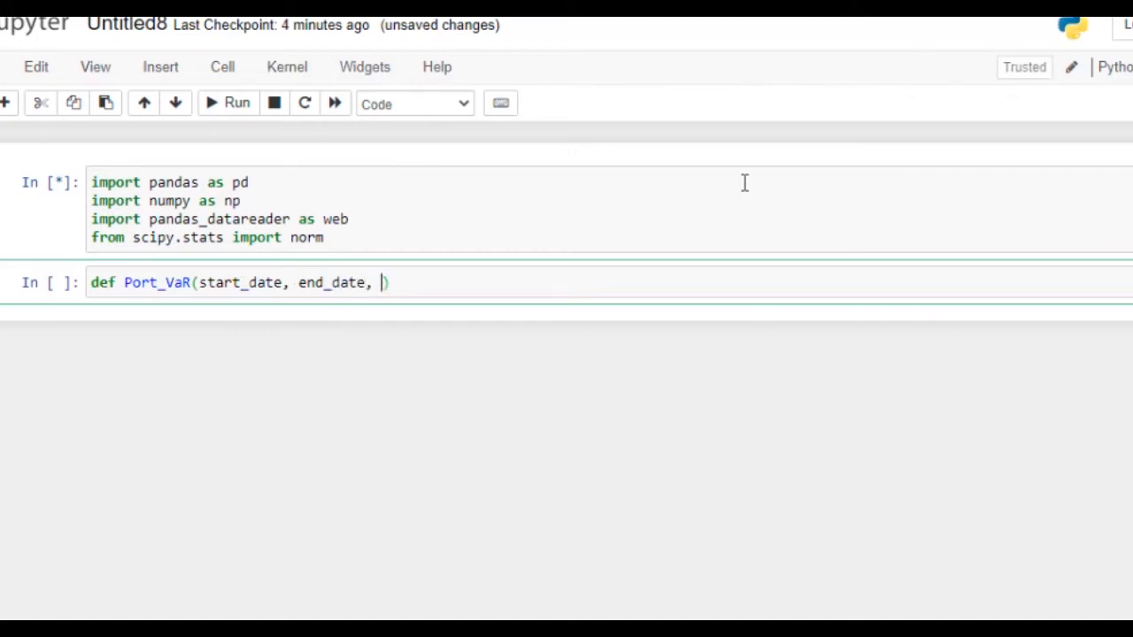
text(st)
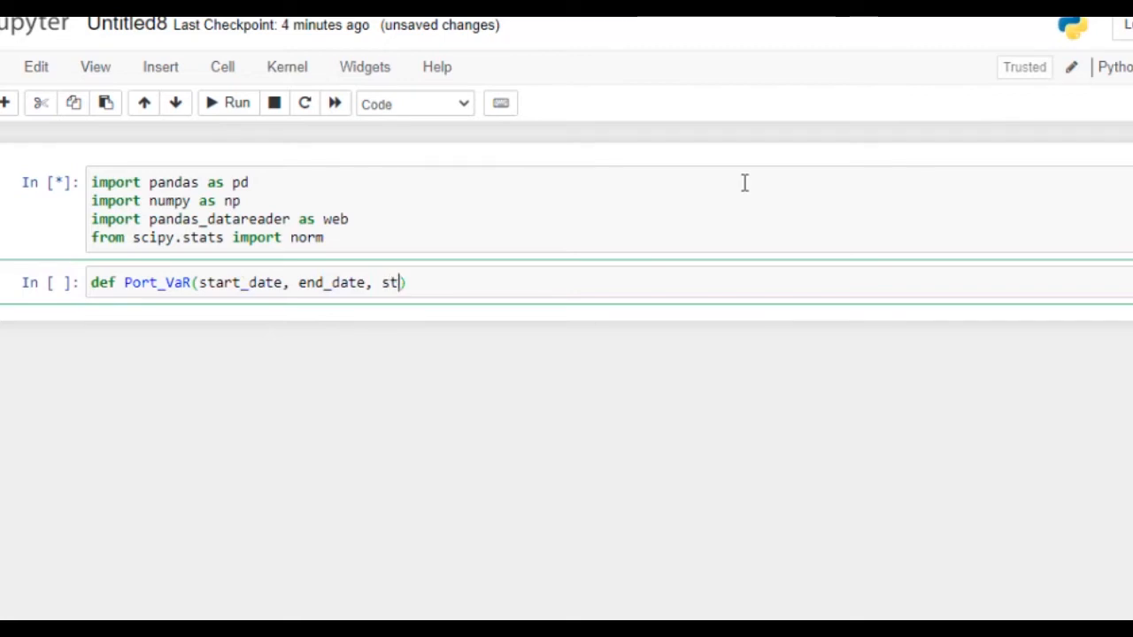
text(ocks)
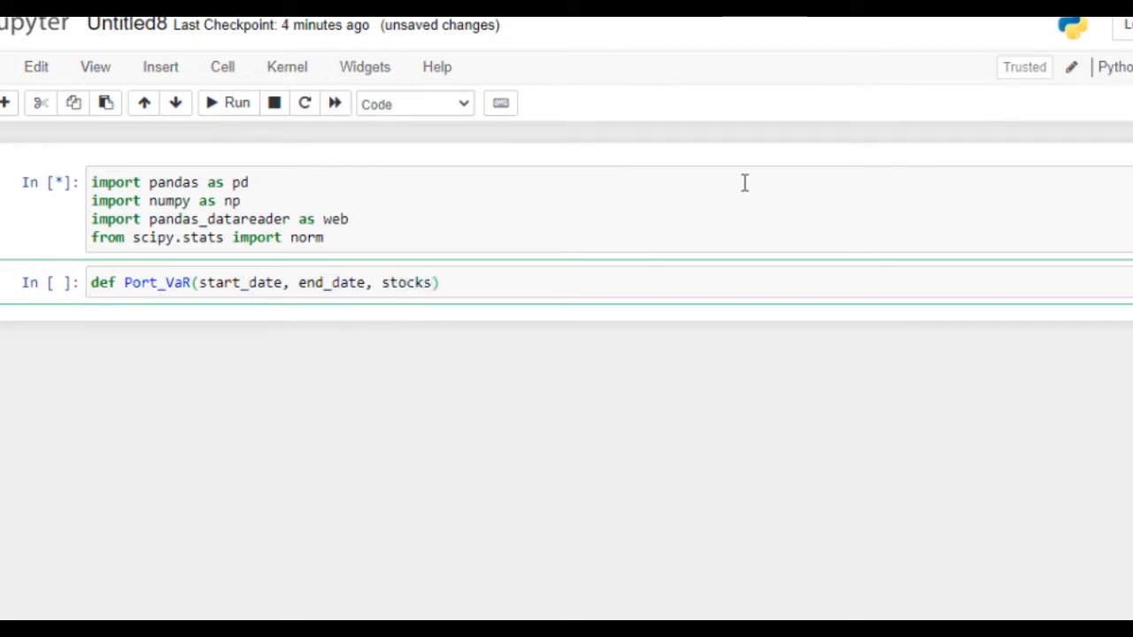
text(,)
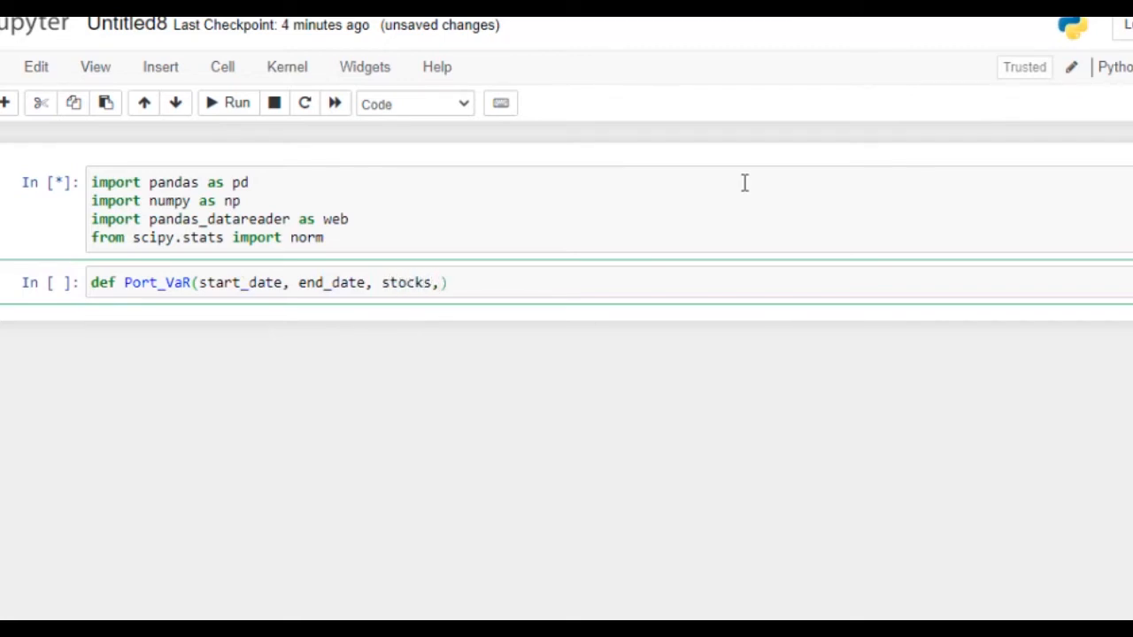
text(ex)
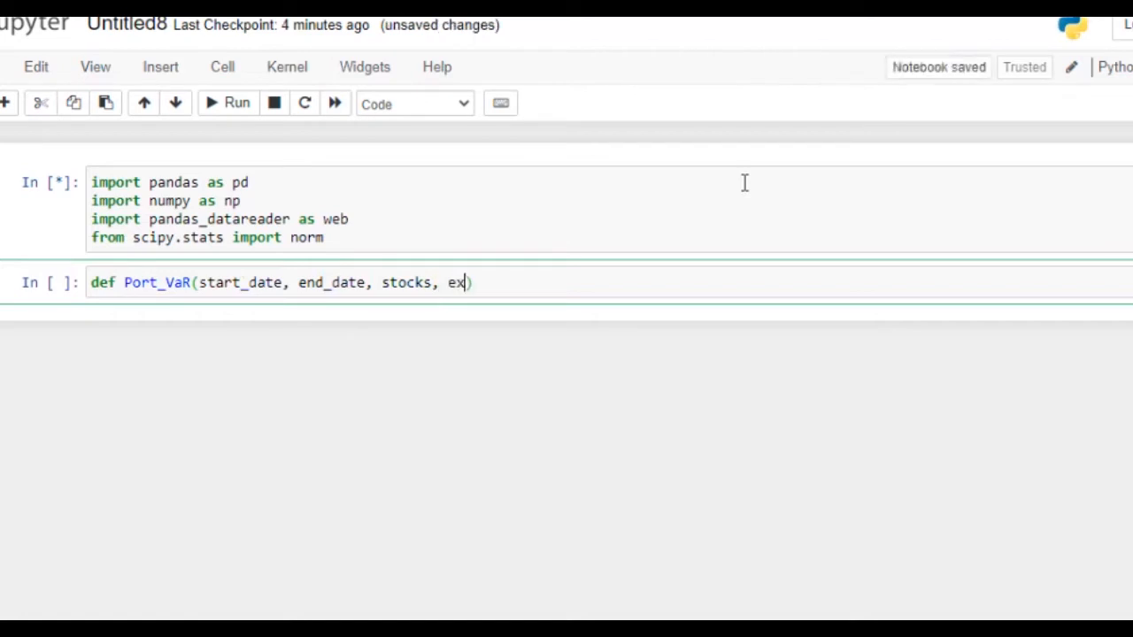
text(po)
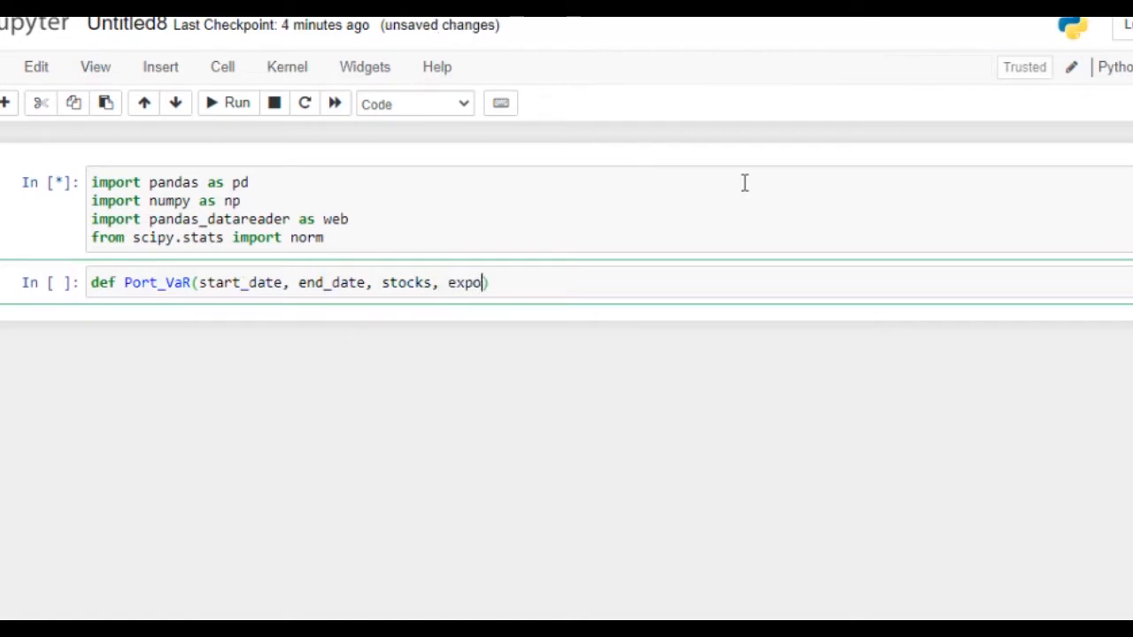
text(sure,)
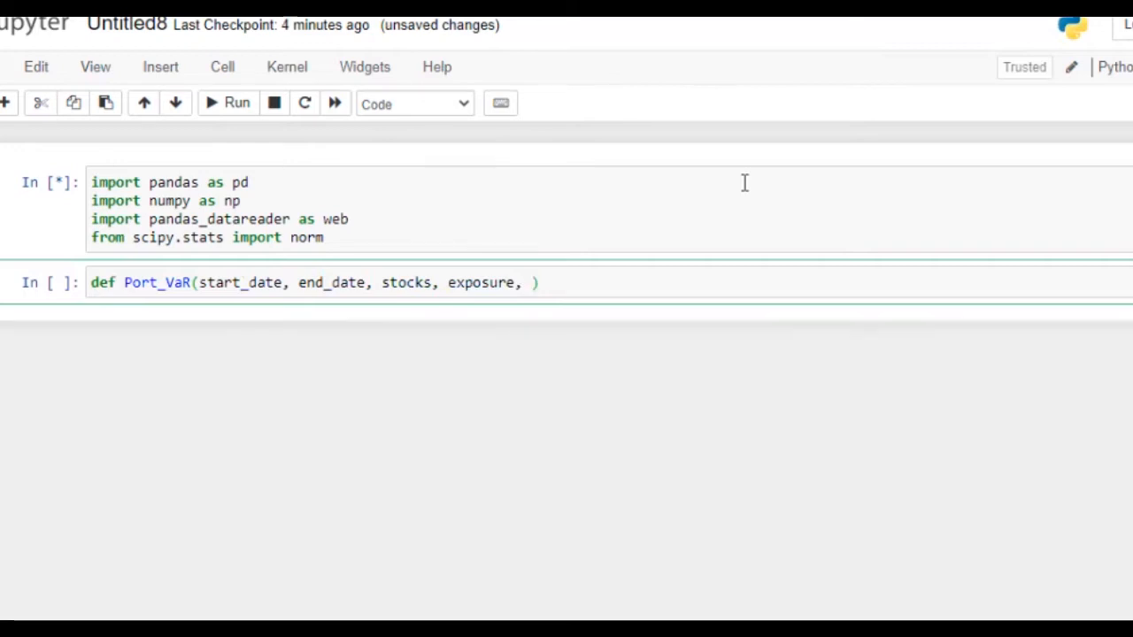
text(CI,)
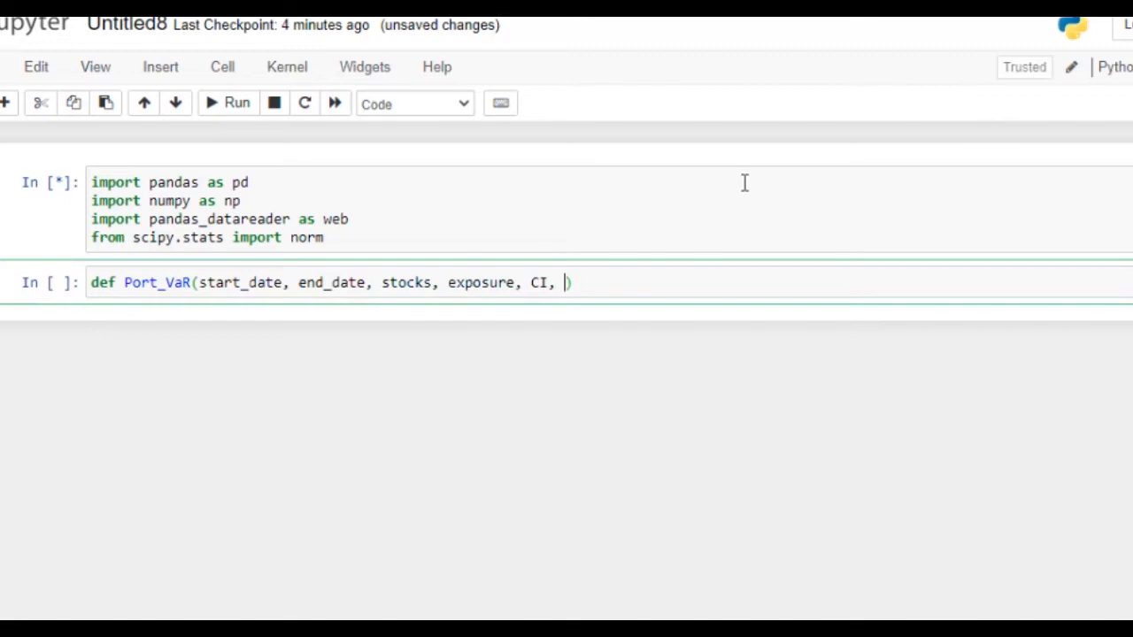
text(Days)
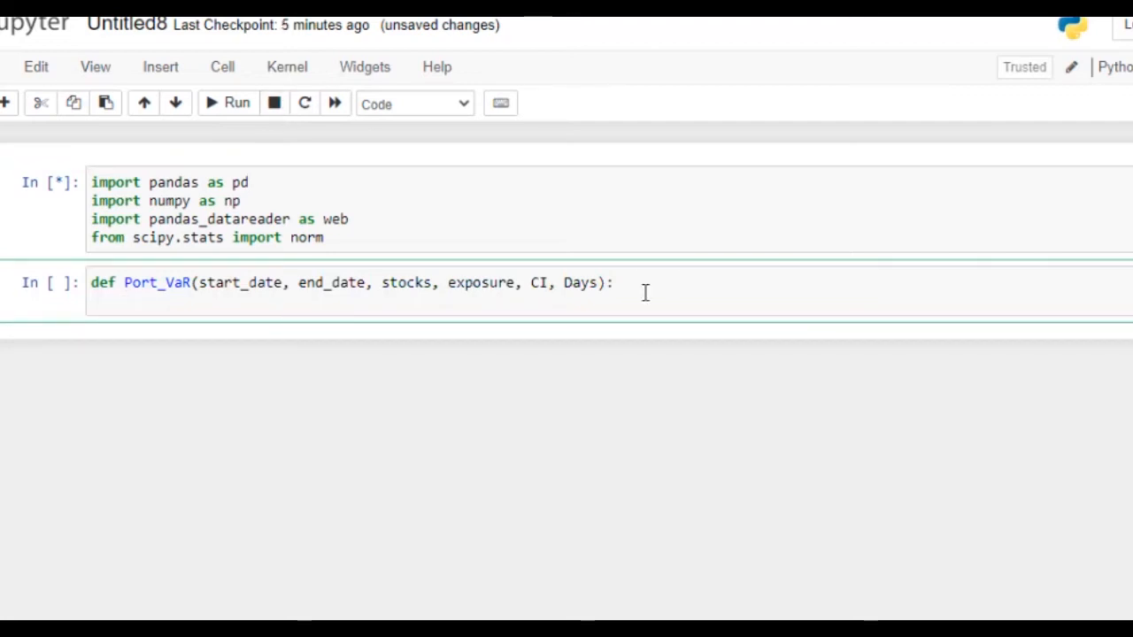
- Create an empty DataFrame with stock = pd.Dataframe() inside Port_VaR
text(stock)
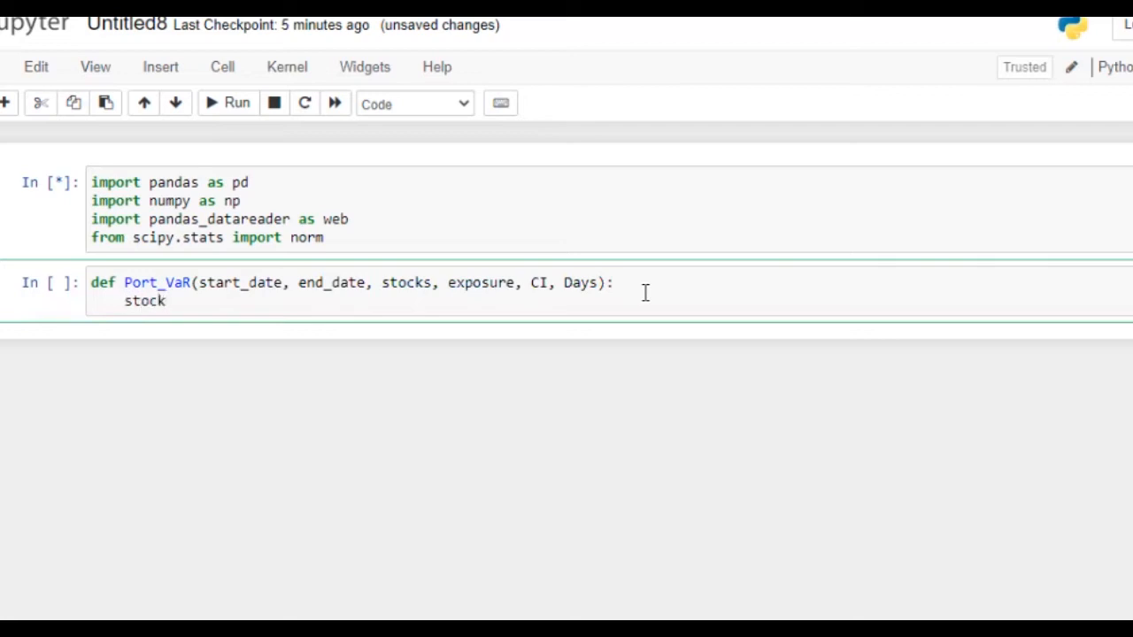
text(= p)
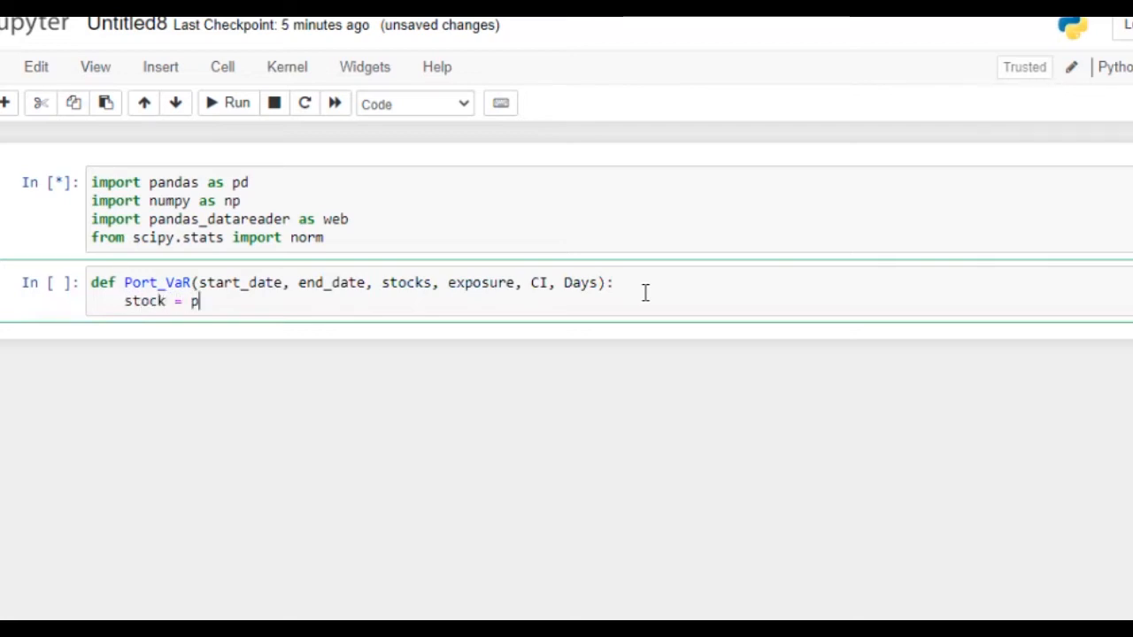
text(d.Datafra)
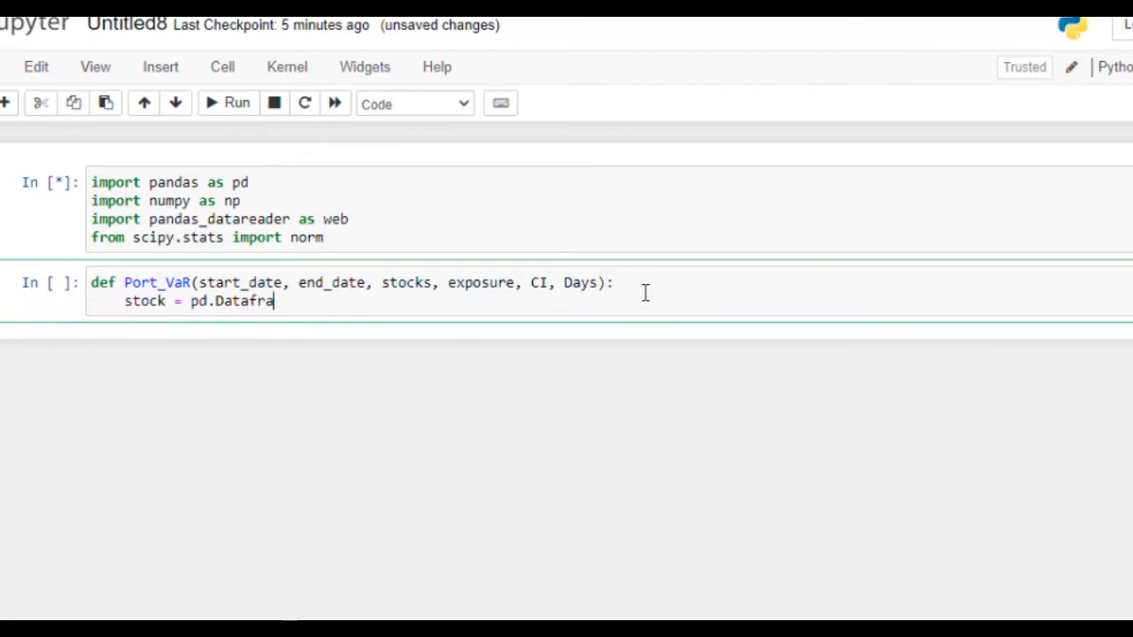
text(me())
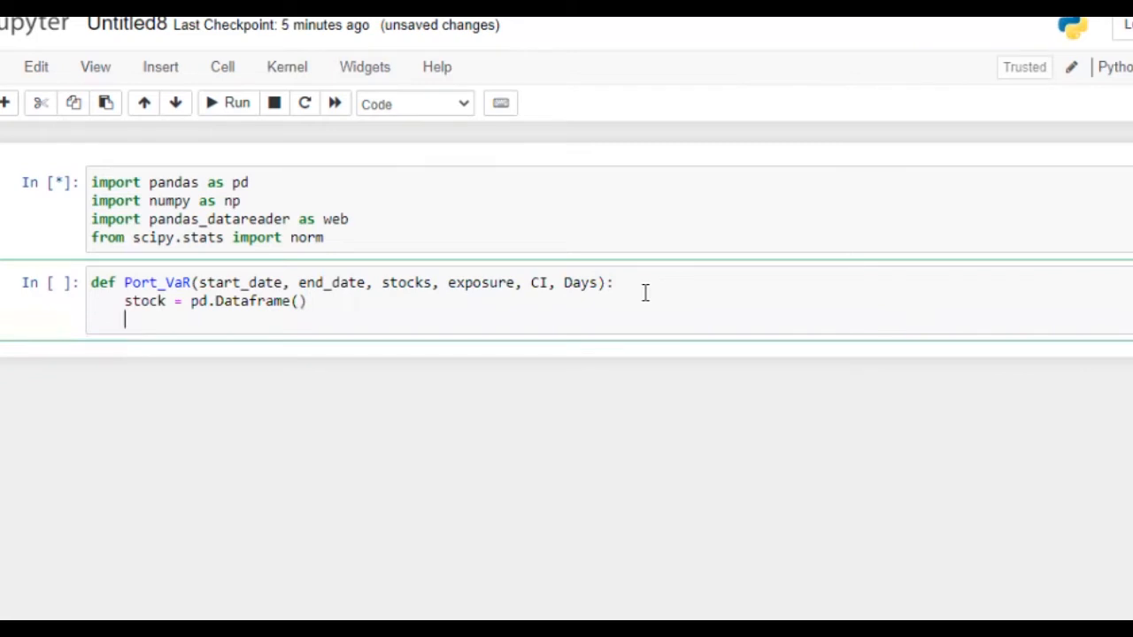
- Load prices with web.DataReader(stocks, start=start_date, end=end_date)
text(stock)
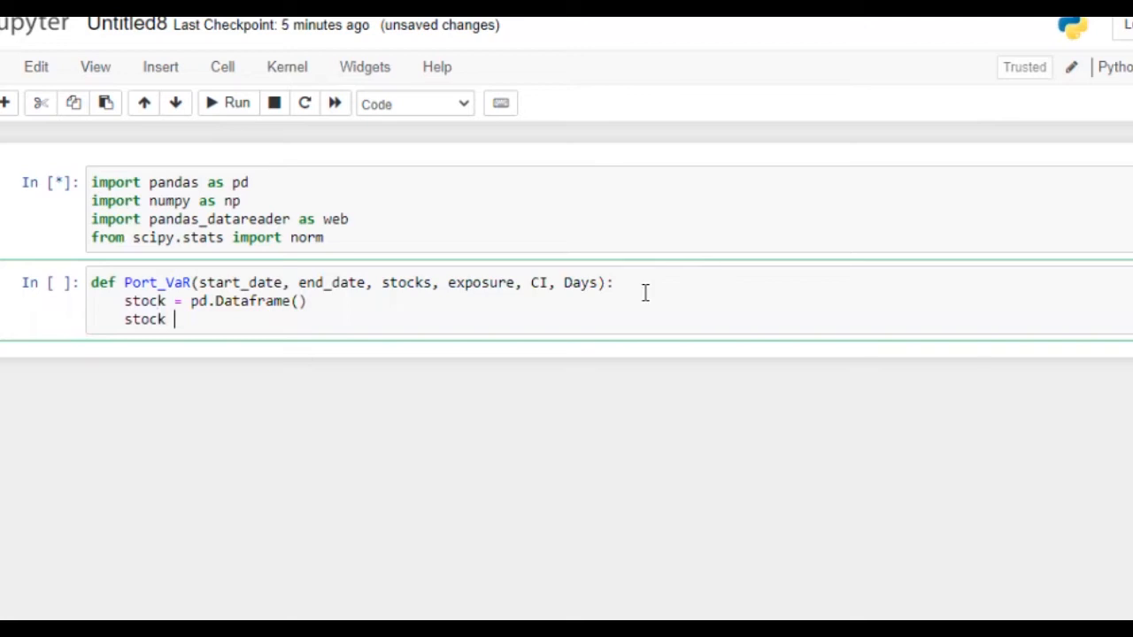
text(=)
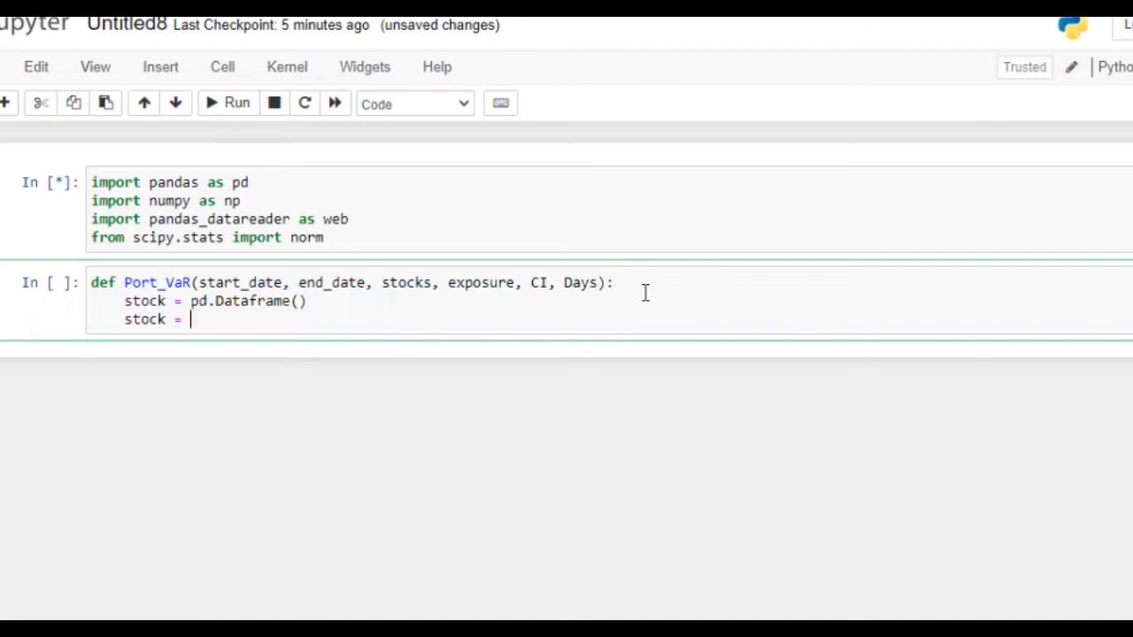
text(web)
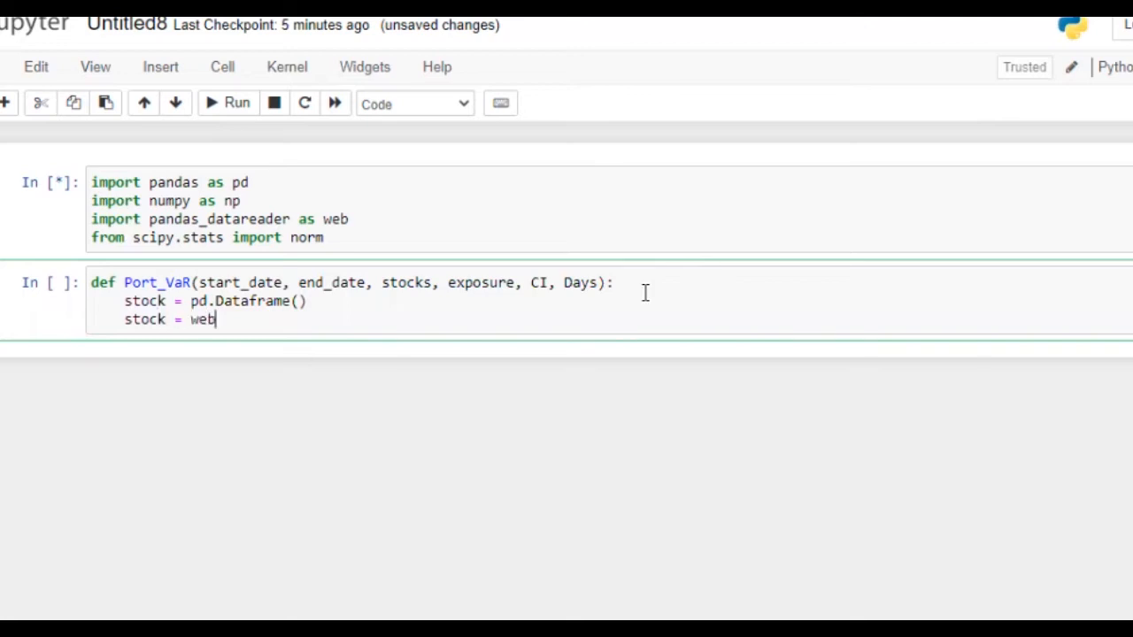
text(.Datarea)
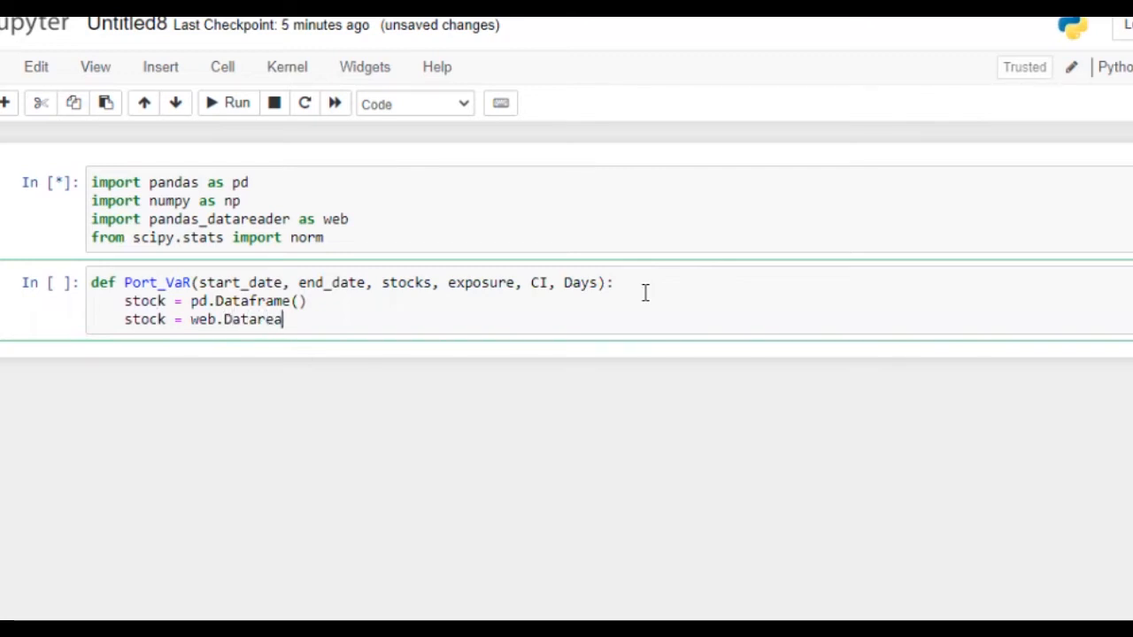
key(BackSpace)
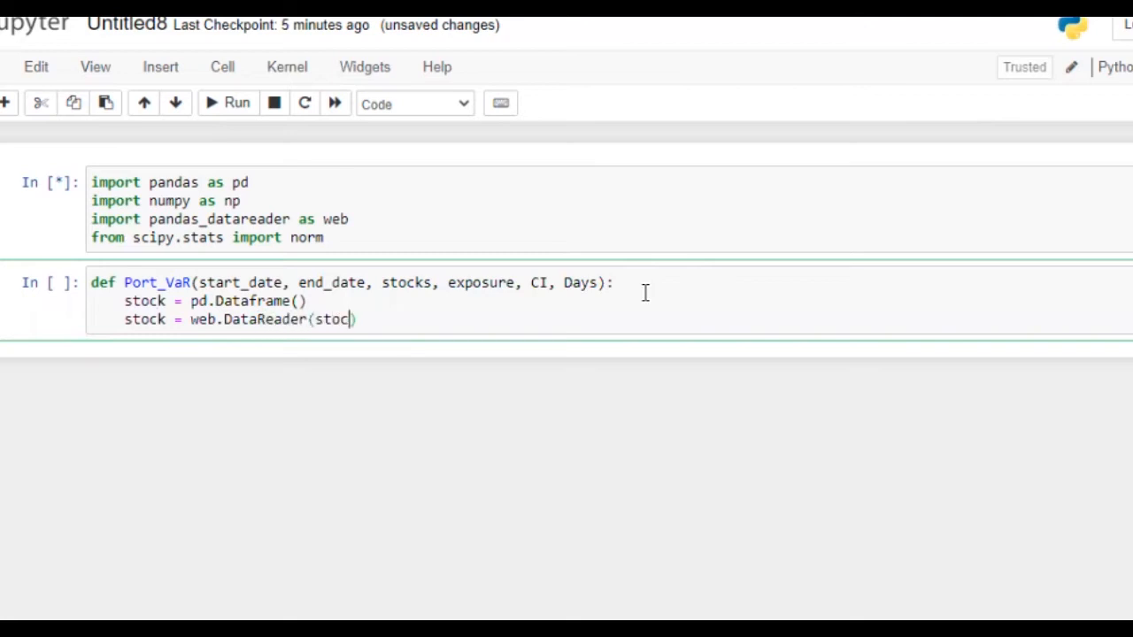
text(ks,)
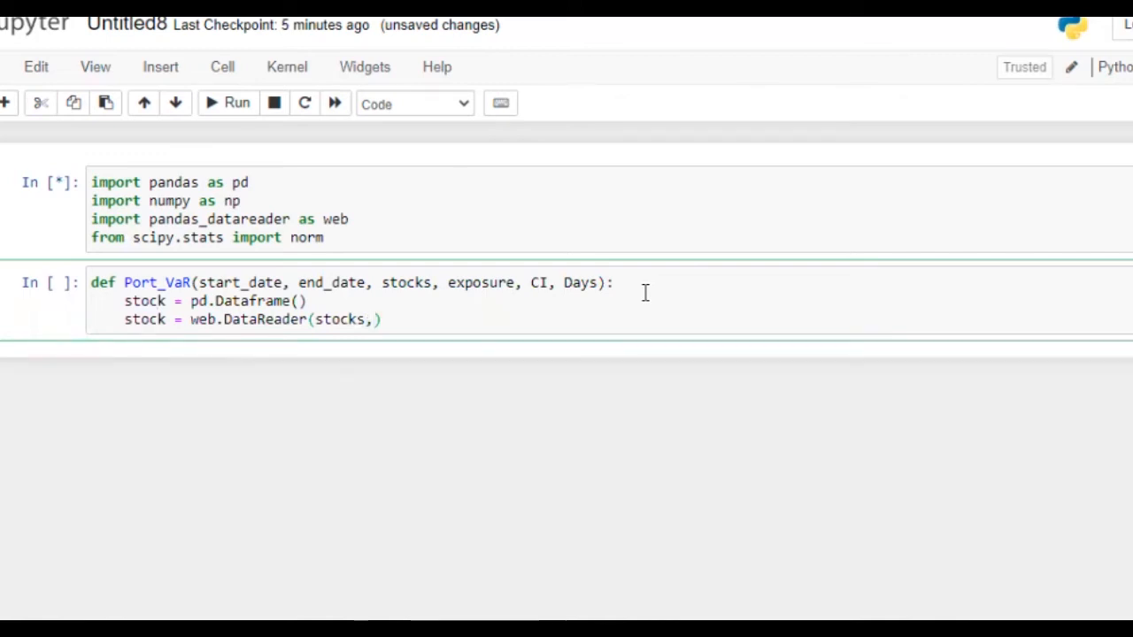
text(sta)
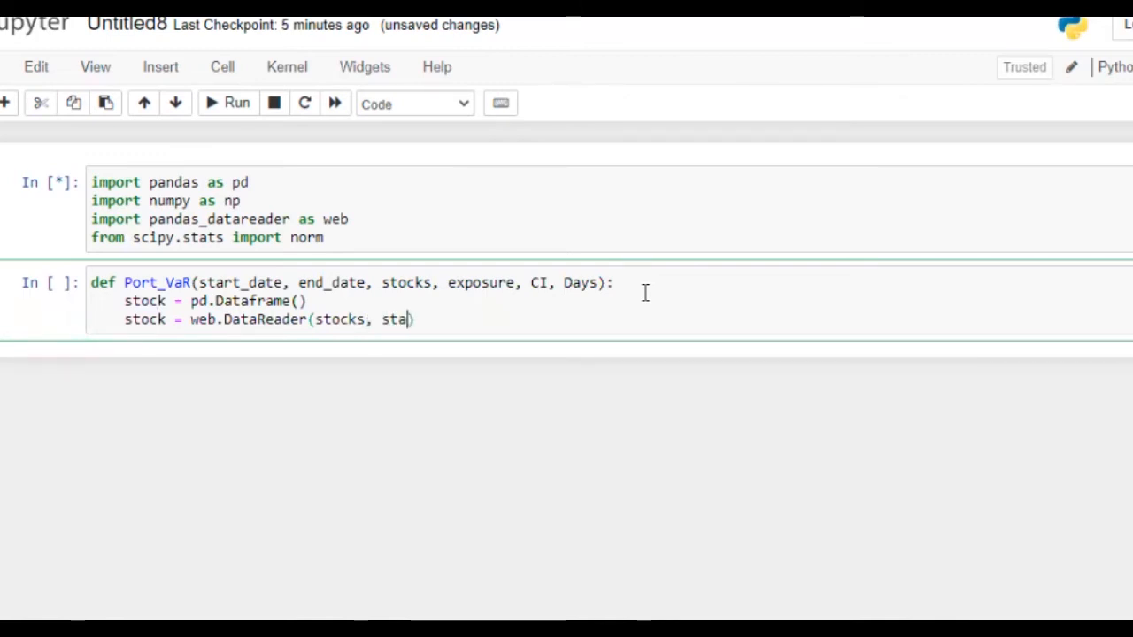
text(rt =)
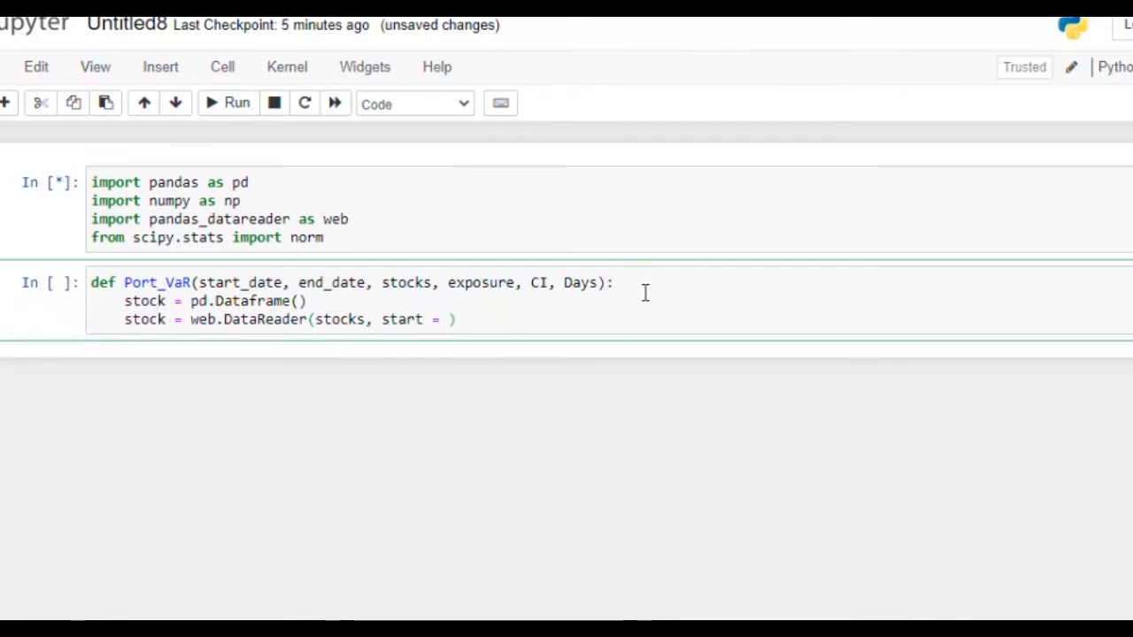
text(s)
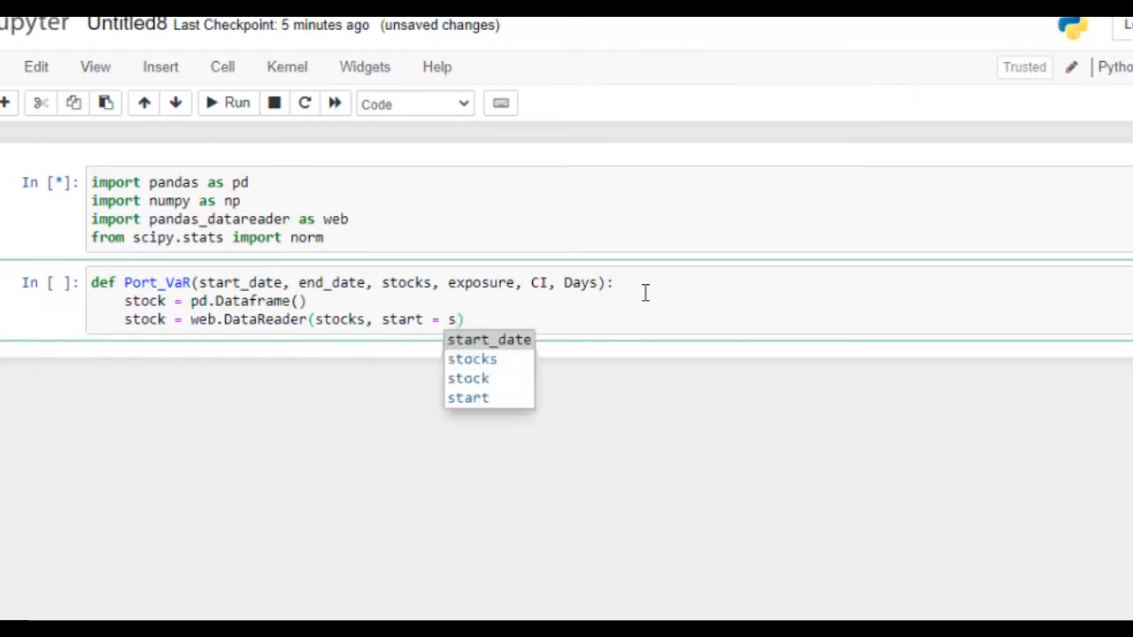
click(488, 340)
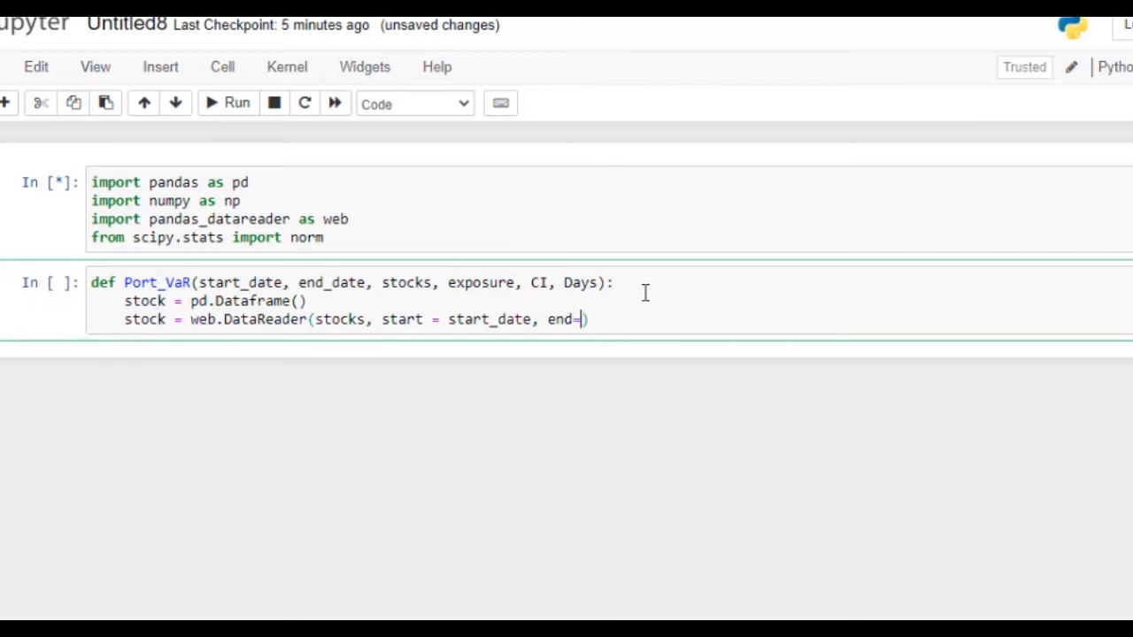
text(e)
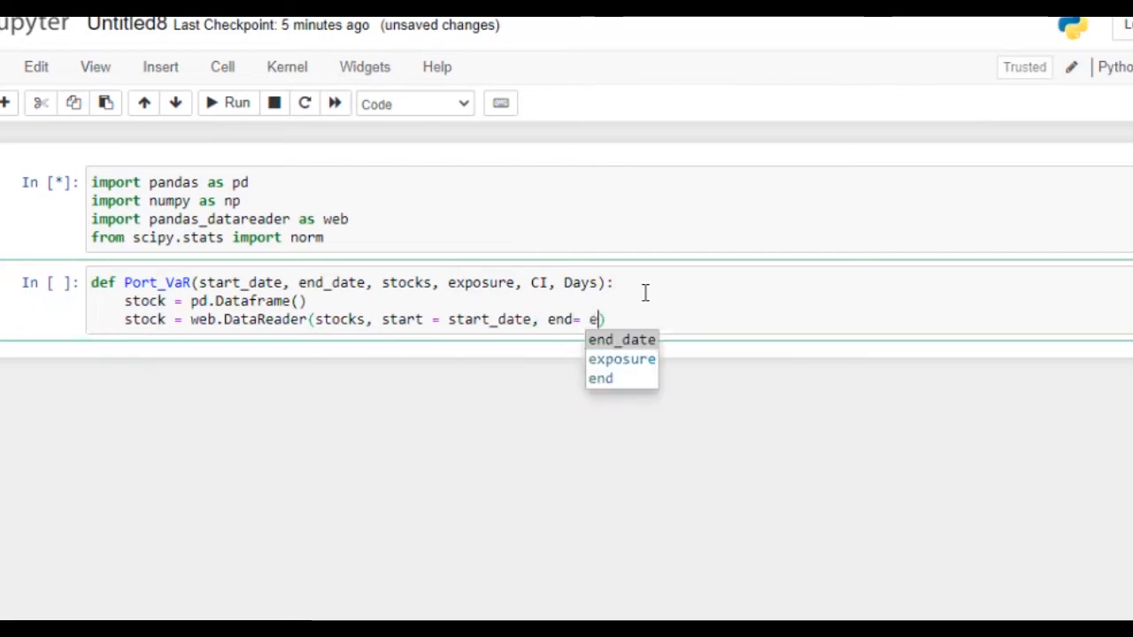
click(621, 340)
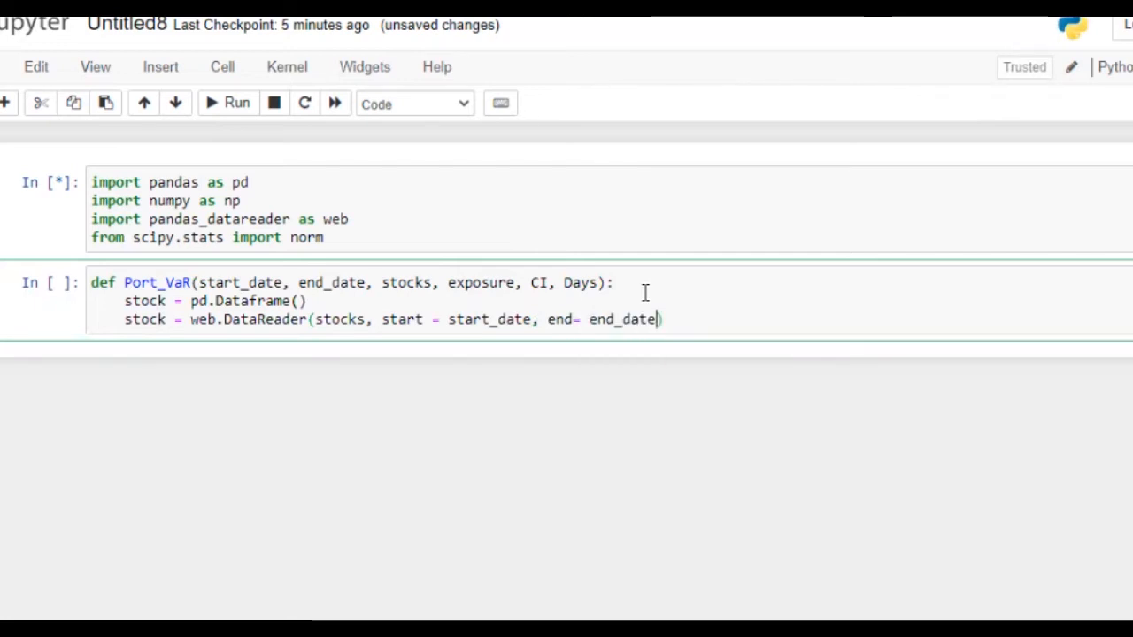
- Set data_source='yahoo' and select the 'Adj Close' column from the DataReader result
text(, data)
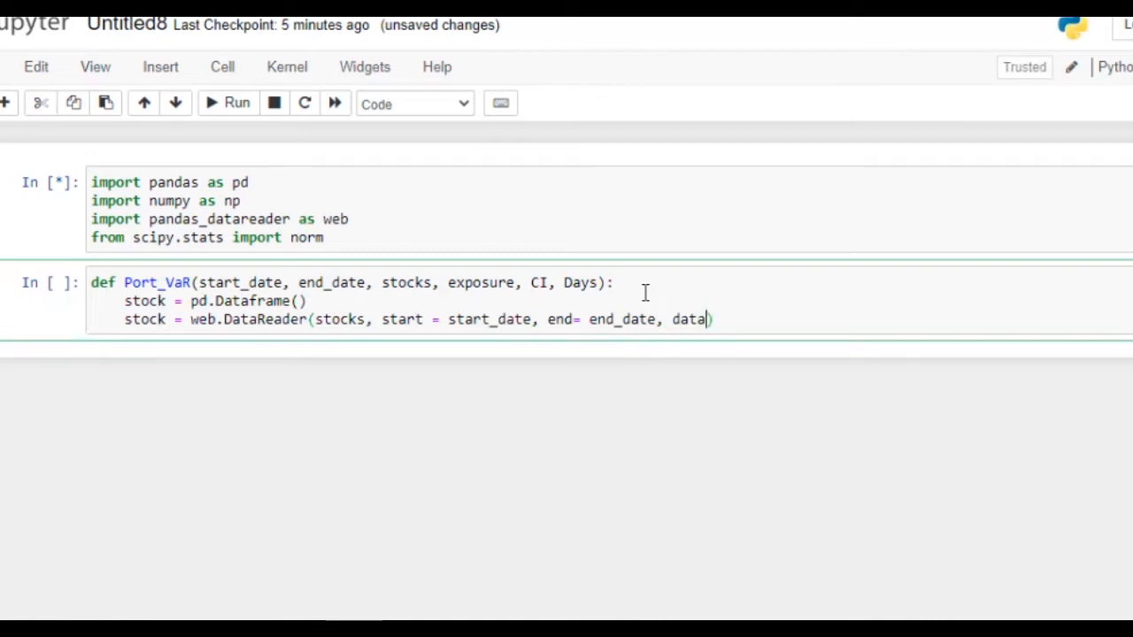
text(_source ='yahpp)
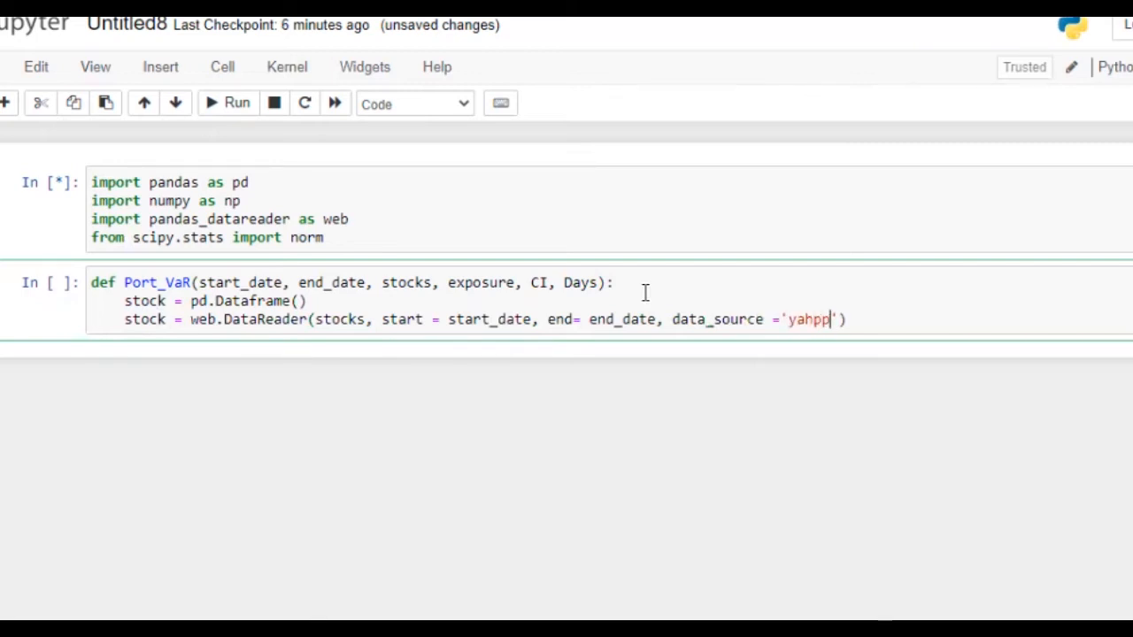
text(yahoo)
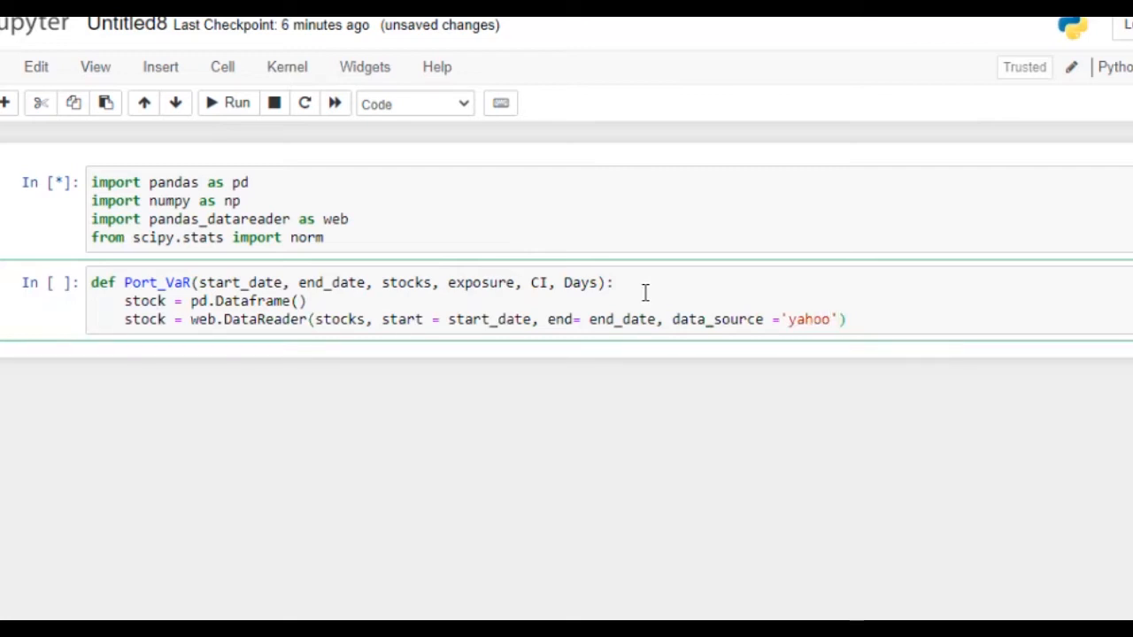
click(846, 319)
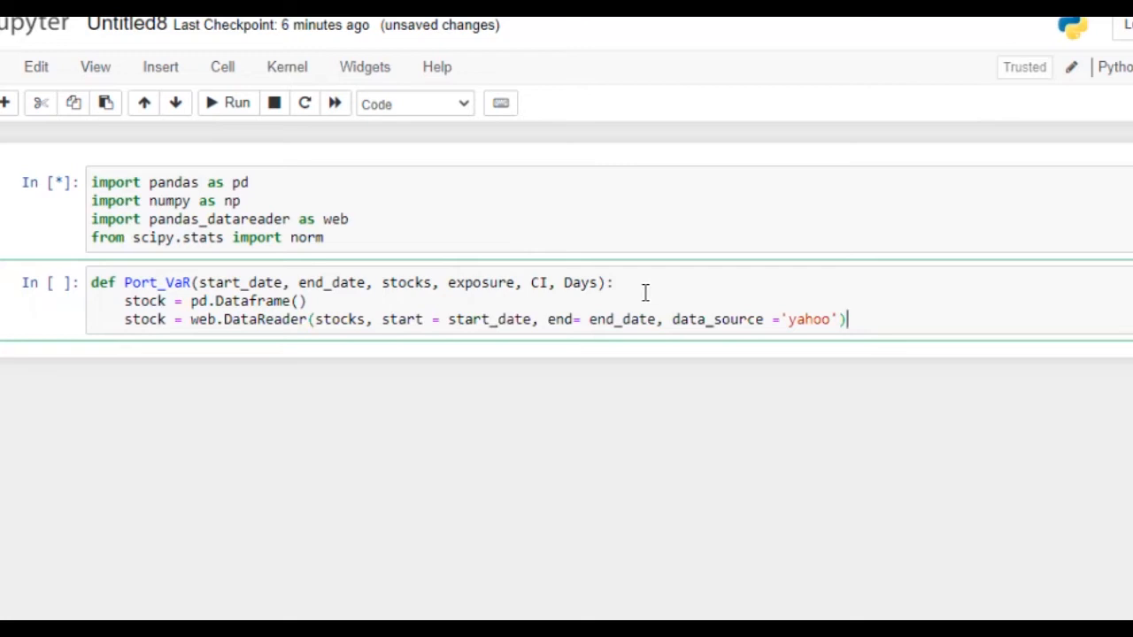
text(['Adj '])
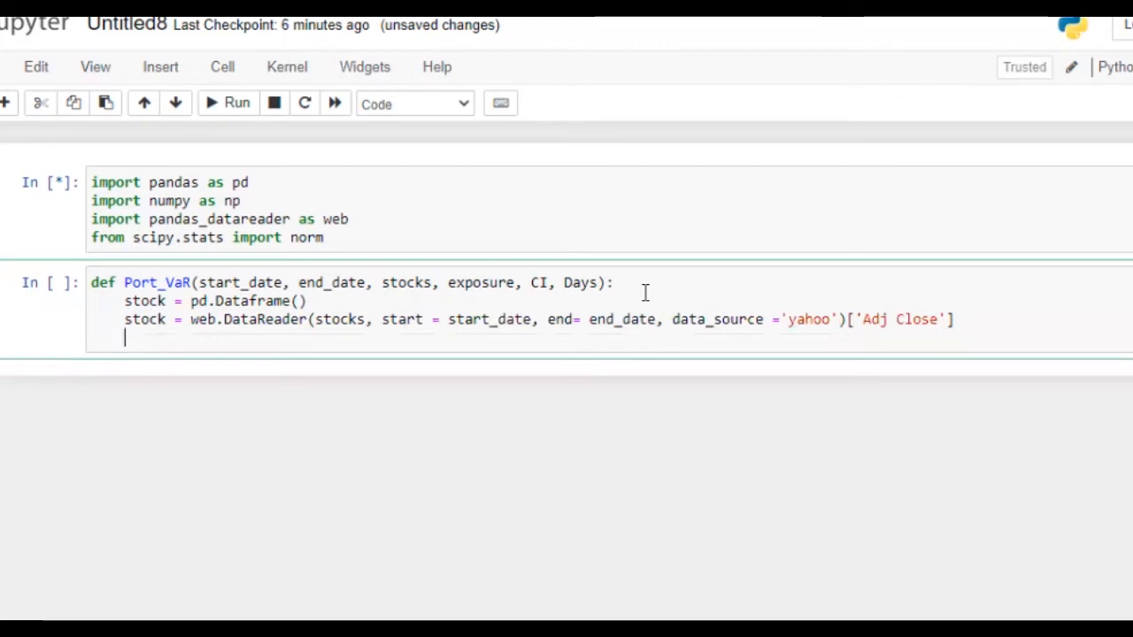
- Compute daily returns as stock_return = stock.pct_change()
text(s)
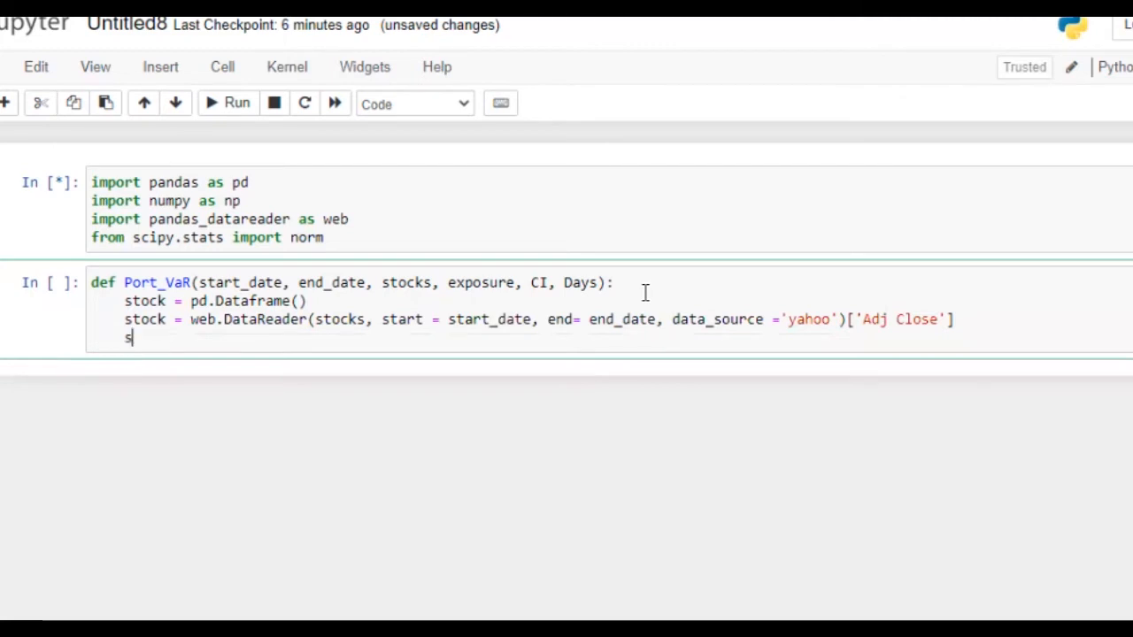
text(tock_)
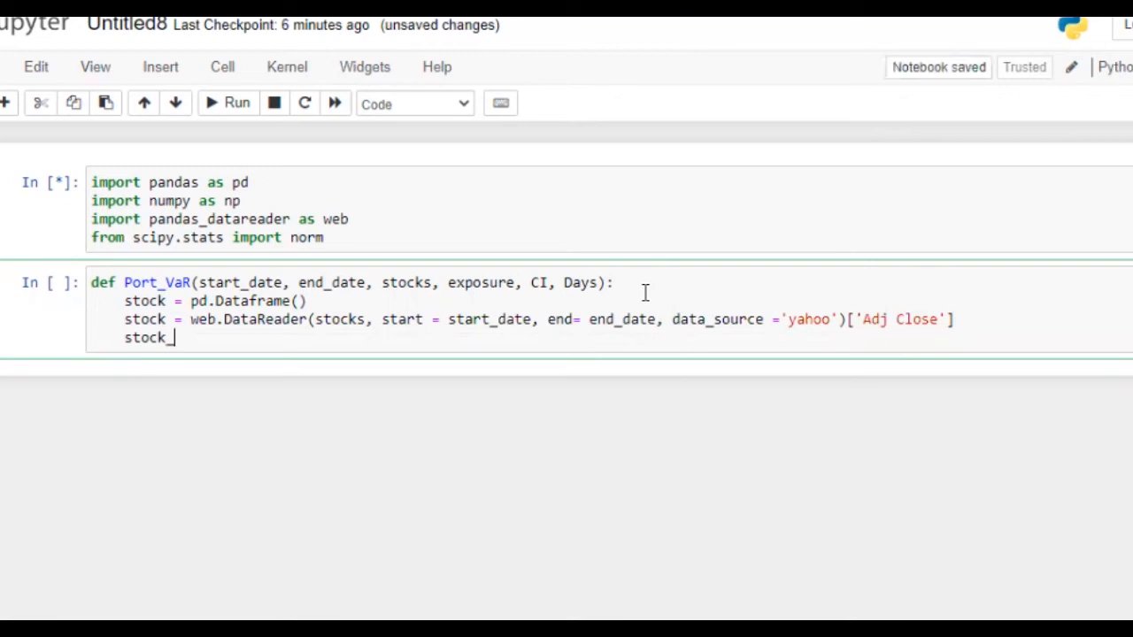
text(reu)
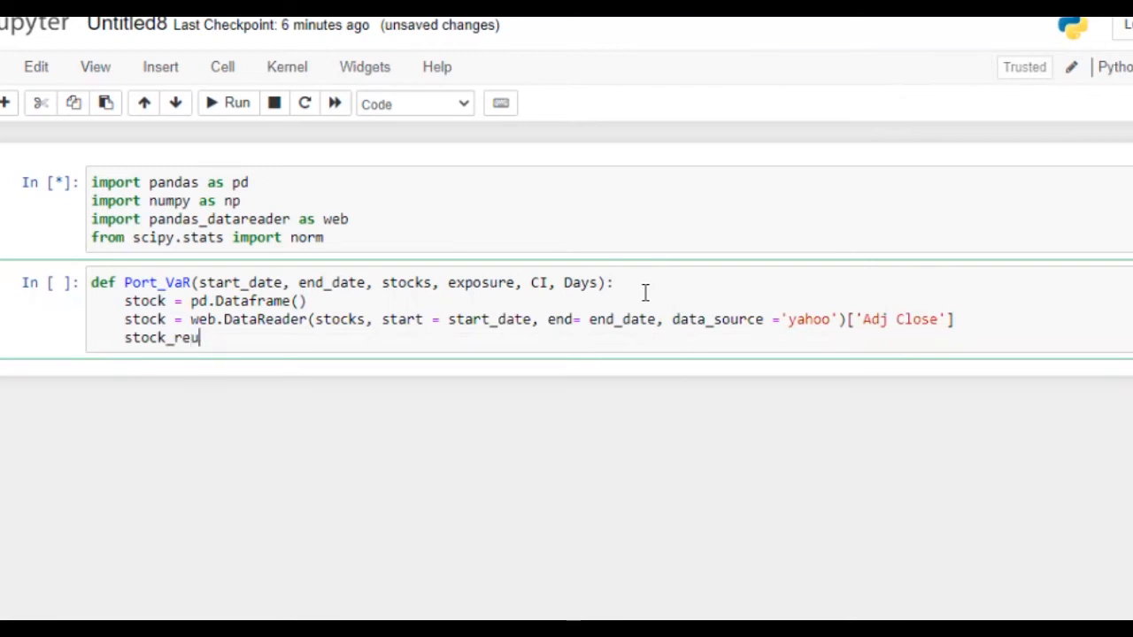
text(rn)
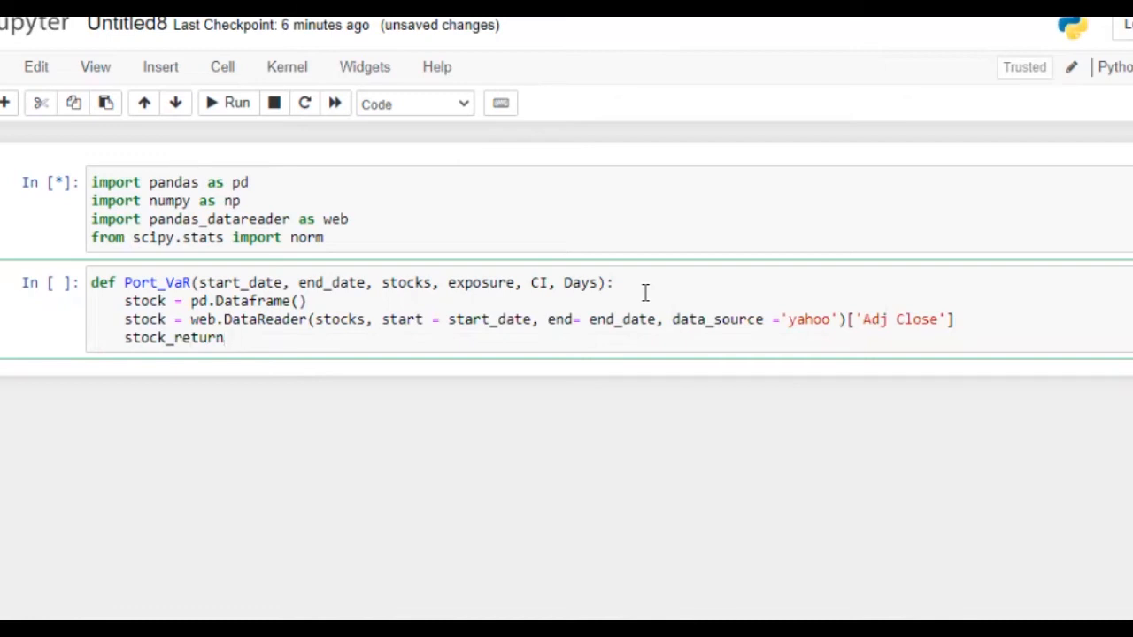
text(= s)
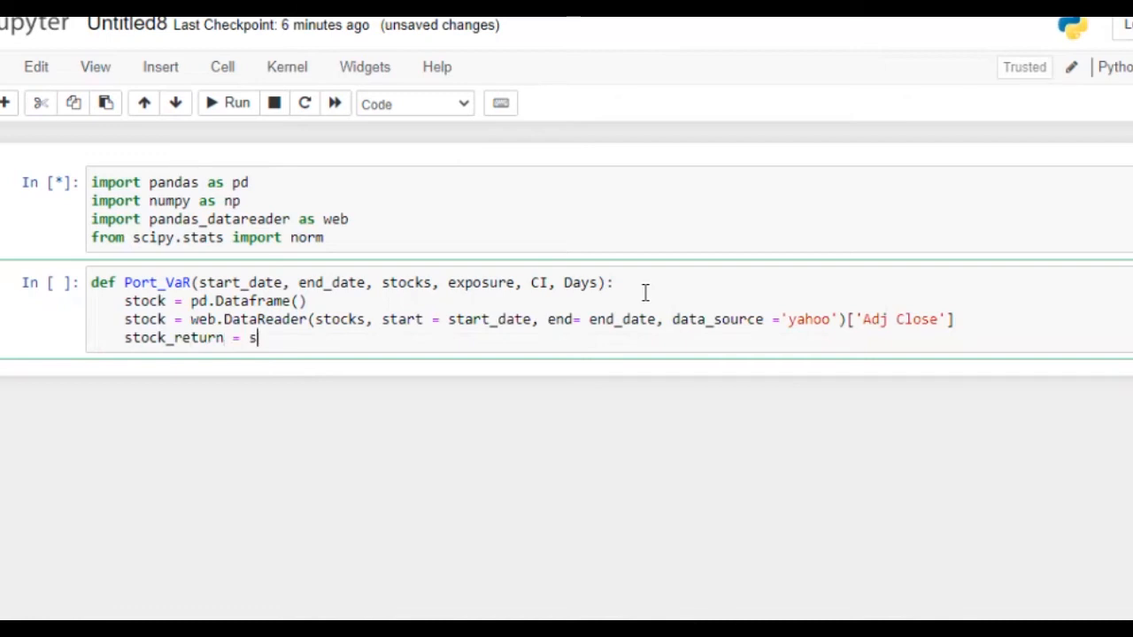
text(tock.p)
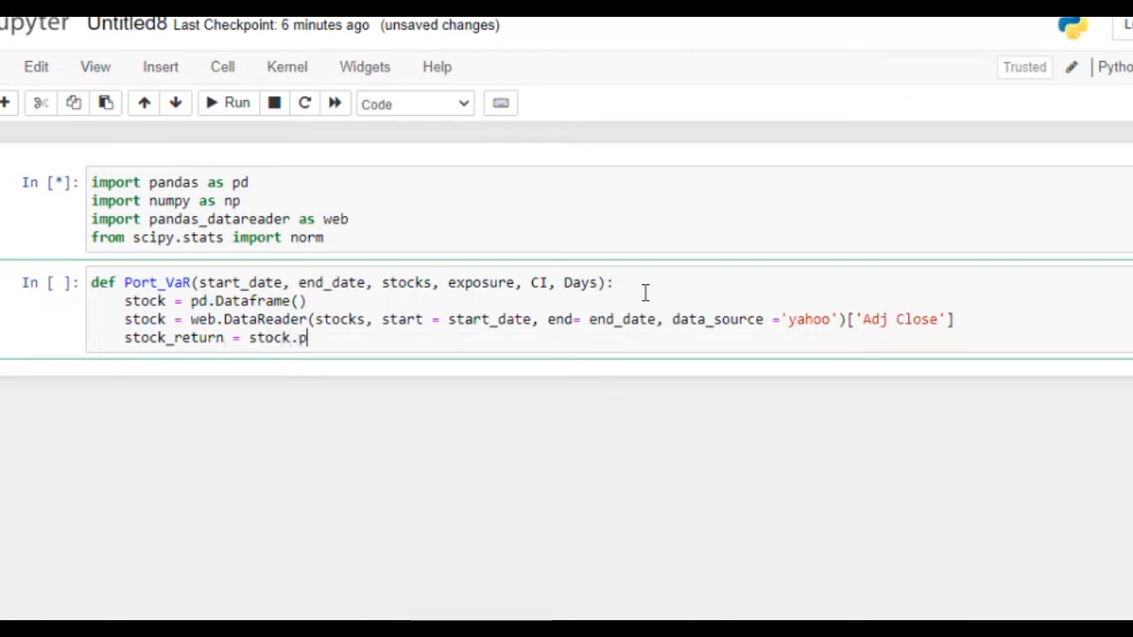
text(ct))
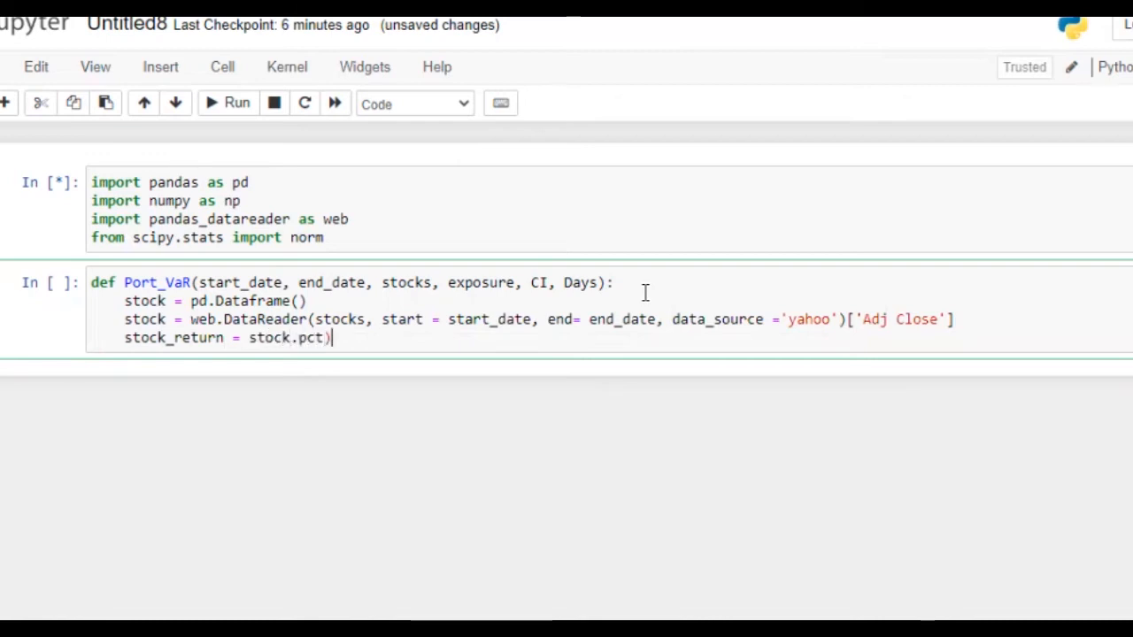
text(+c)
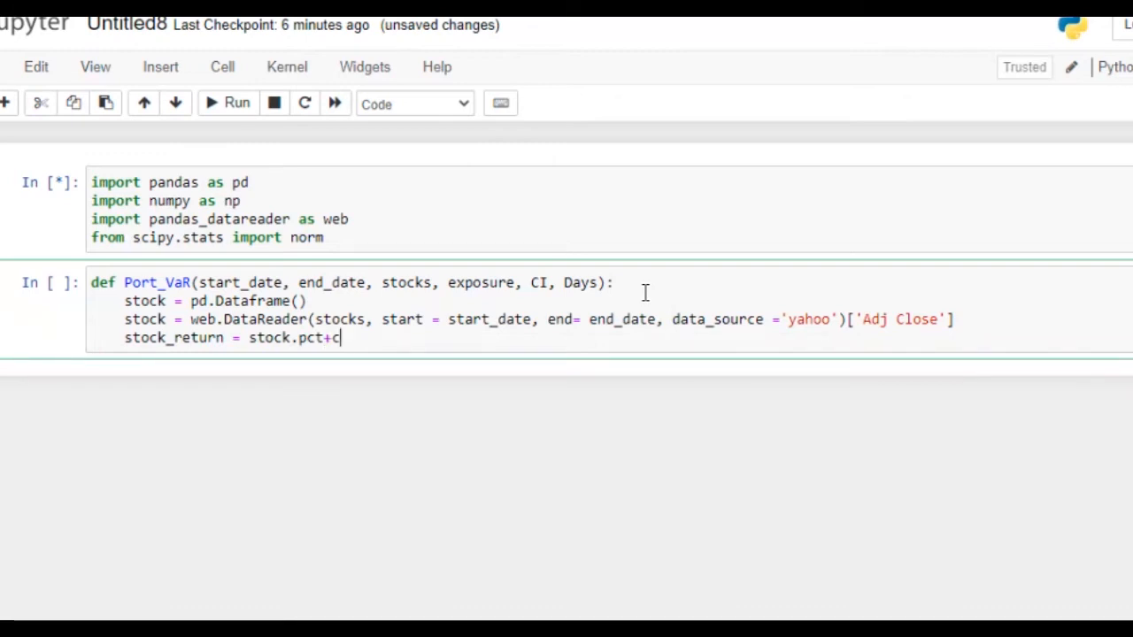
key(Backspace)
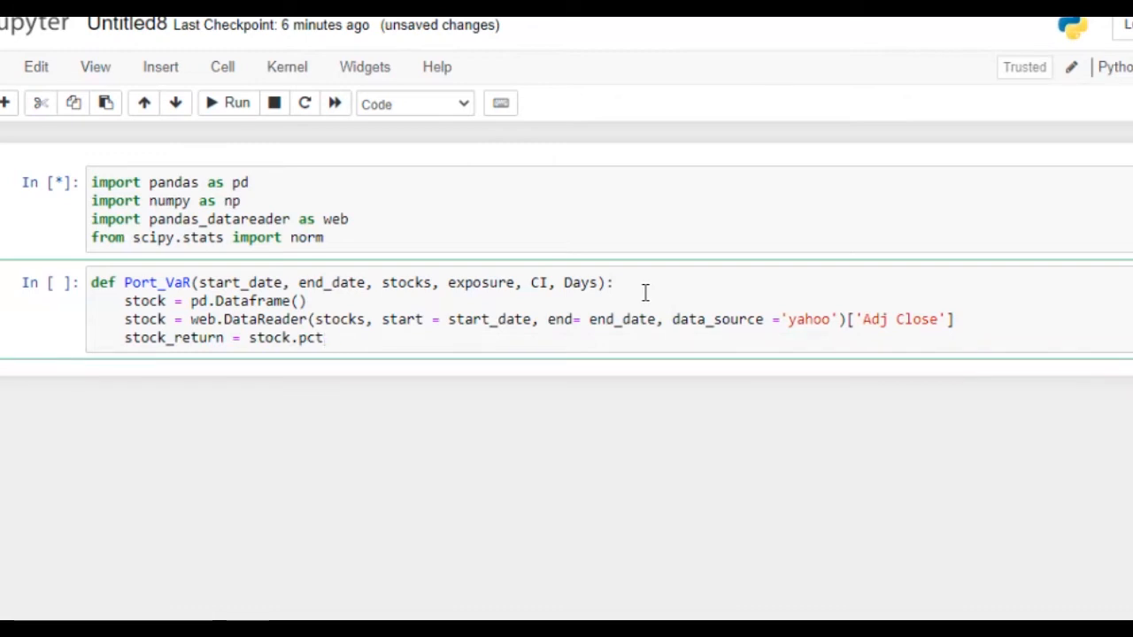
text(_change())
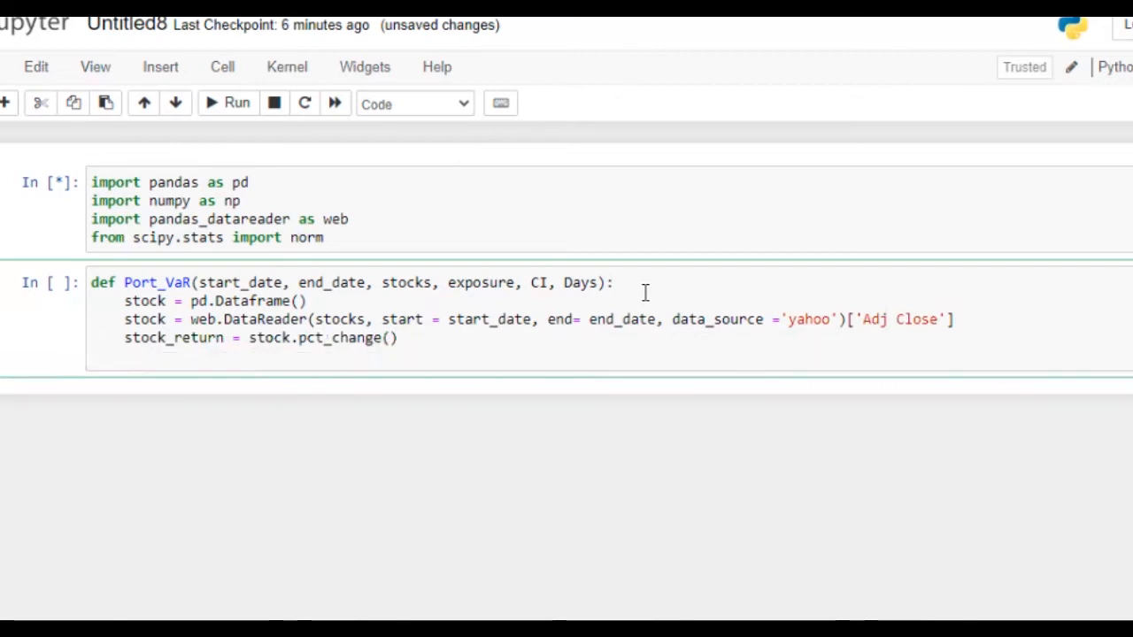
- Compute volatility as stock_vol = stock_return.std()
text(stock)
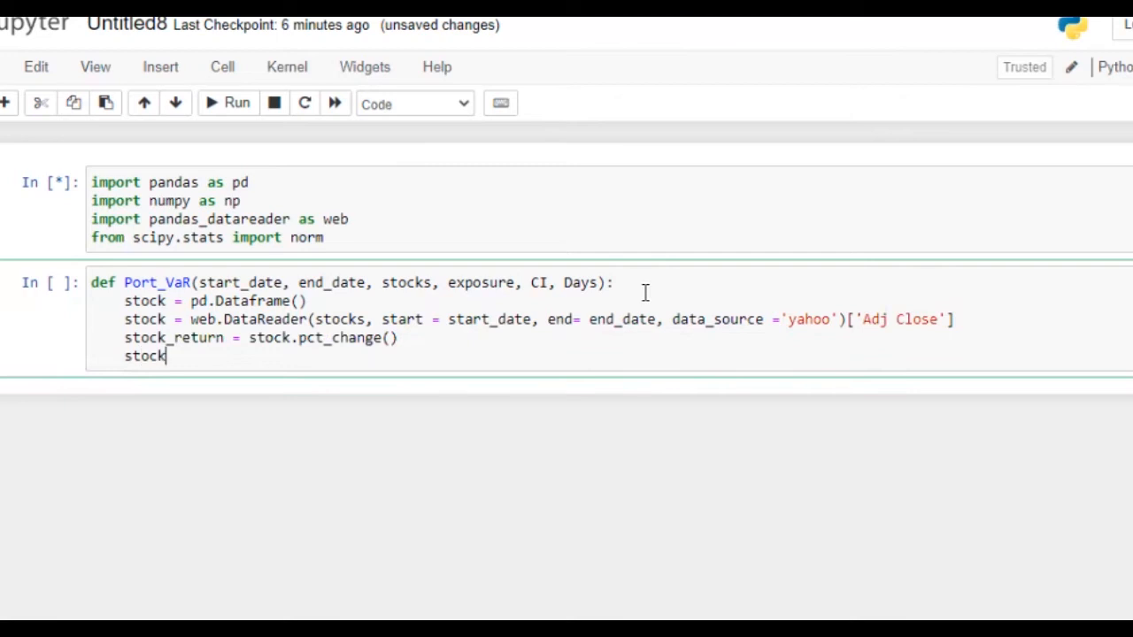
text(_)
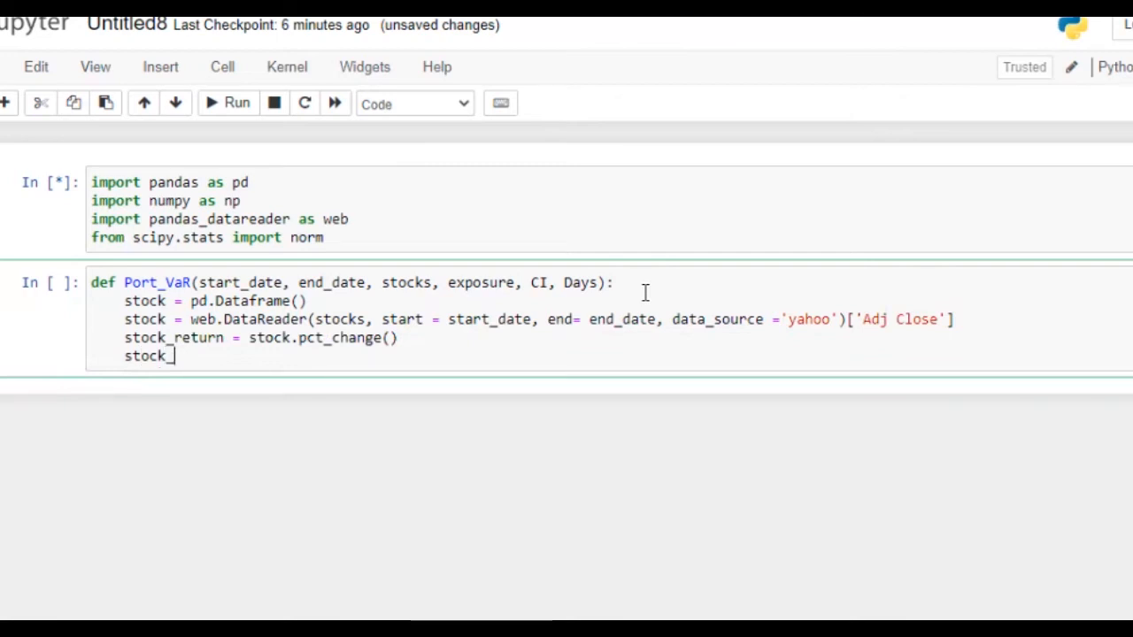
text(vol)
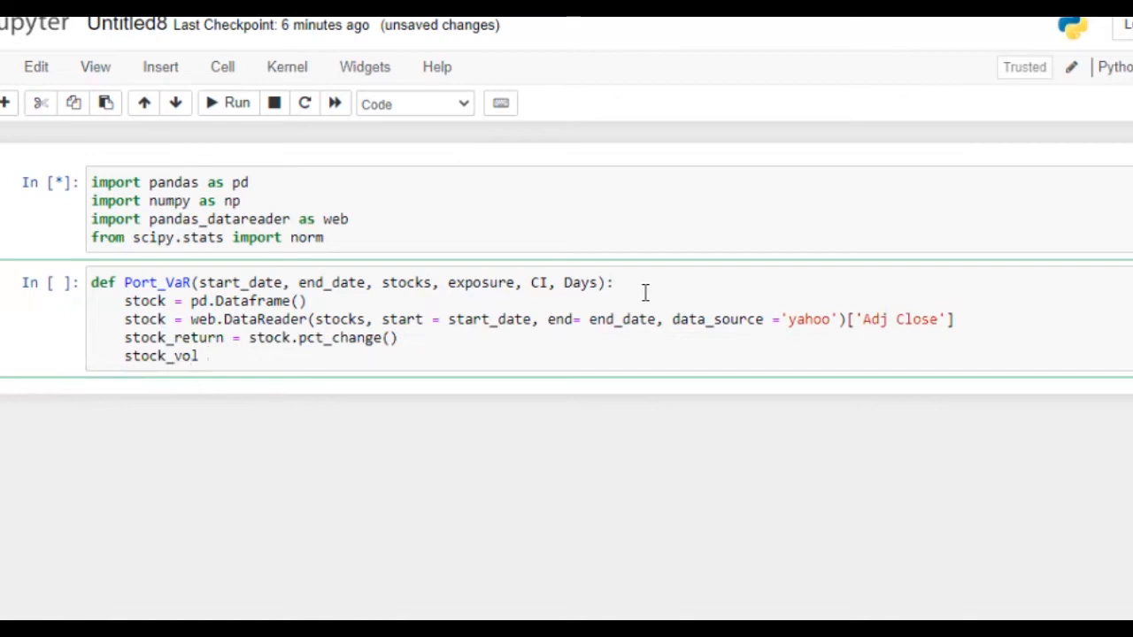
text(=)
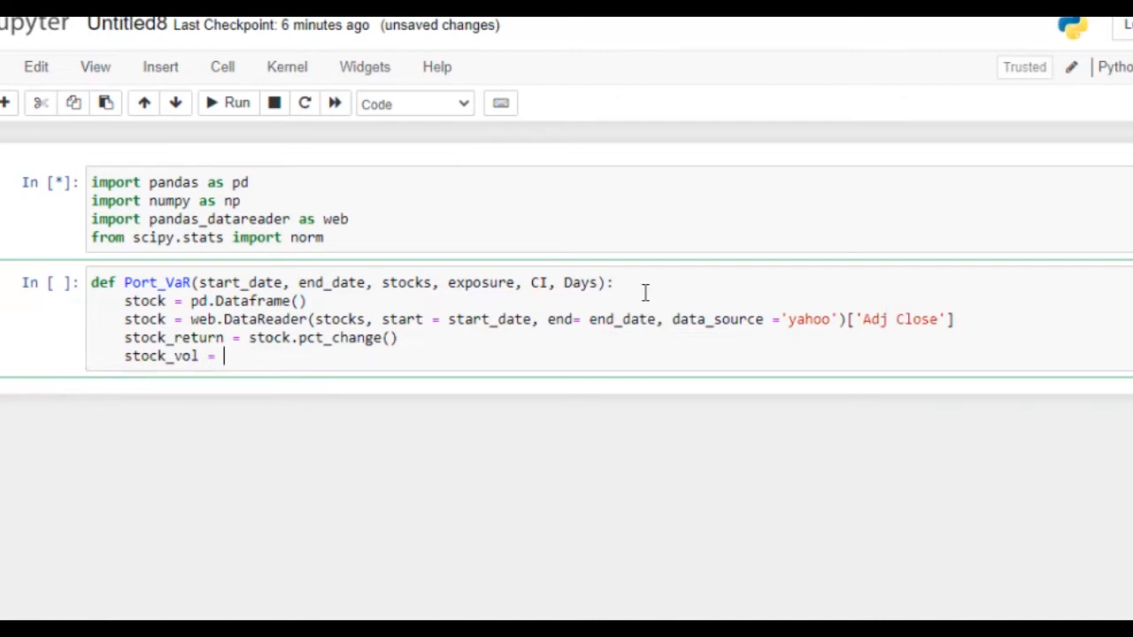
text(s)
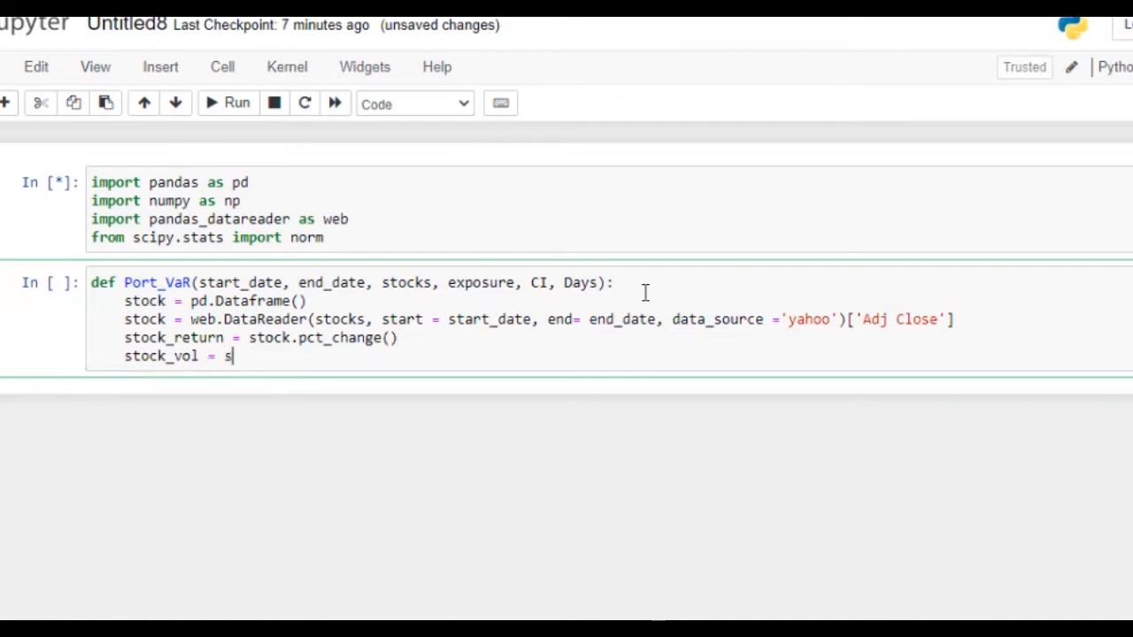
text(tc)
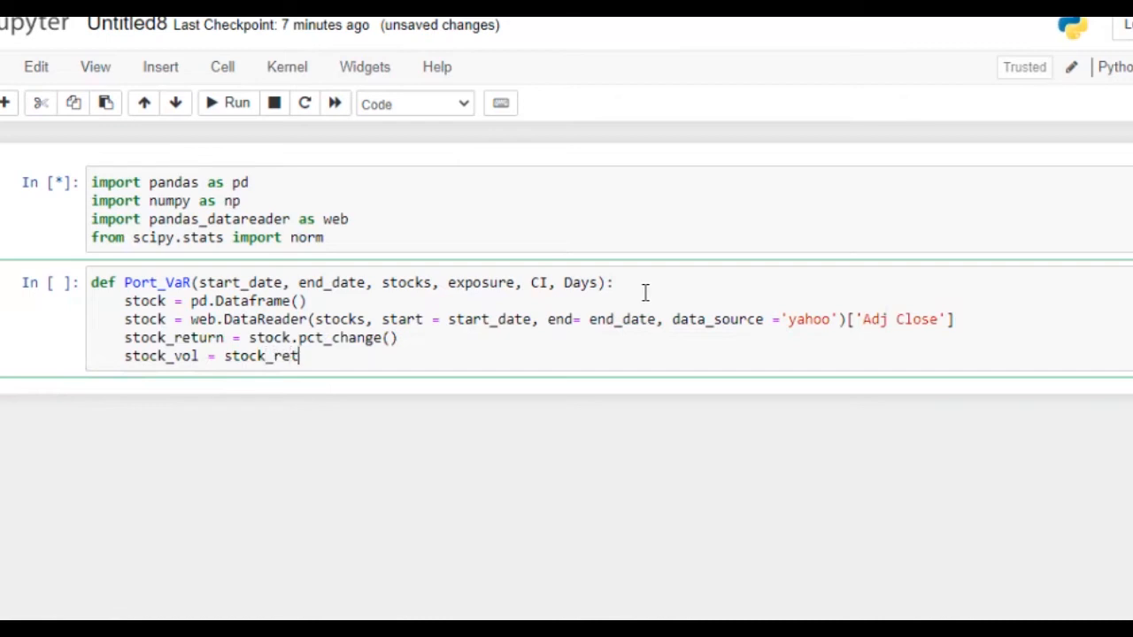
text(urn.)
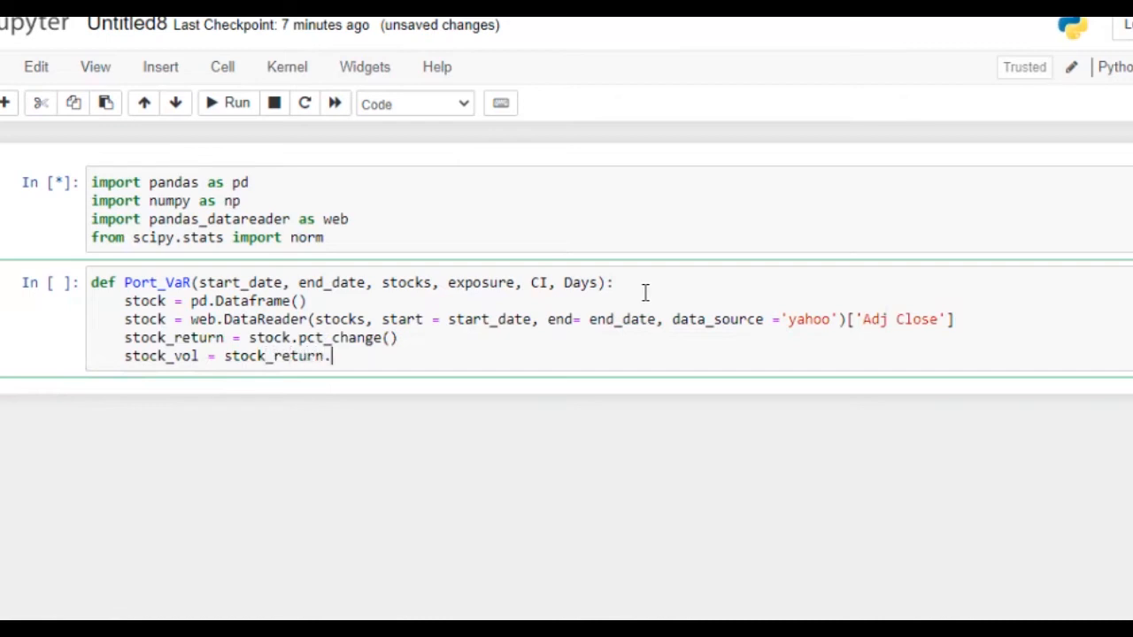
text(std)
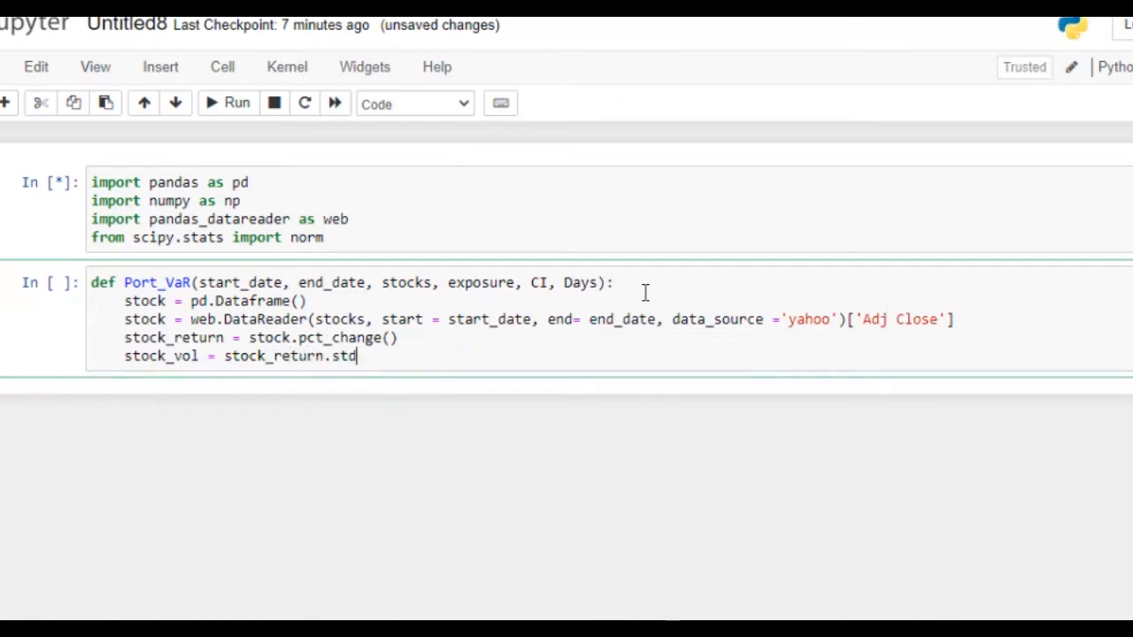
text(())
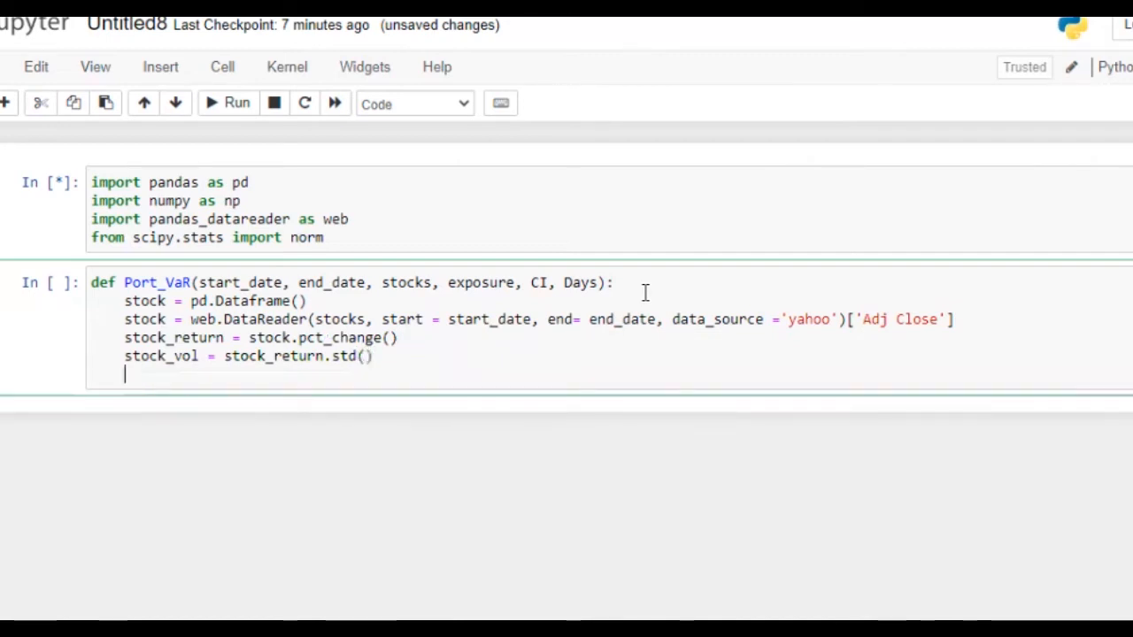
- Add the comment '# Portfolio Variance Covariance Matrix' after stock_vol
text(#)
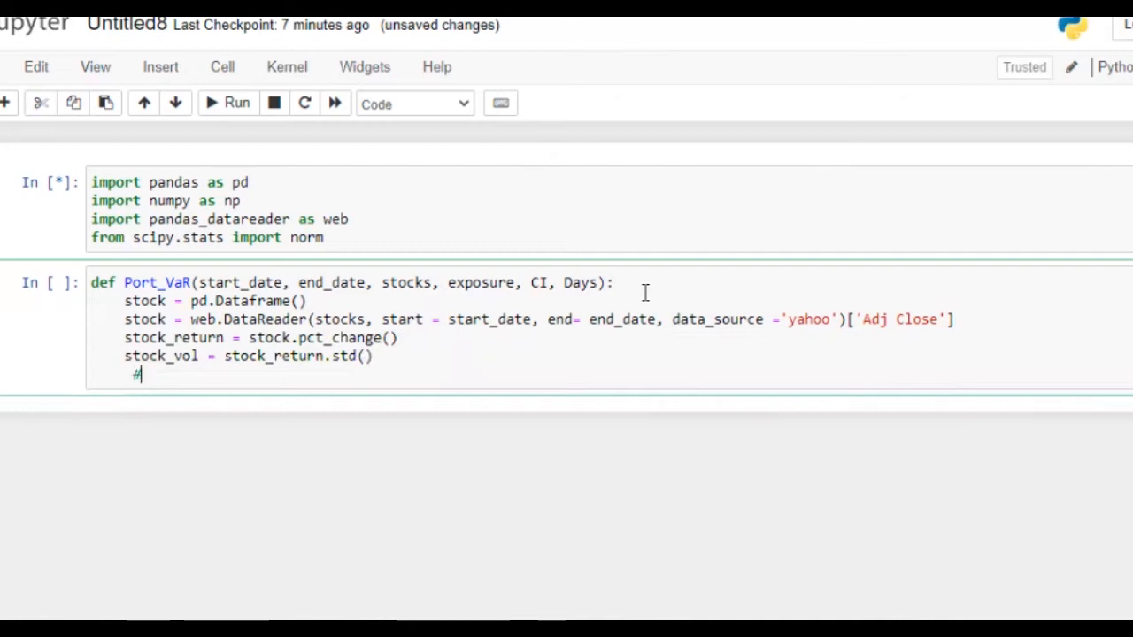
key(Backspace)
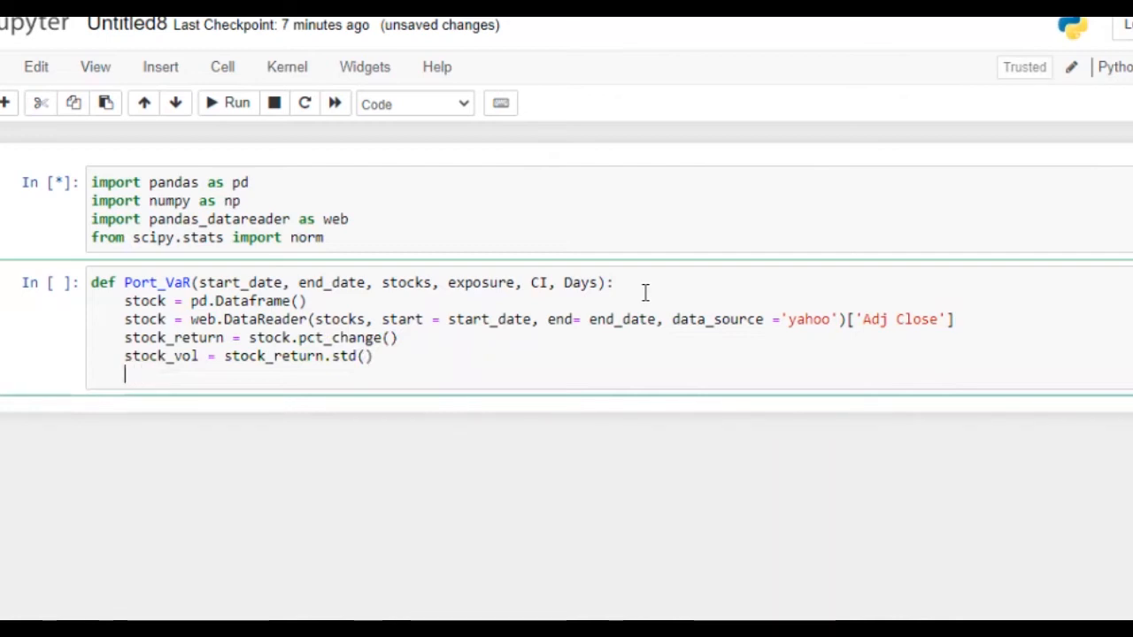
text(#)
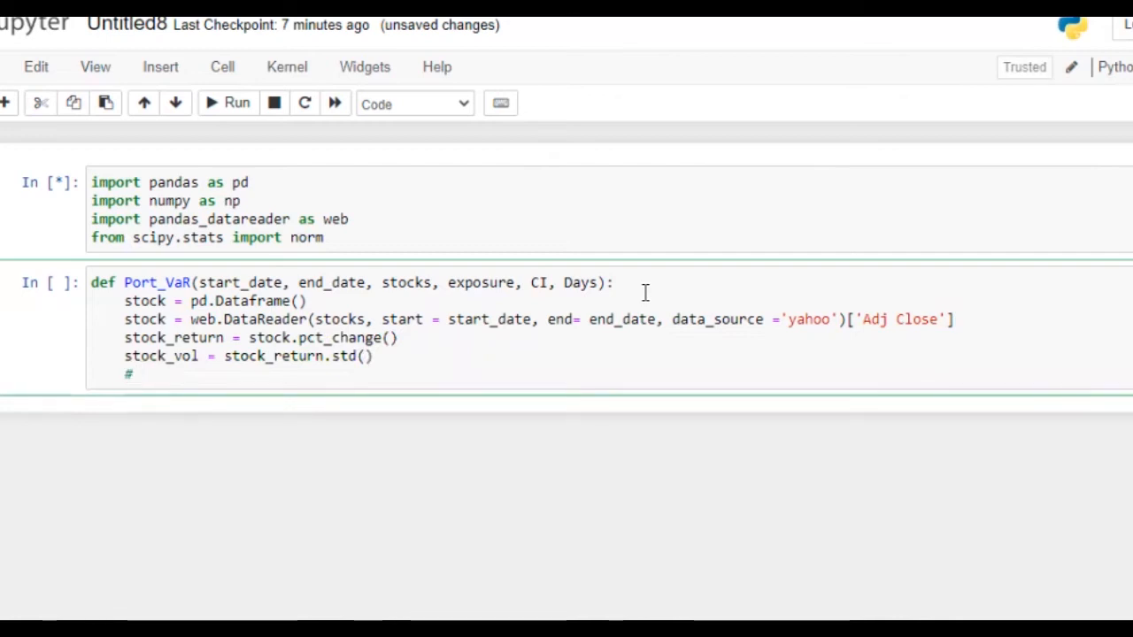
text(Portfol)
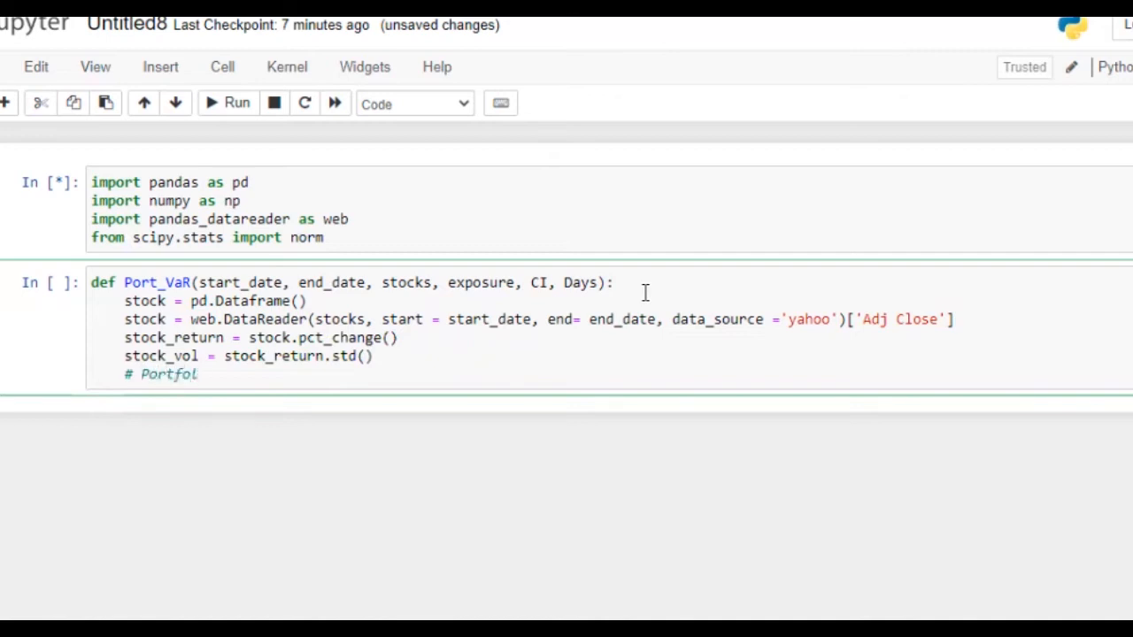
text(io)
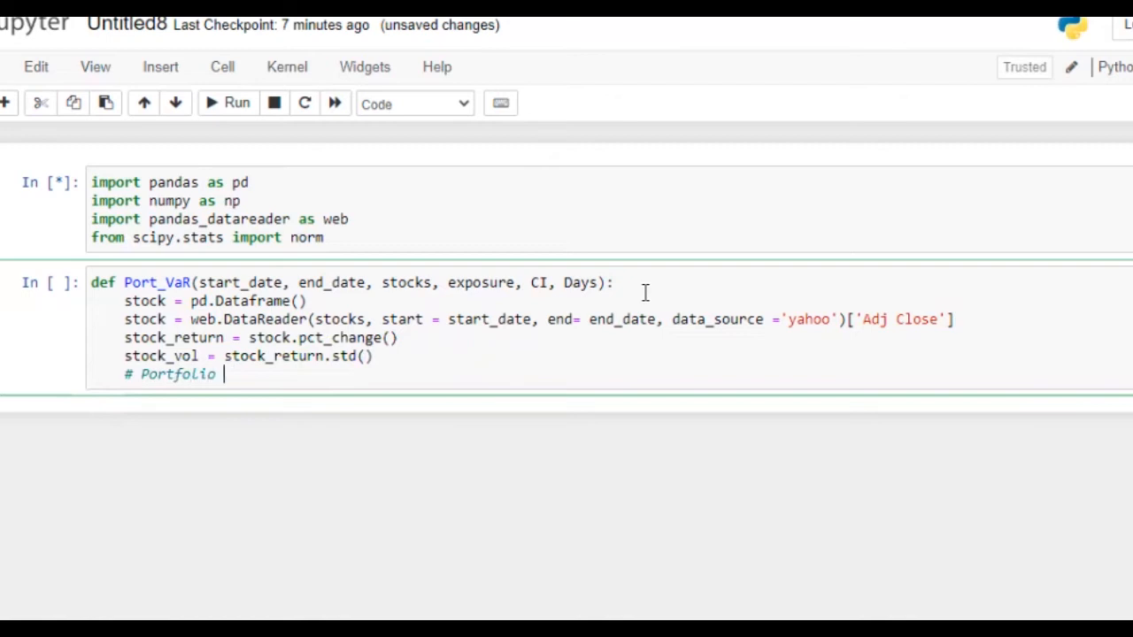
text(Variabce)
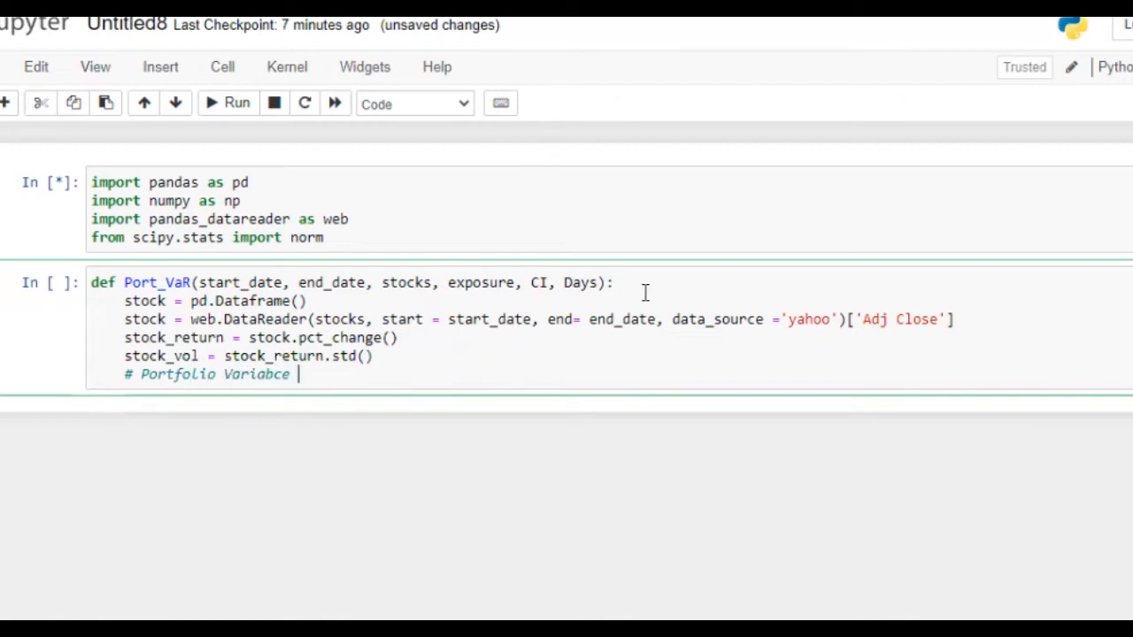
text(n)
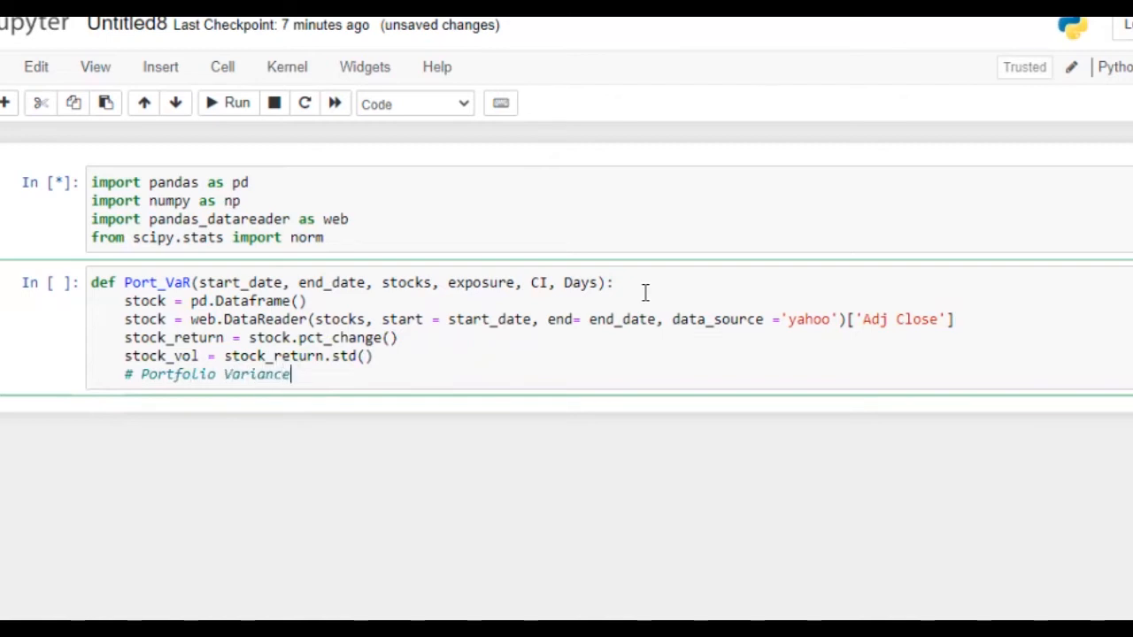
text(Covar)
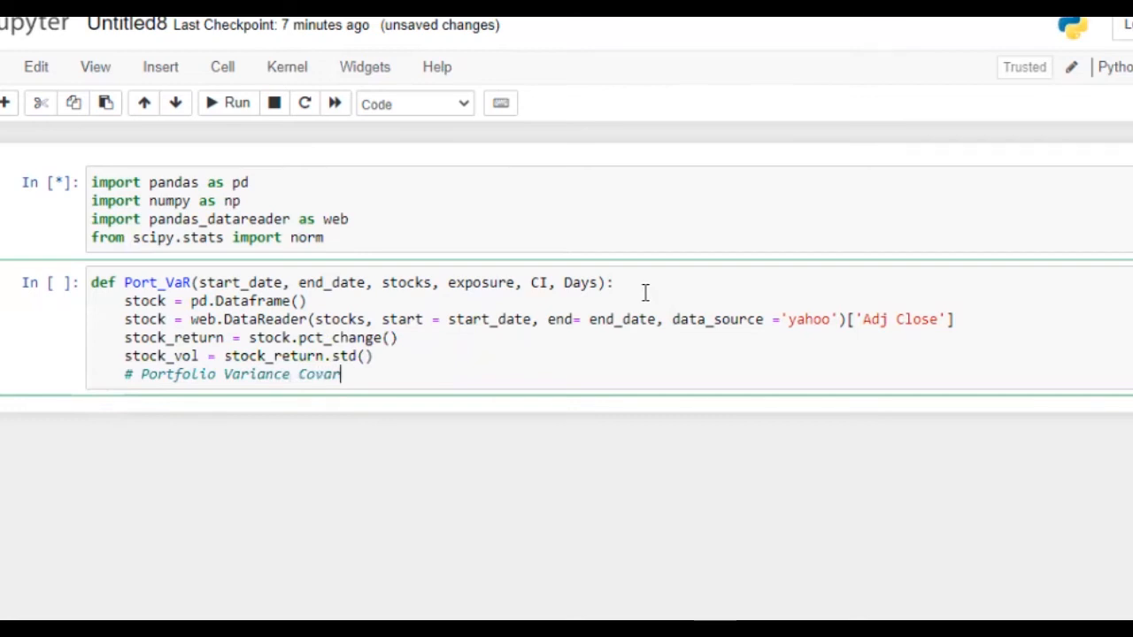
text(iance MAt)
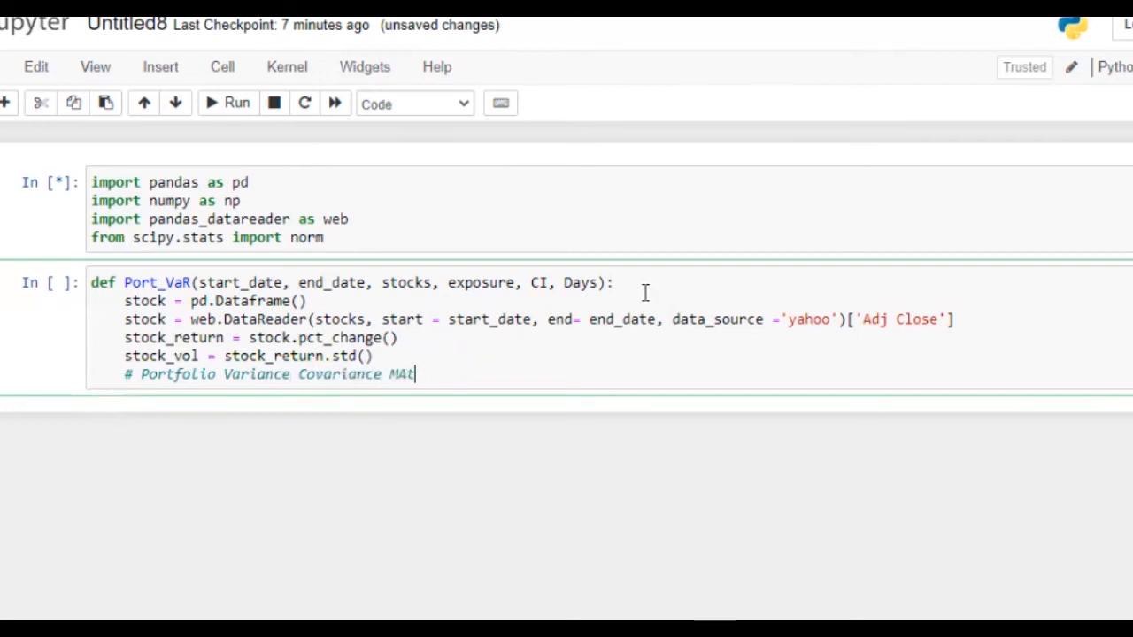
text(rix)
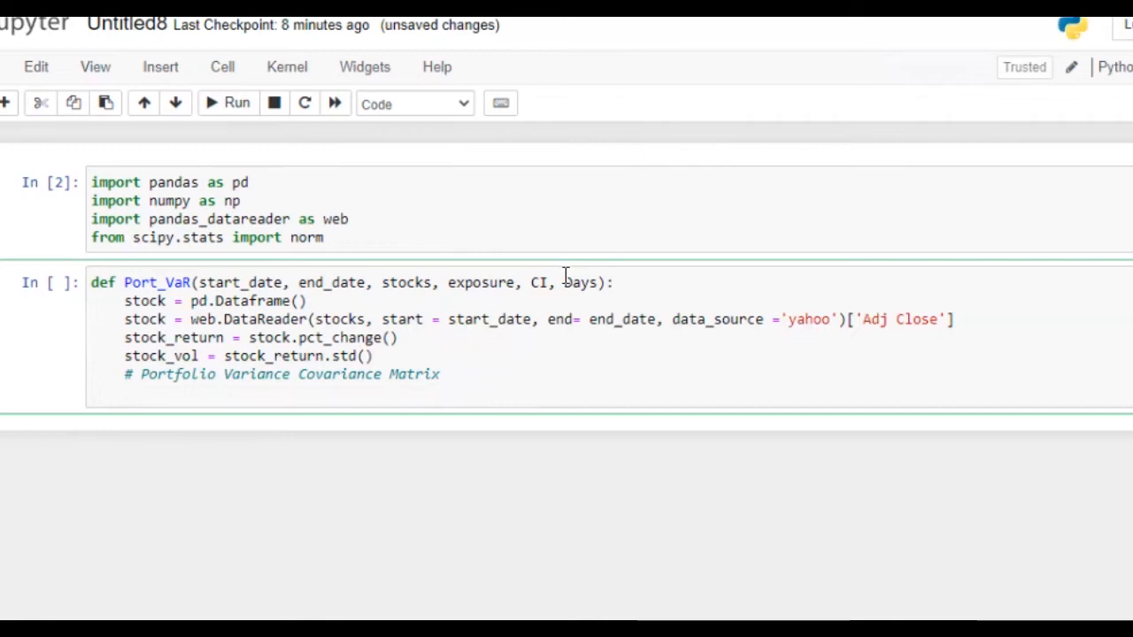
- Write stock_cov = stock_return.cov() under the covariance comment
text(stock_cov)
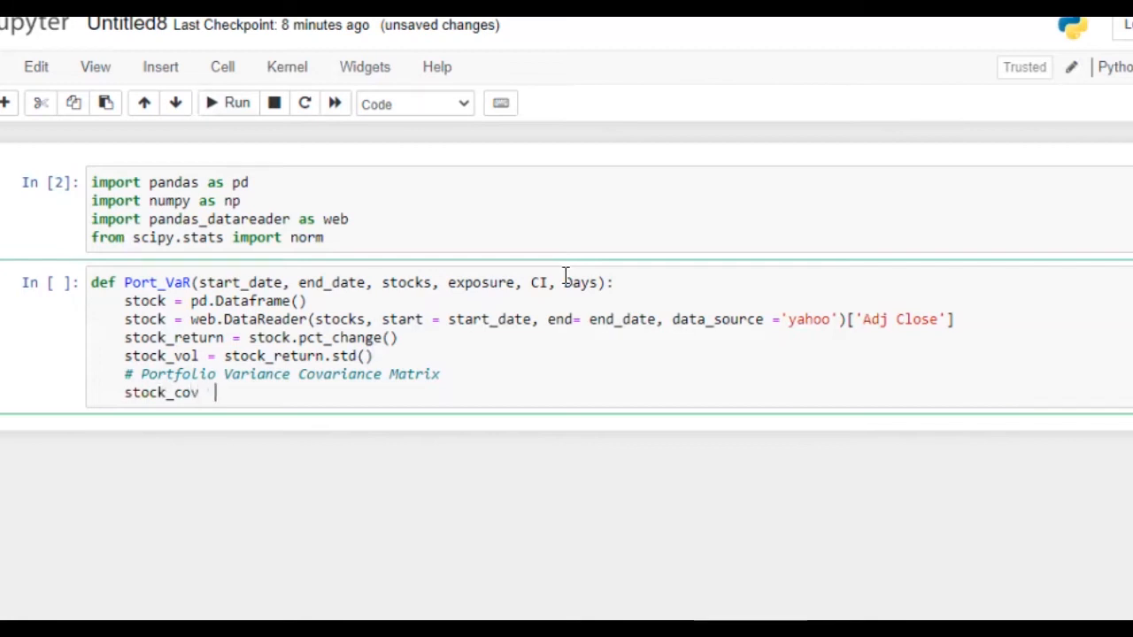
text(= st)
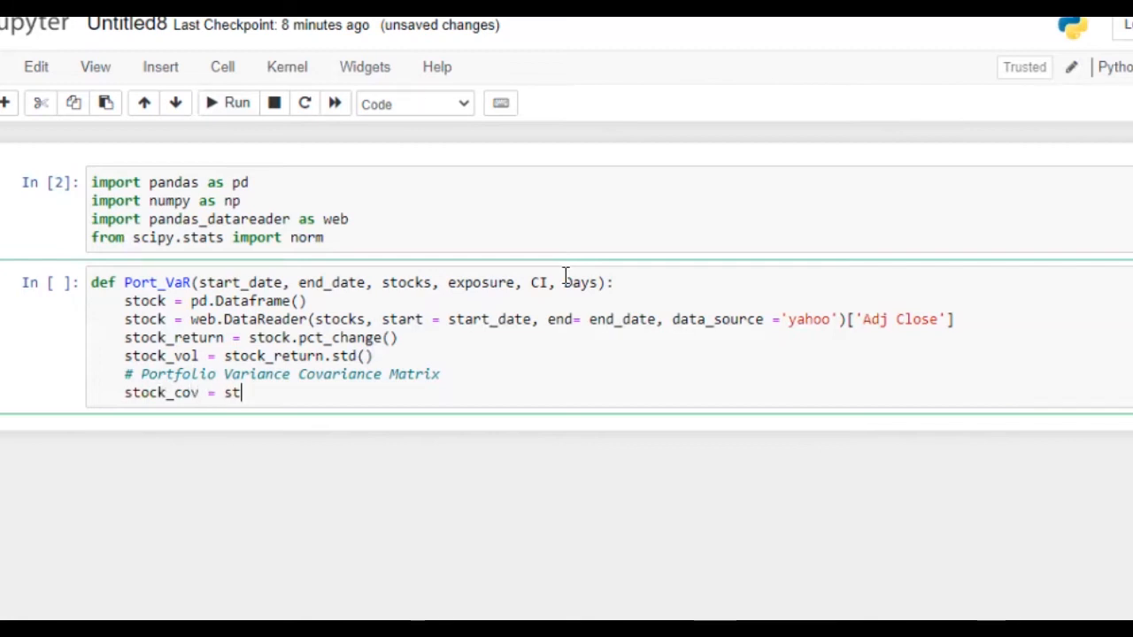
text(ock)
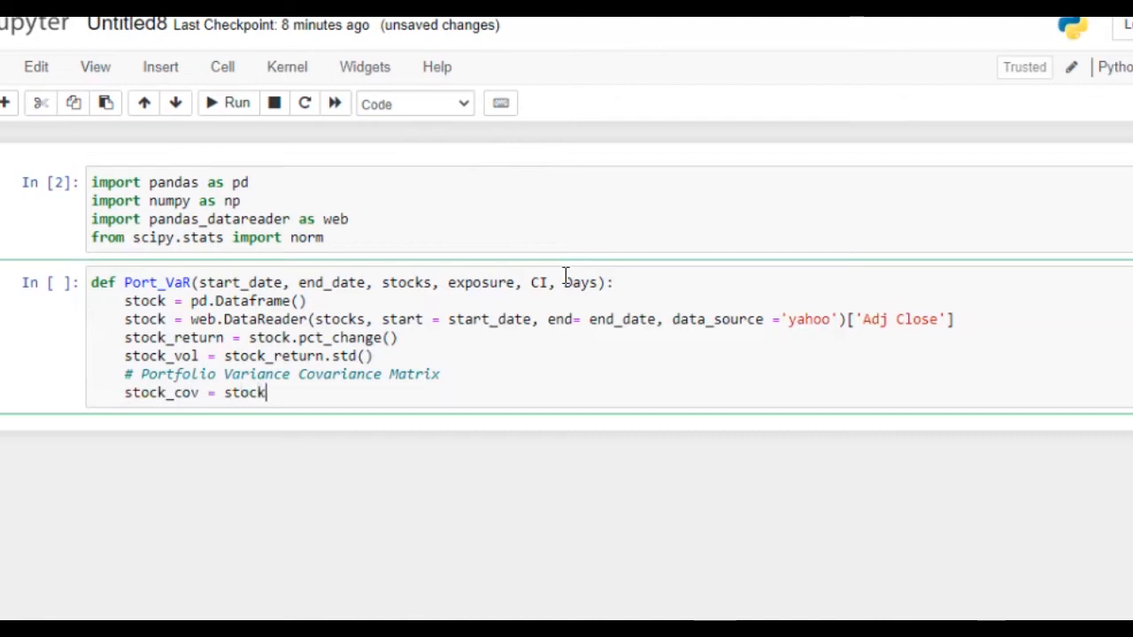
text(_reu)
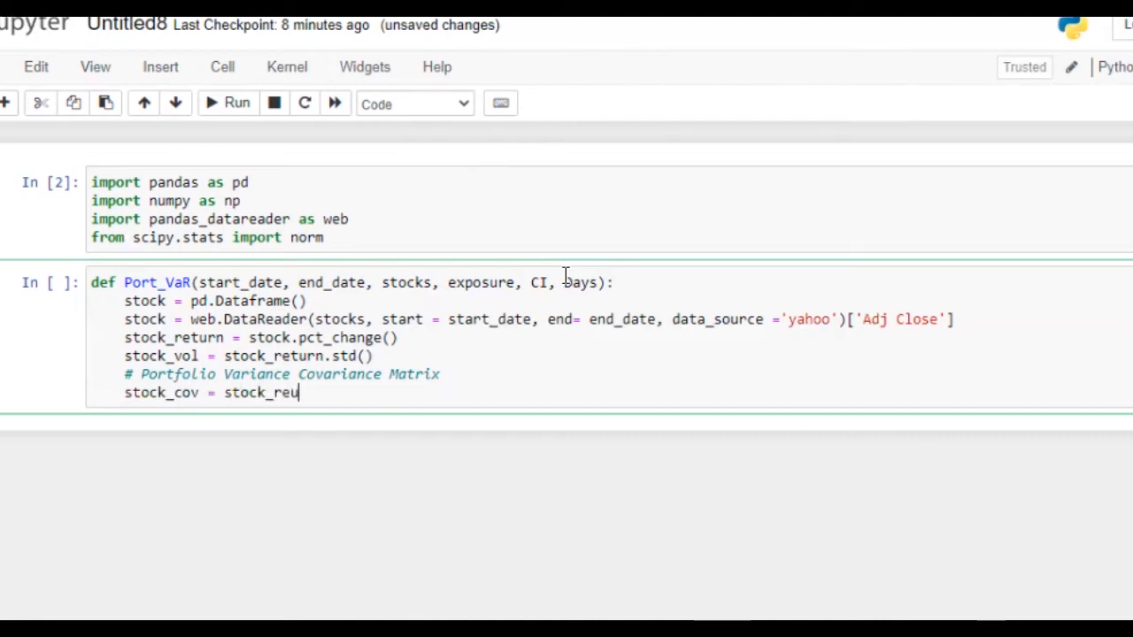
text(rn.)
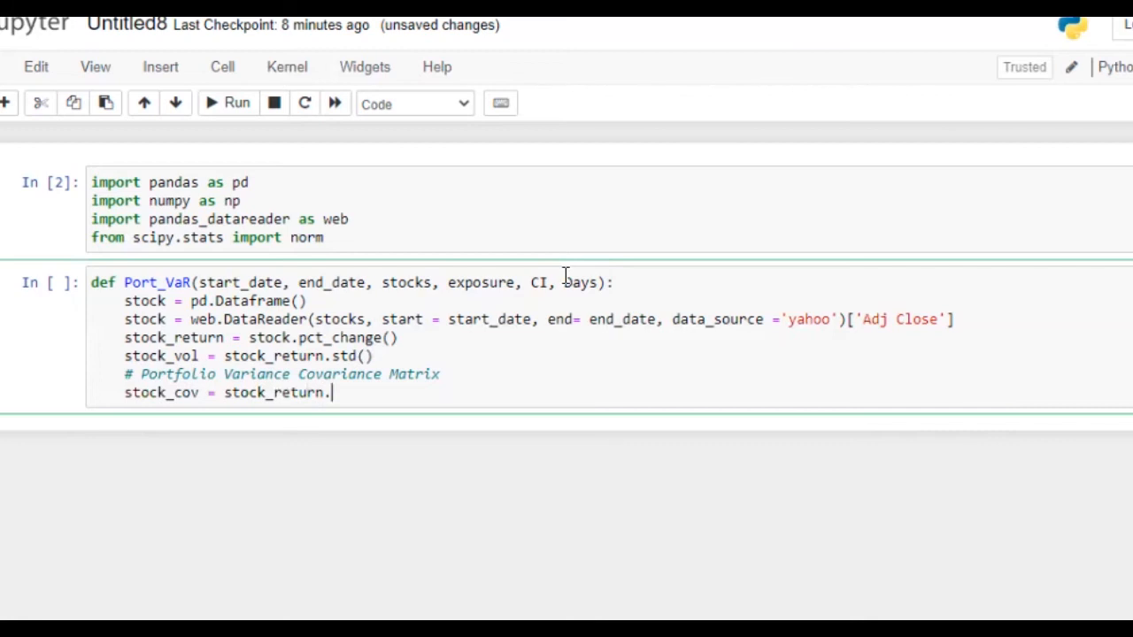
text(cov)
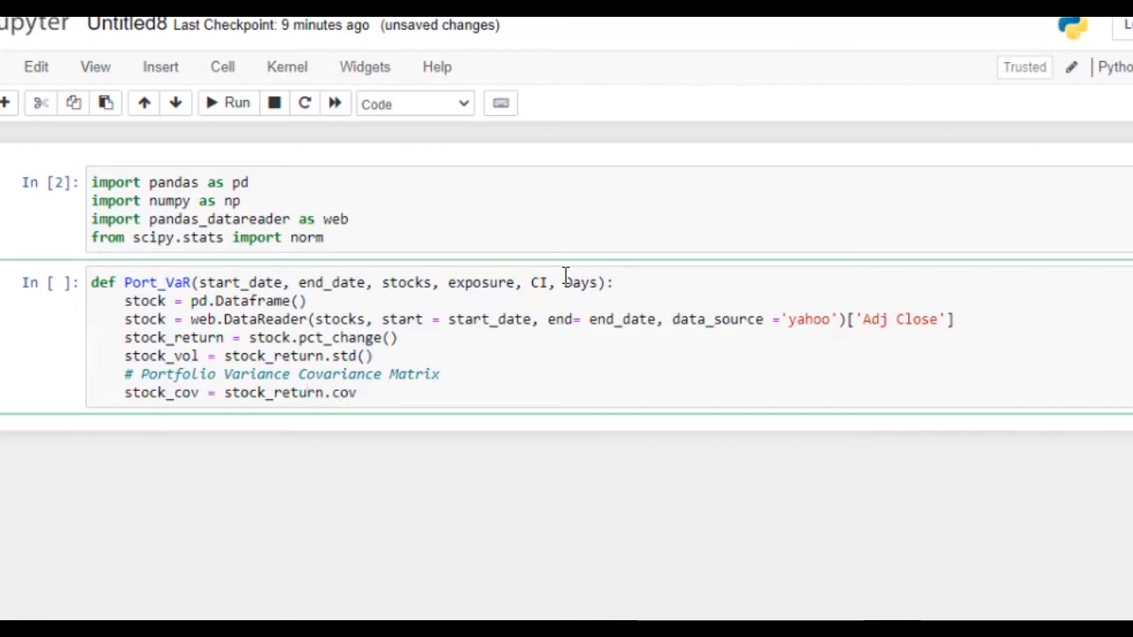
text(())
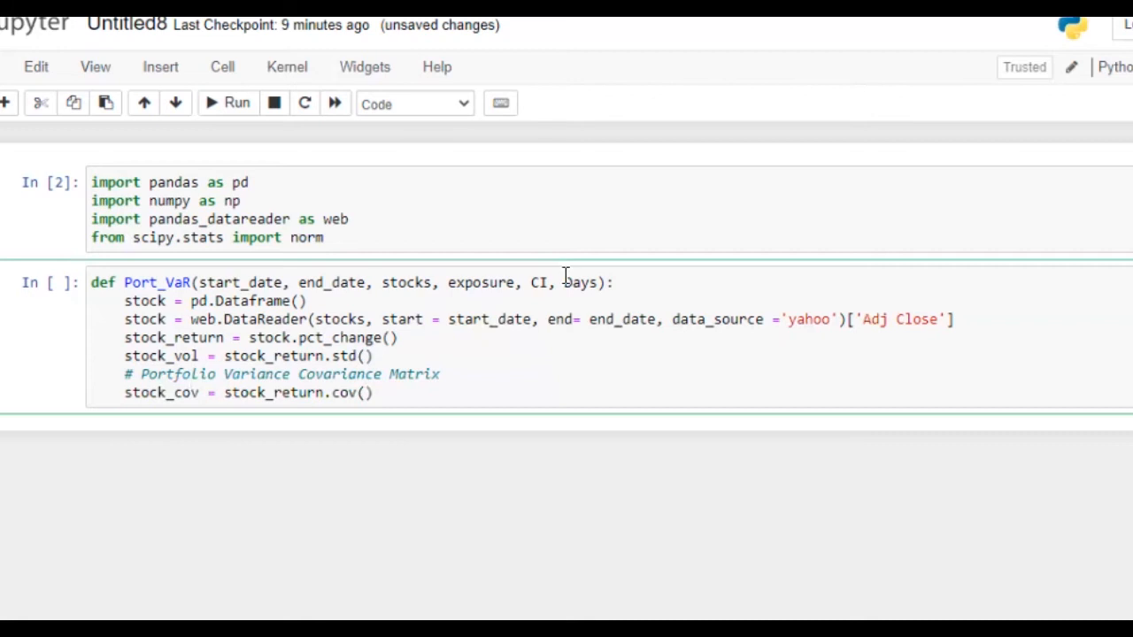
- Wrap the covariance in np.array(...) and add a blank line before the section
text(n)
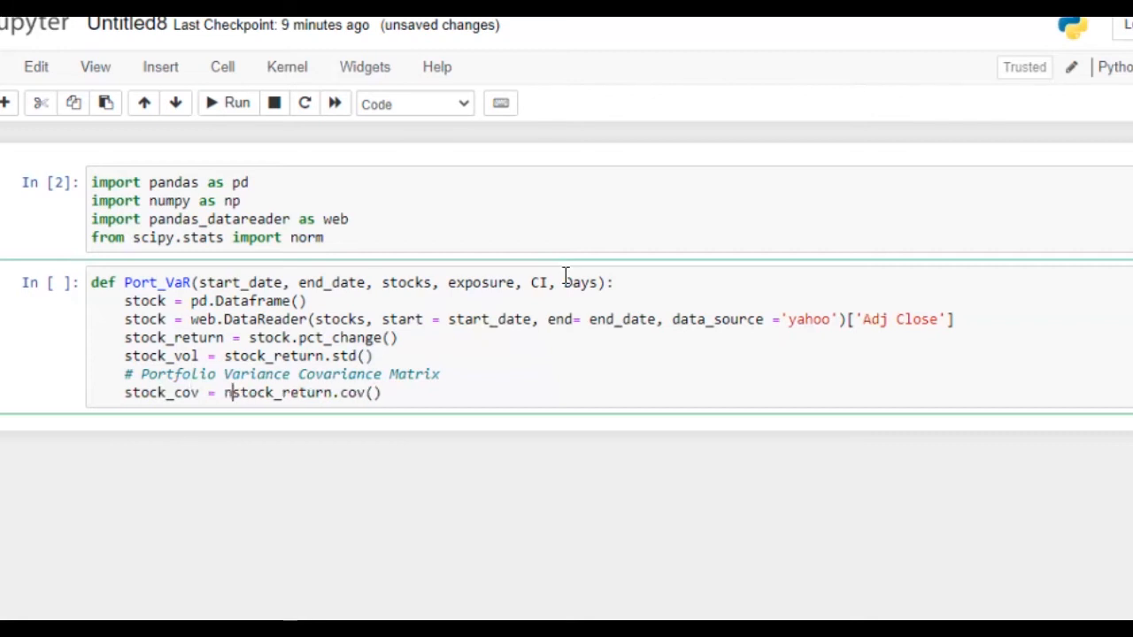
text(p.array)
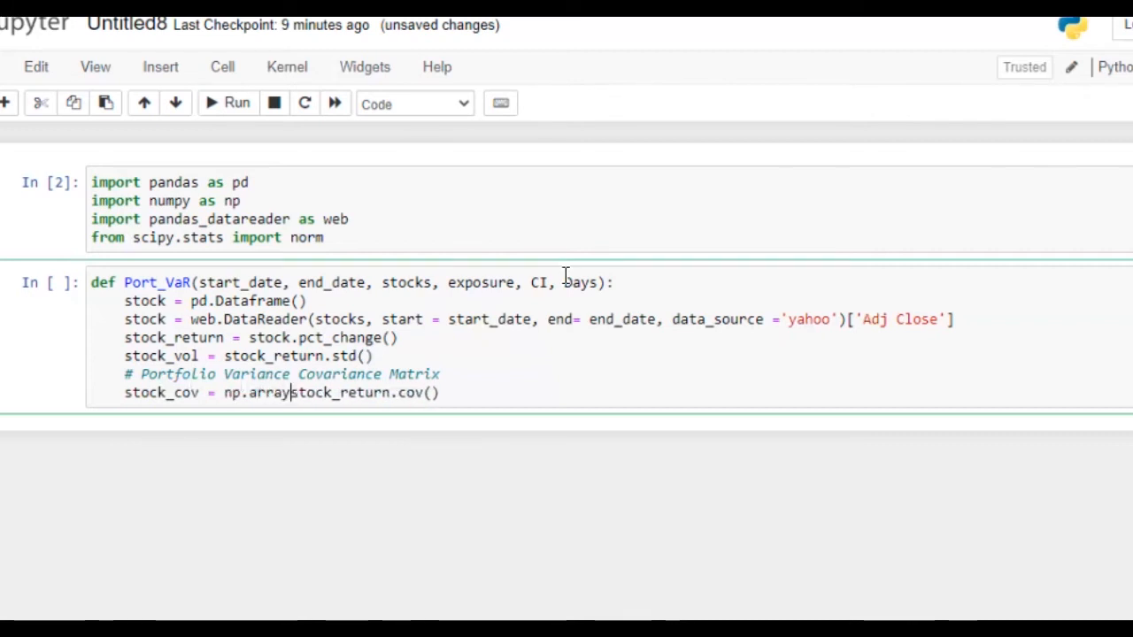
text(()
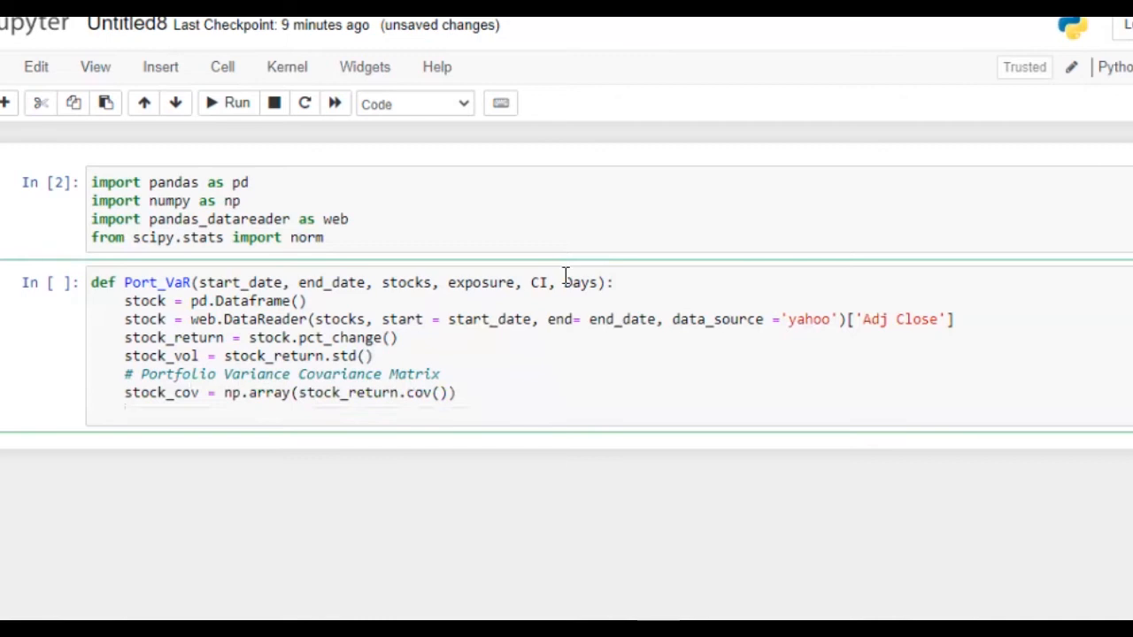
key(Return)
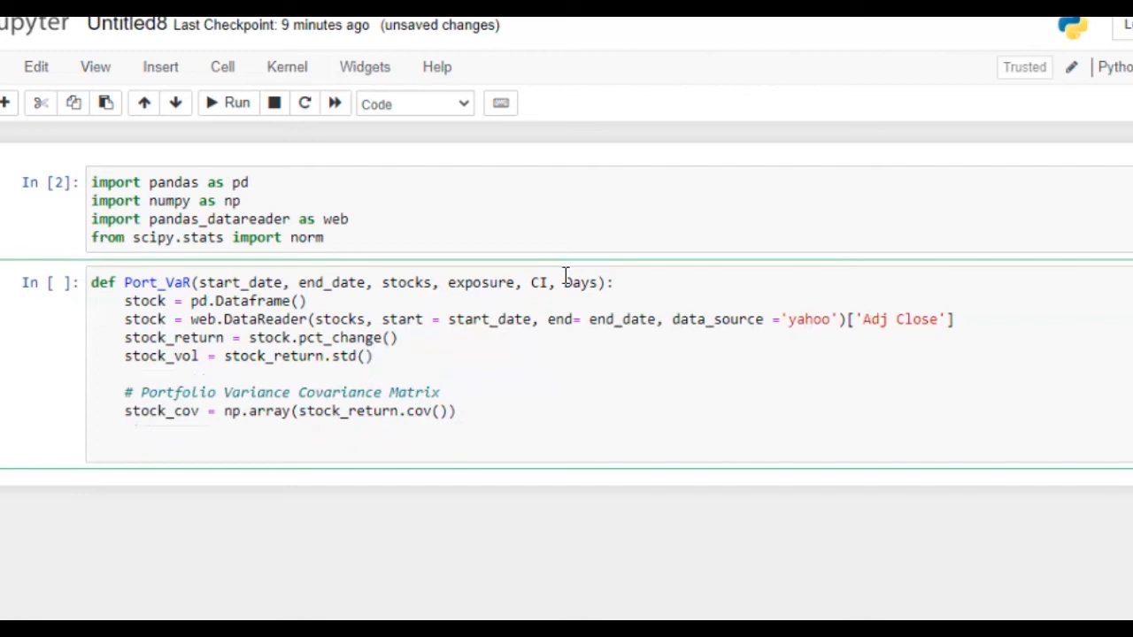
- Add CL = norm.ppf(CI/100) after stock_vol and start a new line below stock_cov
click(124, 373)
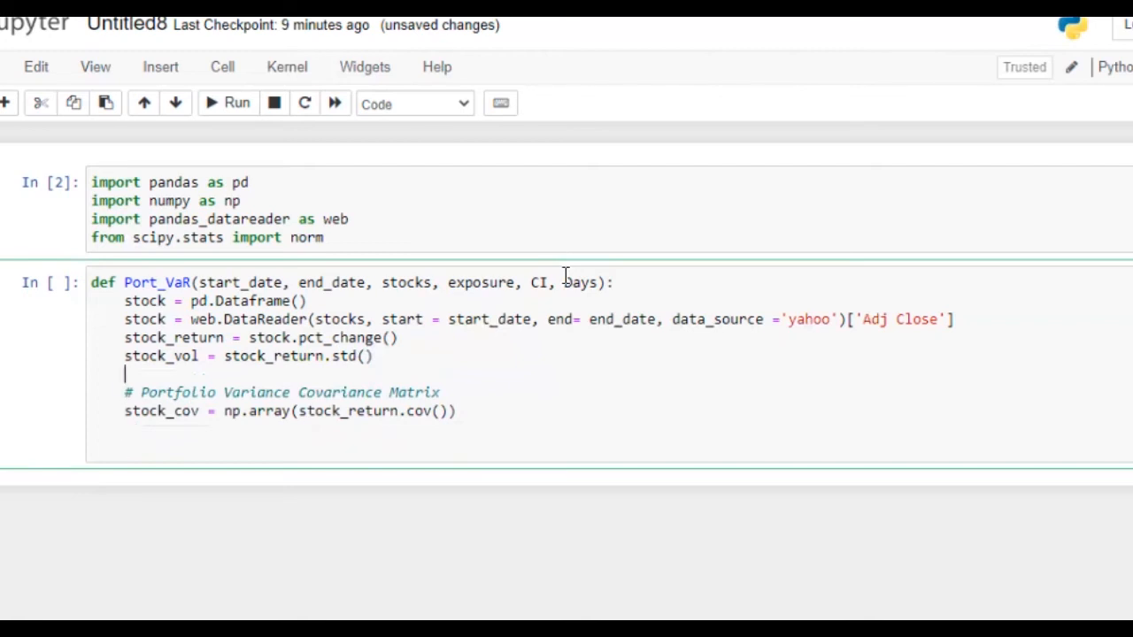
text(CL)
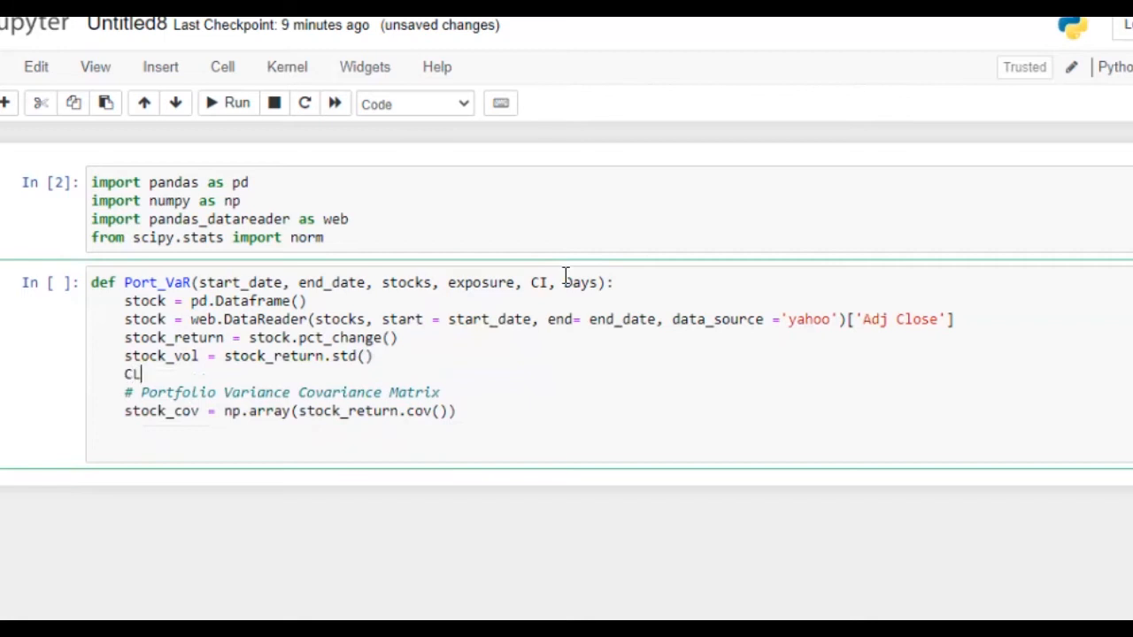
text(=)
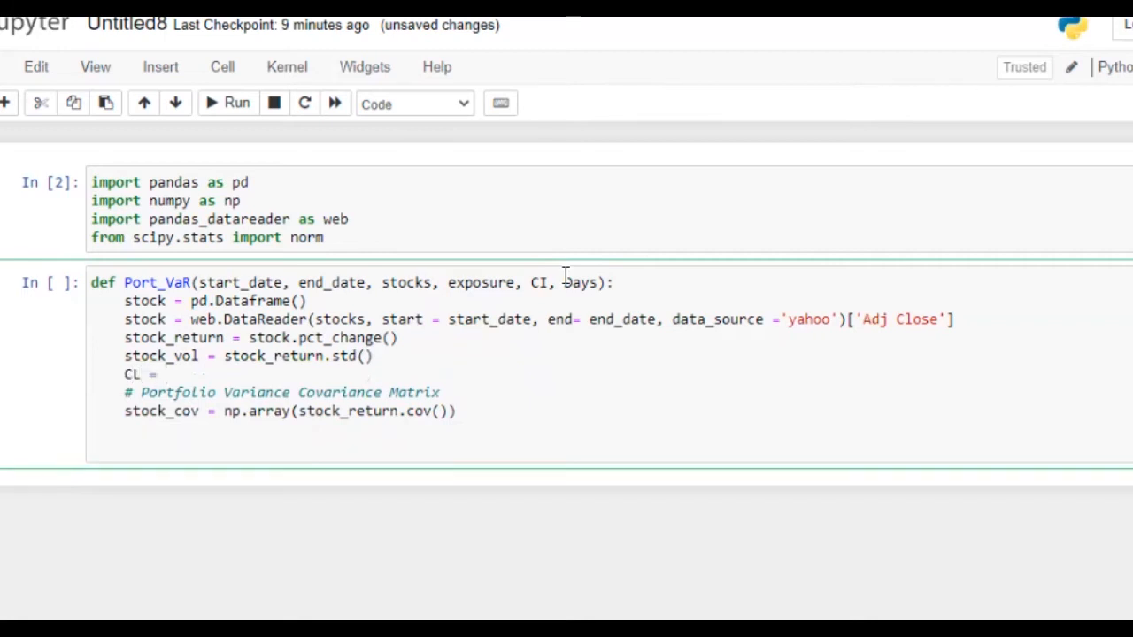
text(norm.)
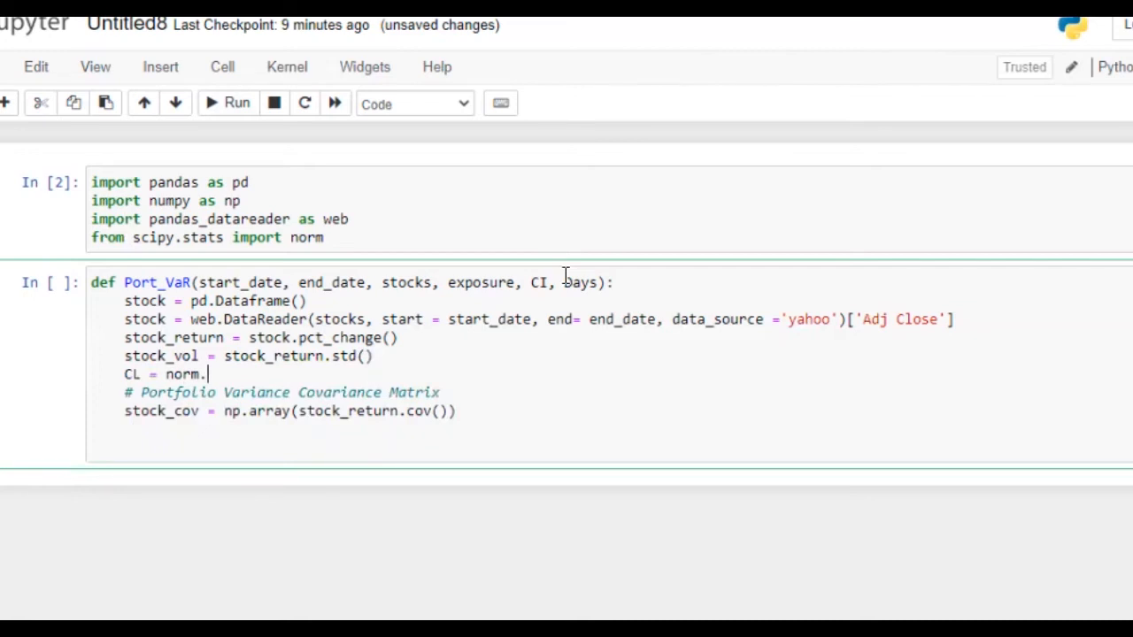
text(ppf)
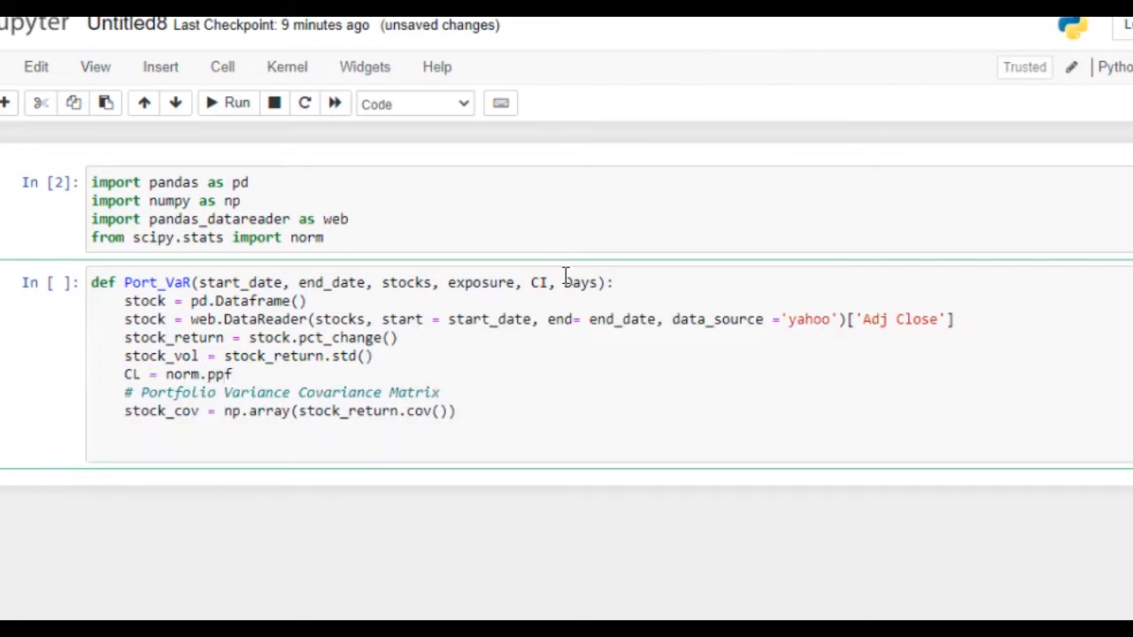
text((CI))
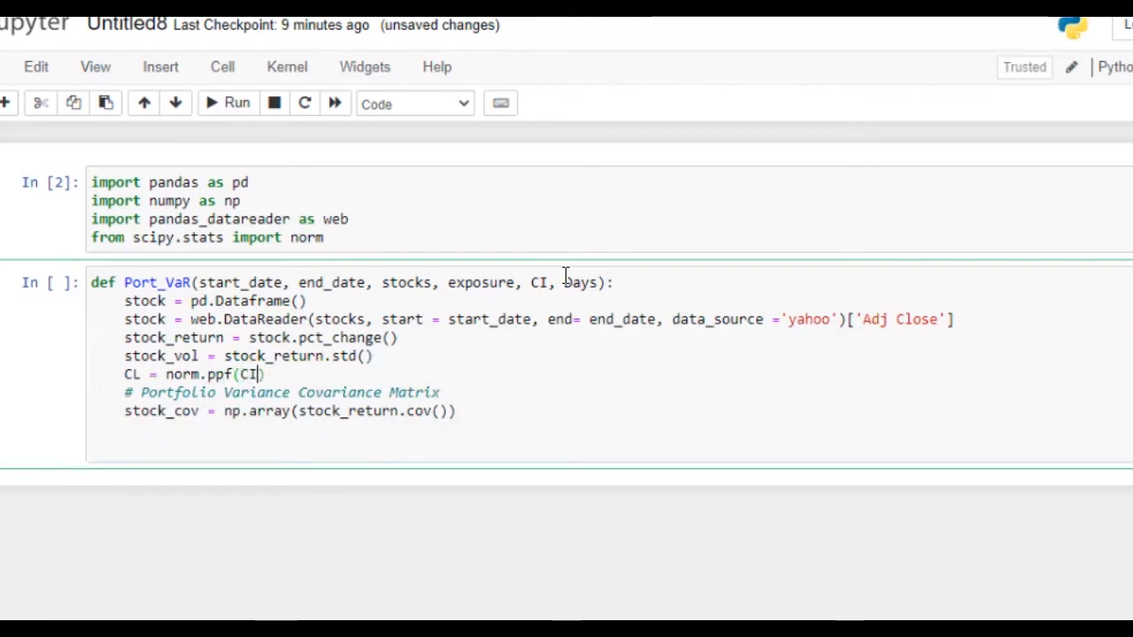
text(/)
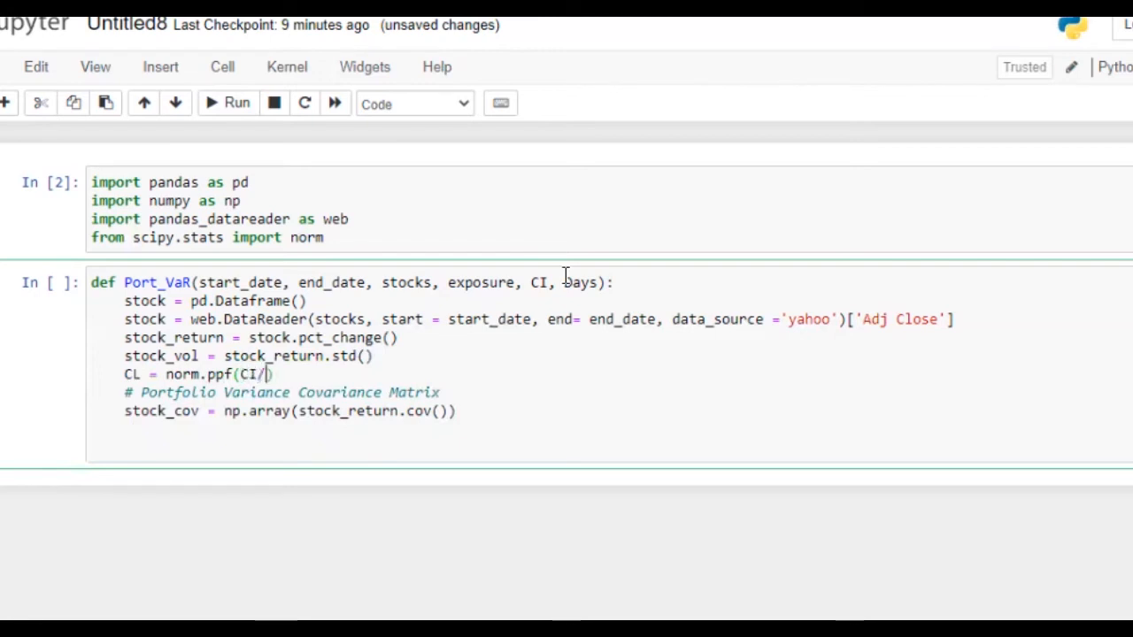
text(100)
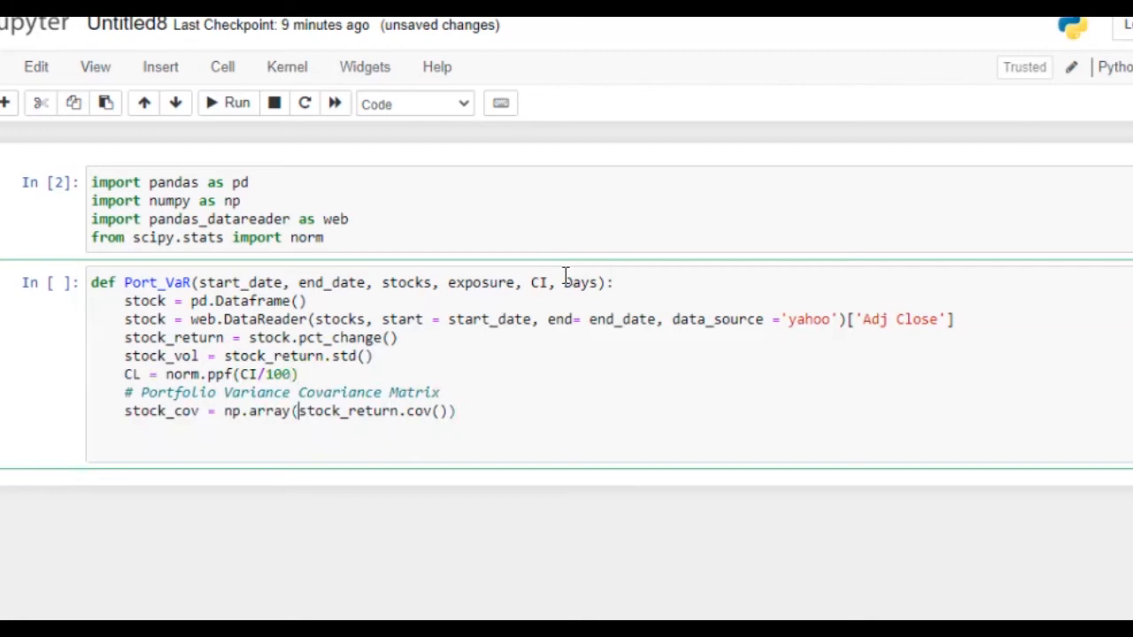
key(Enter)
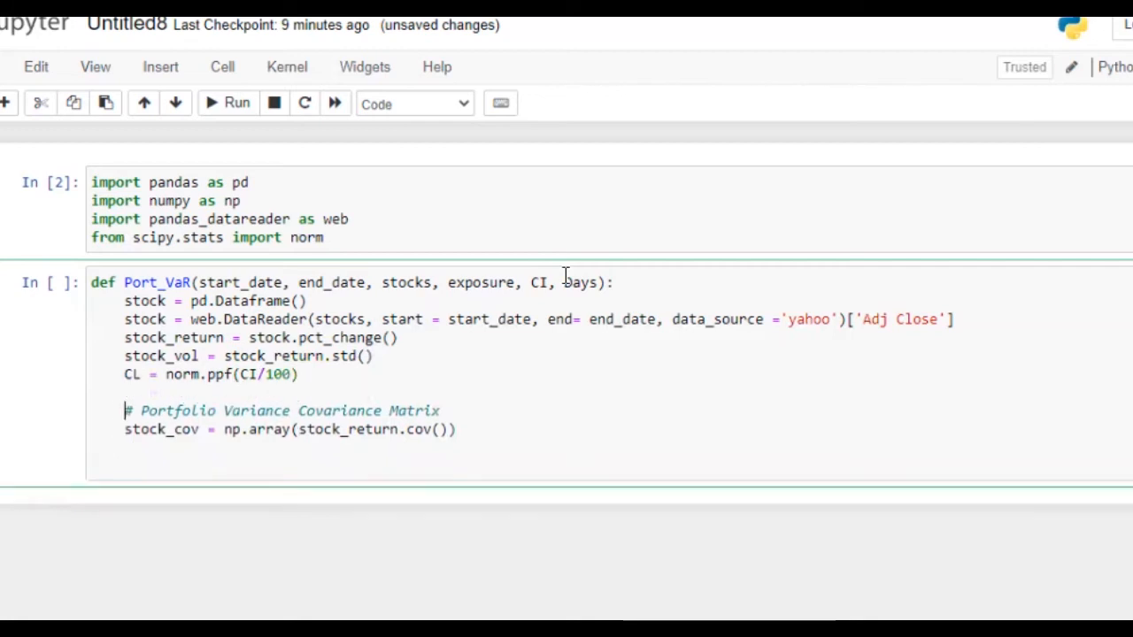
key(Return)
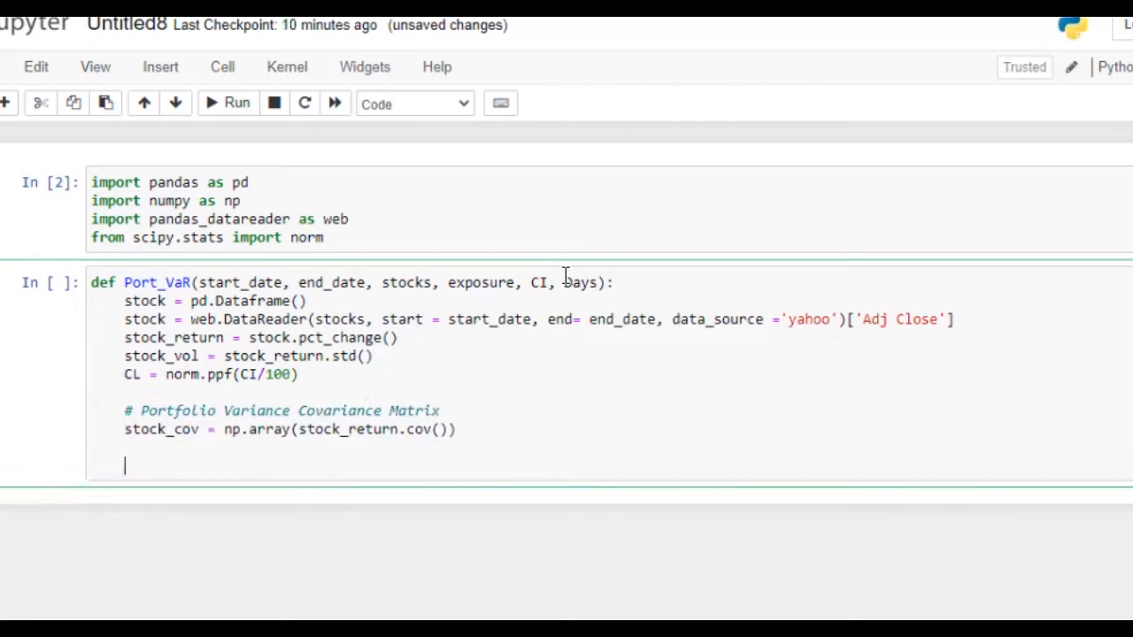
- Add the comment '# Stocks Weightage' below the covariance section
text(#)
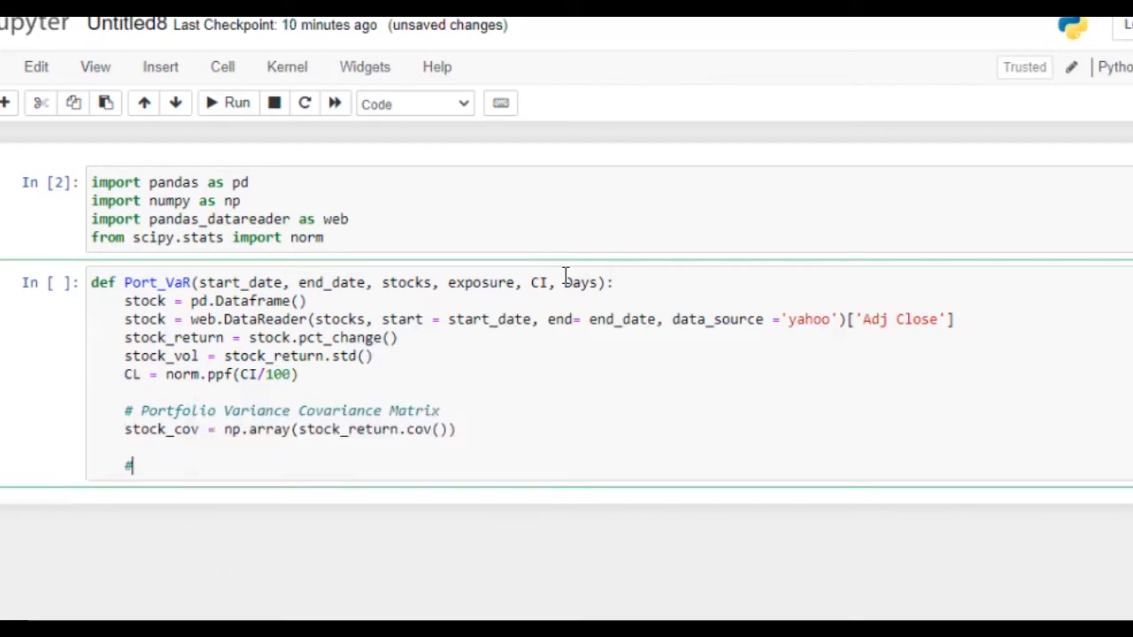
text(Wei)
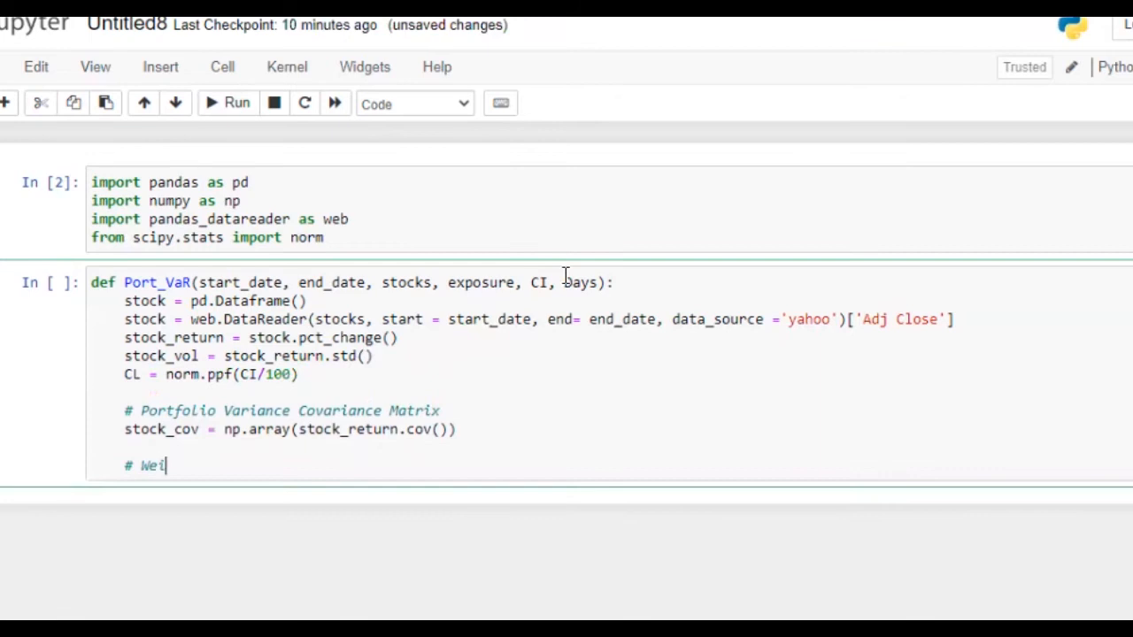
text(ghts)
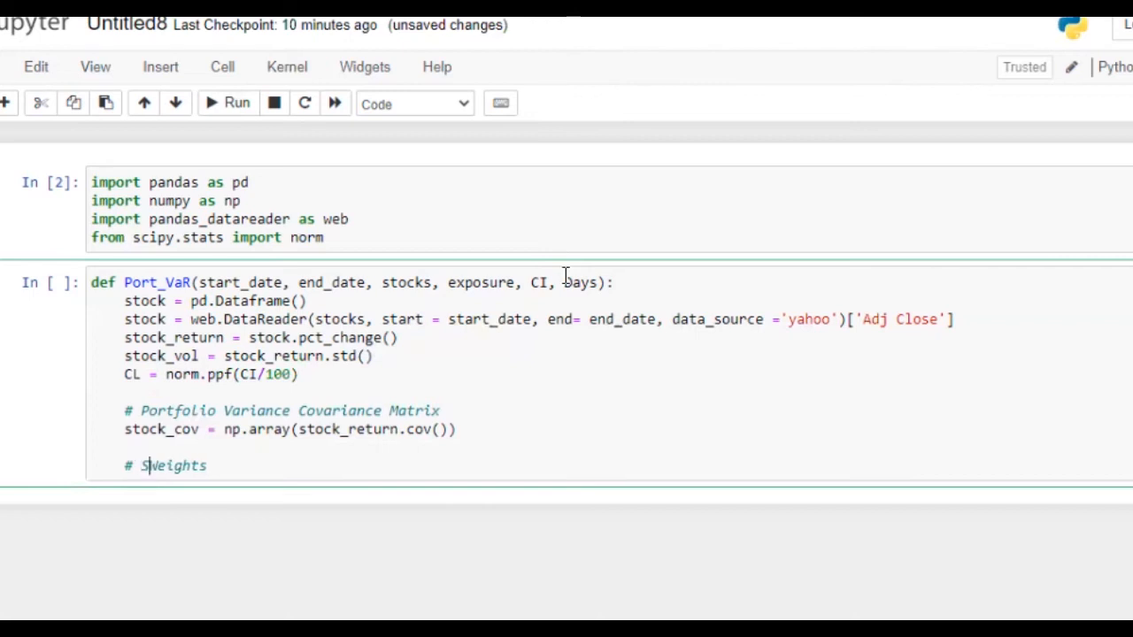
text(tocks)
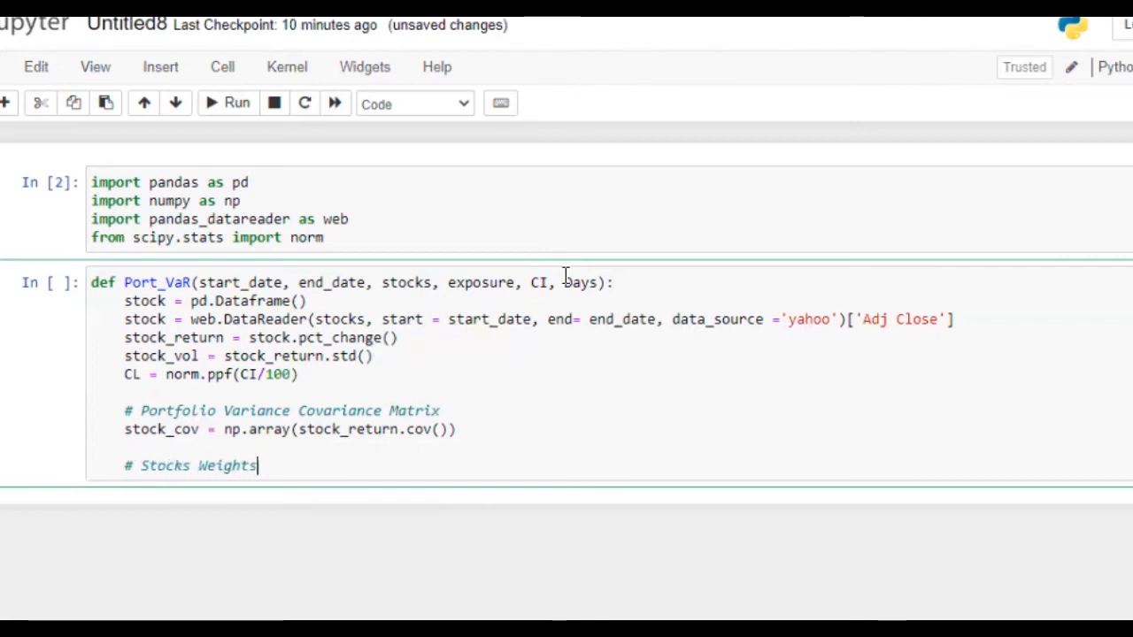
key(ctrl+s)
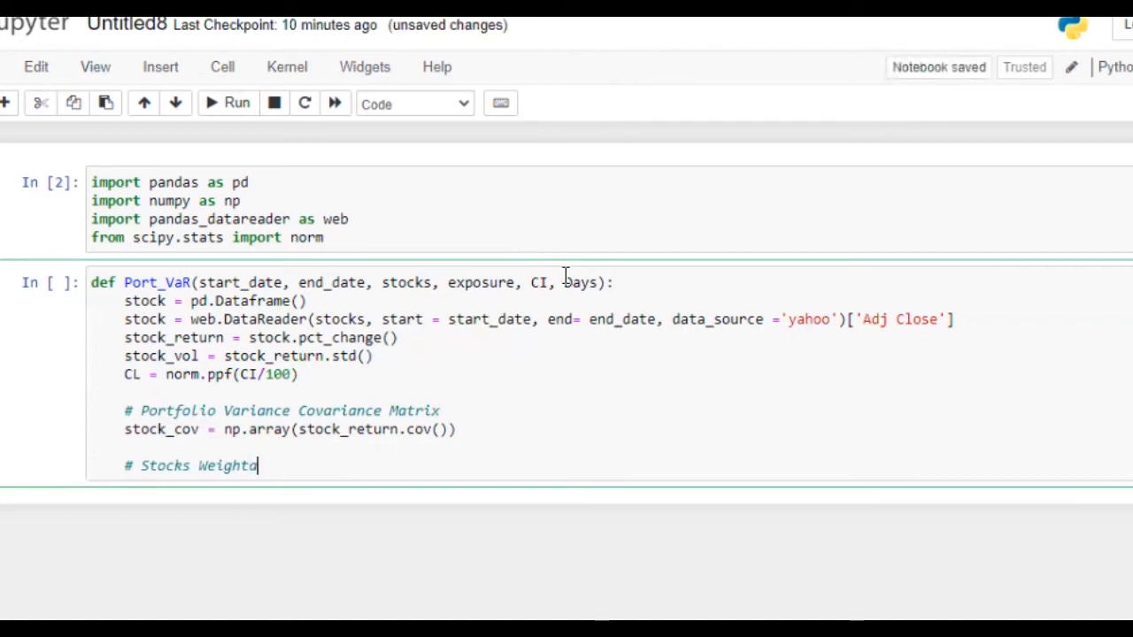
text(ges)
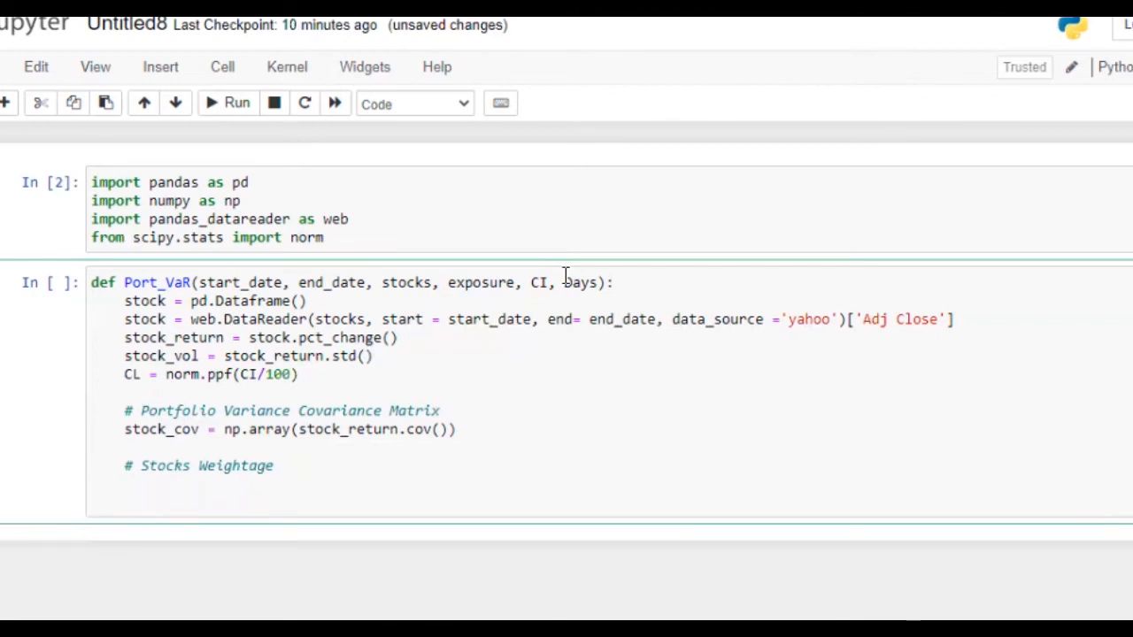
- Compute weights = np.array(exposure/sum(exposure))
text(weigh)
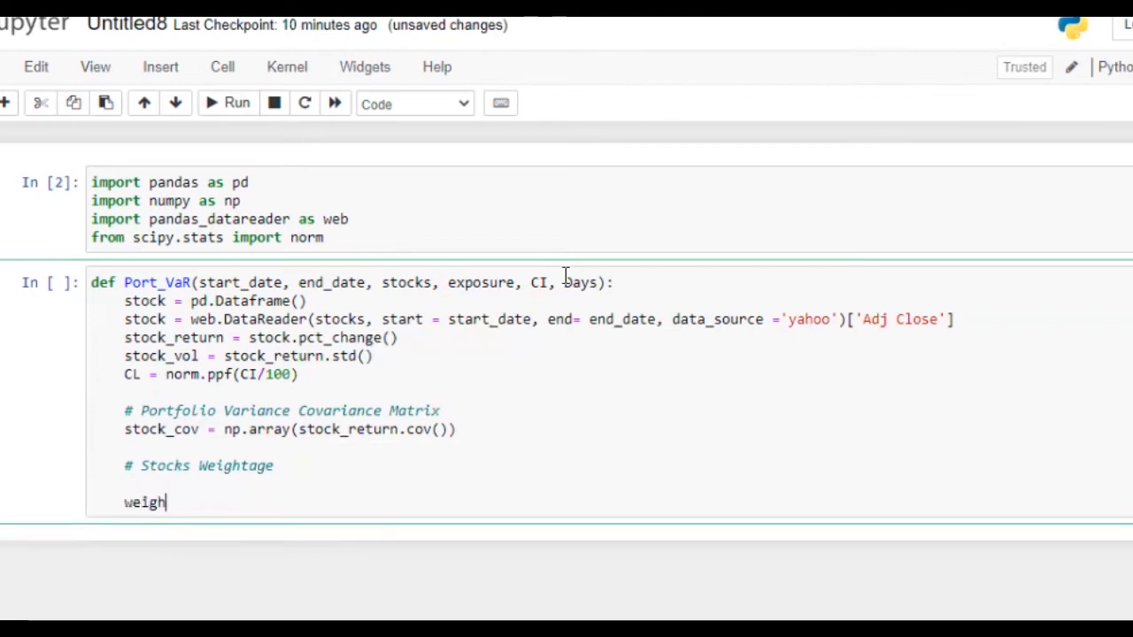
text(ts)
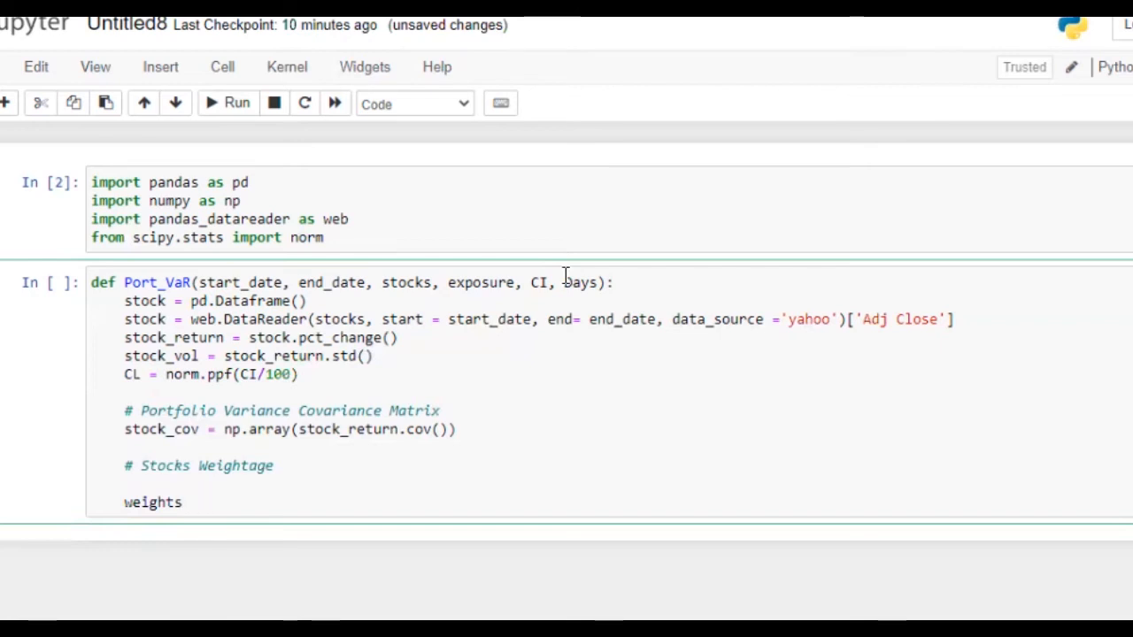
text(= np.arra)
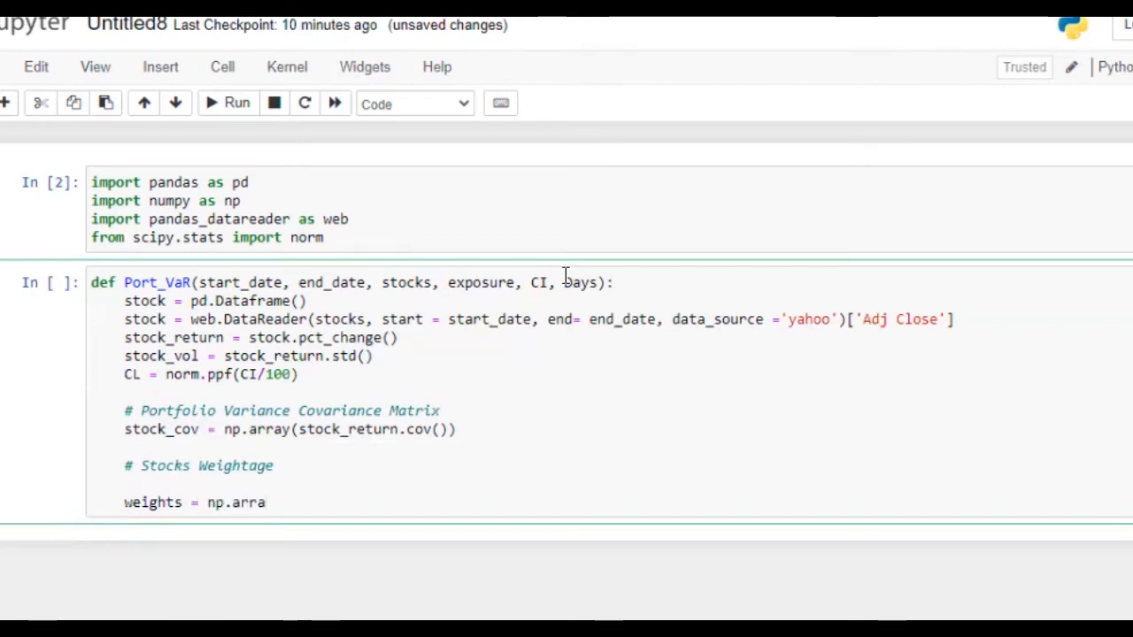
text(y(s)
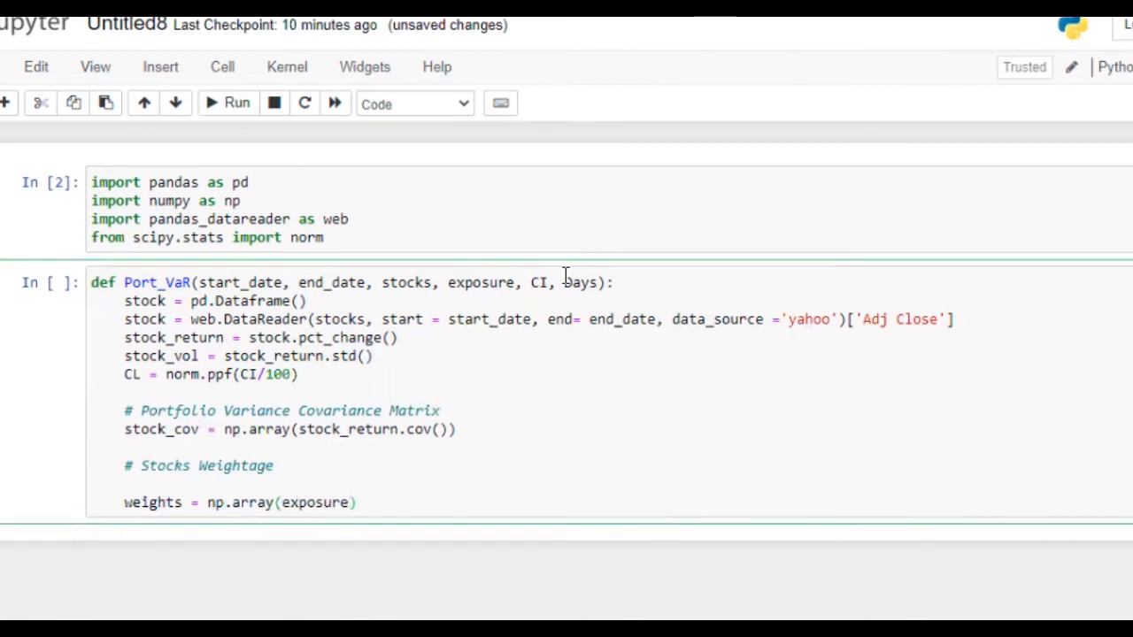
text(/sum)
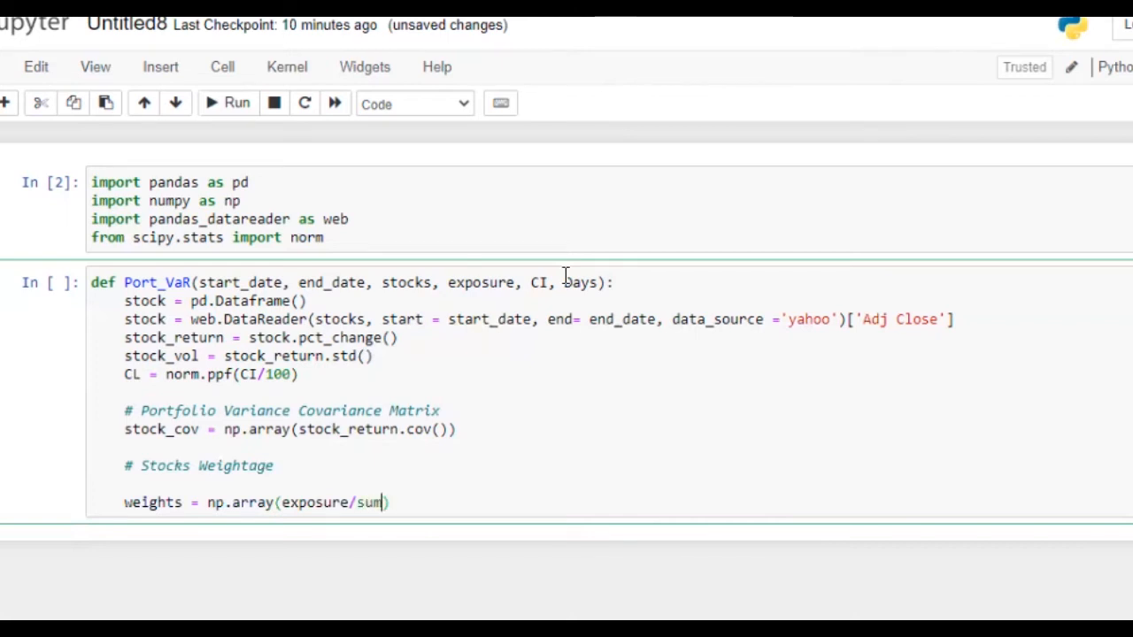
text((exp)
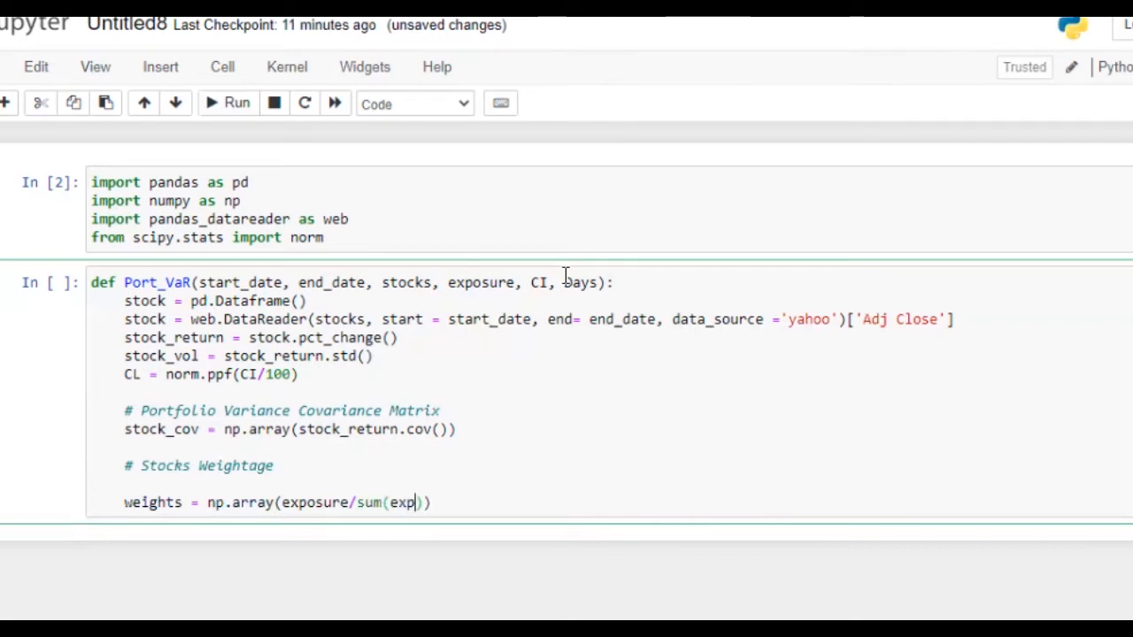
text(sure)
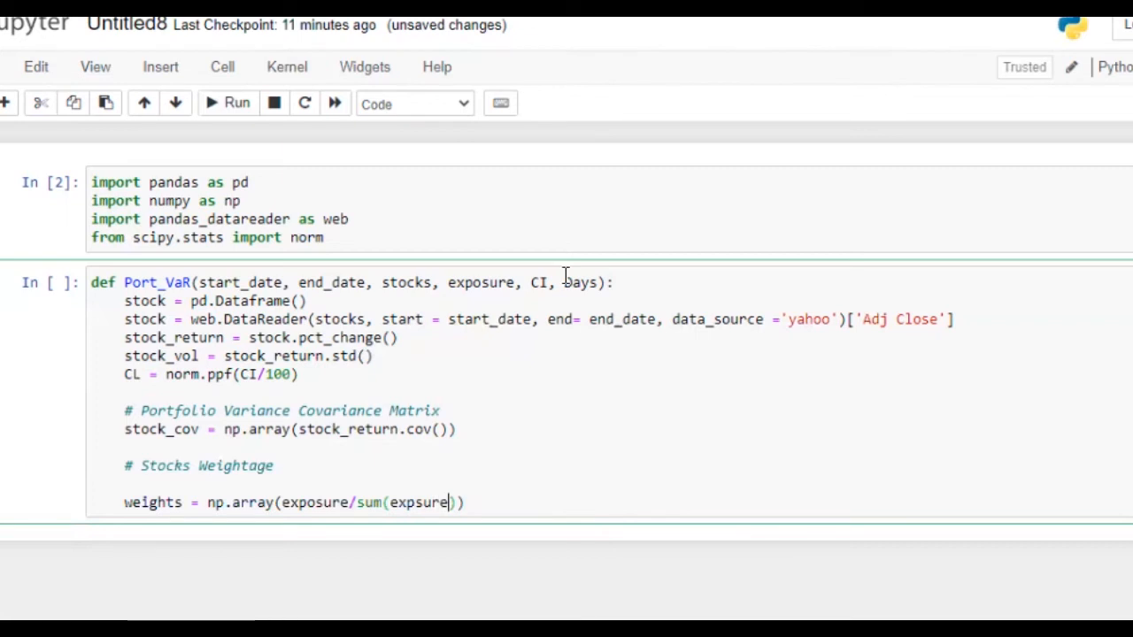
text(exposure)
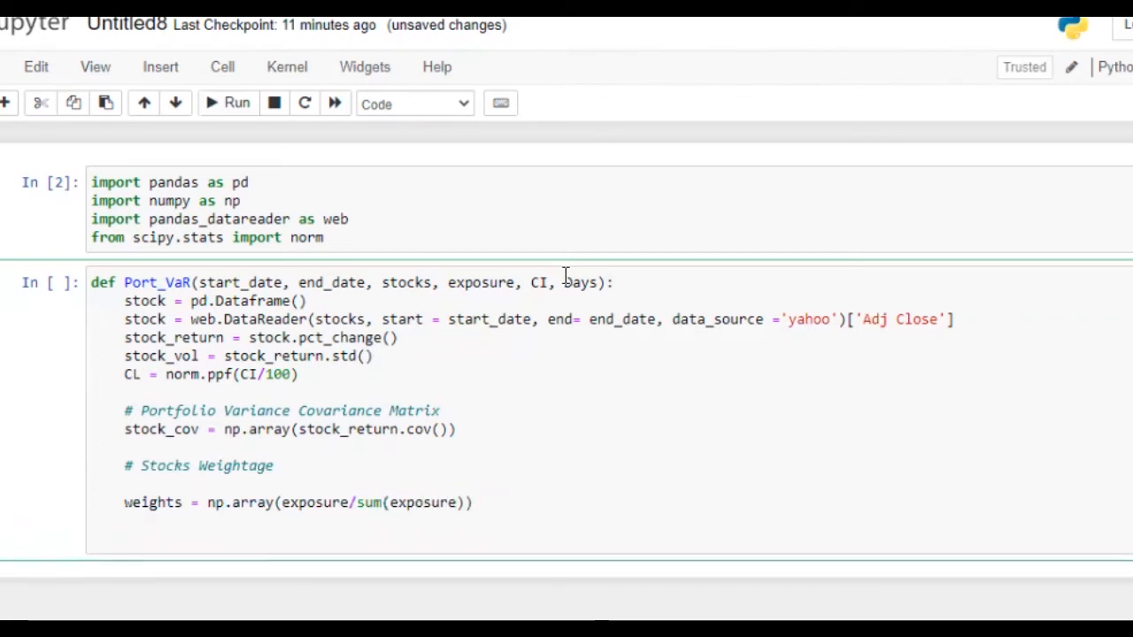
- Start a port_vol comment section and set weight_mat = np.mat(weights)
text(#)
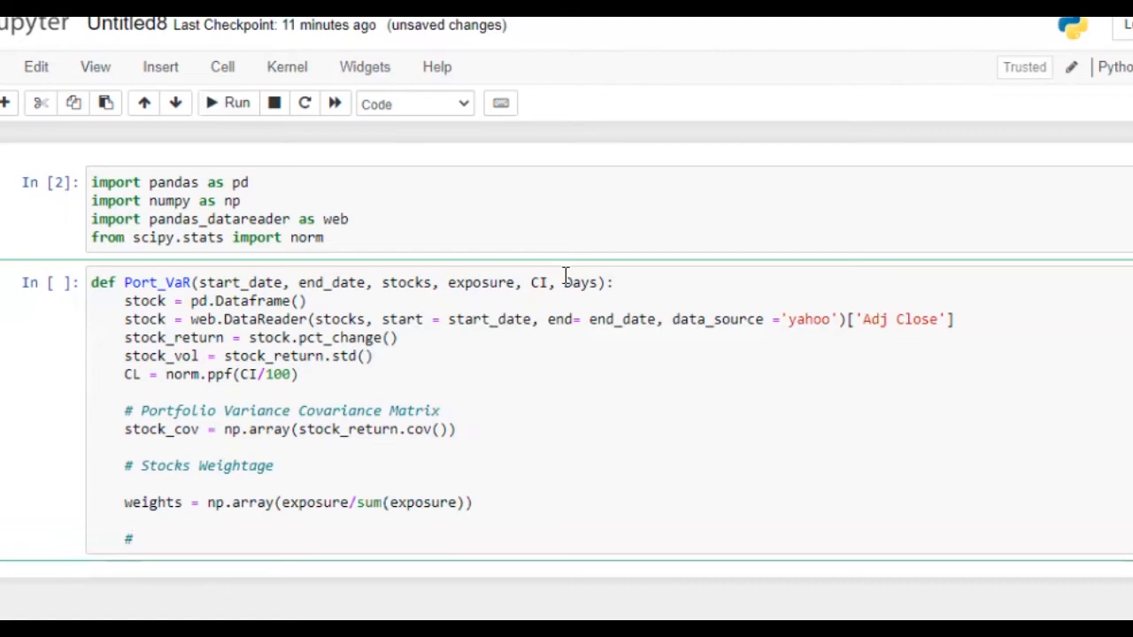
text(Poe)
text(port)
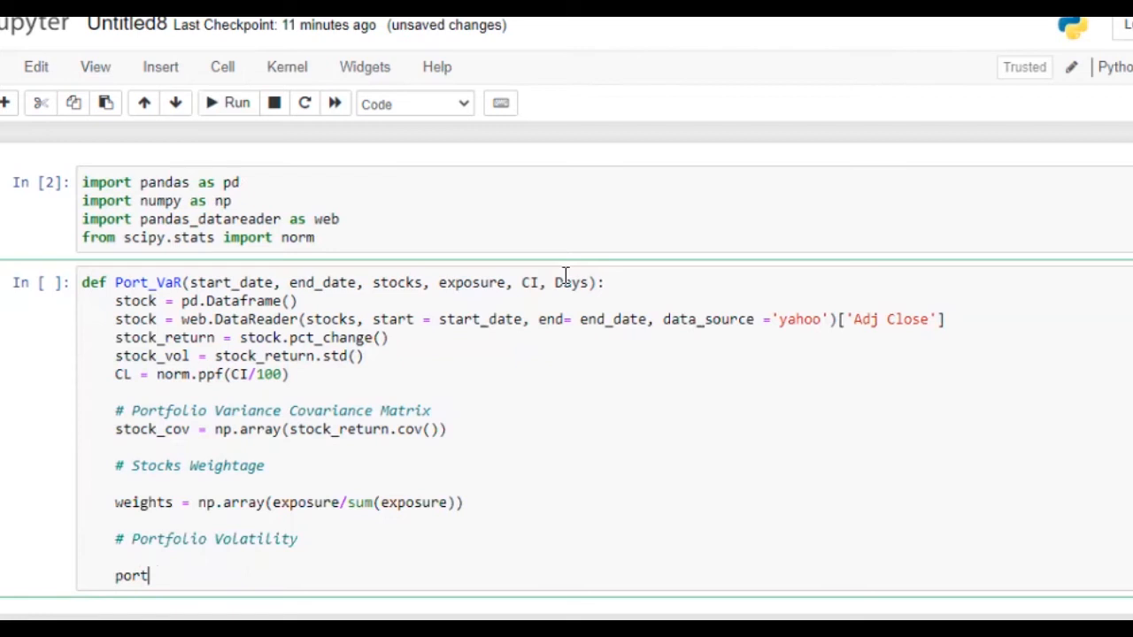
text(_vol =)
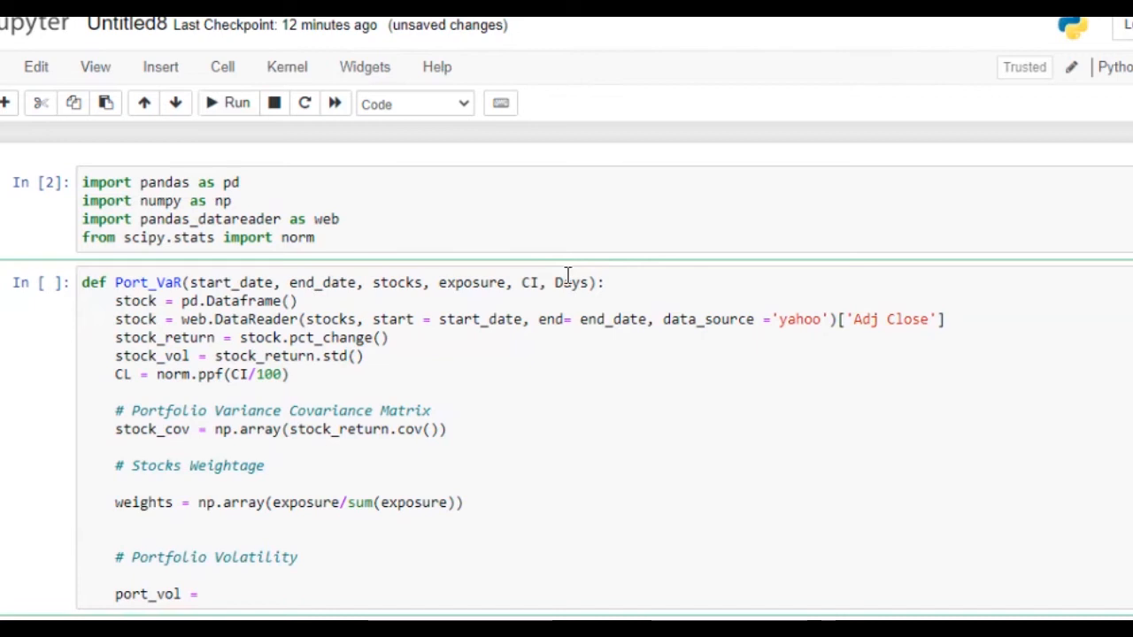
text(weight))
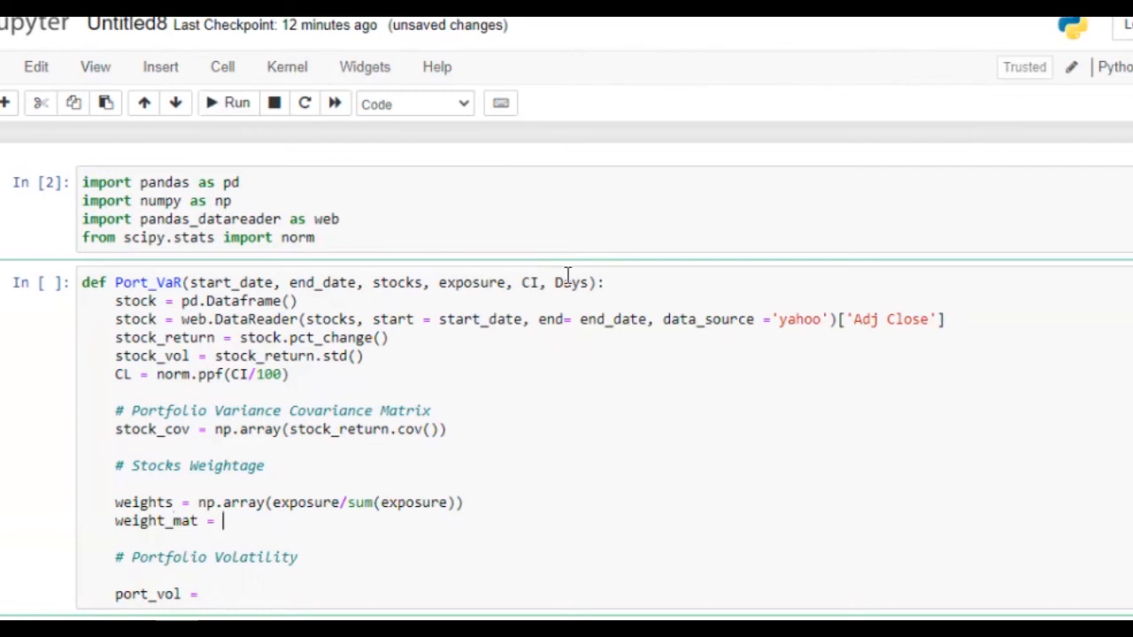
text(np.mat)
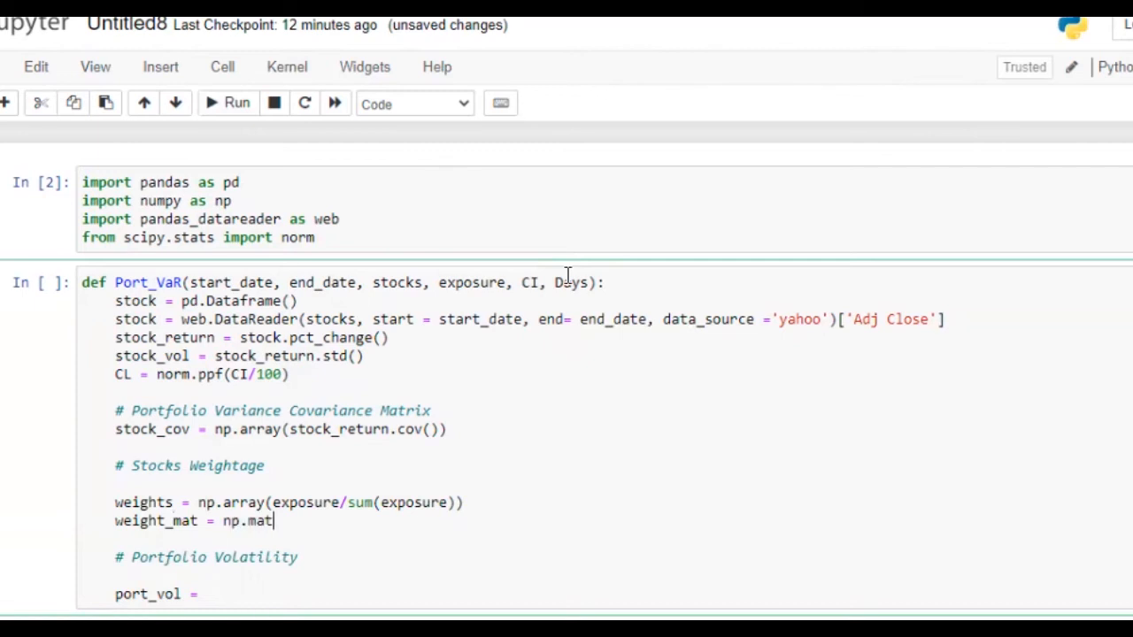
text(())
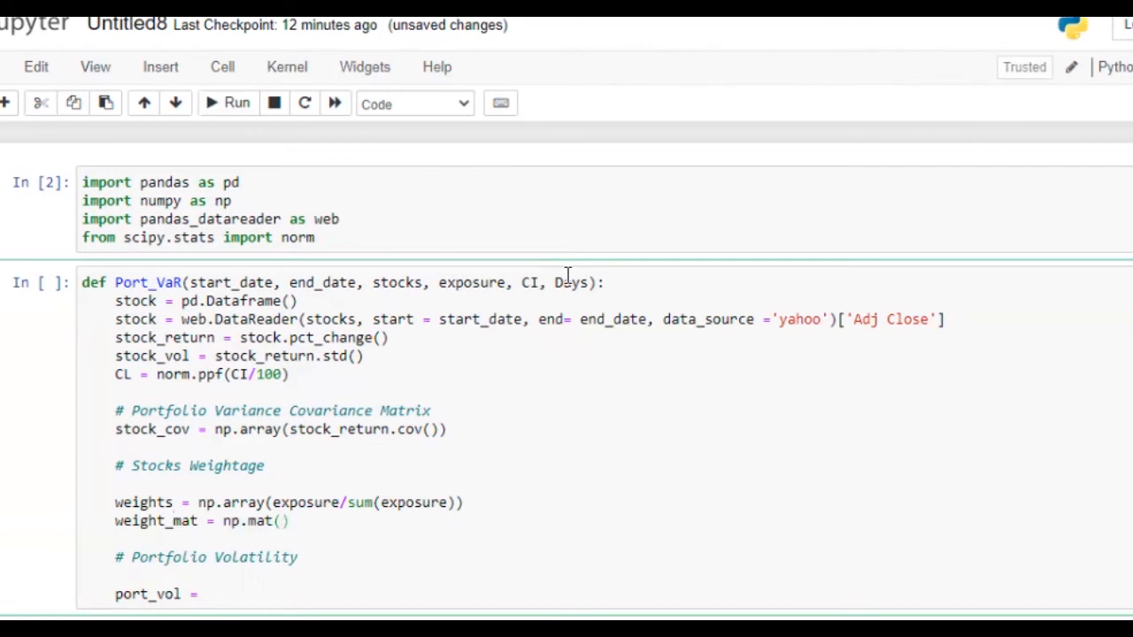
text(wei)
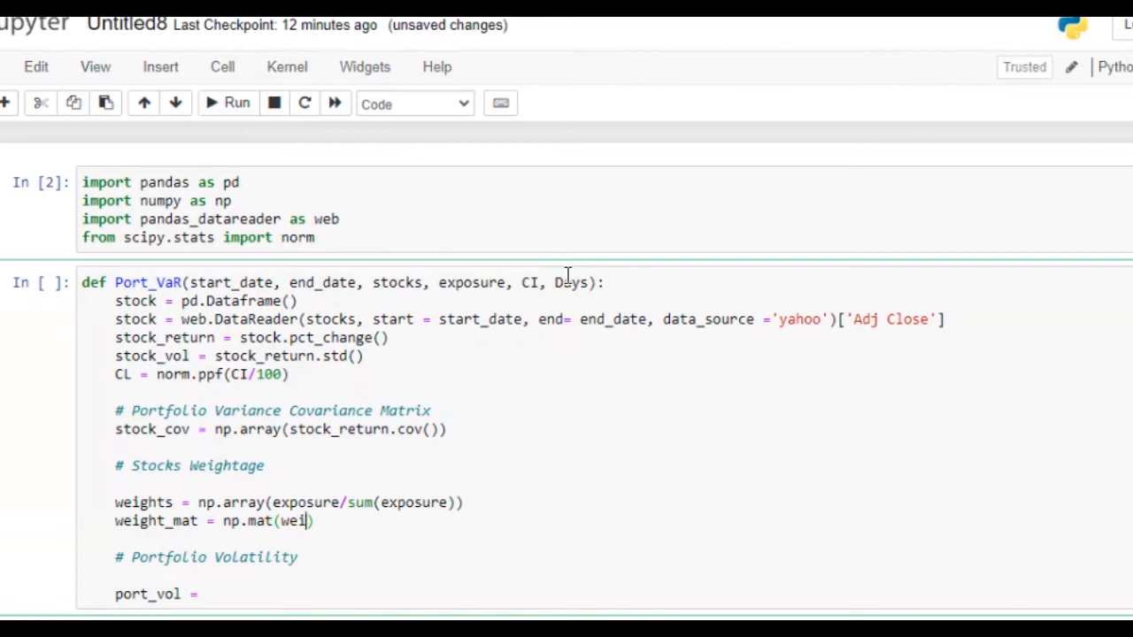
text(ghts))
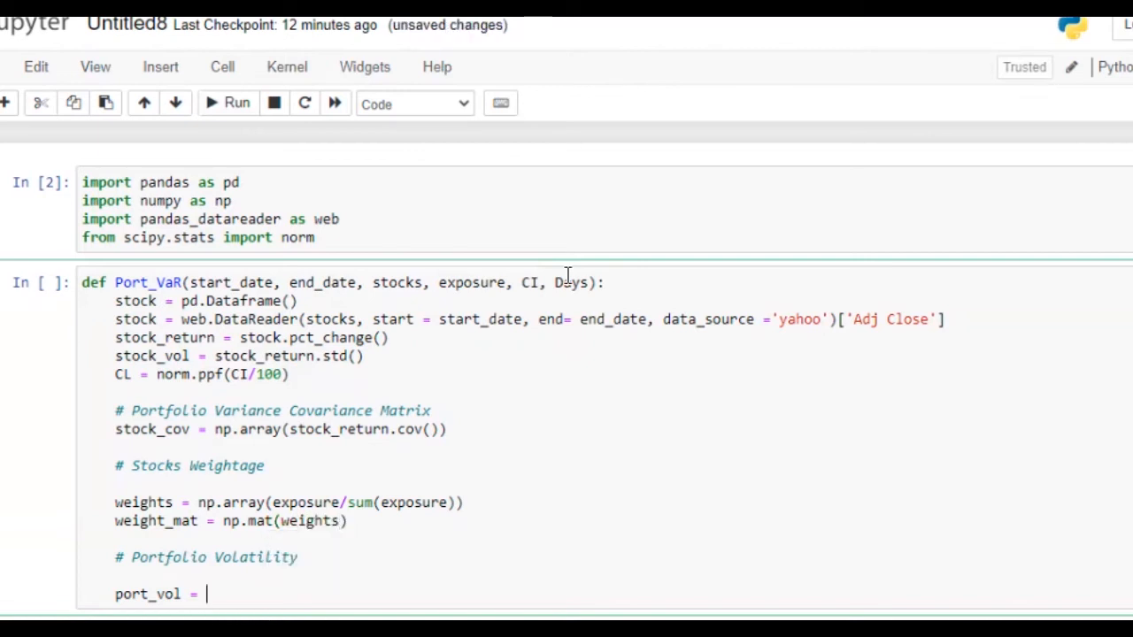
- Compute port_vol = (weight_mat * stock_cov) * weight_mat.T
text(w)
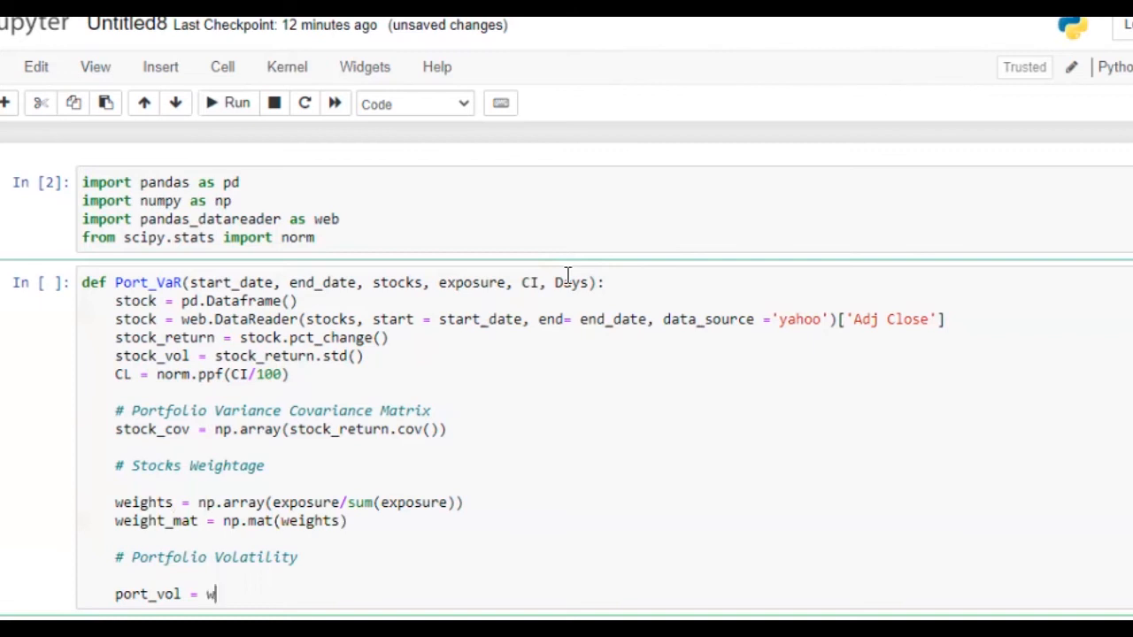
text(eight)
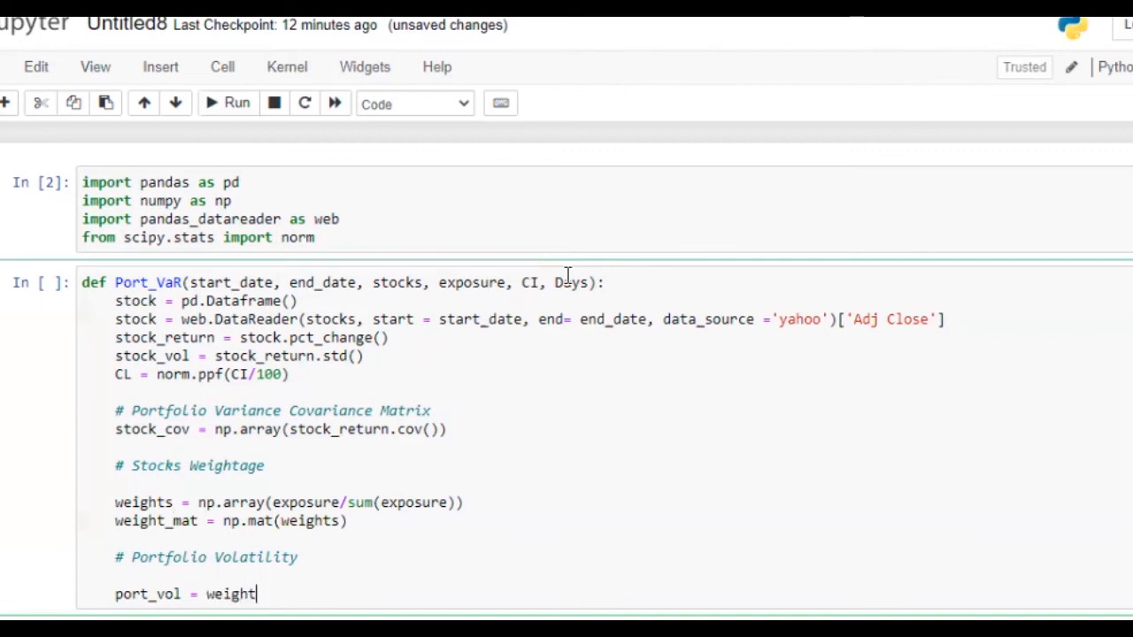
text(_mat)
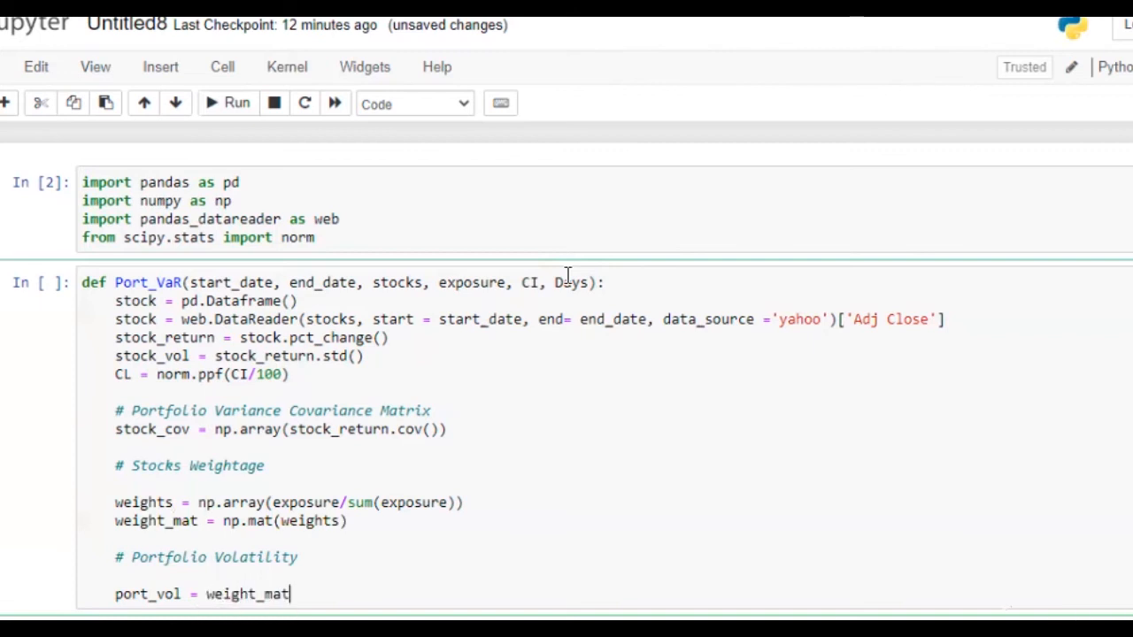
text(*)
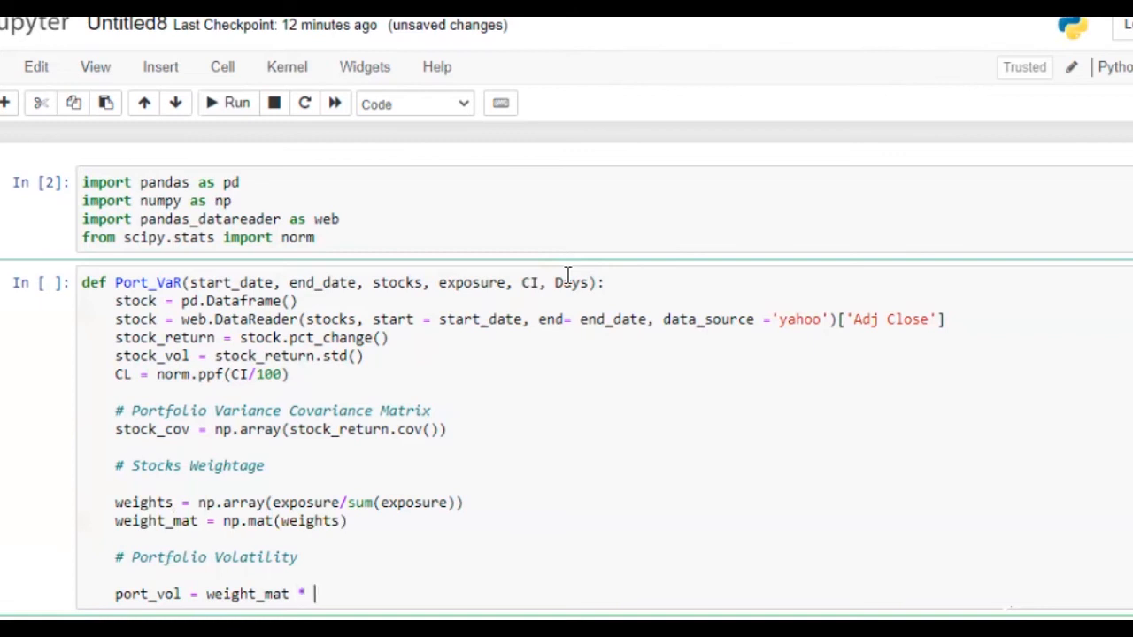
text(stock_cov)
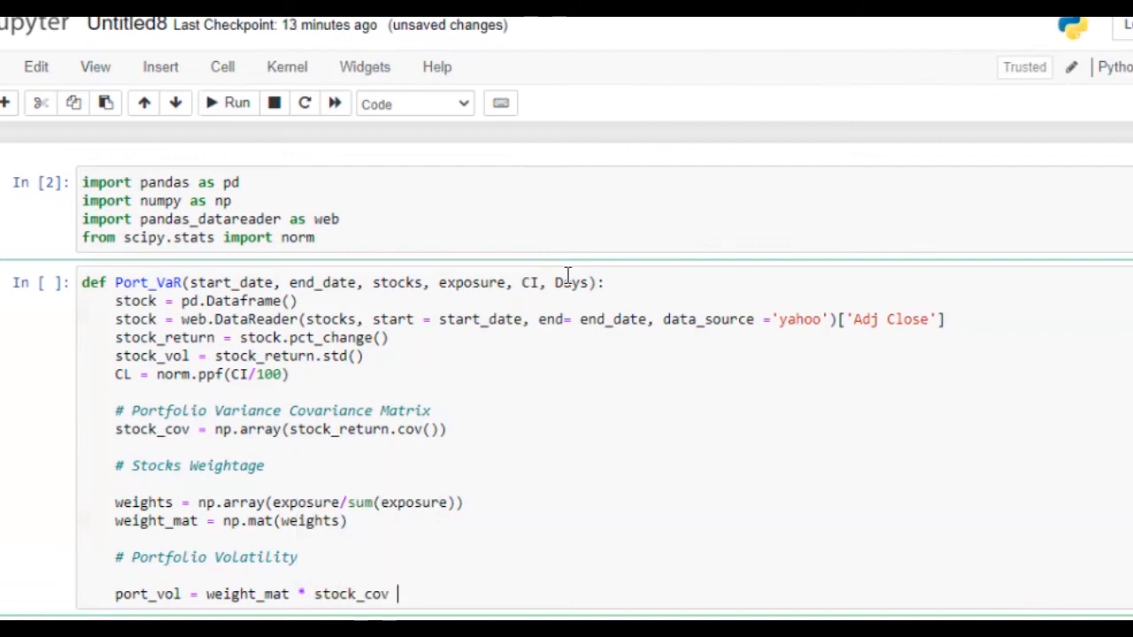
text())
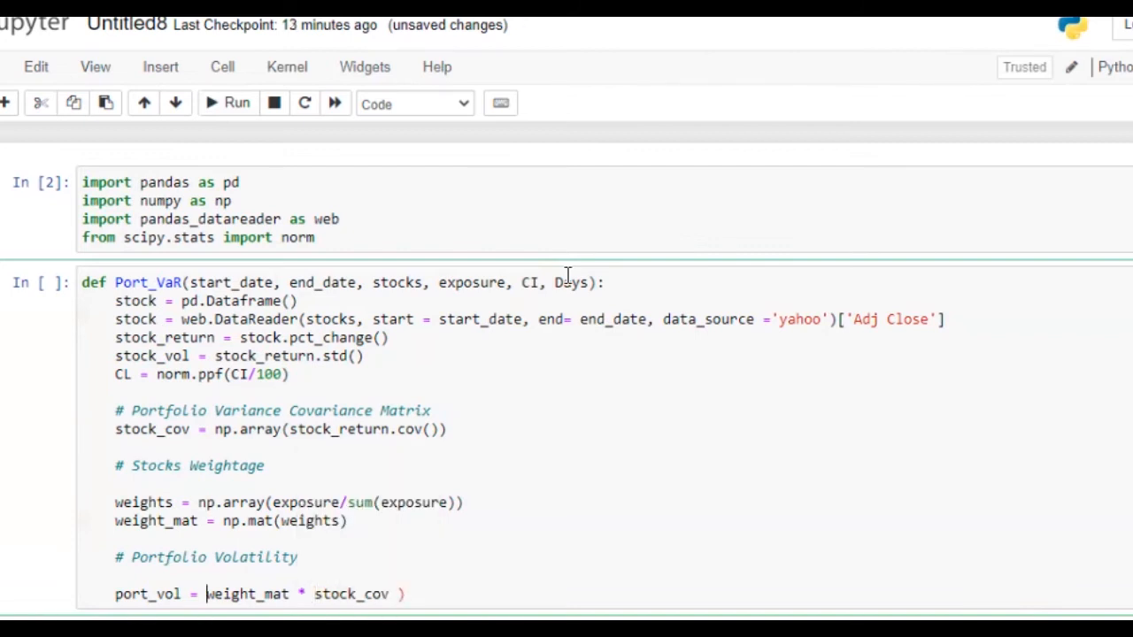
text(()
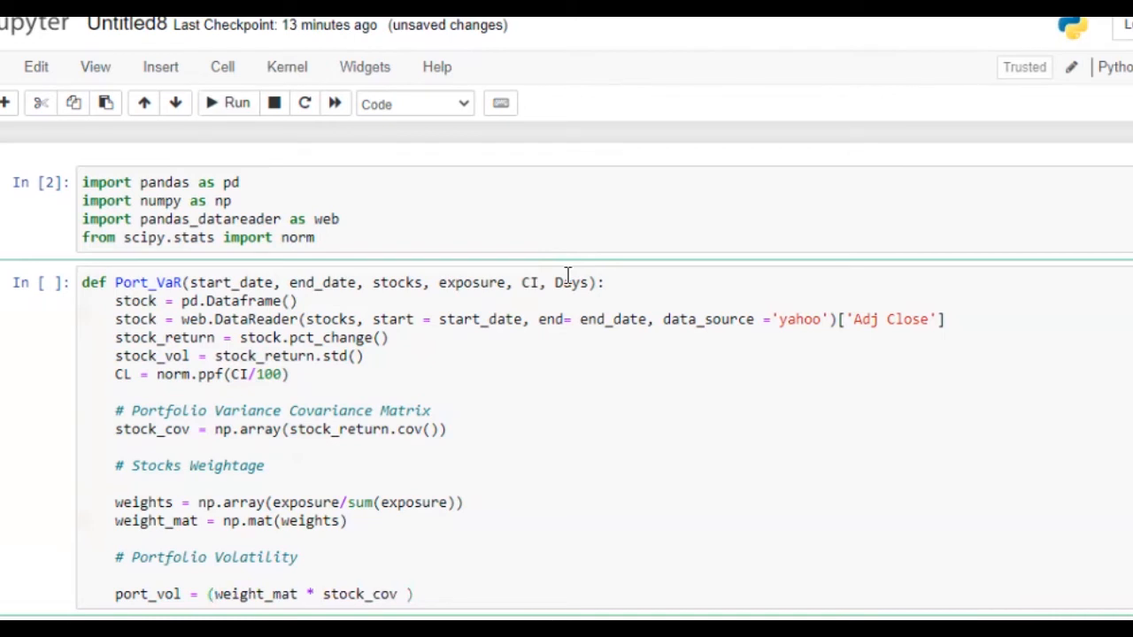
click(407, 595)
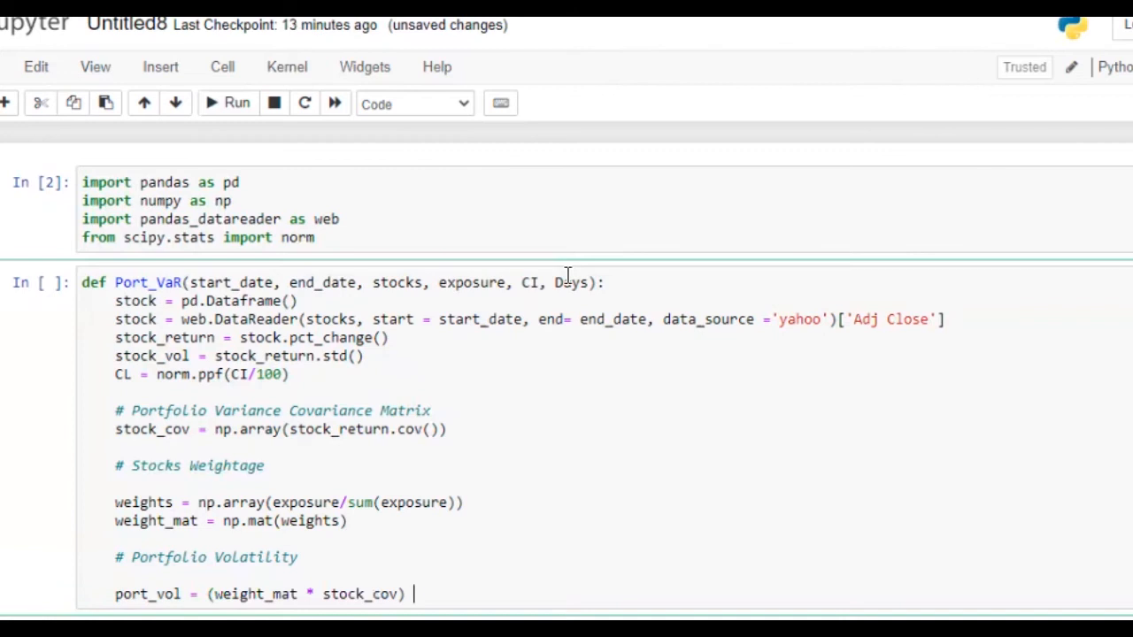
text(* weight_mat.)
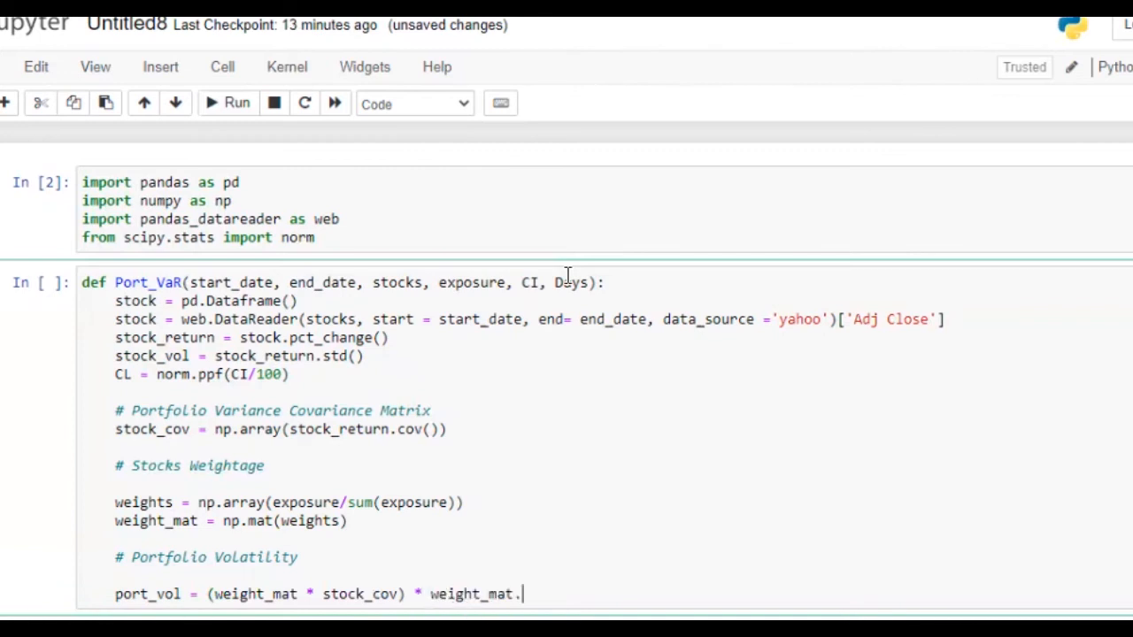
text(T)
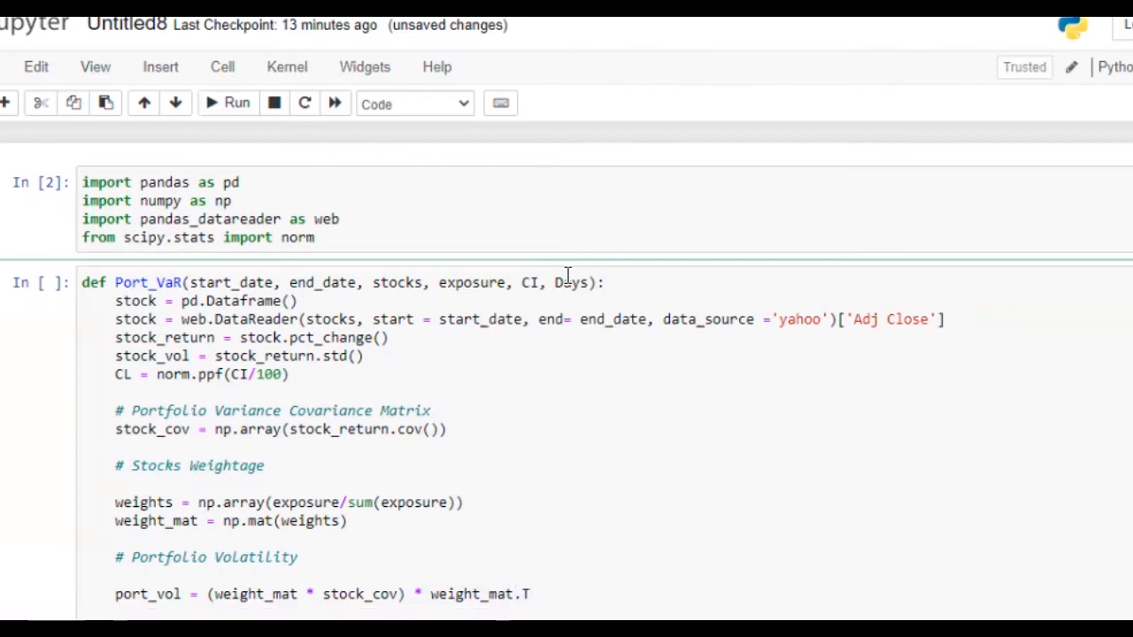
scroll(down, 3)
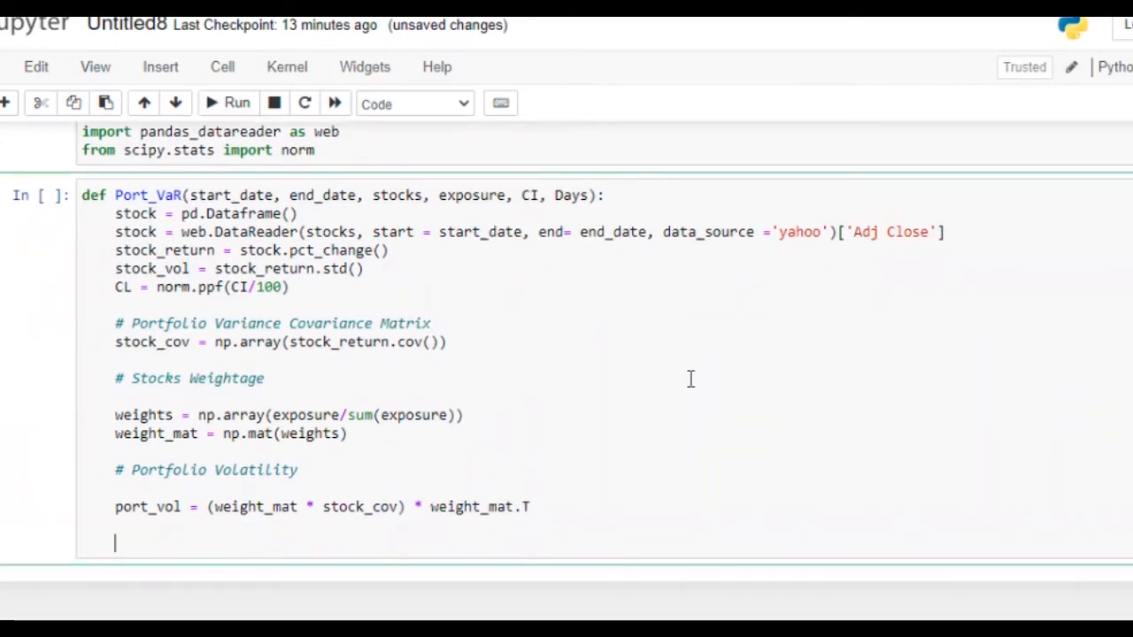
- Add a '# Portfolio VaR' comment and begin Port_VaR = np.sqrt(por beneath port_vol
text(# Pr)
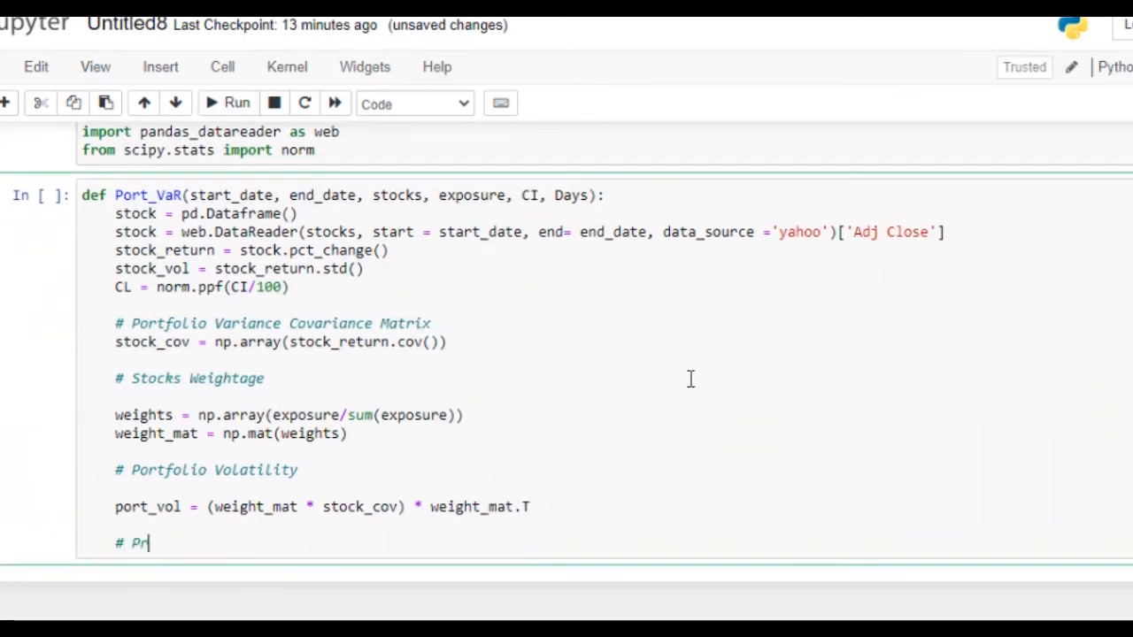
text(ortfolio Va)
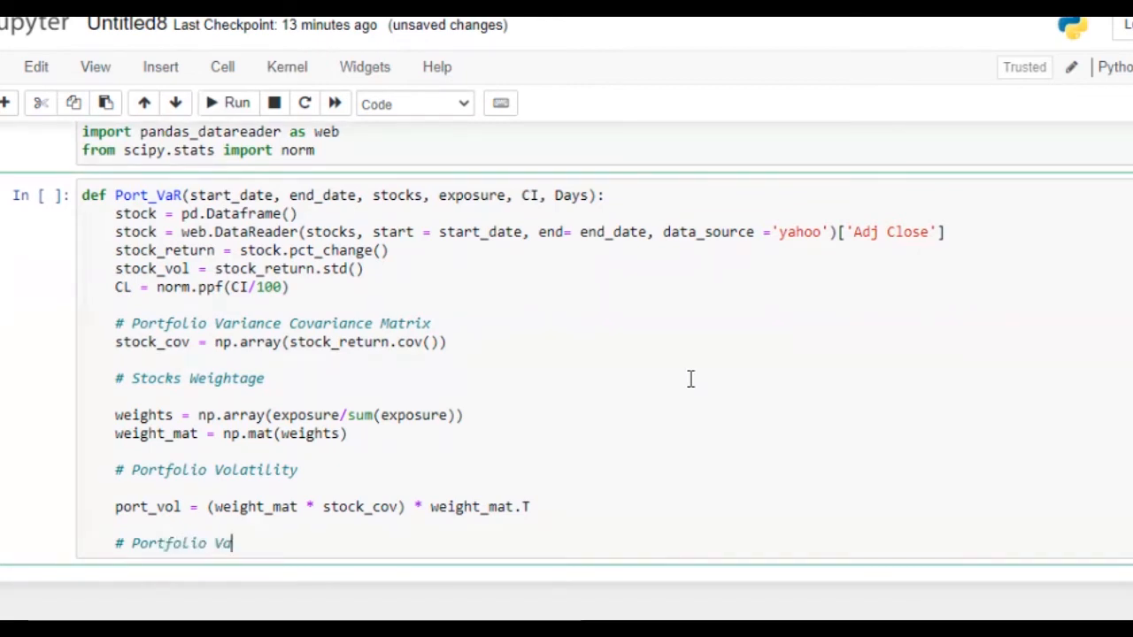
text(R)
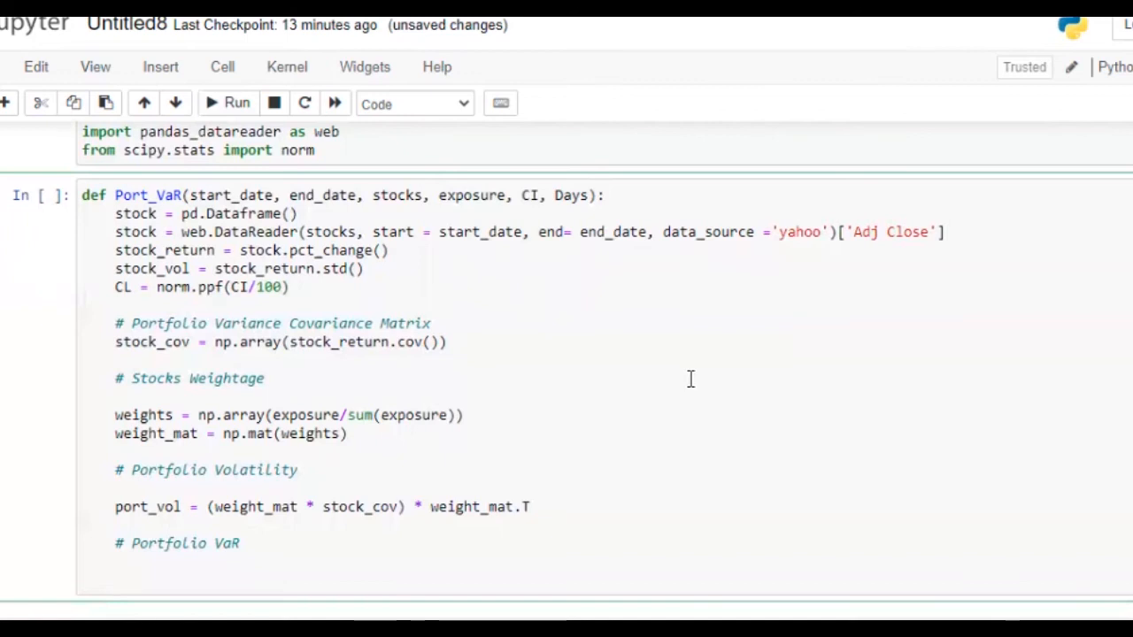
text(Port_VaR = np)
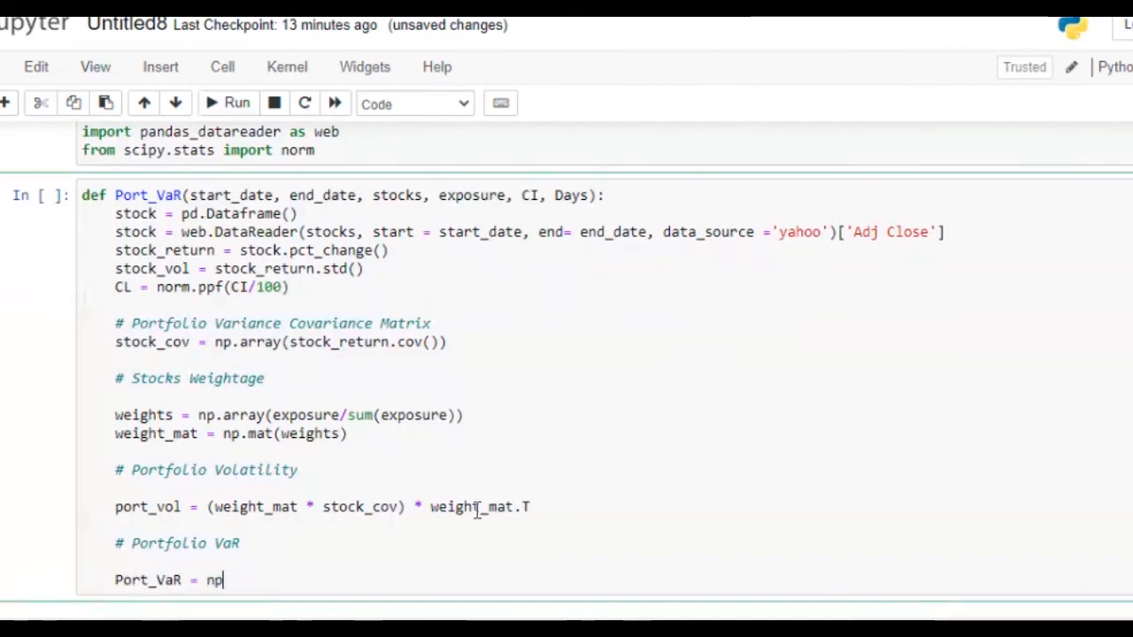
text(.sqrt()
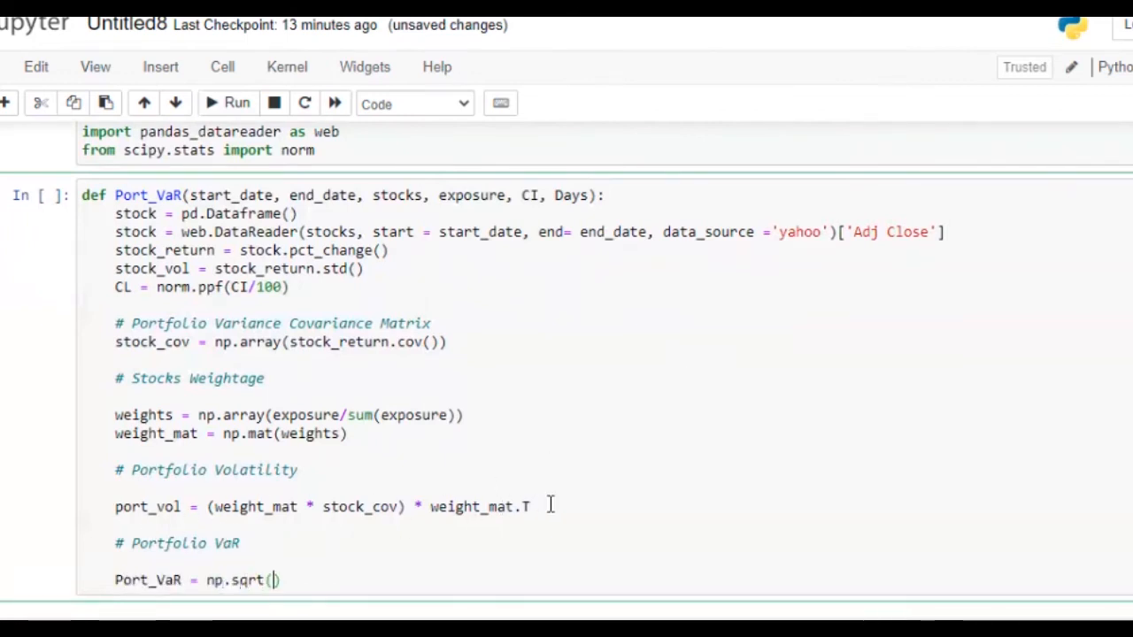
text(por)
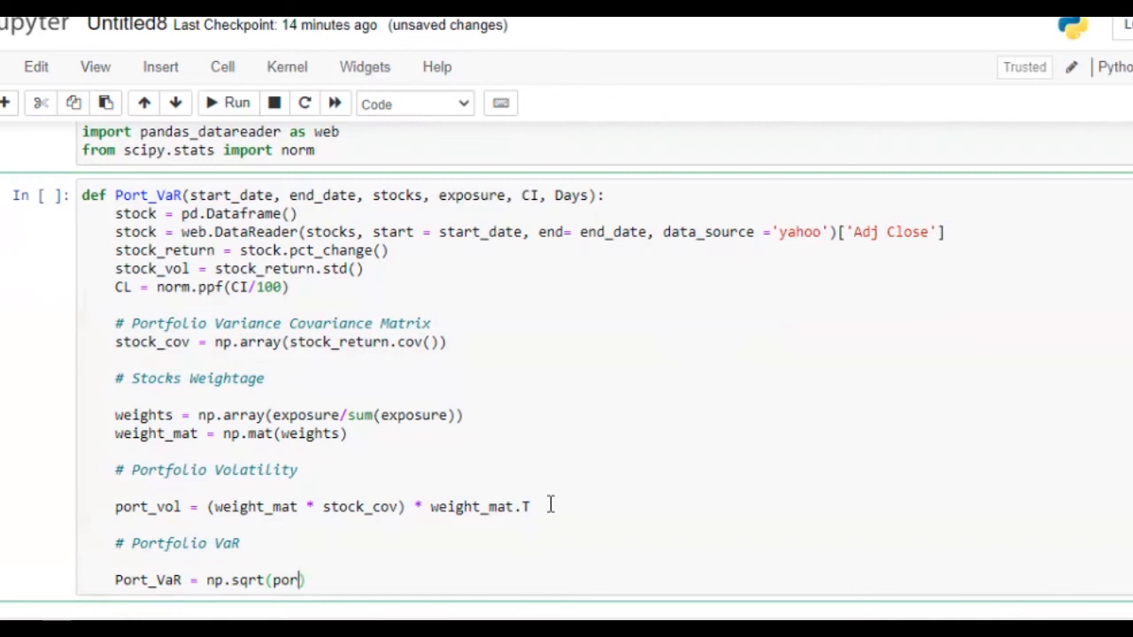
- Rename the volatility comment and variable to refer to portfolio variance
double_click(148, 507)
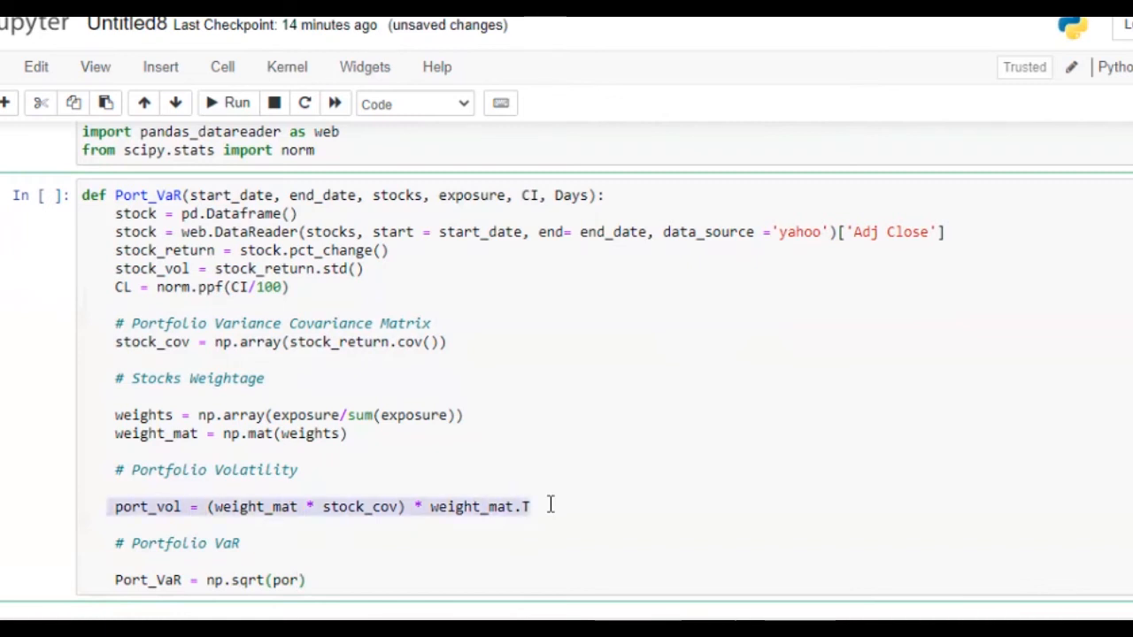
click(177, 506)
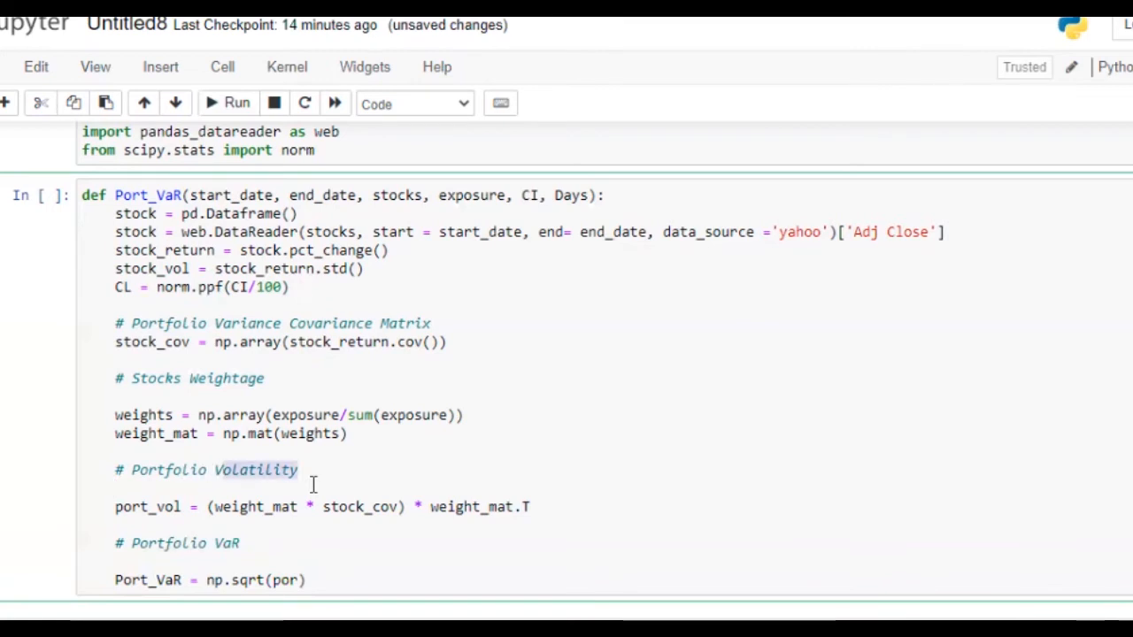
text(Var)
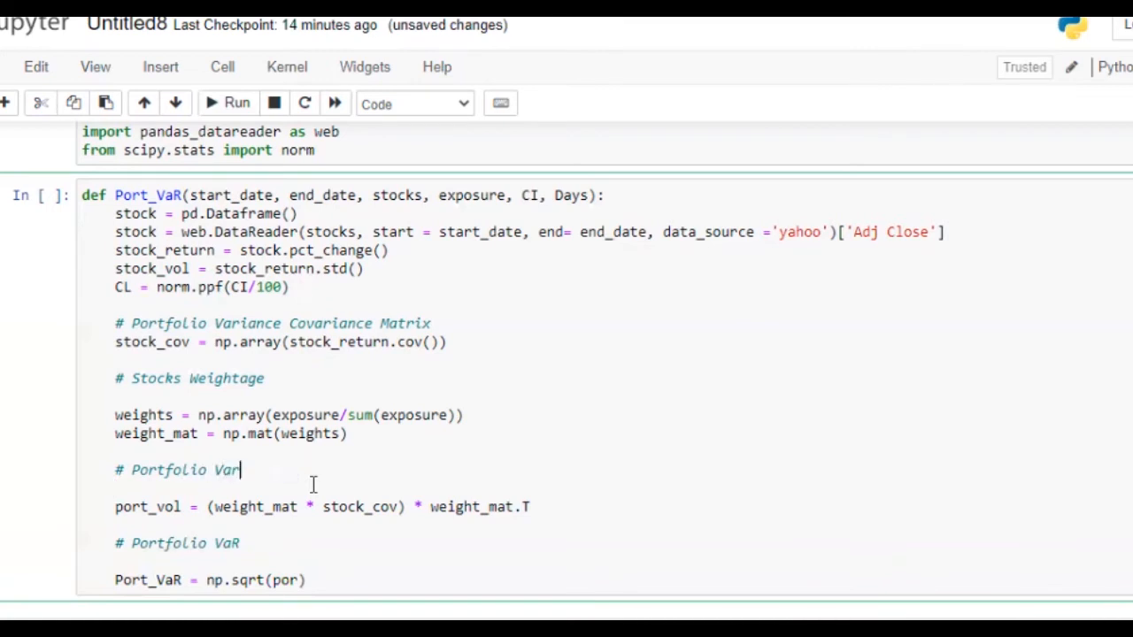
text(iance)
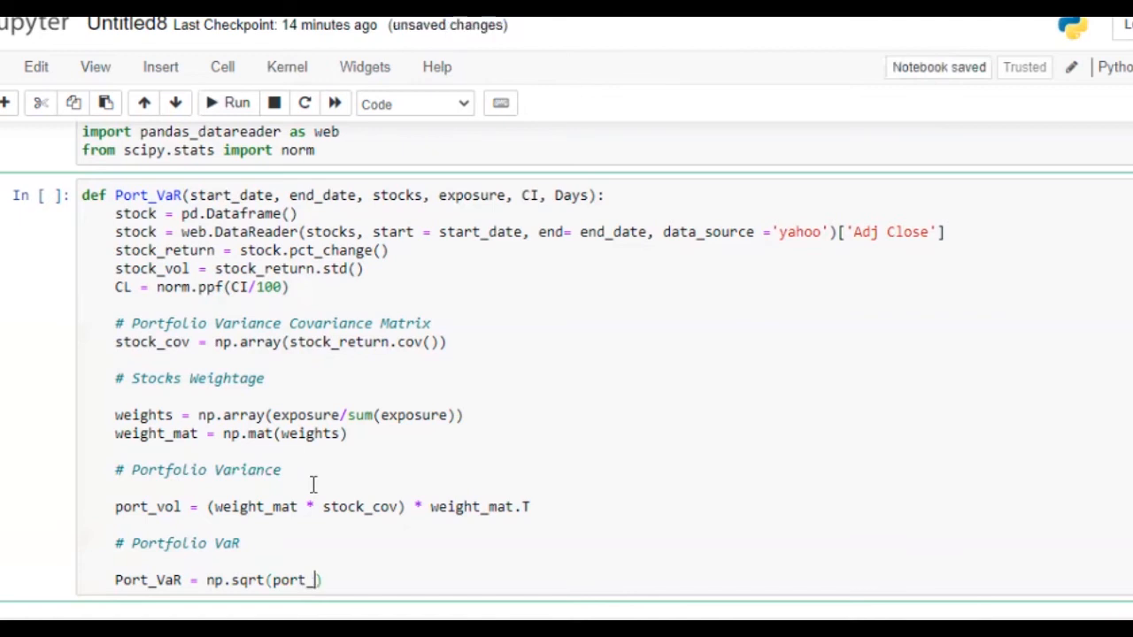
text(v)
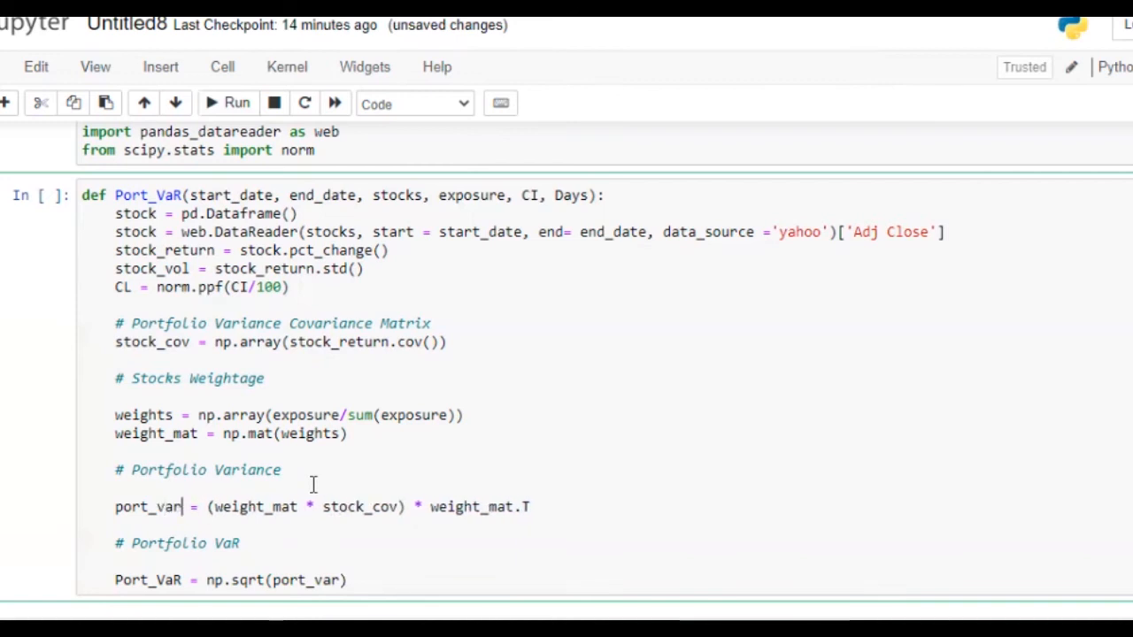
- Extend the formula to Port_VaR = np.sqrt(port_var) * CL * np.sqrt(Days)
click(228, 581)
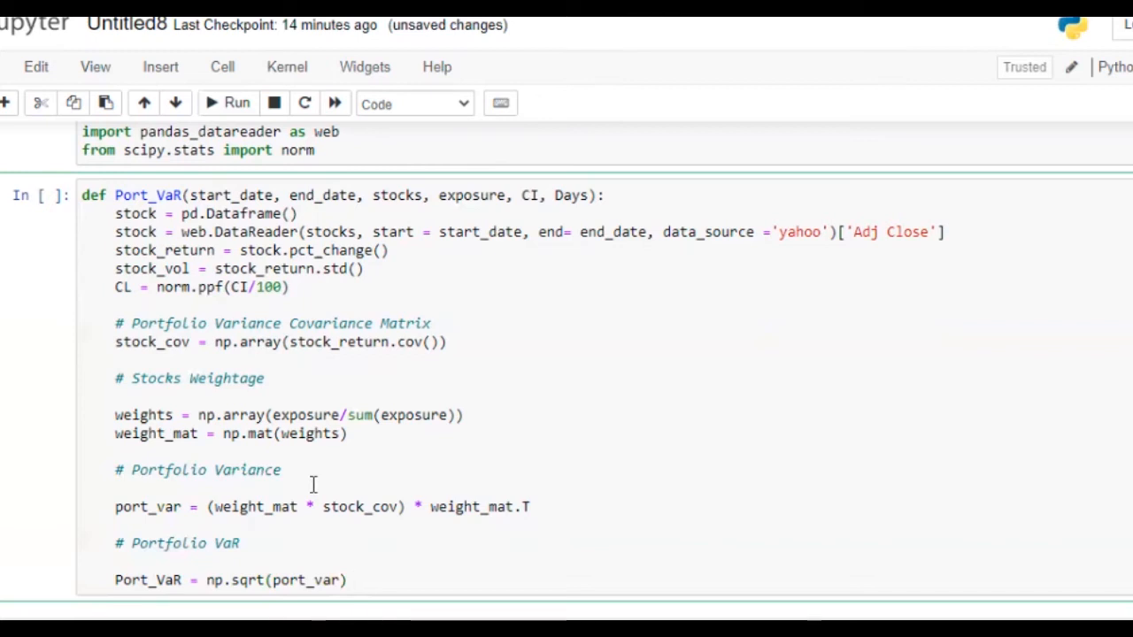
text(*)
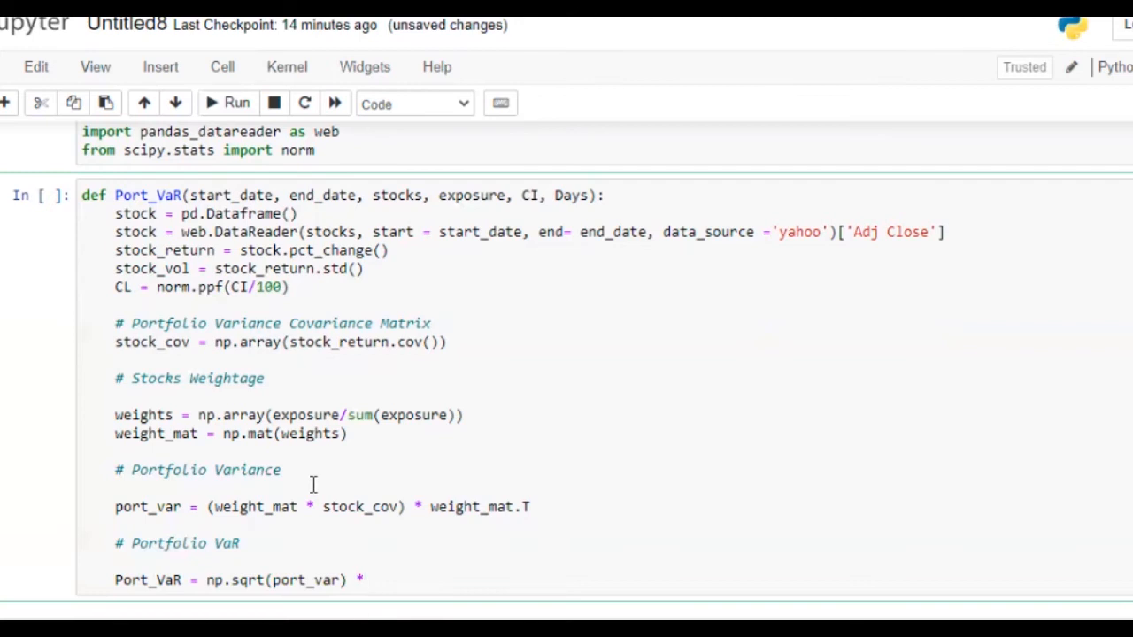
text(C)
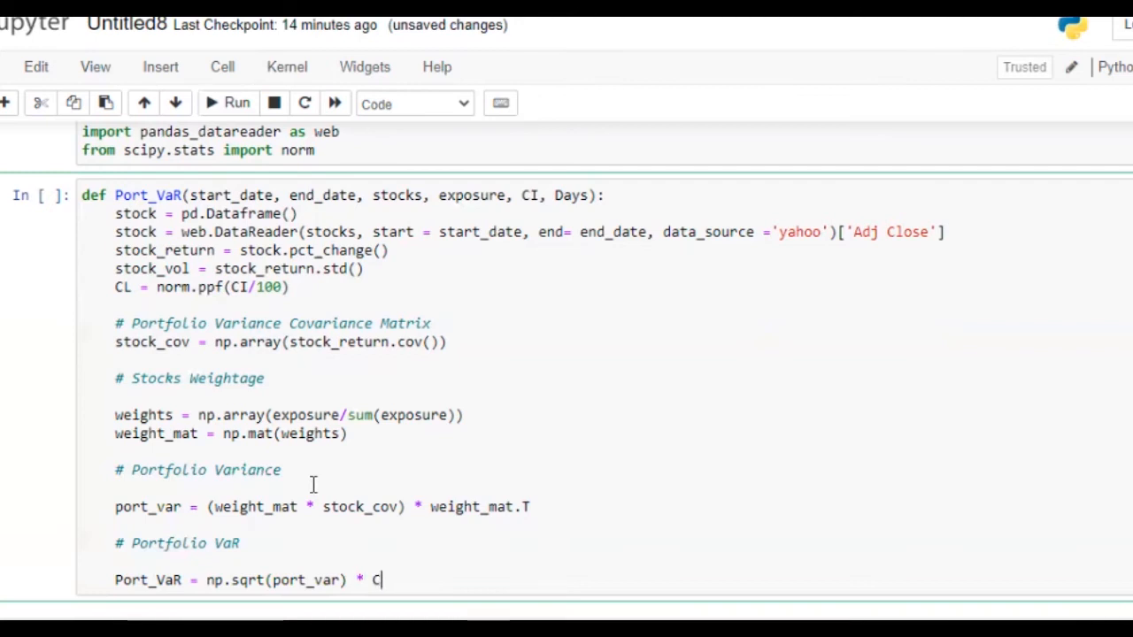
text(L *)
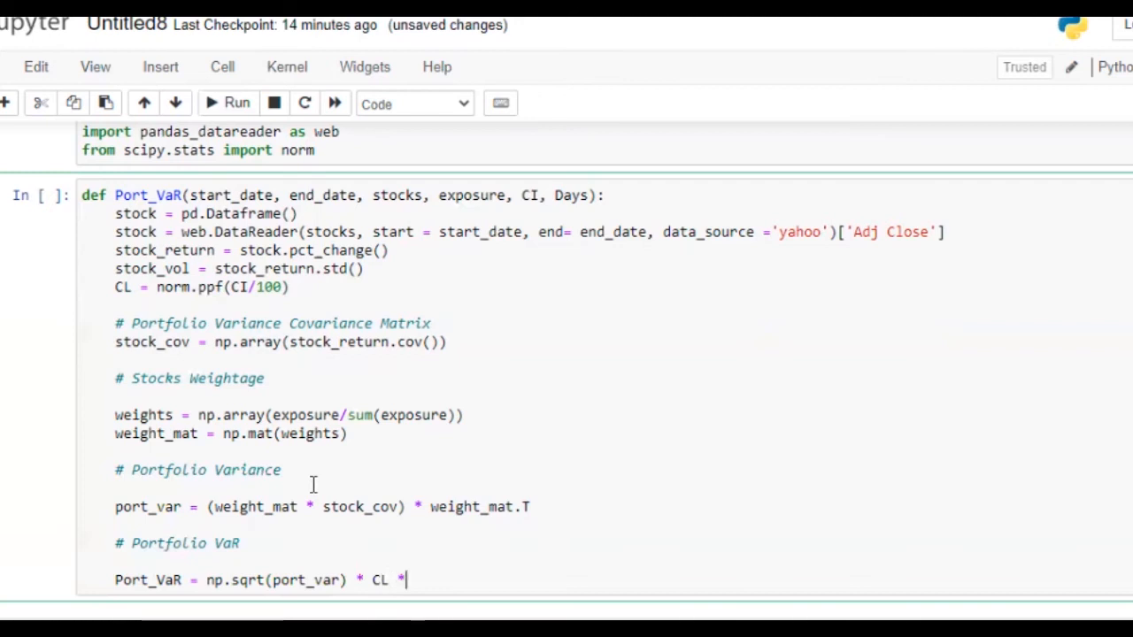
text(np.sq)
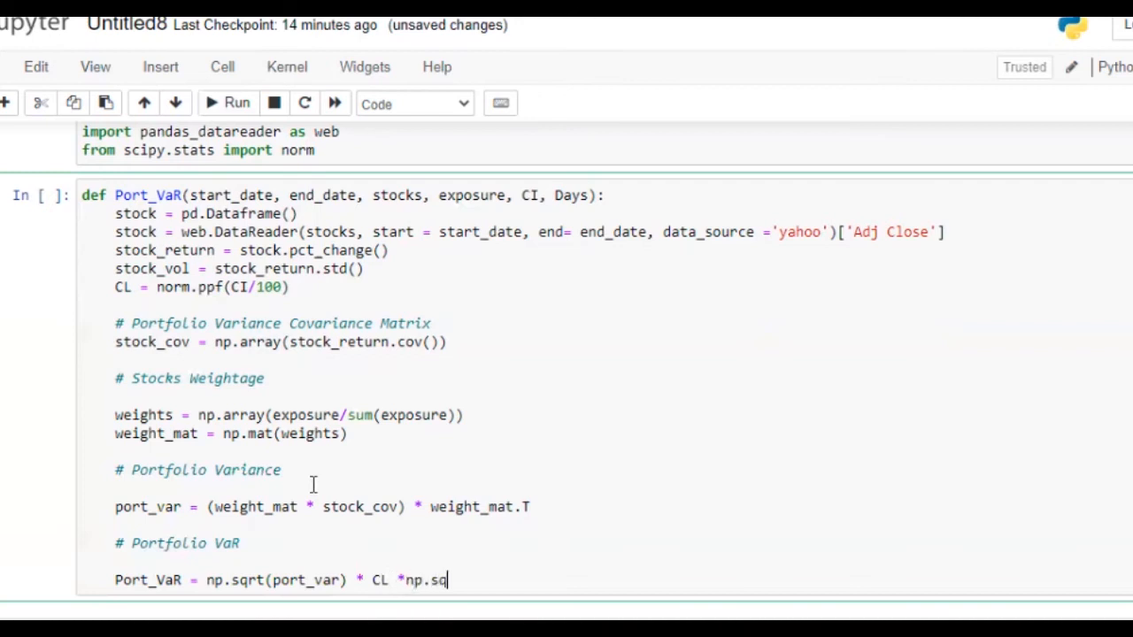
text(rt(D)
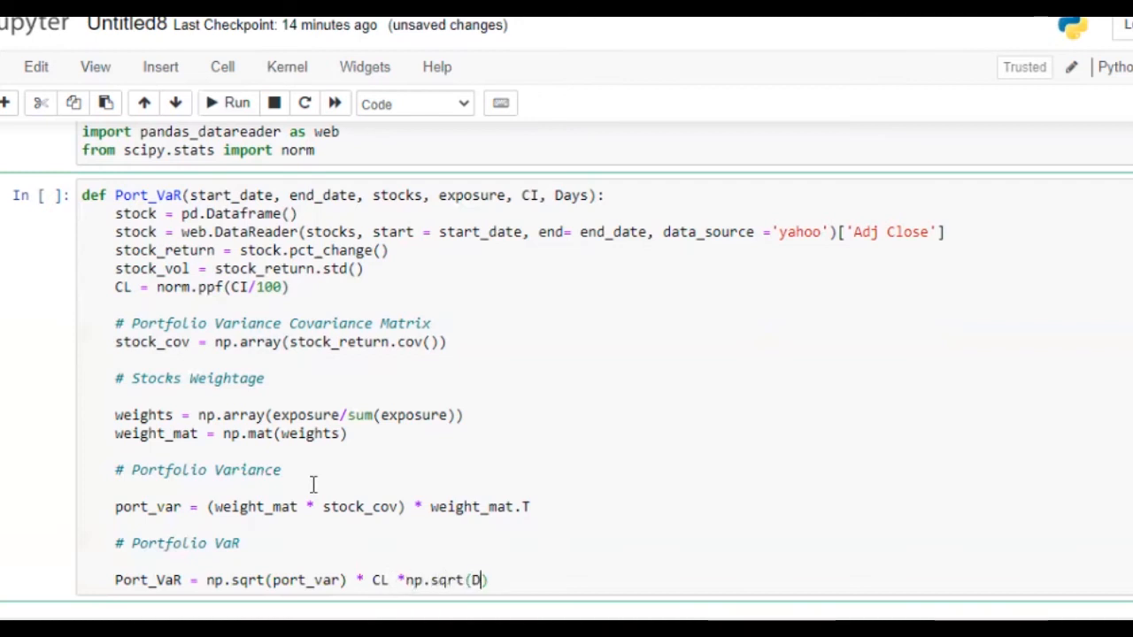
text(ays))
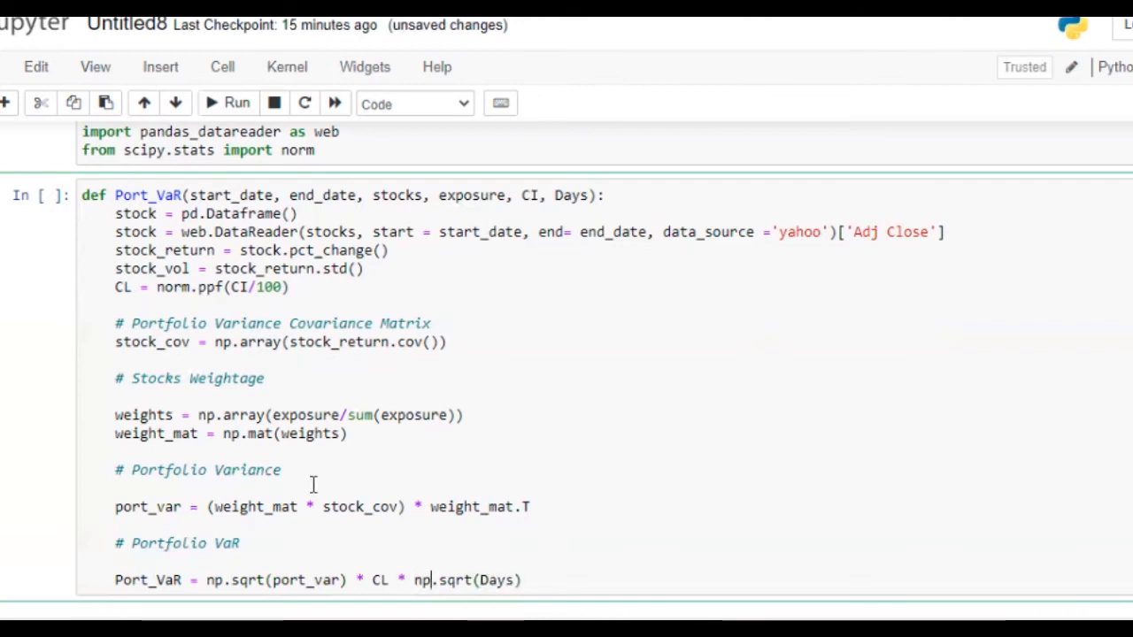
key(Return)
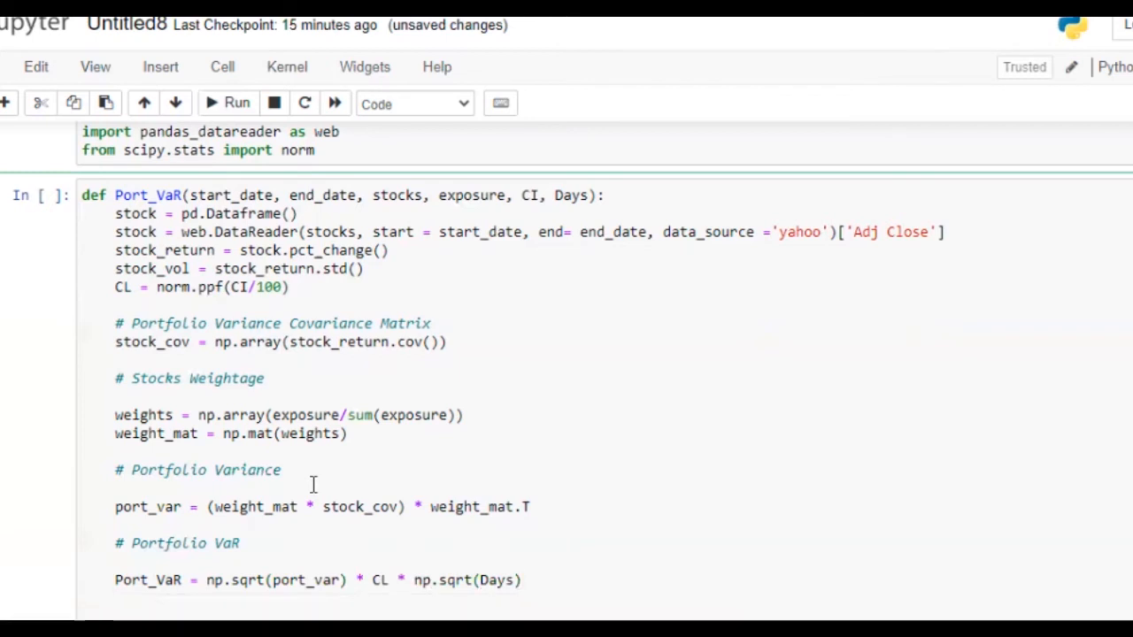
mouse_move(379, 517)
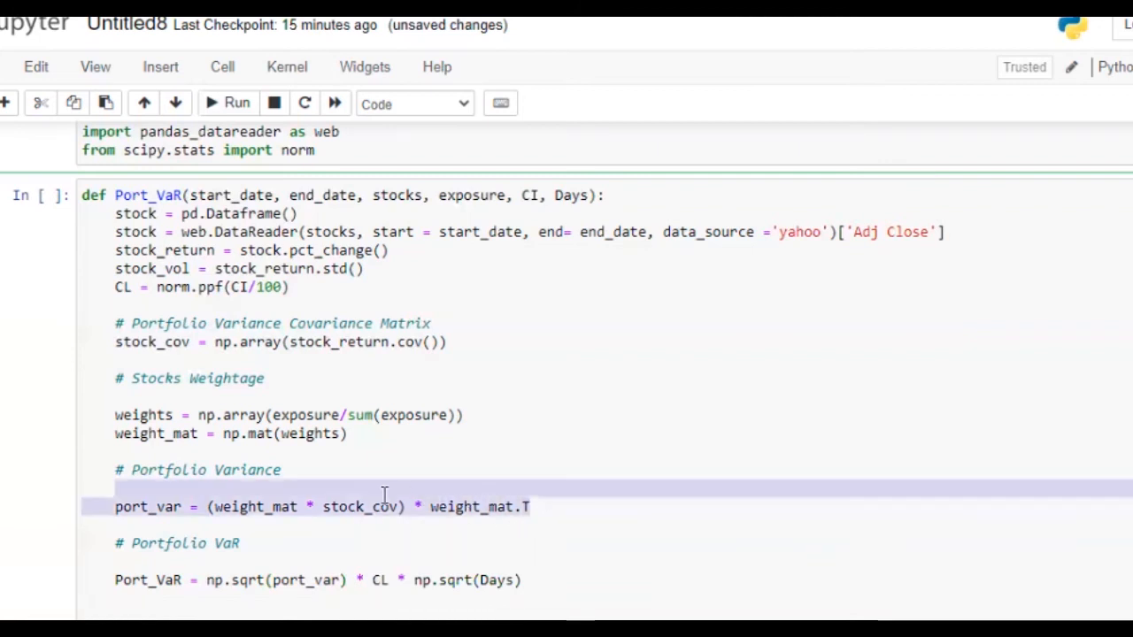
- End the function with print(Port_VaR) and run the cell to define it
click(198, 507)
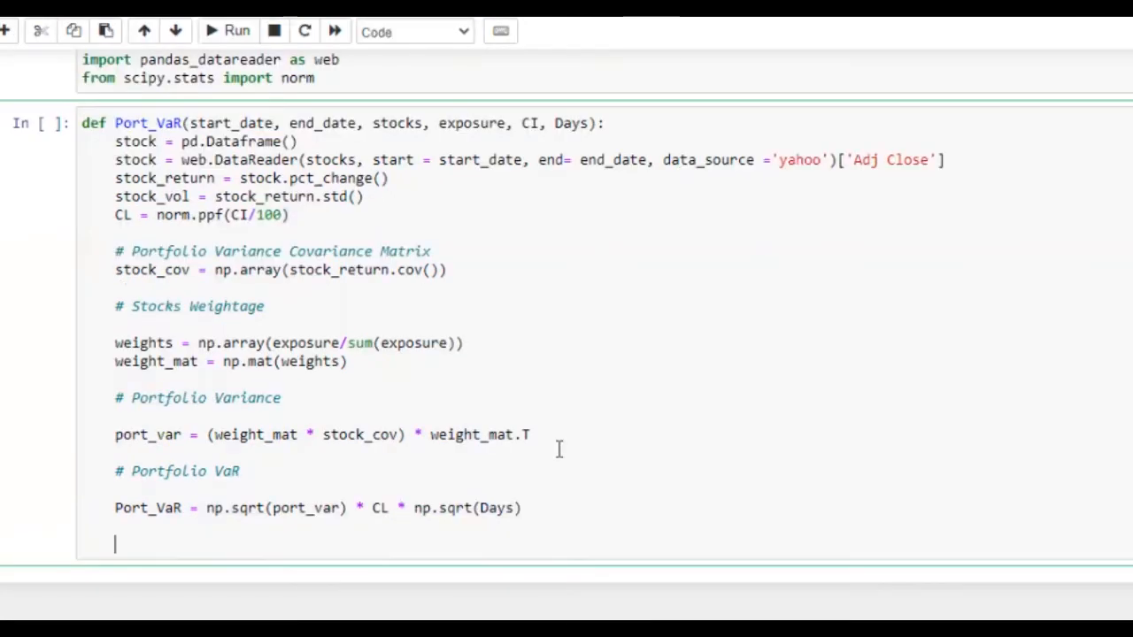
text(print()
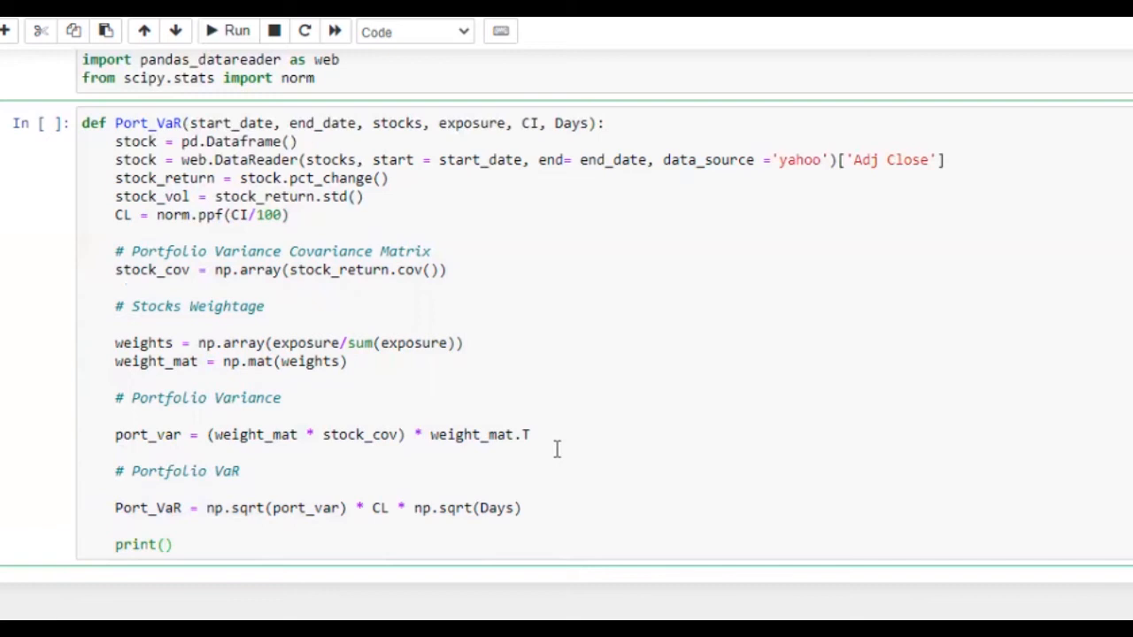
text(port)
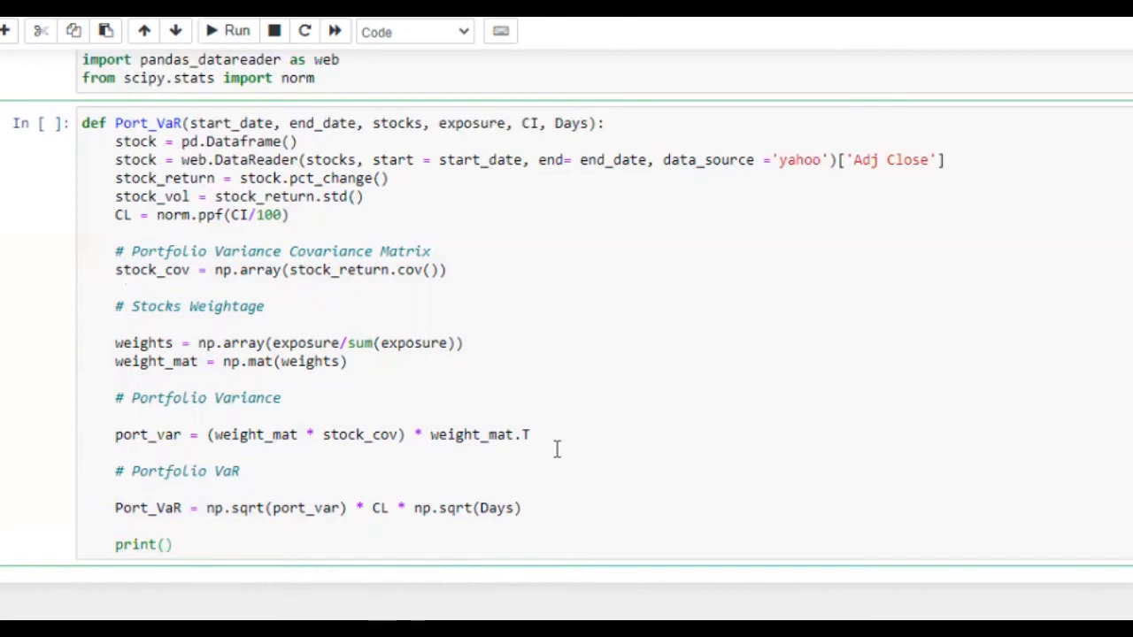
text(Port_VaR)
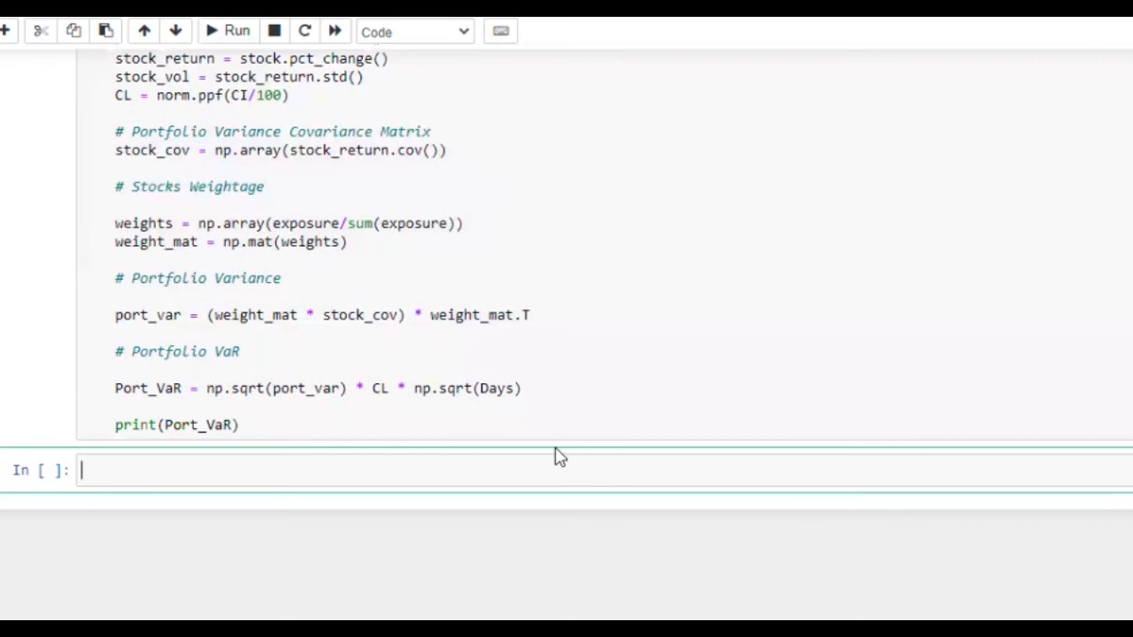
scroll(up, 3)
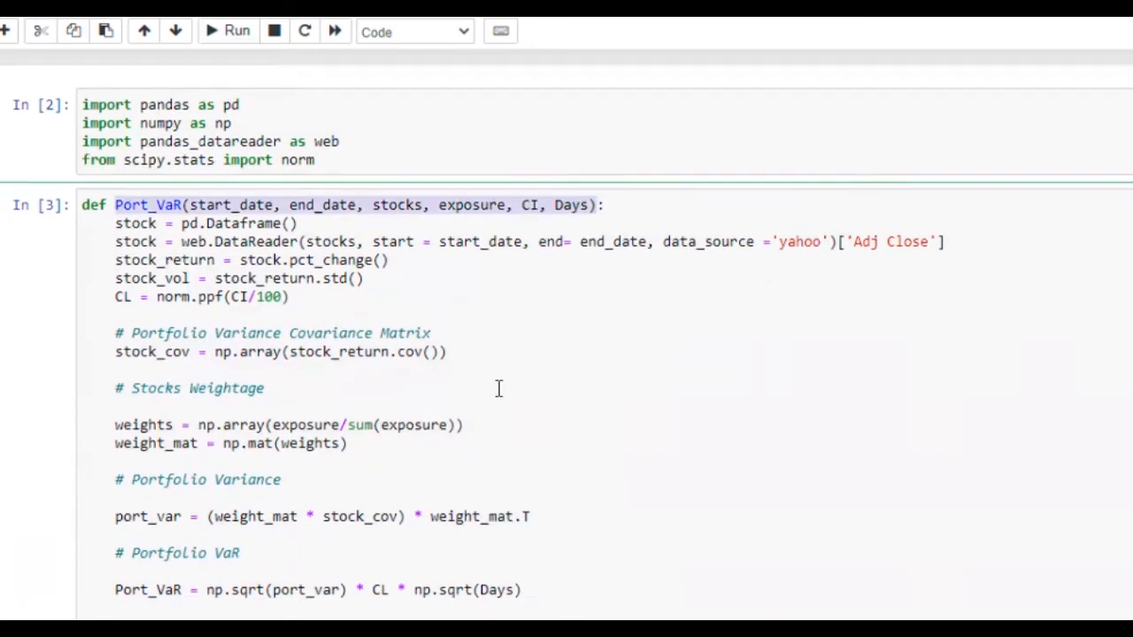
- Start the call with dates '1-1-2020', '12-31-2020' and tickers ['AAPL','FB']
scroll(down, 3)
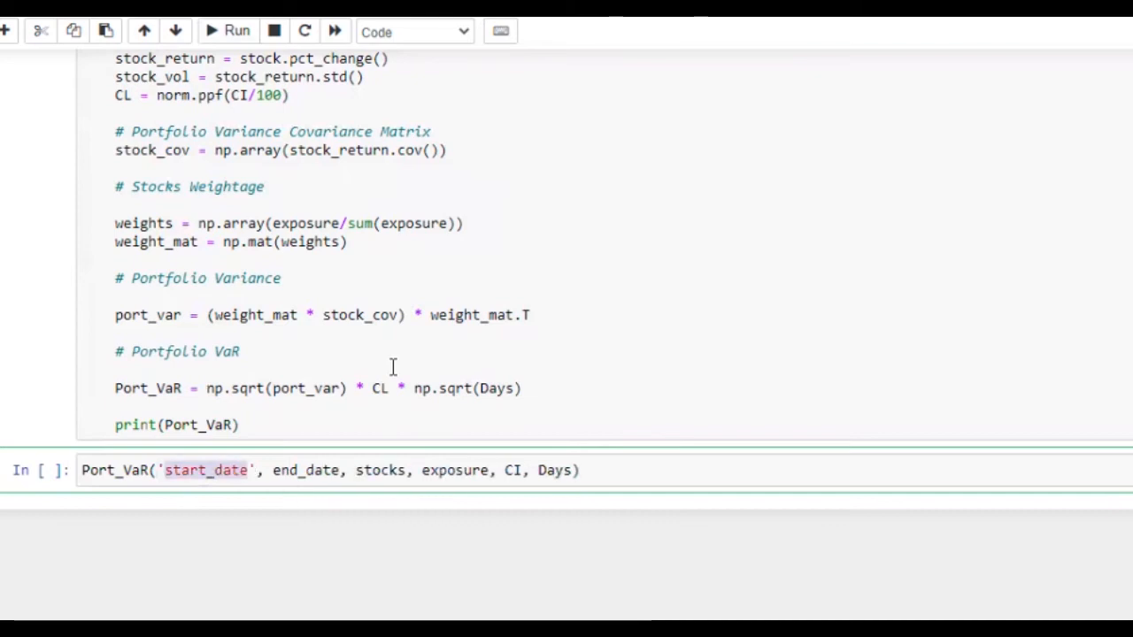
text(1-1-)
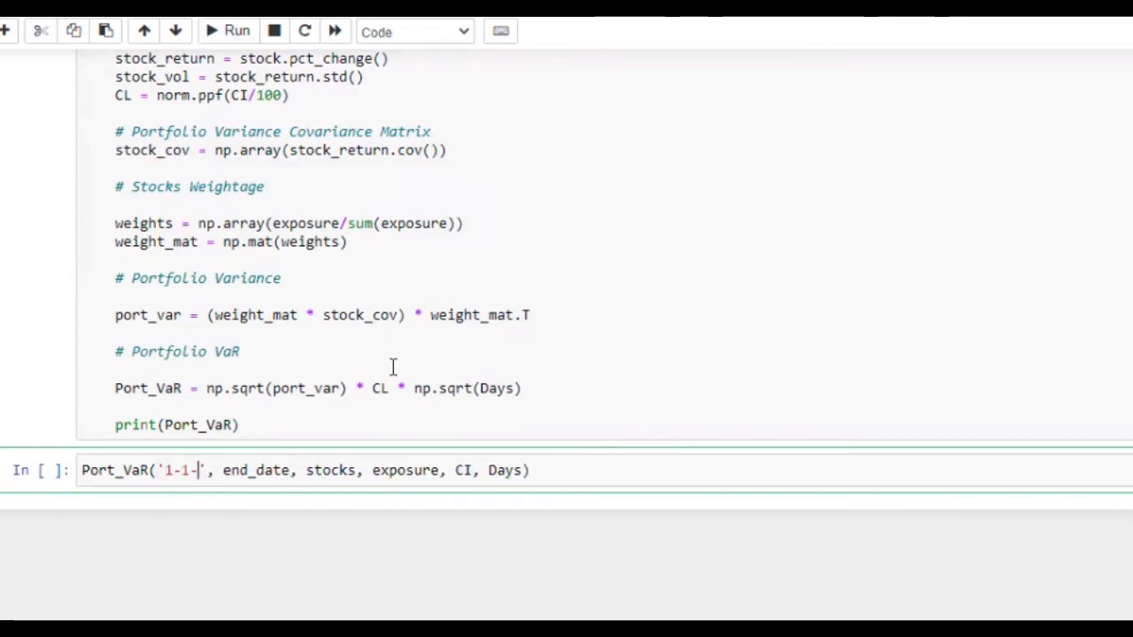
text(2020)
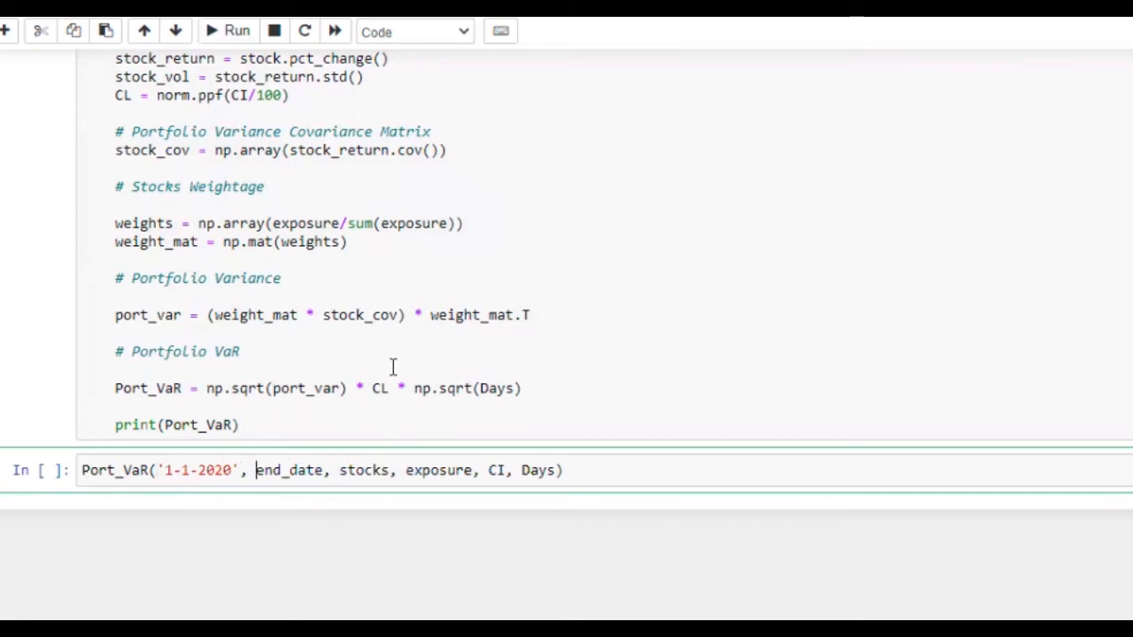
text(')
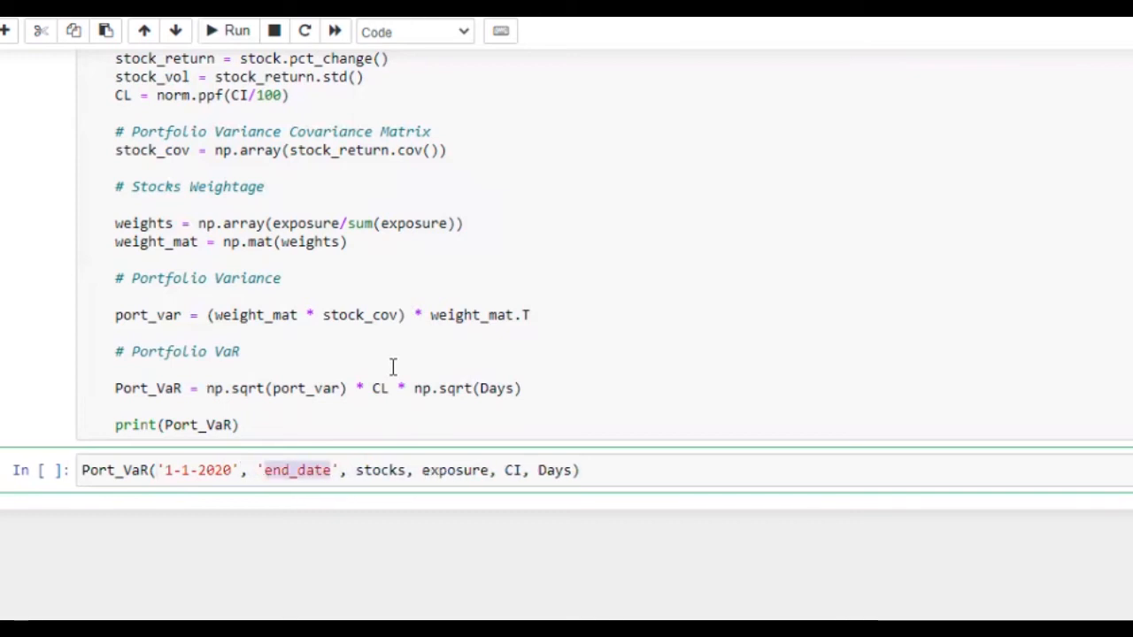
text(12-31)
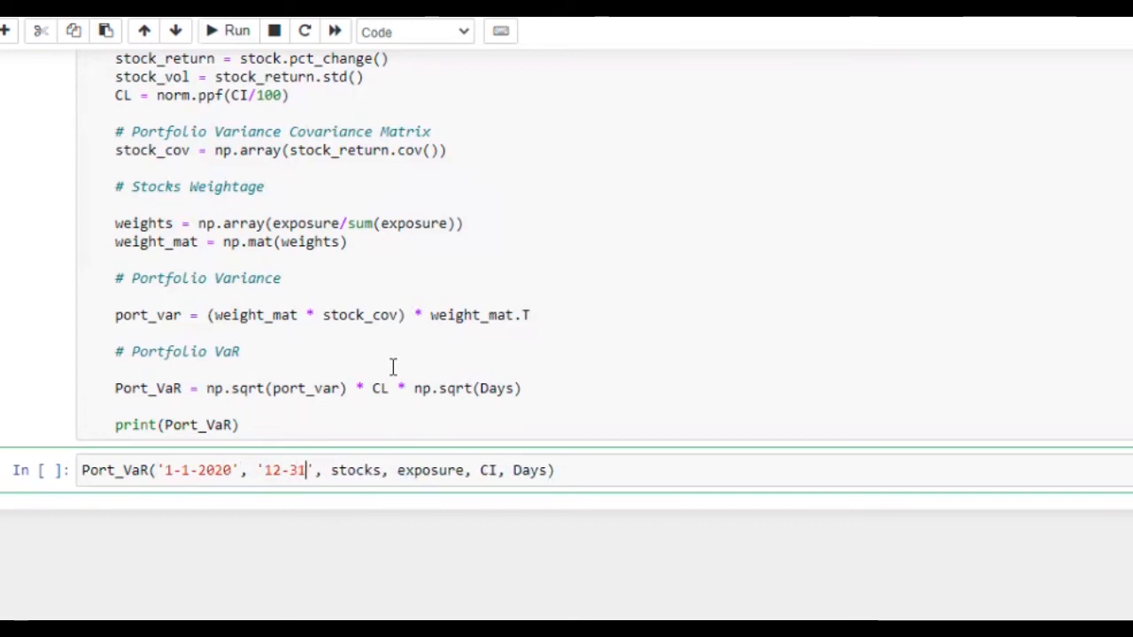
text(122)
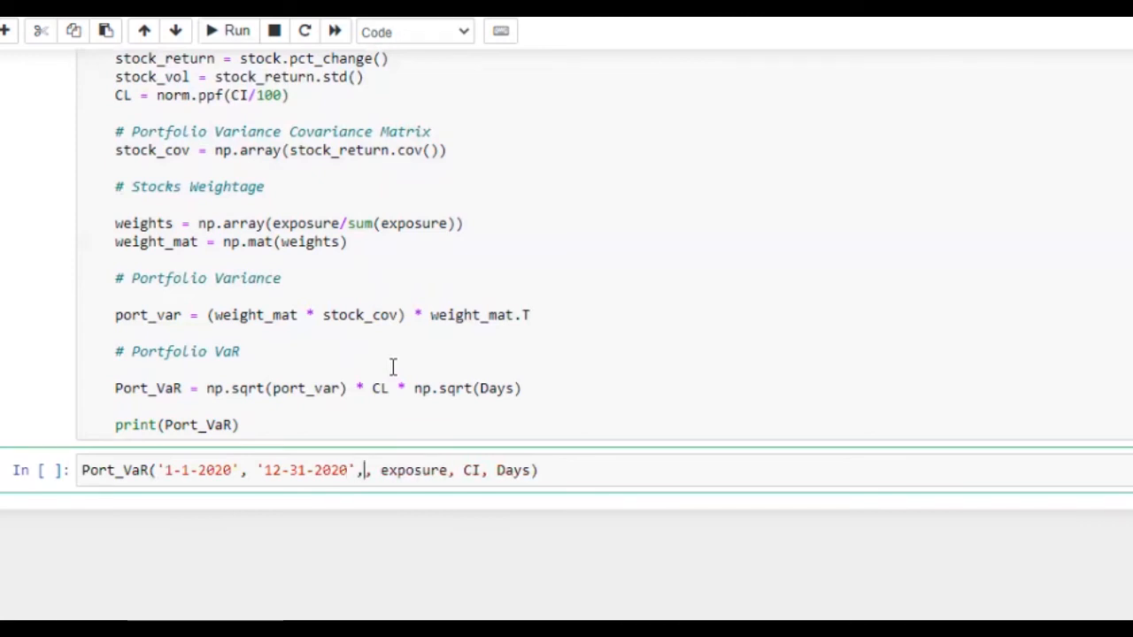
text(['AAPL',)
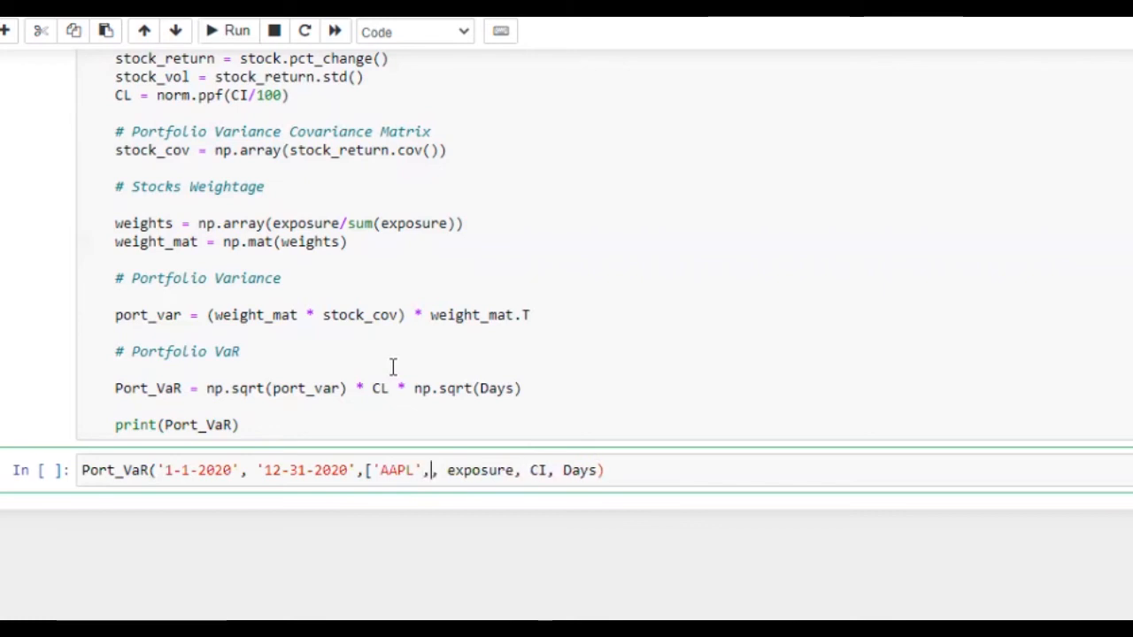
text('FB')
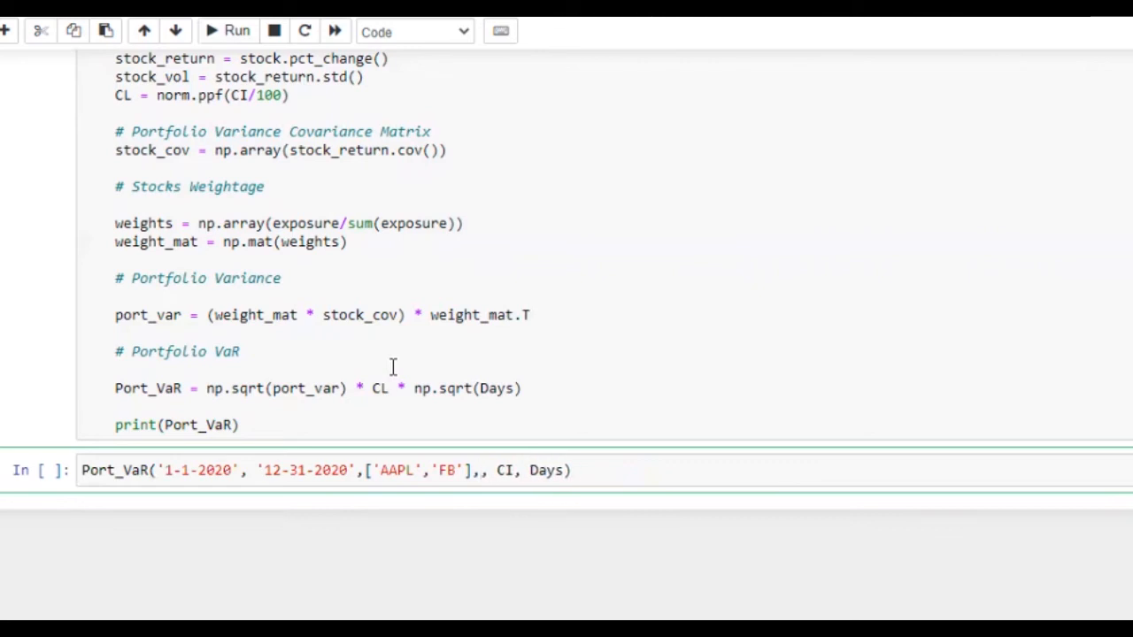
- Finish the call arguments with exposures [1000,1500], confidence 99 and 1 day
text([)
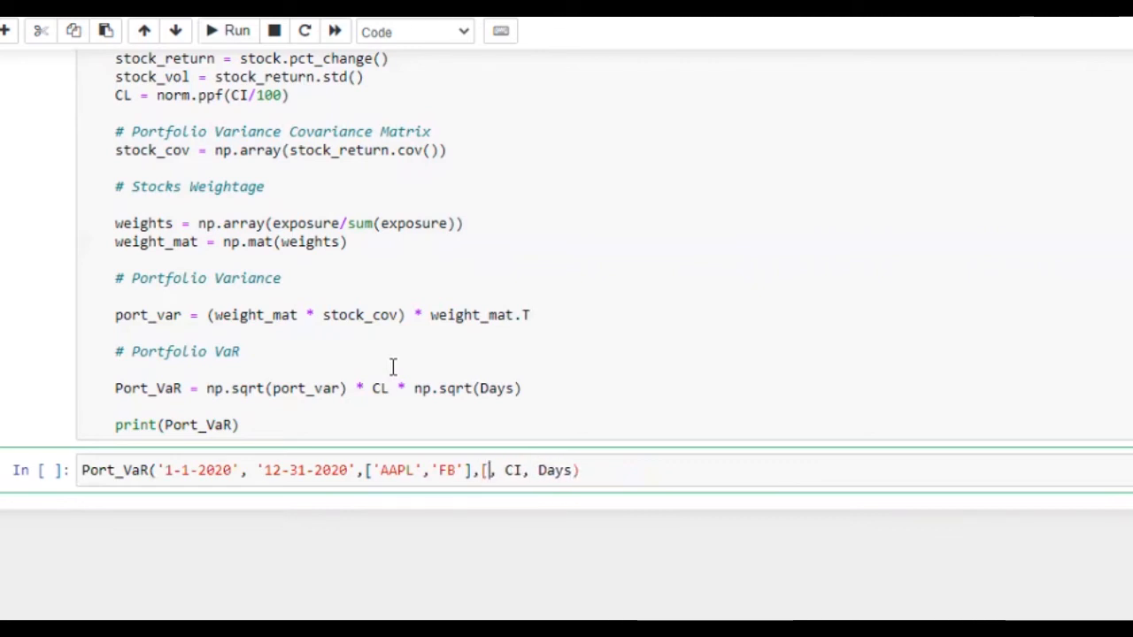
text(])
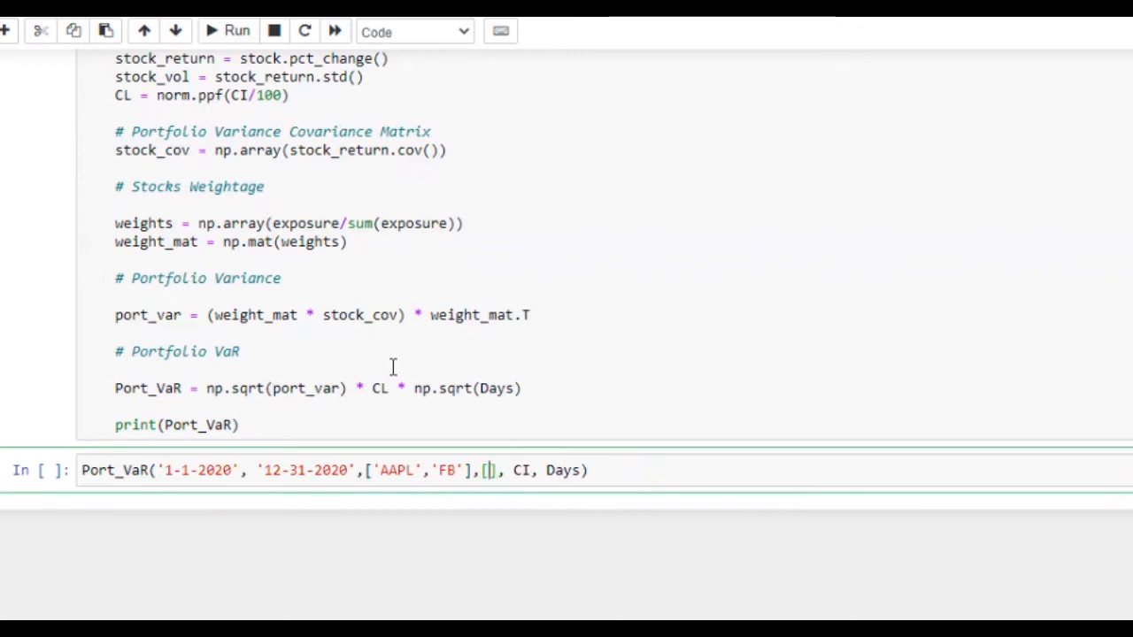
text(1000,)
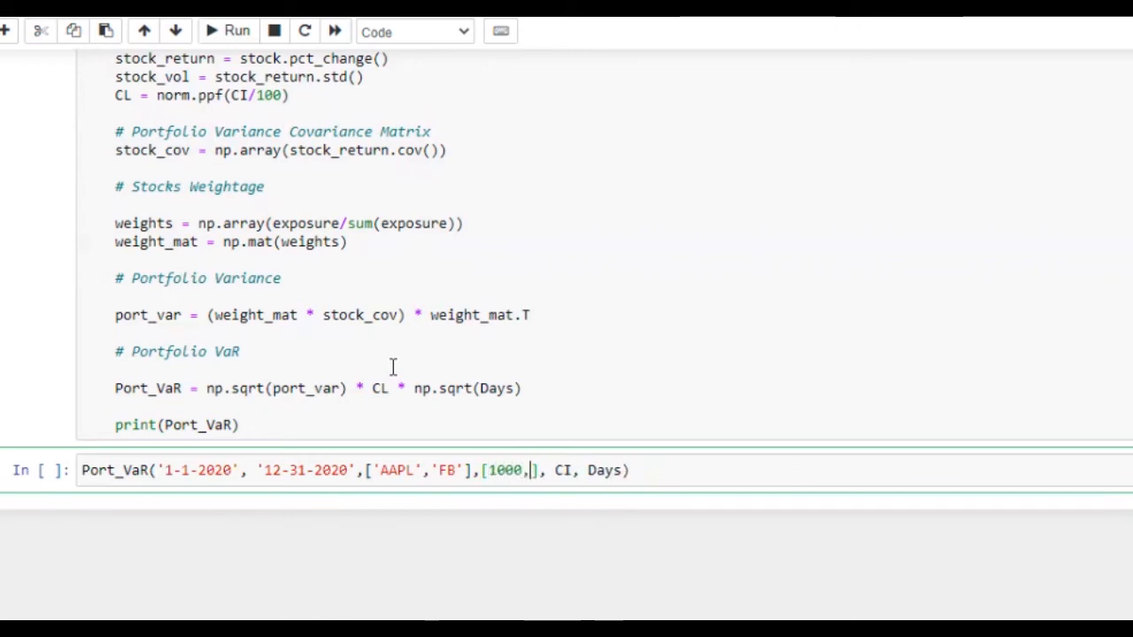
text(15)
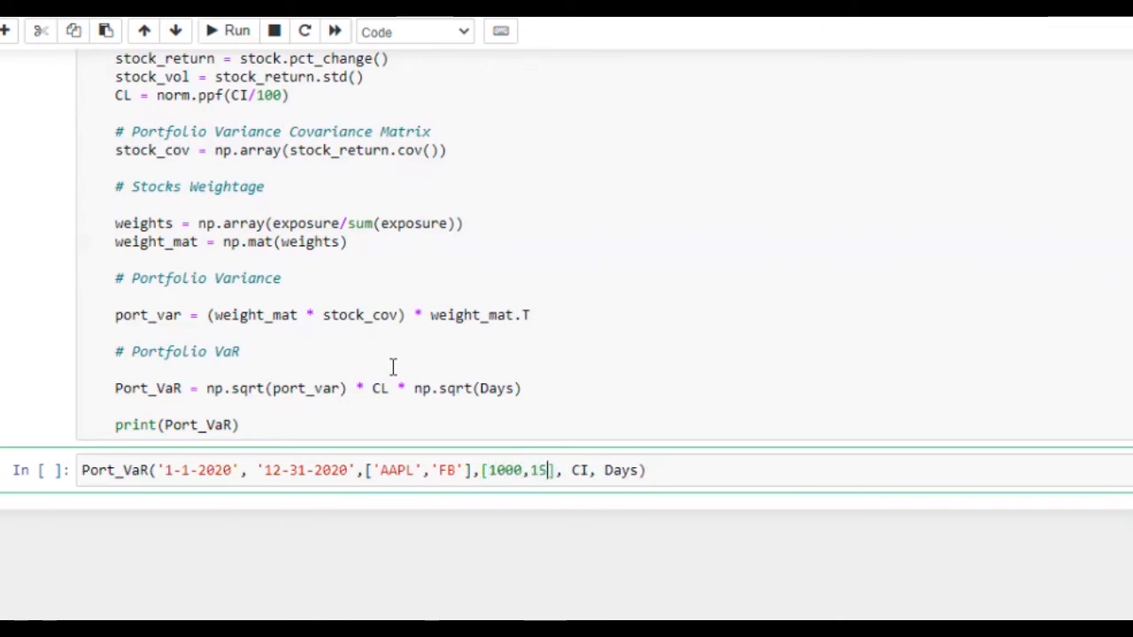
text(00)
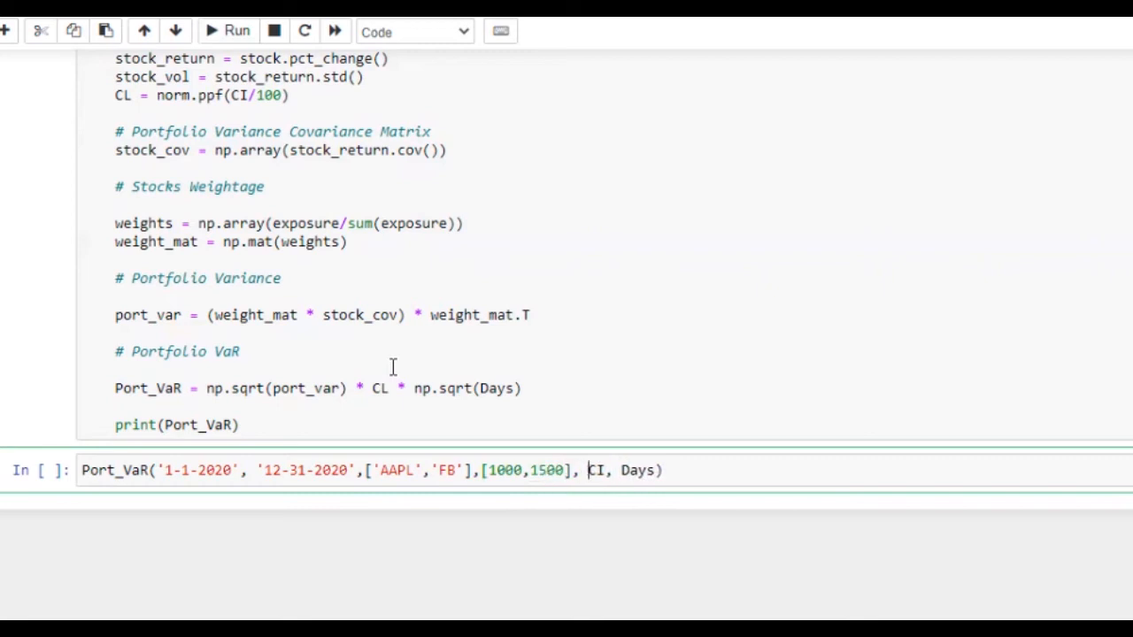
key(Backspace)
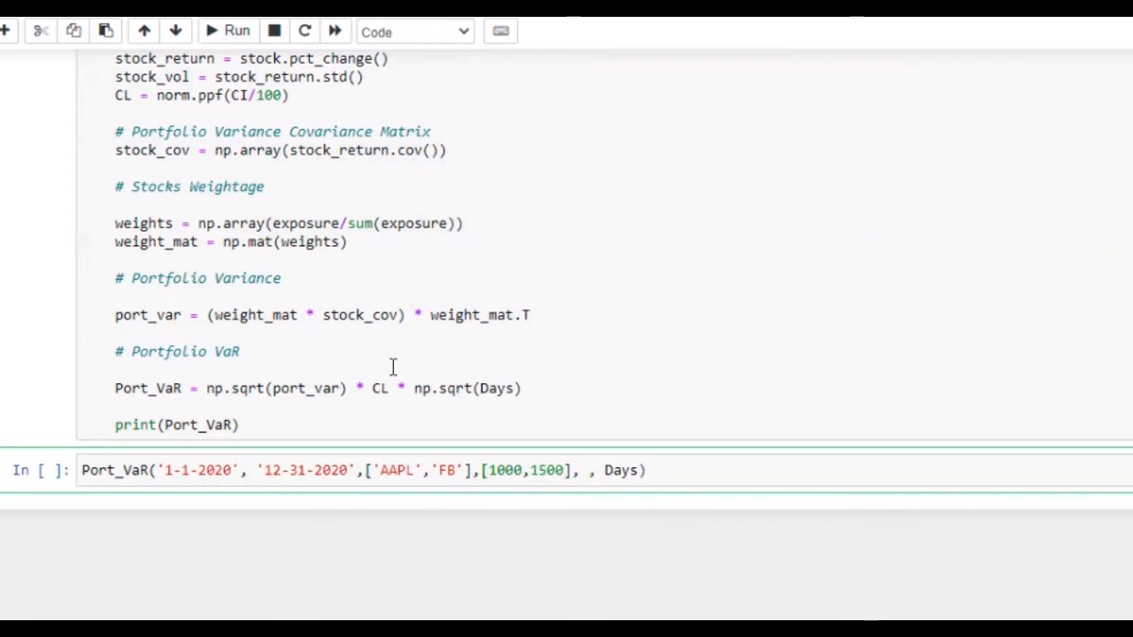
text(99)
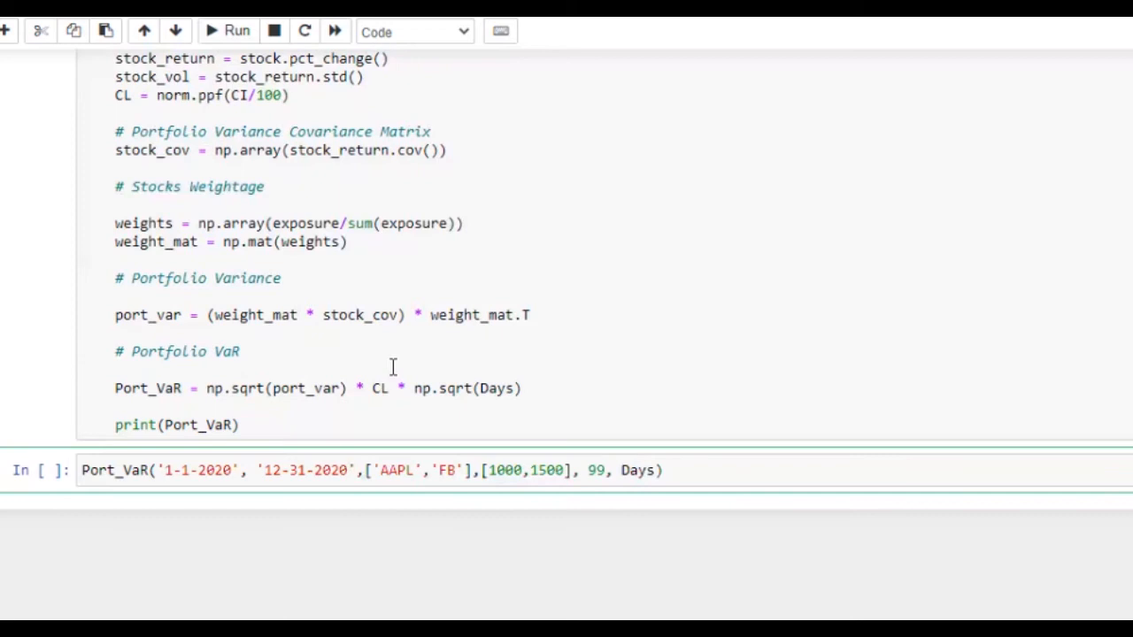
text(1)
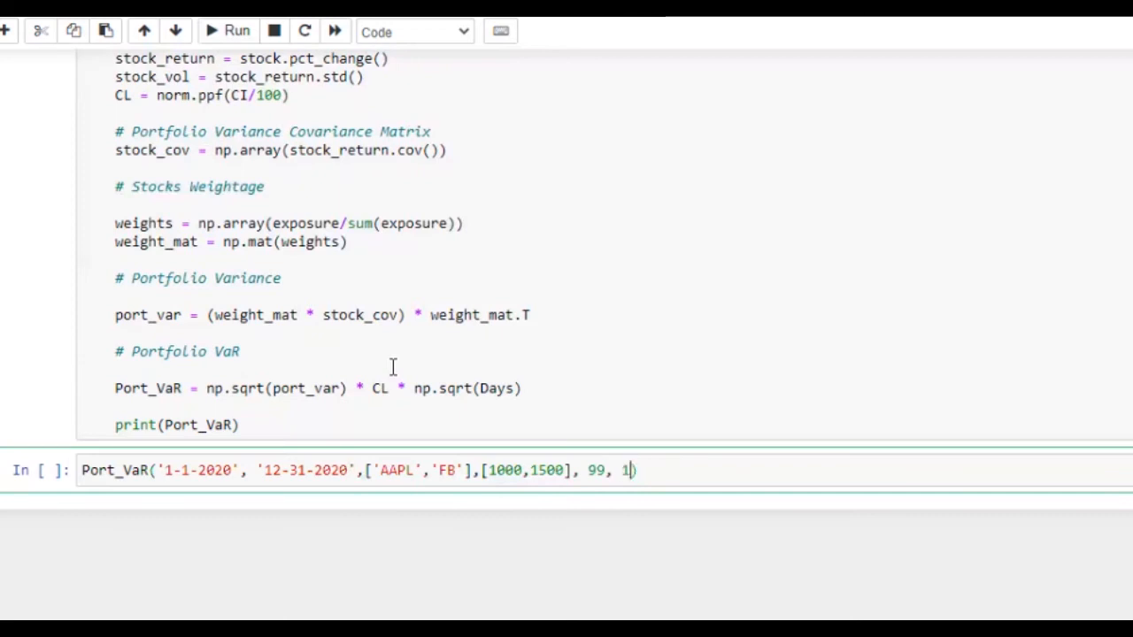
- Run the Port_VaR call and inspect the resulting TypeError traceback
click(228, 32)
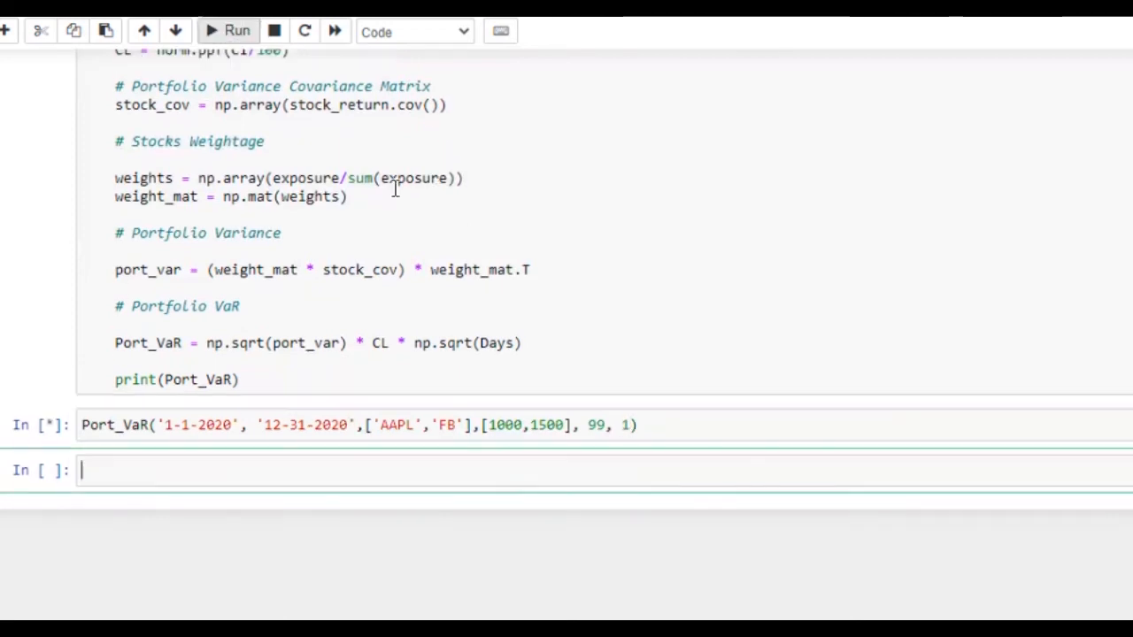
click(237, 31)
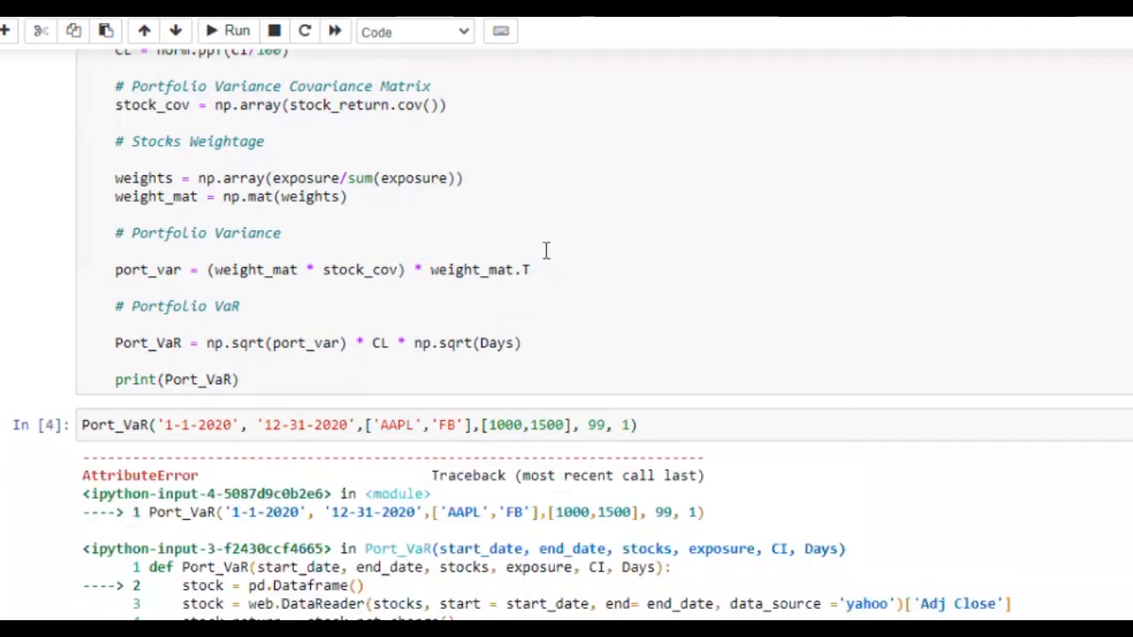
scroll(down, 3)
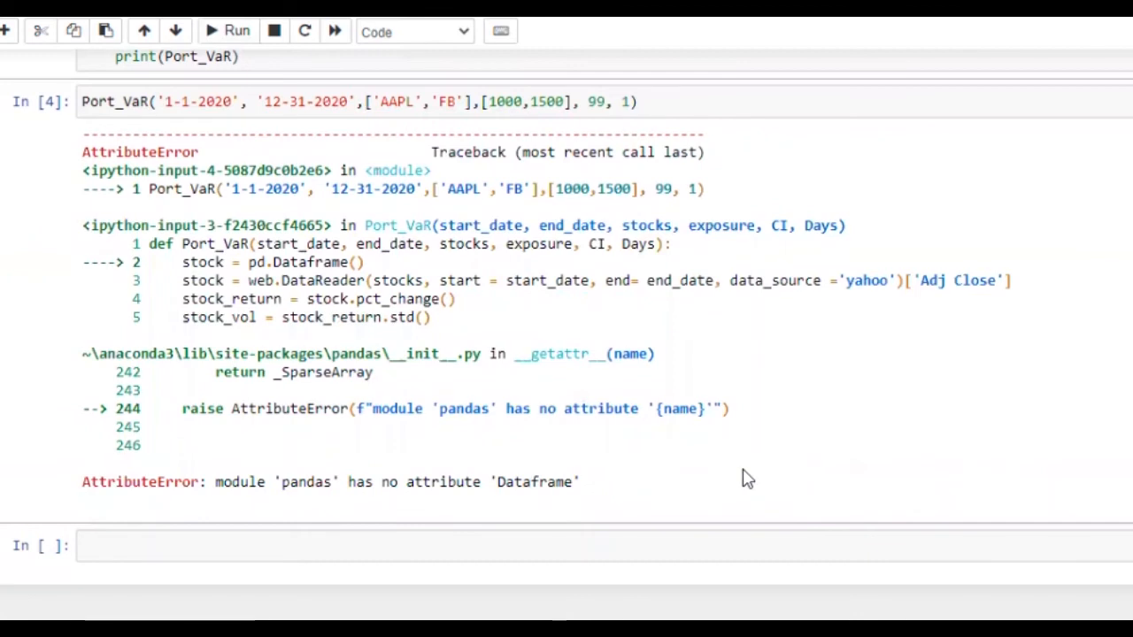
scroll(up, 3)
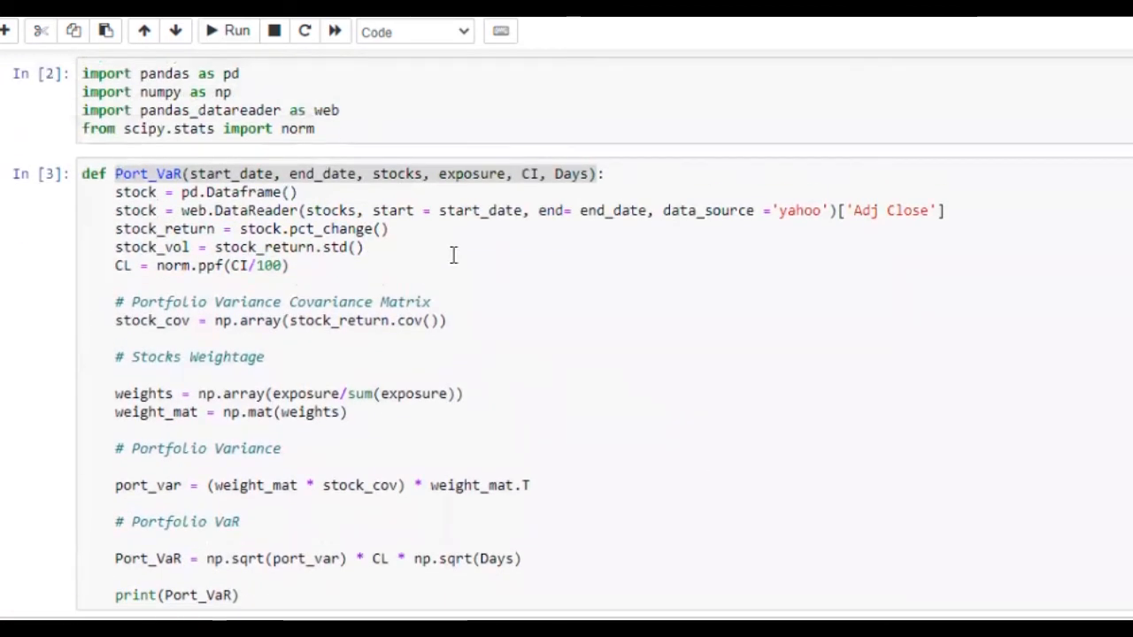
scroll(up, 3)
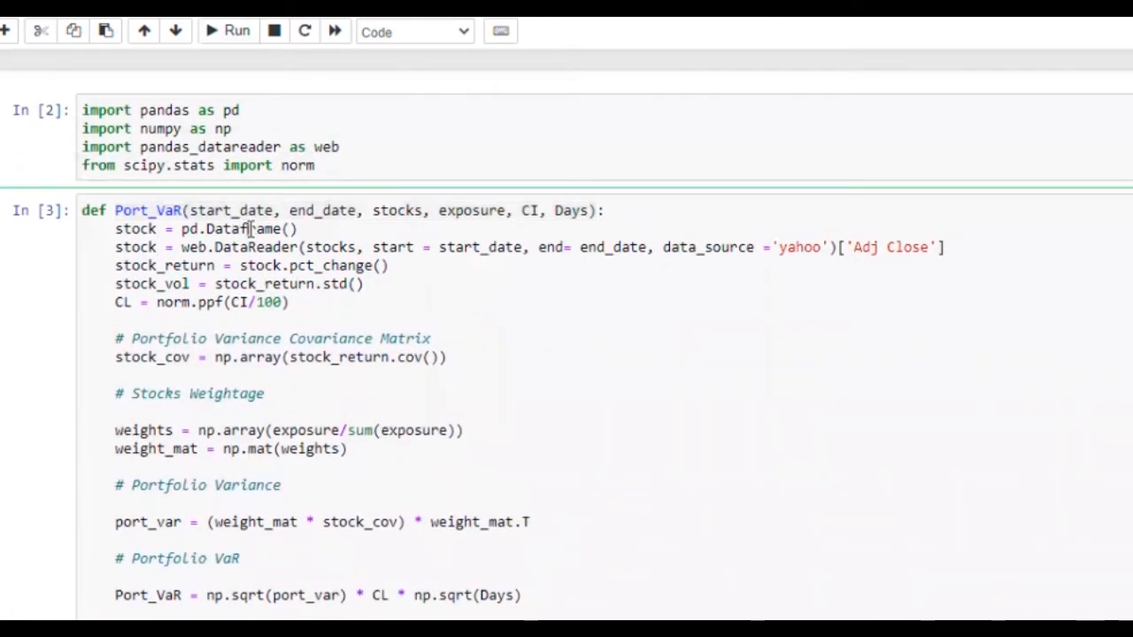
mouse_move(404, 177)
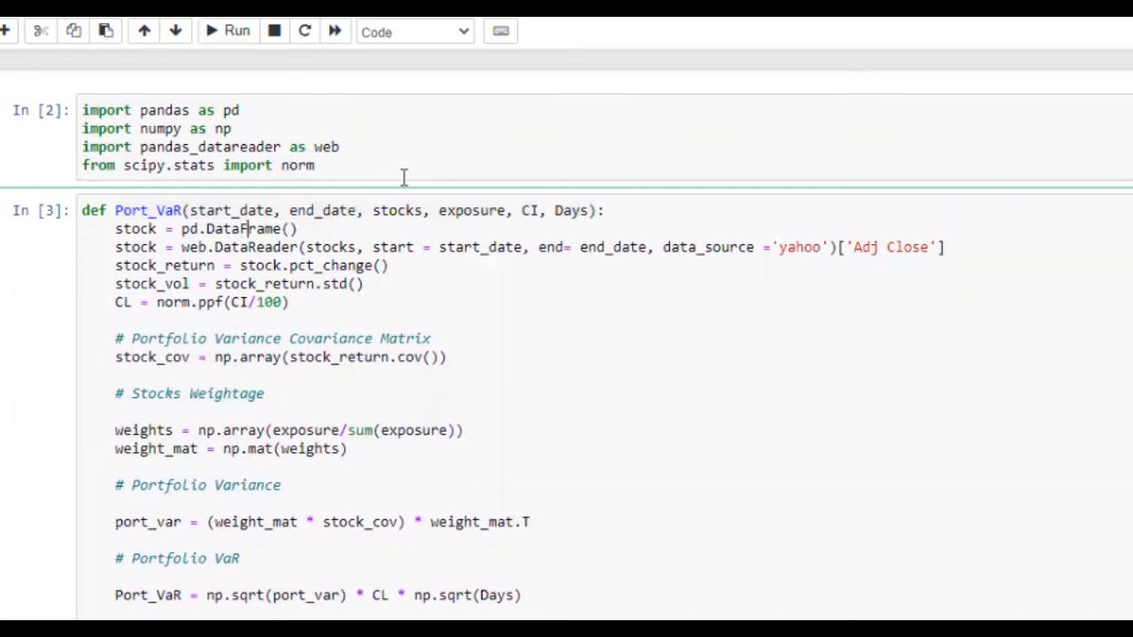
mouse_move(219, 25)
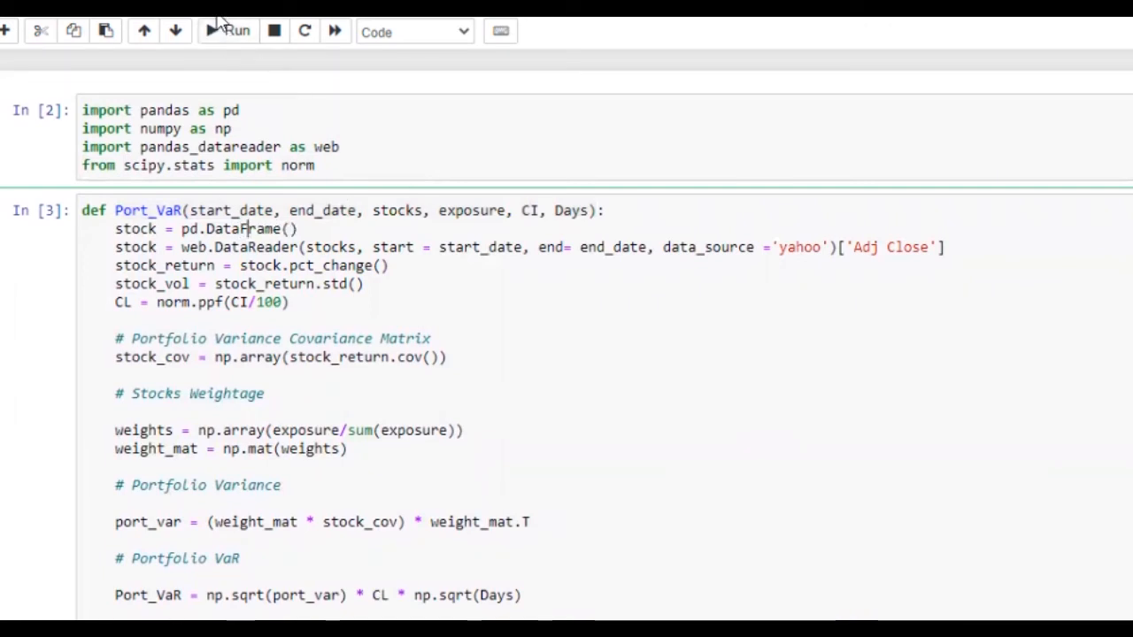
scroll(down, 3)
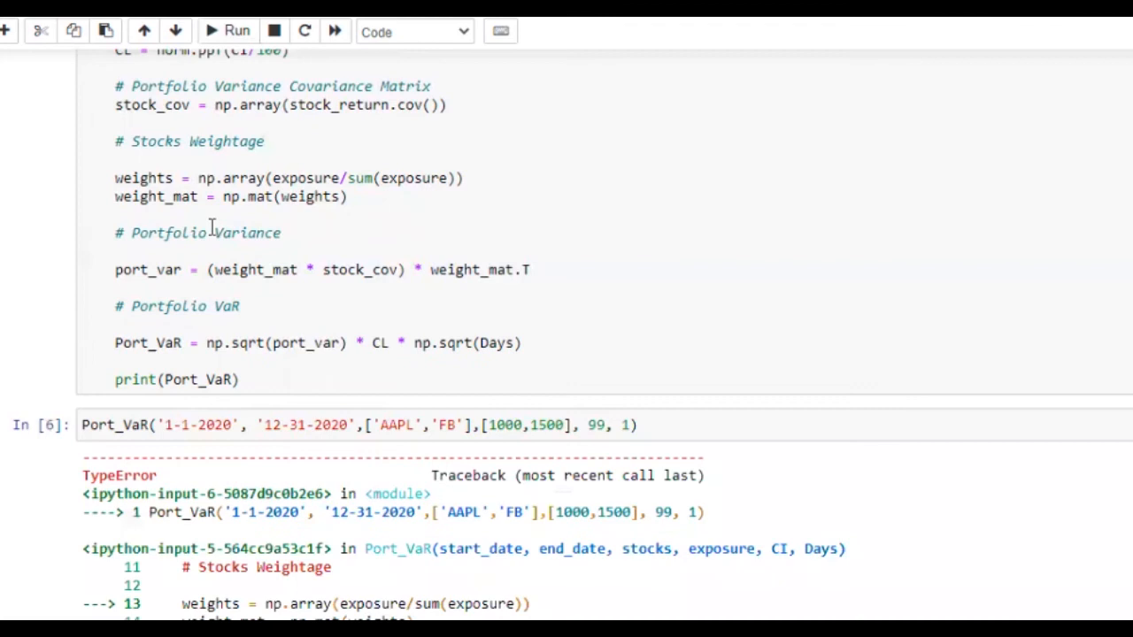
scroll(down, 3)
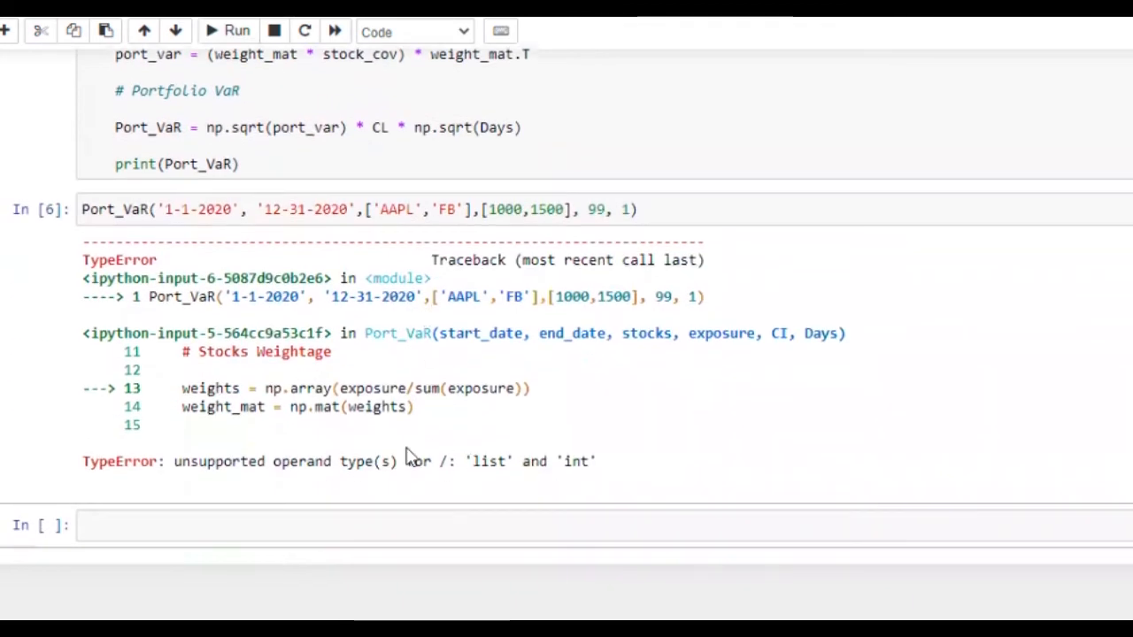
mouse_move(424, 457)
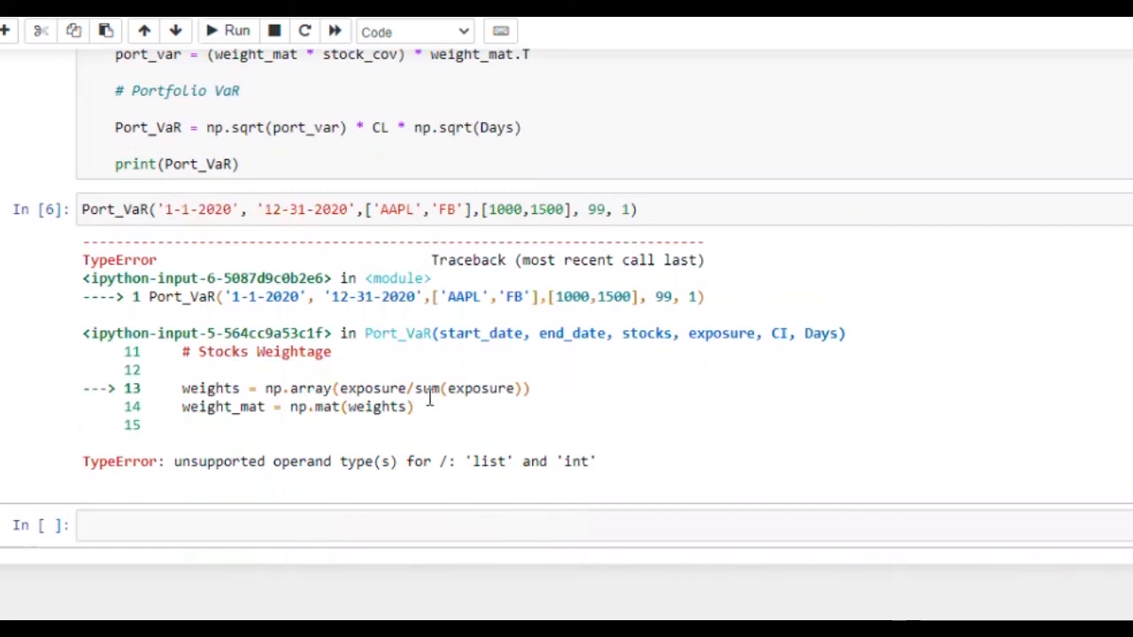
mouse_move(492, 457)
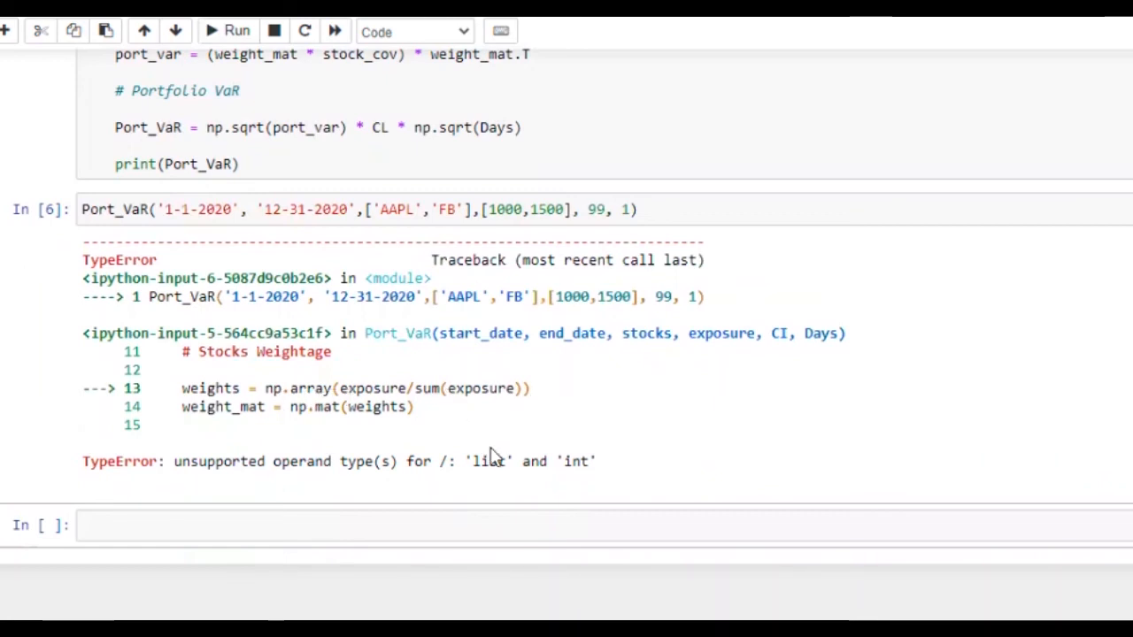
scroll(up, 3)
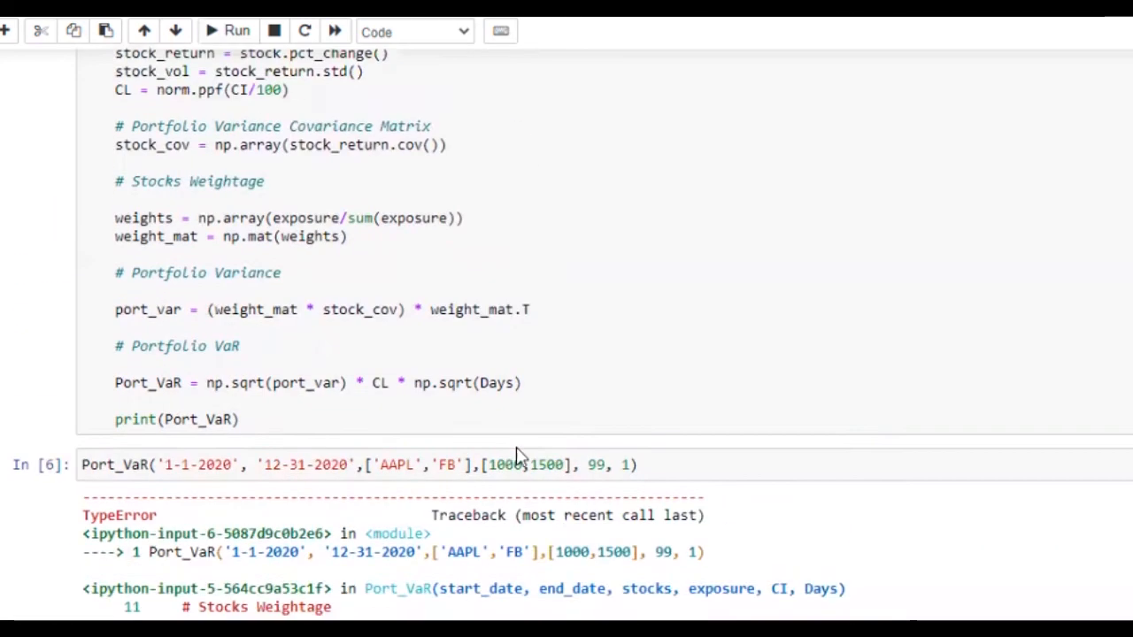
scroll(up, 3)
text())
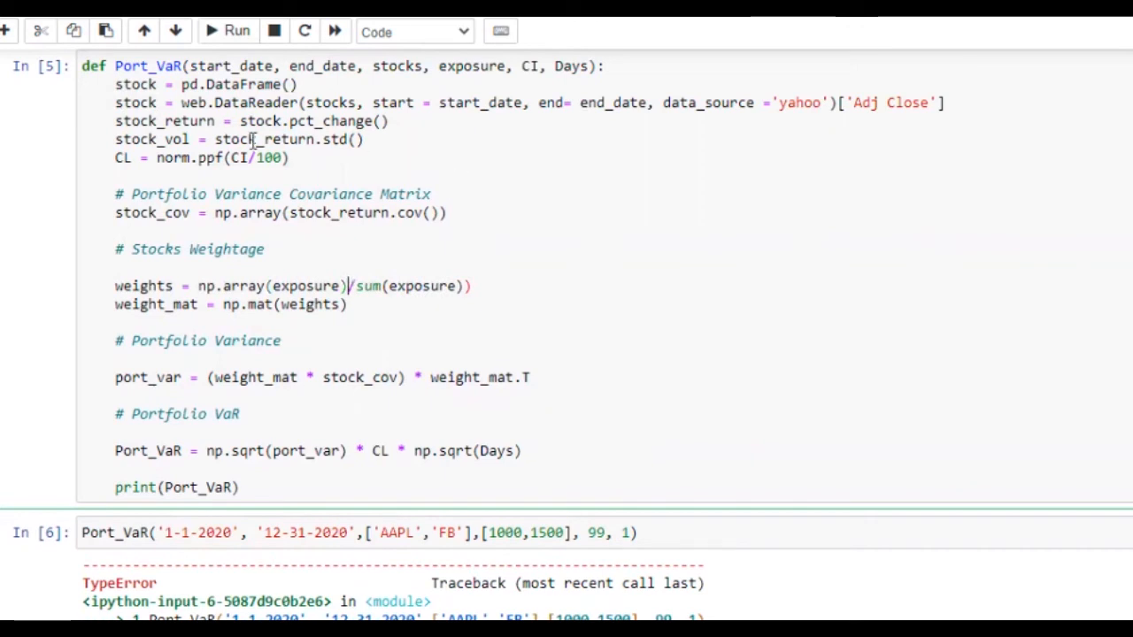
- Fix weights to np.array(exposure)/sum(exposure) and rerun so the call prints 0.06380164
click(229, 32)
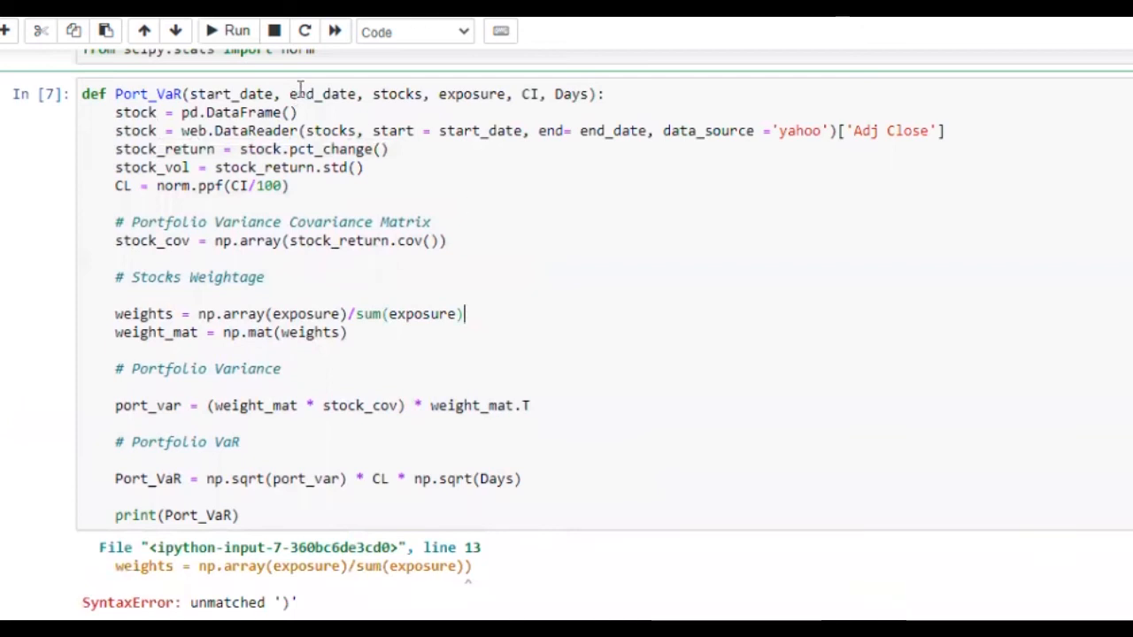
mouse_move(237, 31)
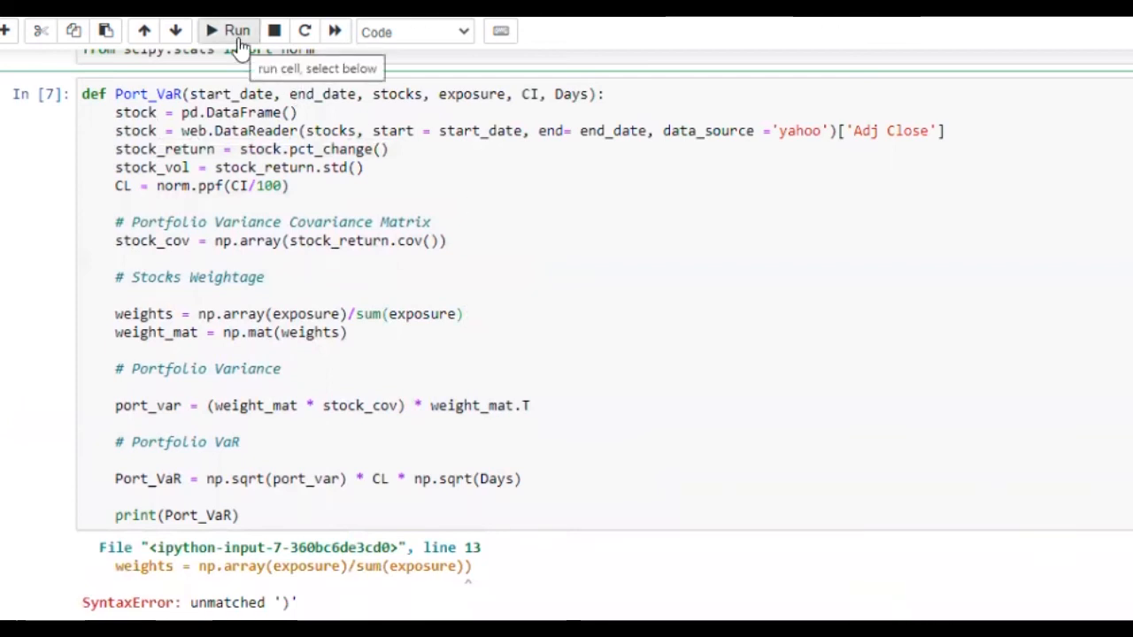
click(226, 32)
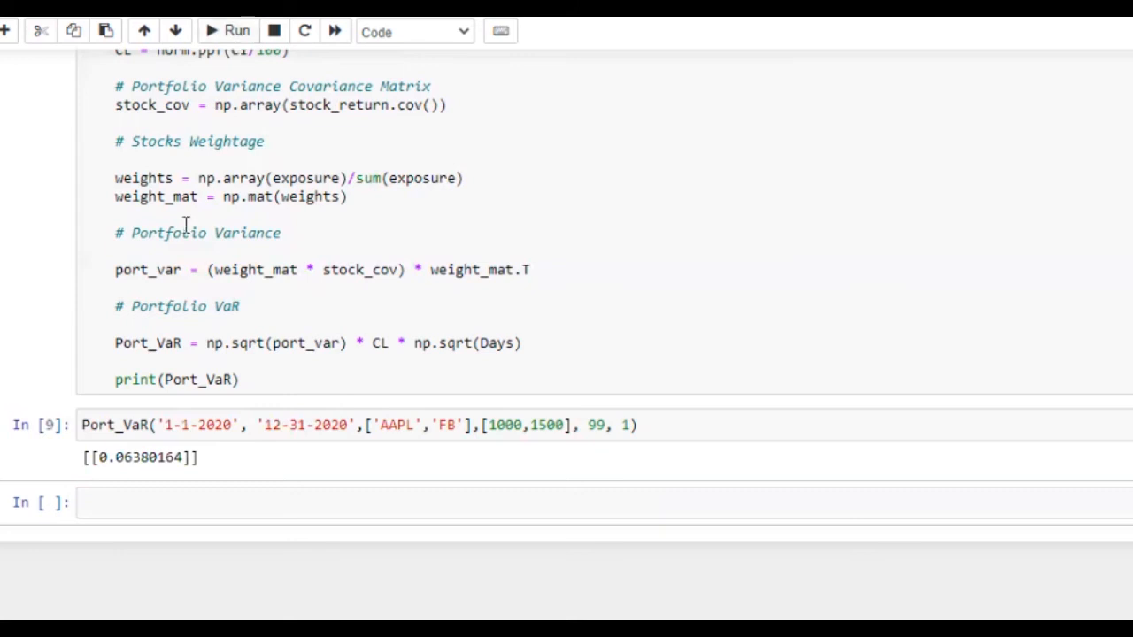
mouse_move(220, 410)
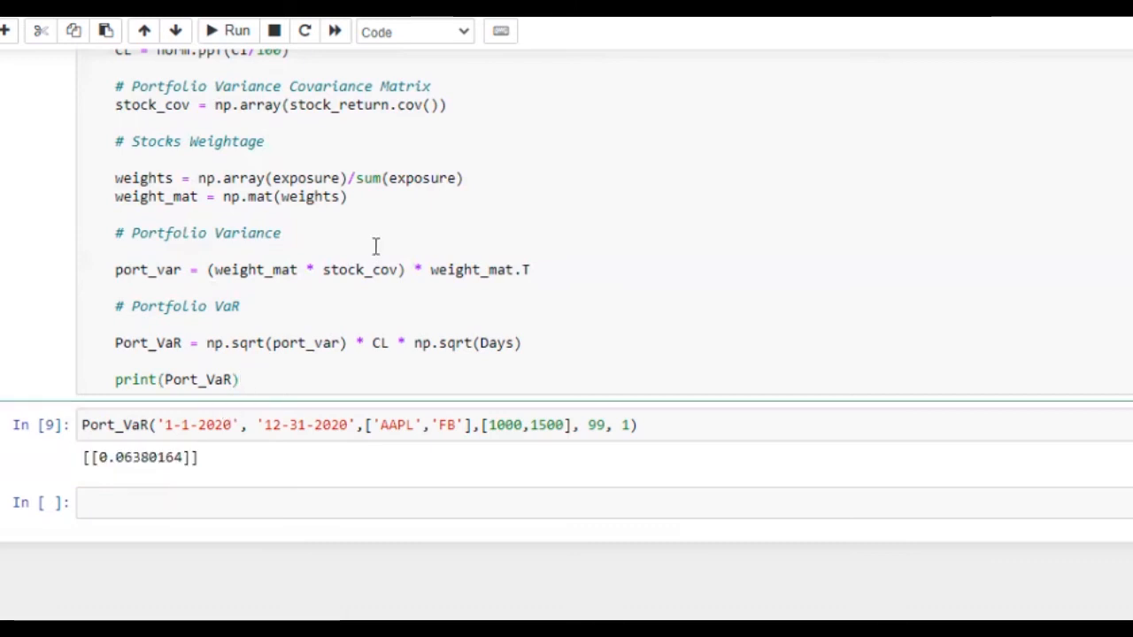
- Replace print's argument with the message string "{} day Portfolio VaR"
double_click(198, 379)
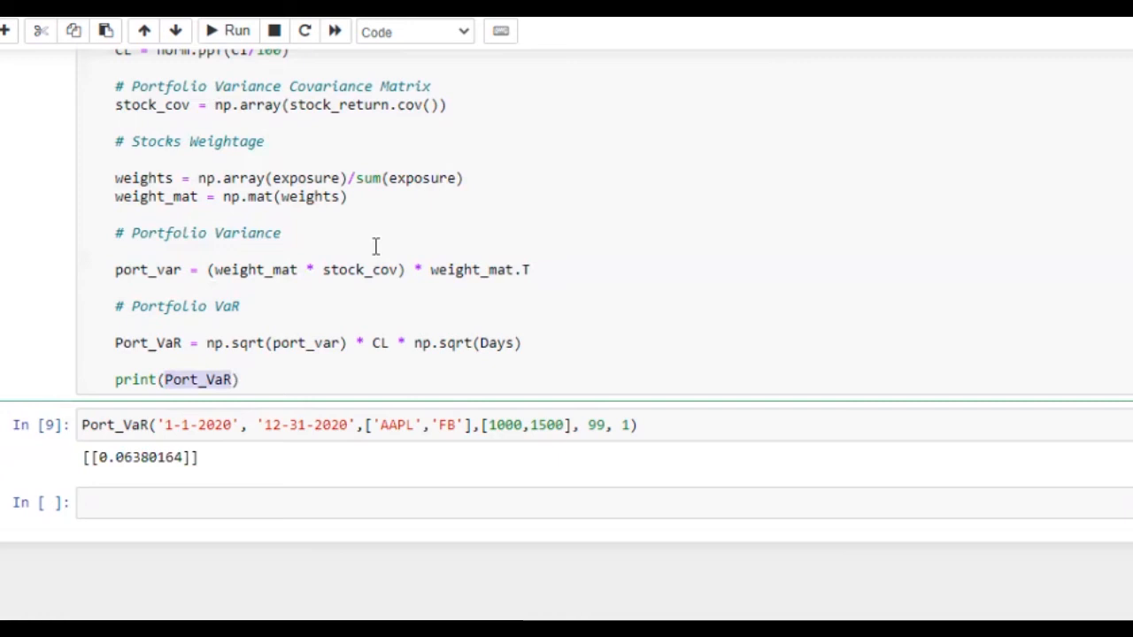
text(""))
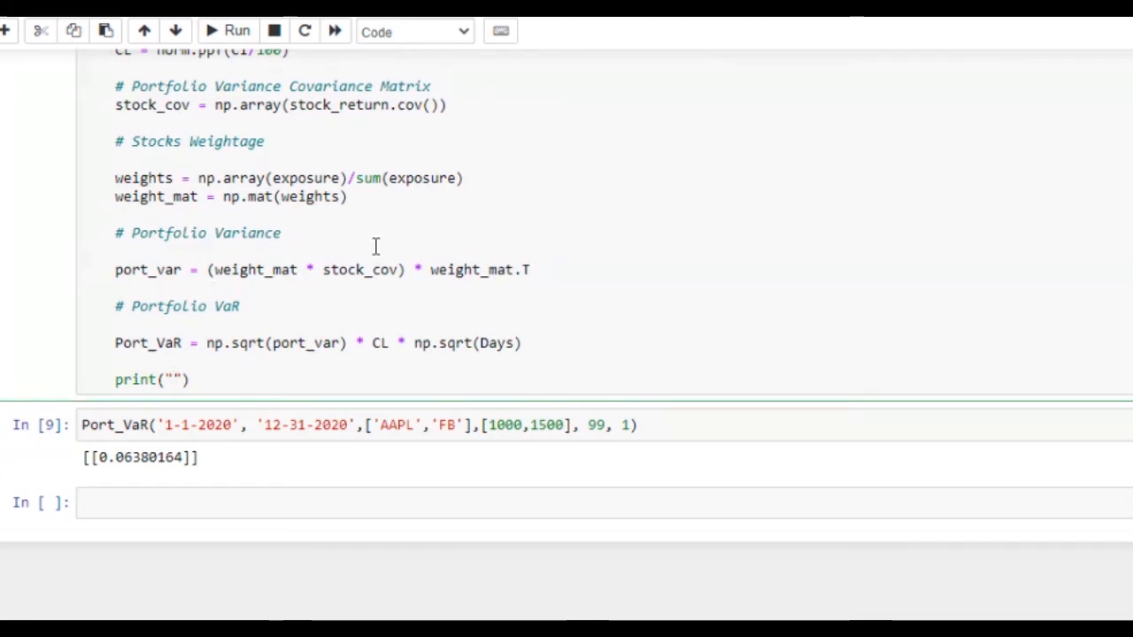
text({})
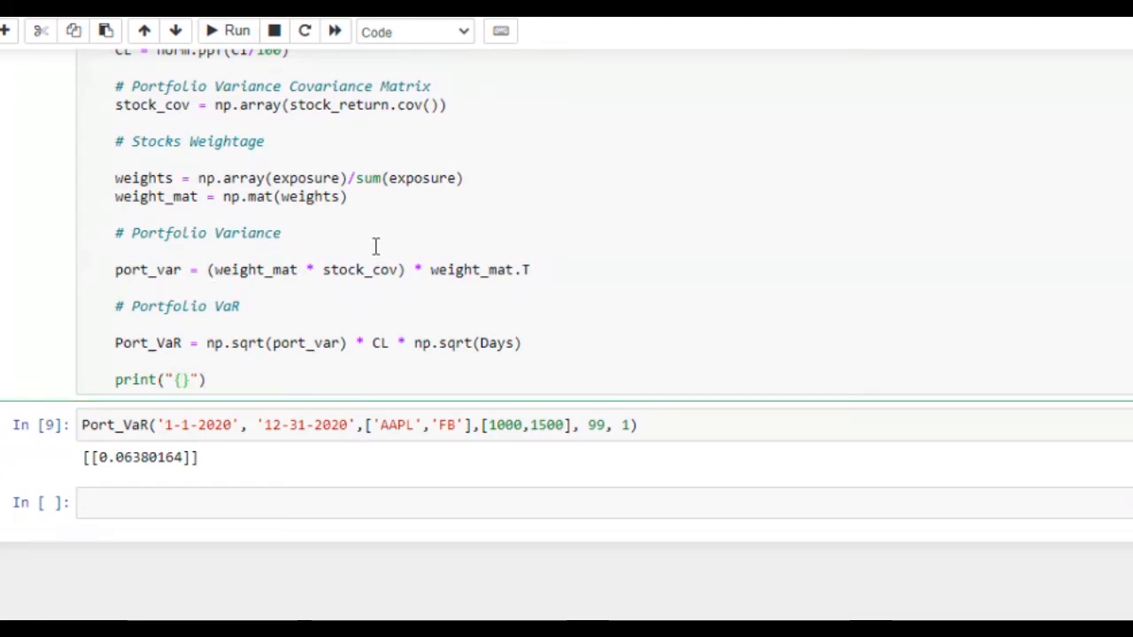
text(da)
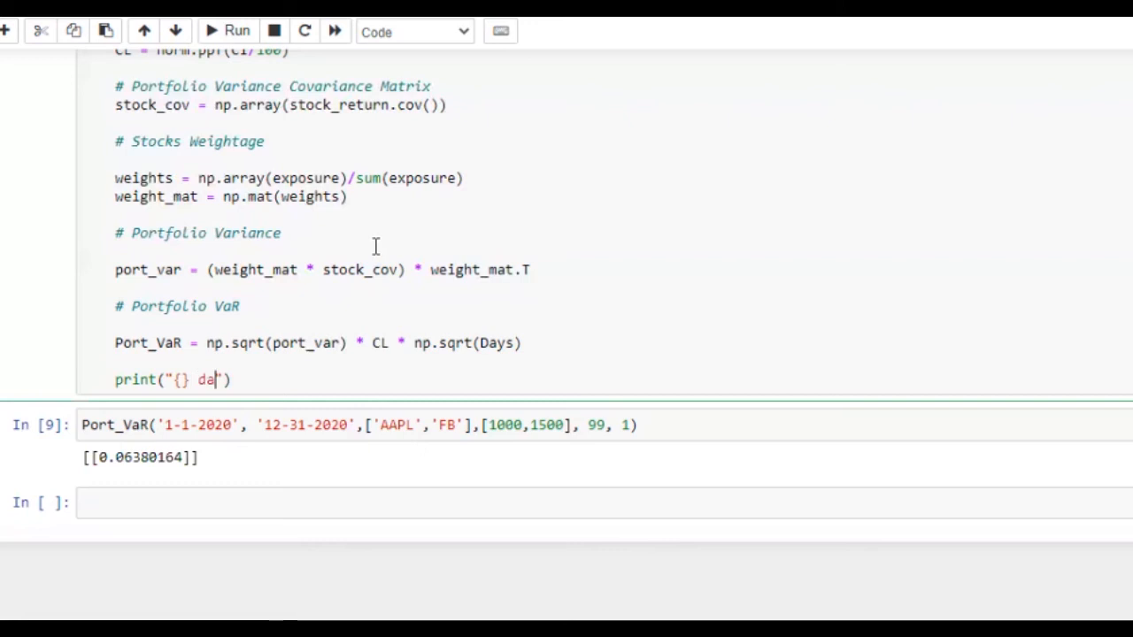
text(y)
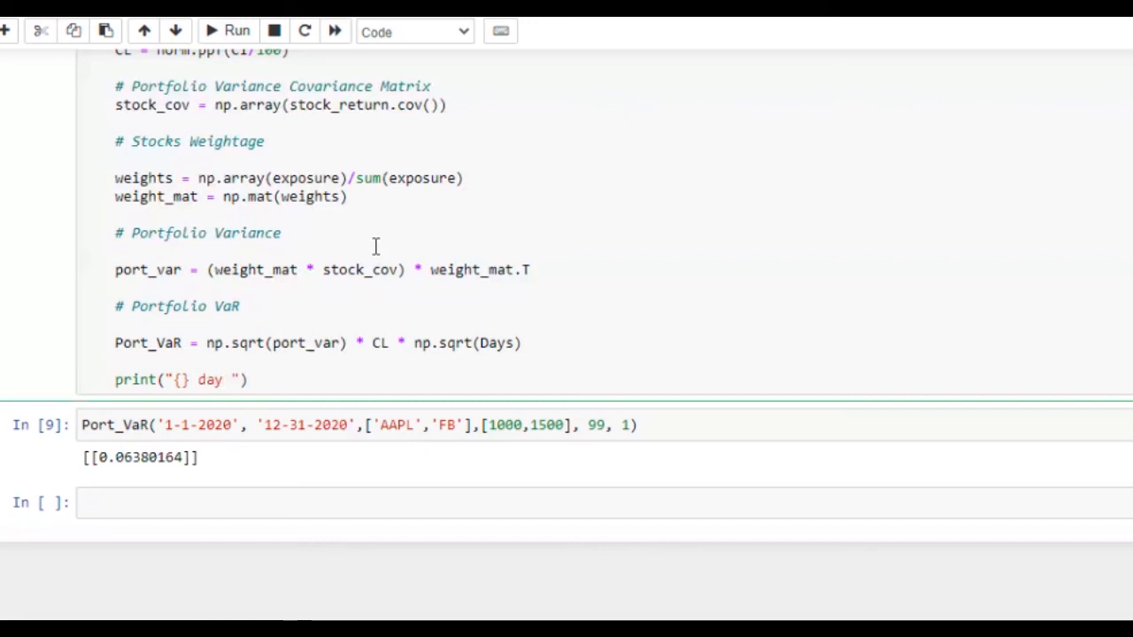
click(229, 378)
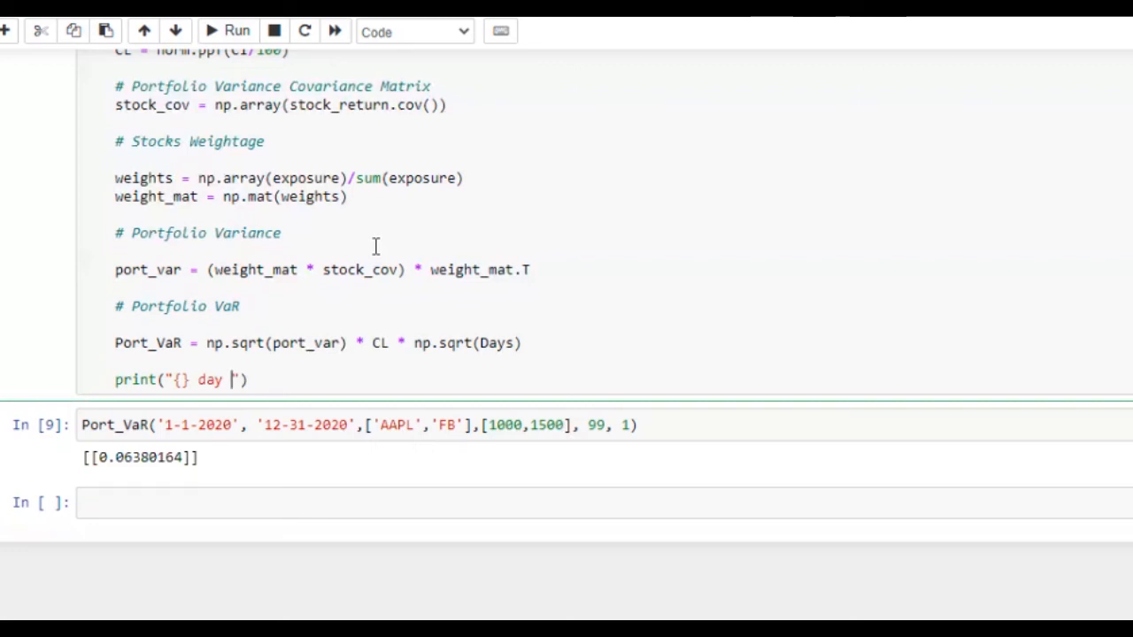
text(Portf)
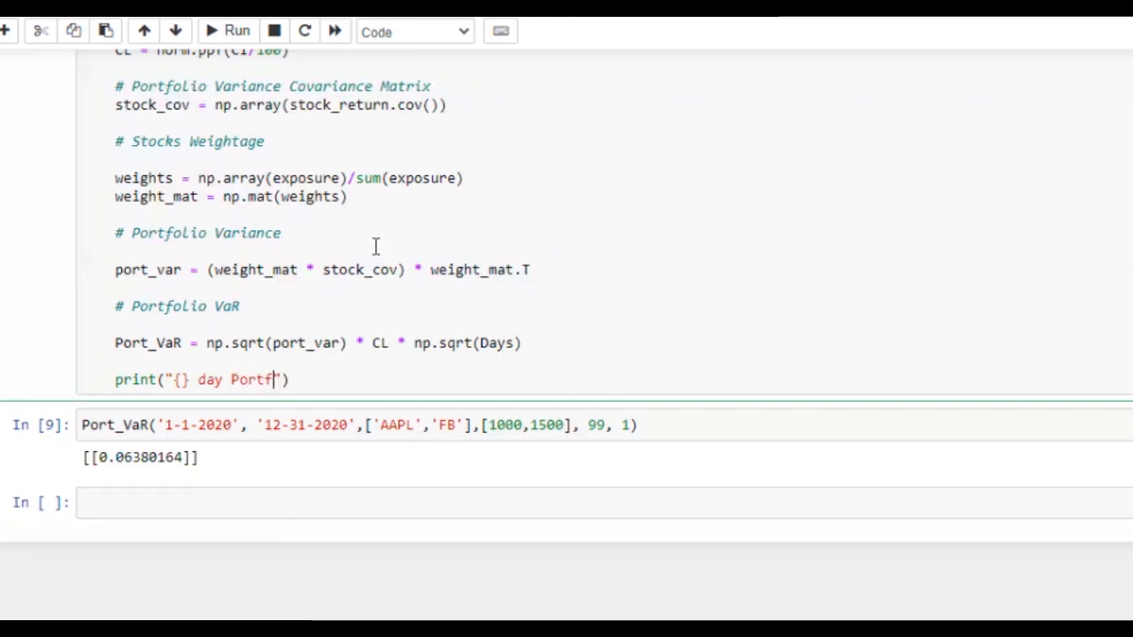
text(oli)
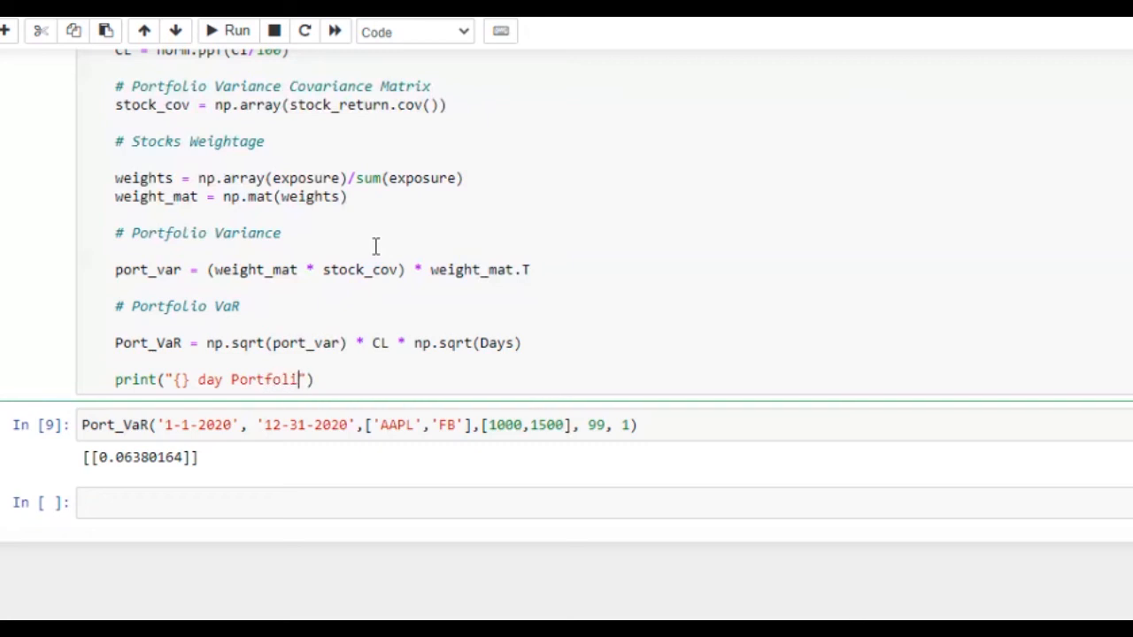
text(o)
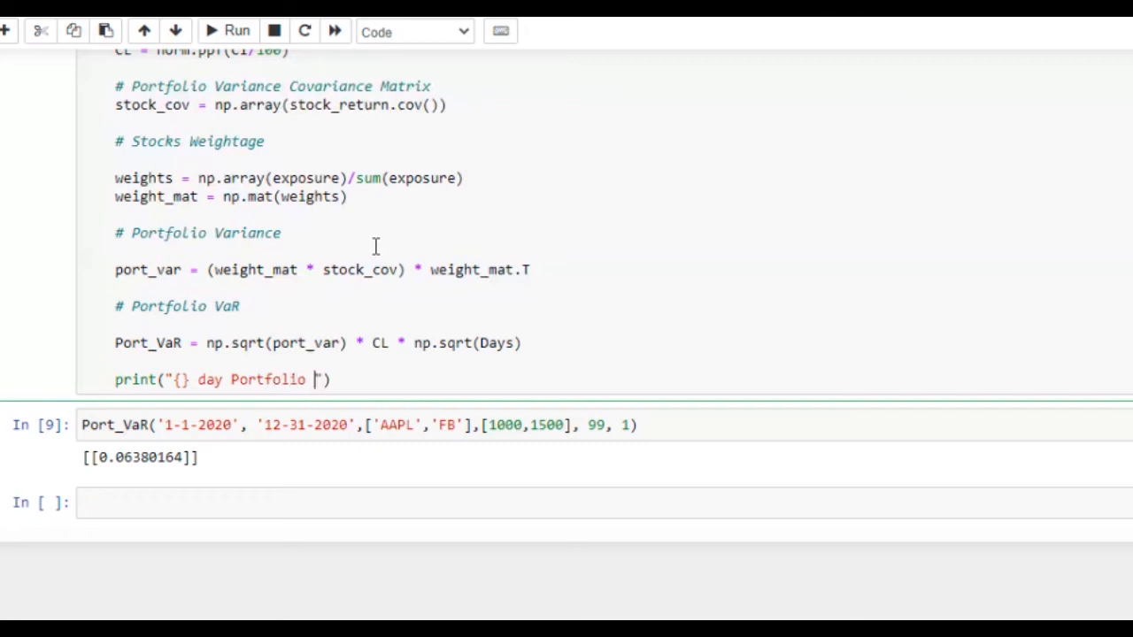
text(VaR at)
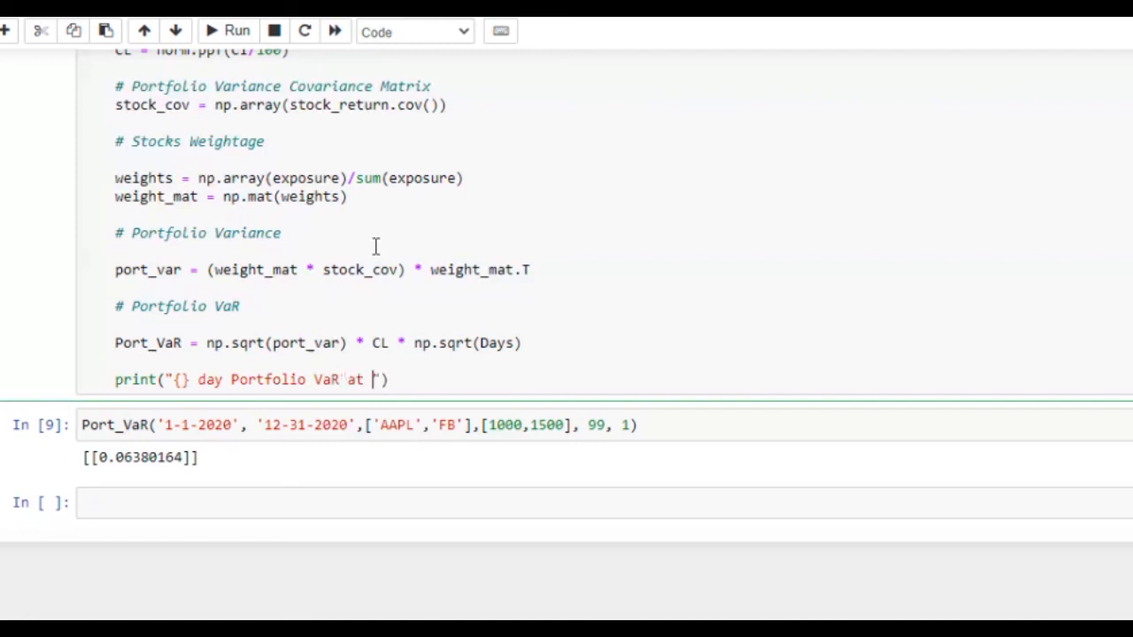
- Continue the message with "at {}% Confidence Interval" and begin .format(
text({})
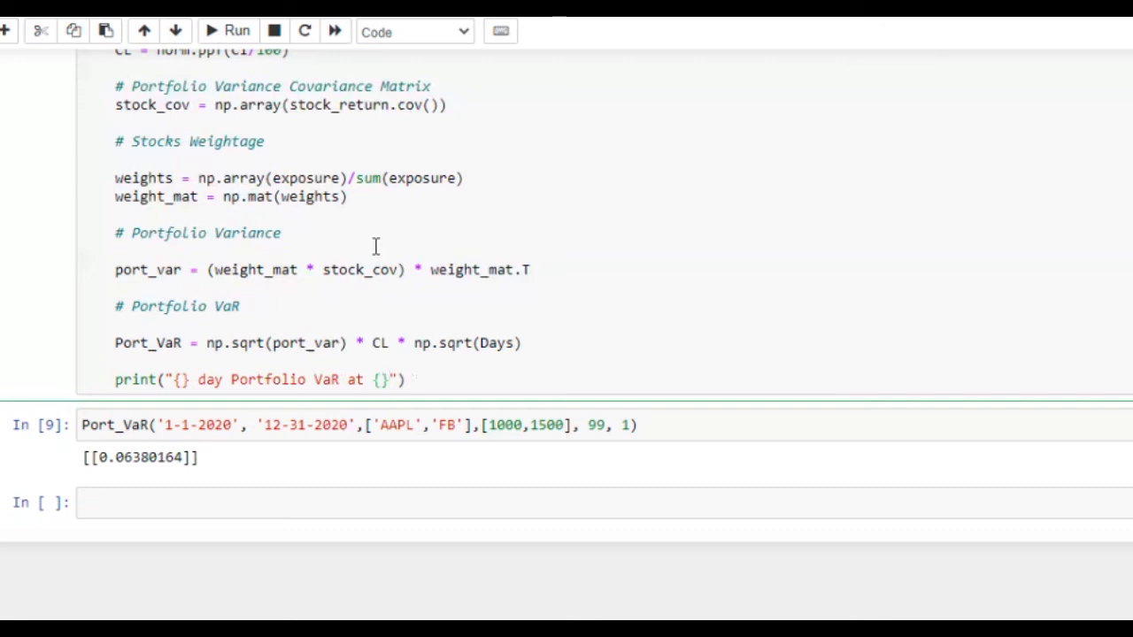
text(%)
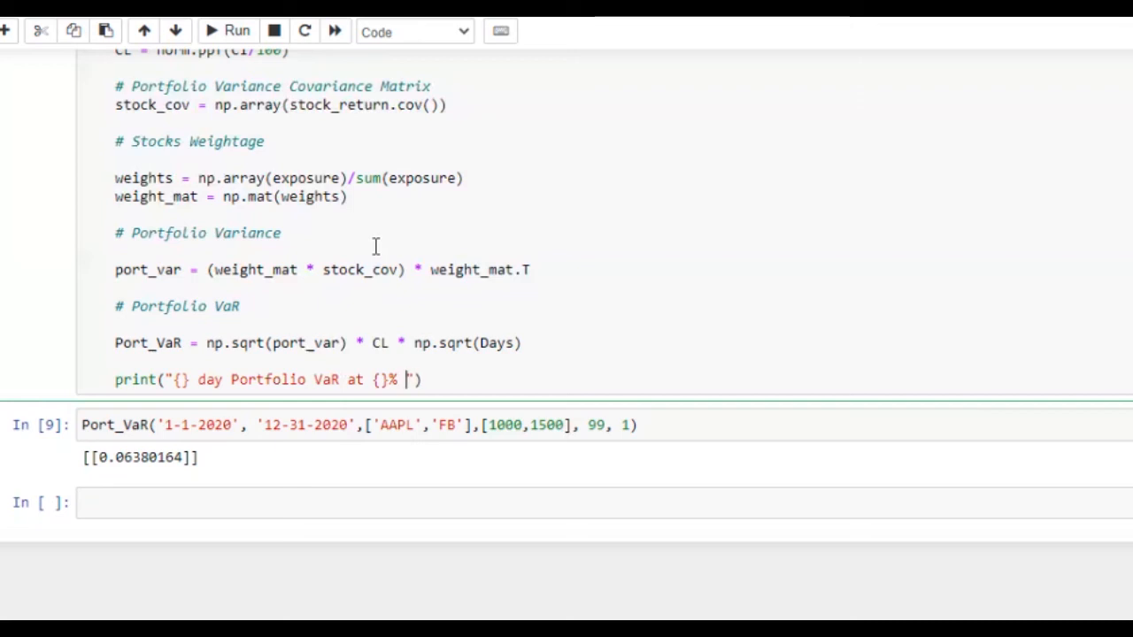
text(Confi)
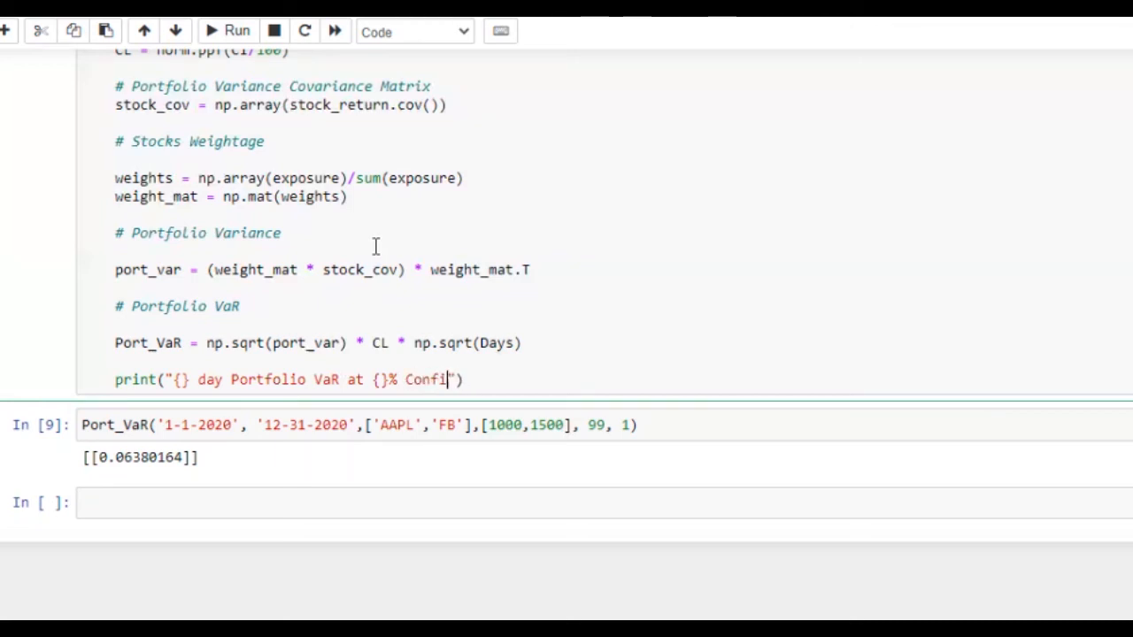
text(dence L)
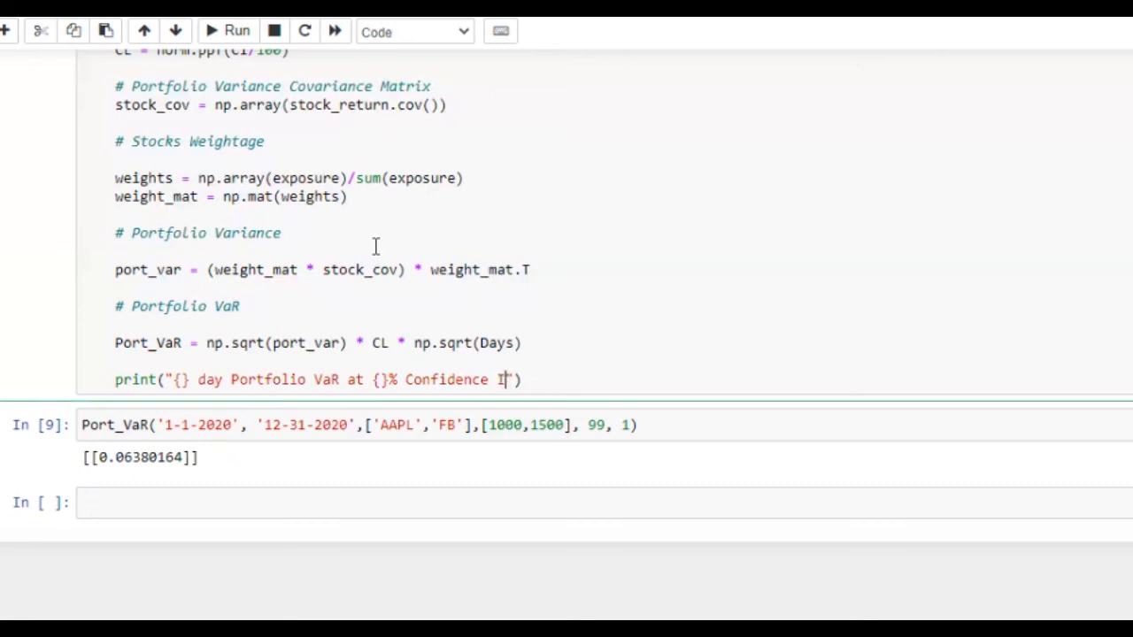
text(nterval)
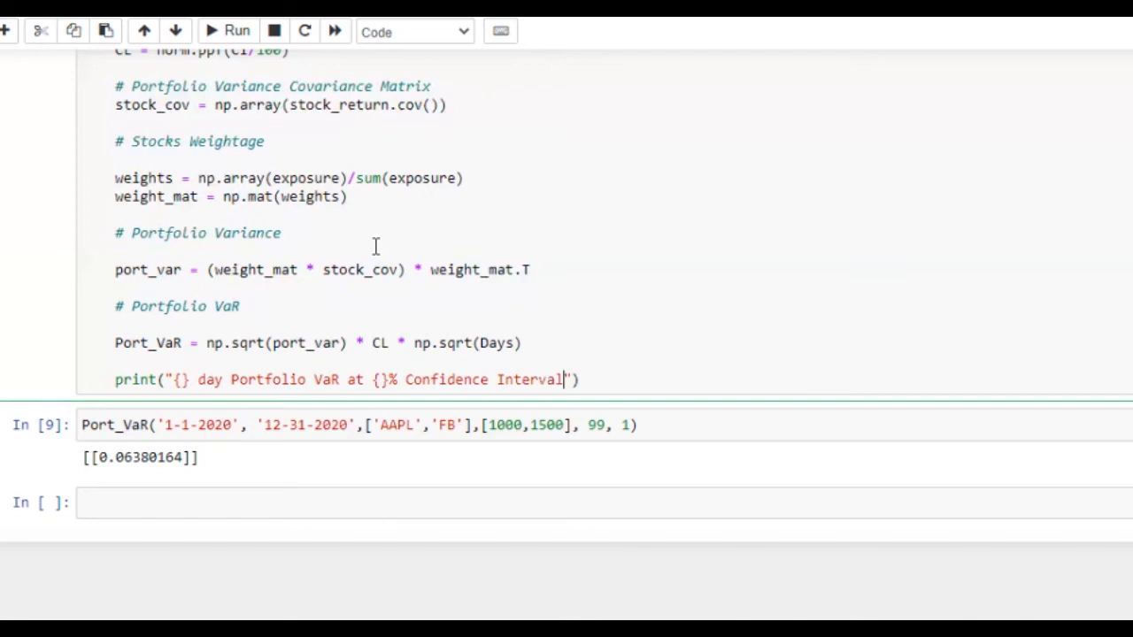
text(.)
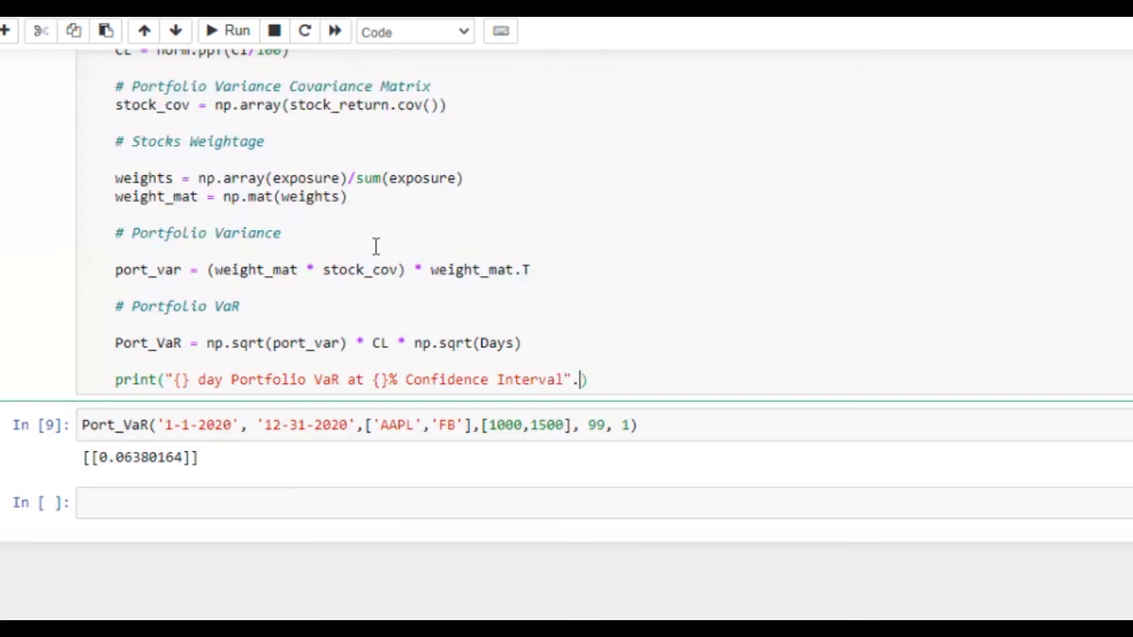
text(format()
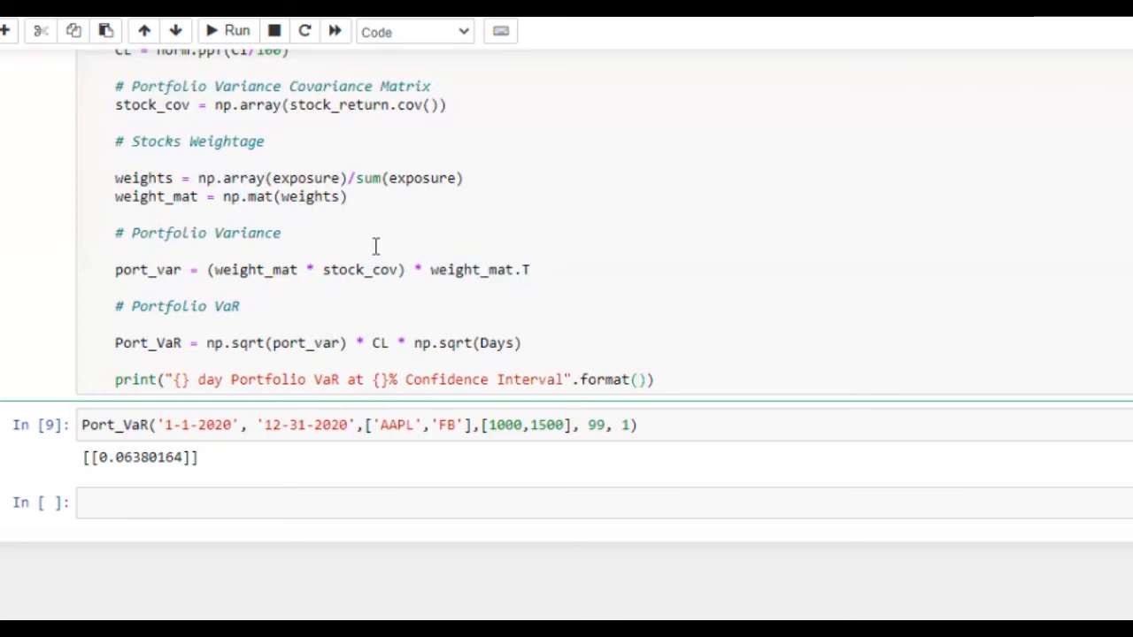
- Fill the placeholders with .format(Days,CI) followed by "is"
text(Days)
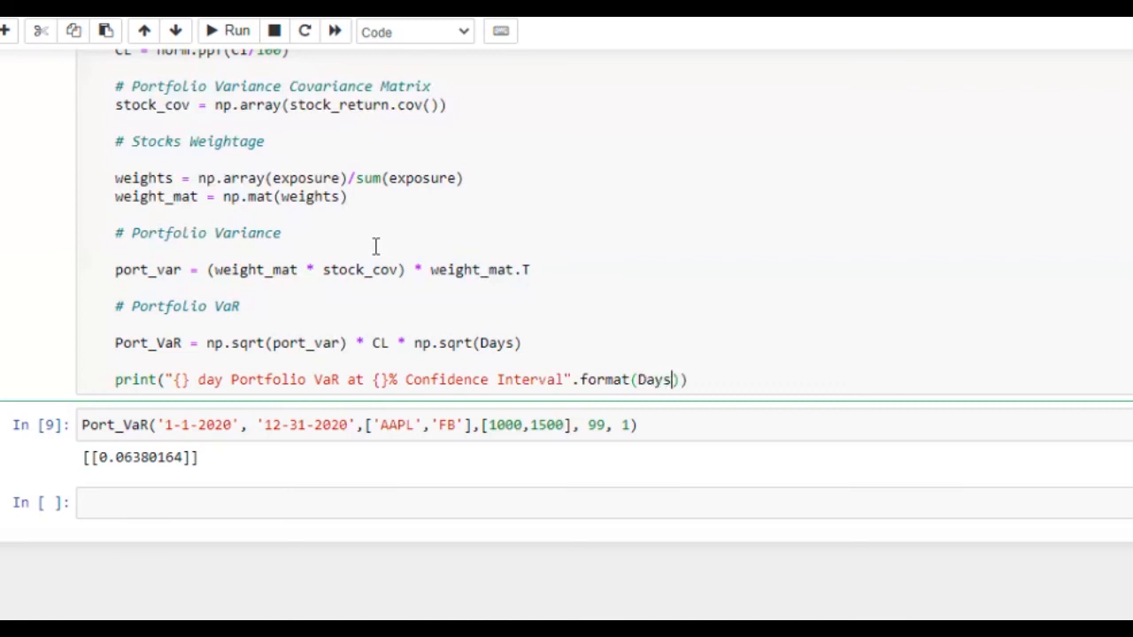
scroll(up, 3)
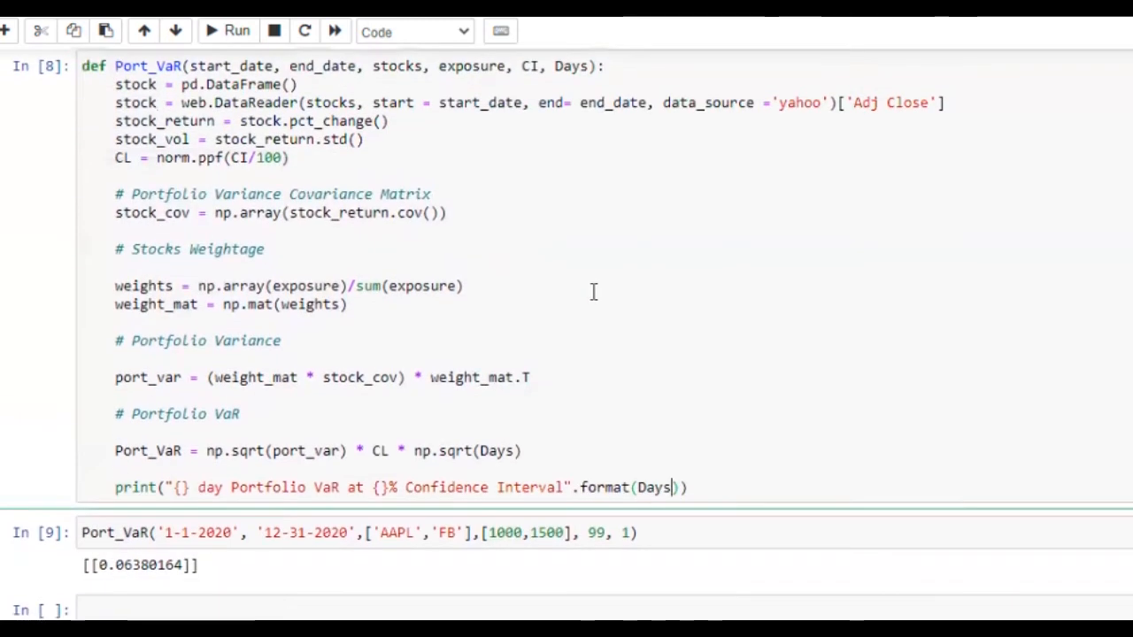
text(,)
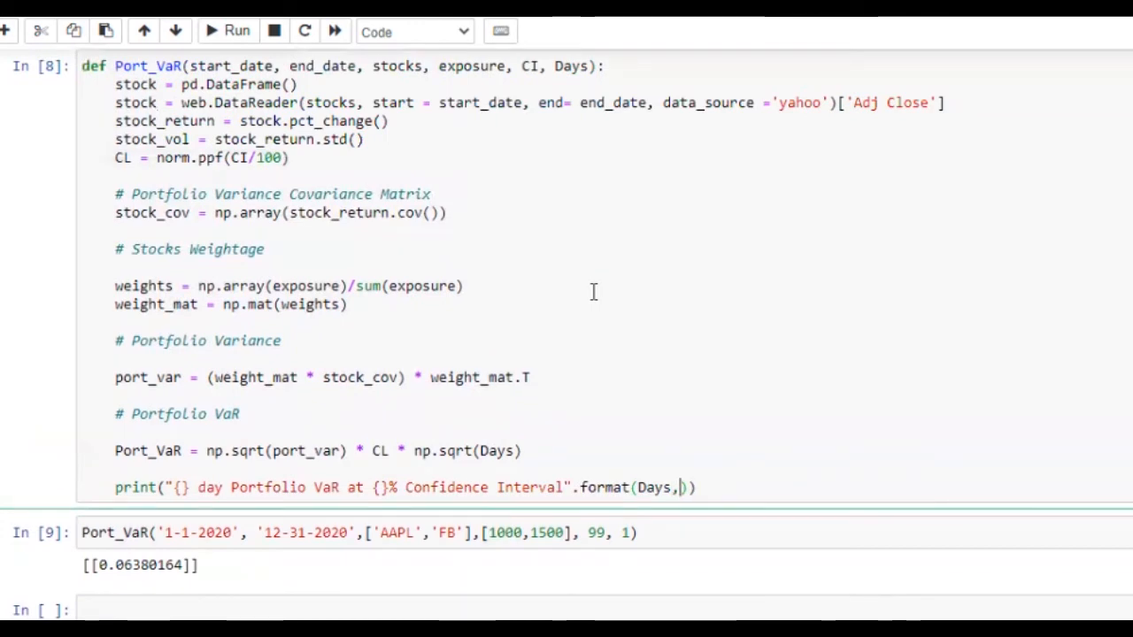
text(CI)
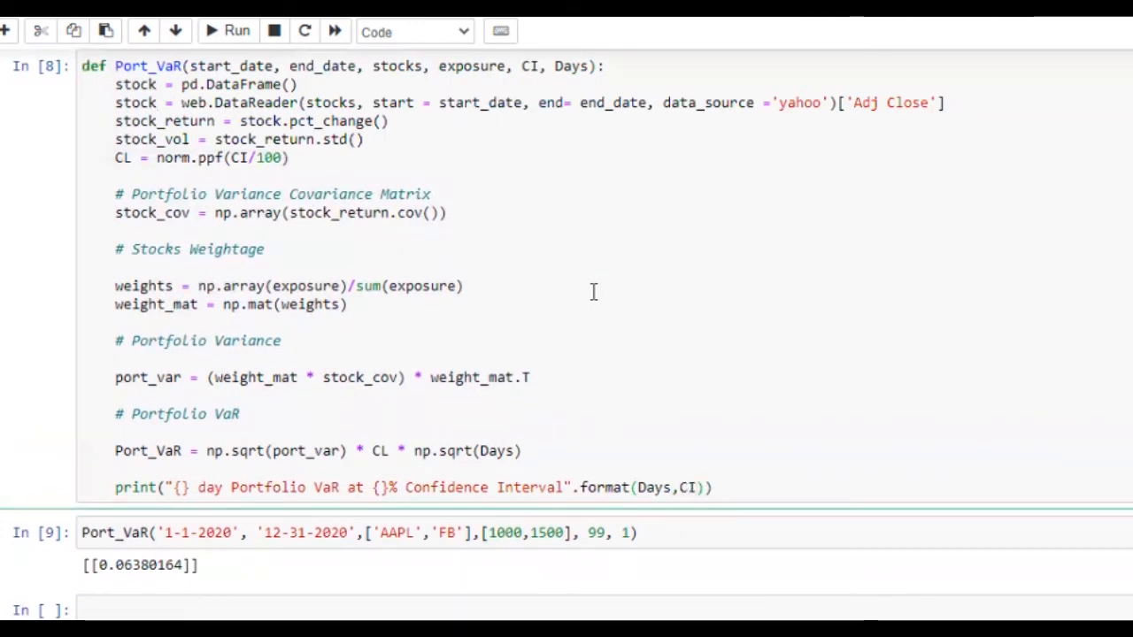
text(,)
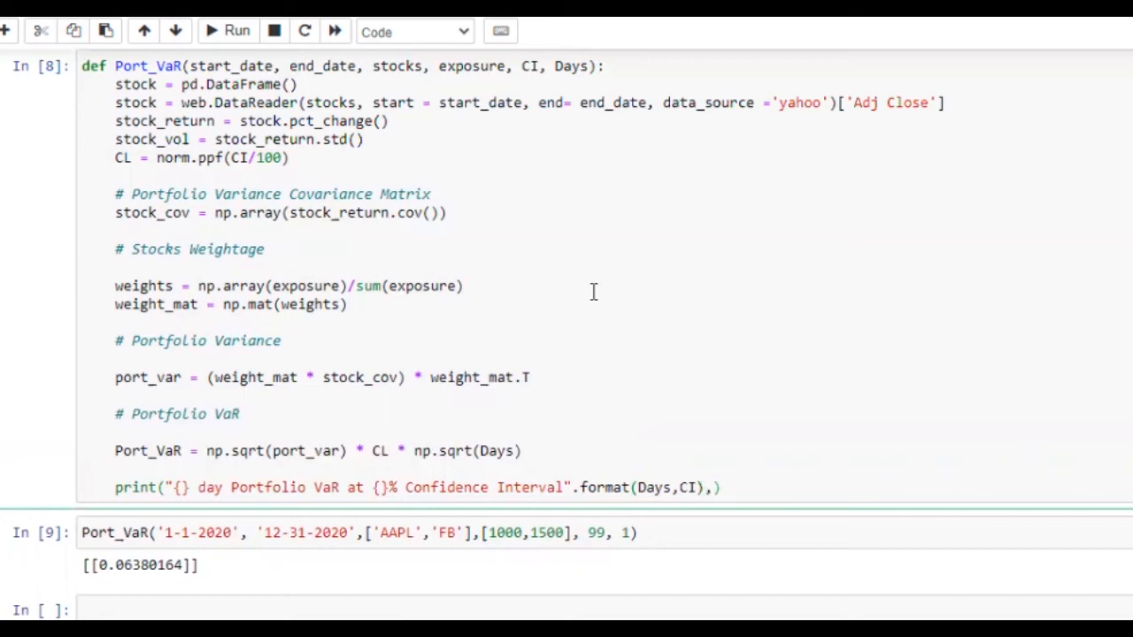
text(,"is")
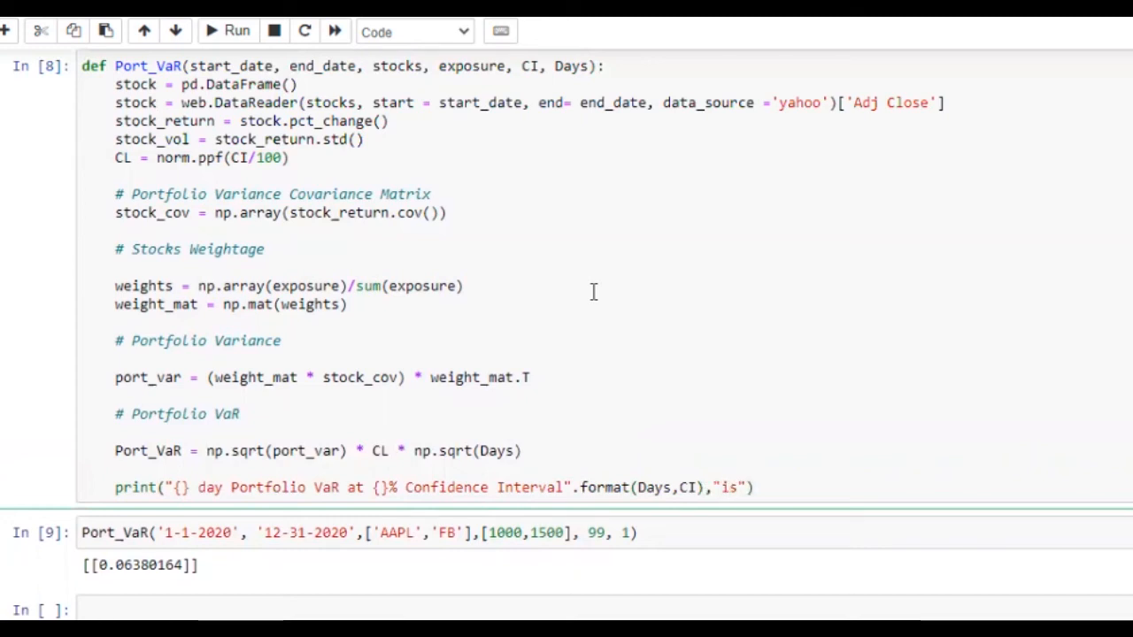
- Append Port_VaR[0,0]*100 so the VaR prints as a percentage
text(,Port_VaR)
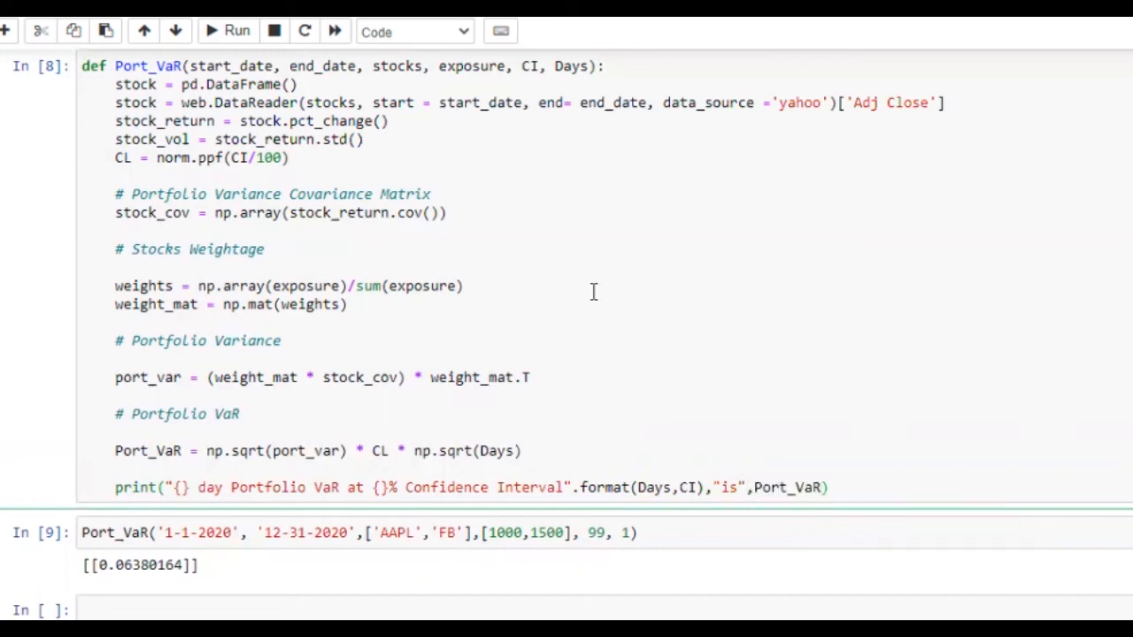
text([])
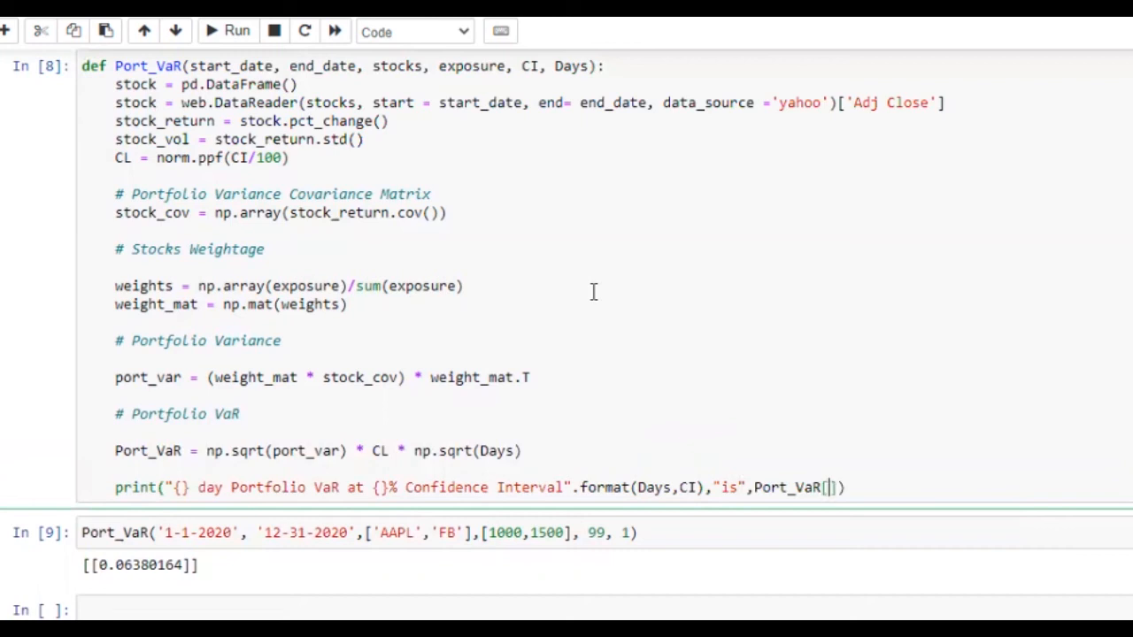
text(0)
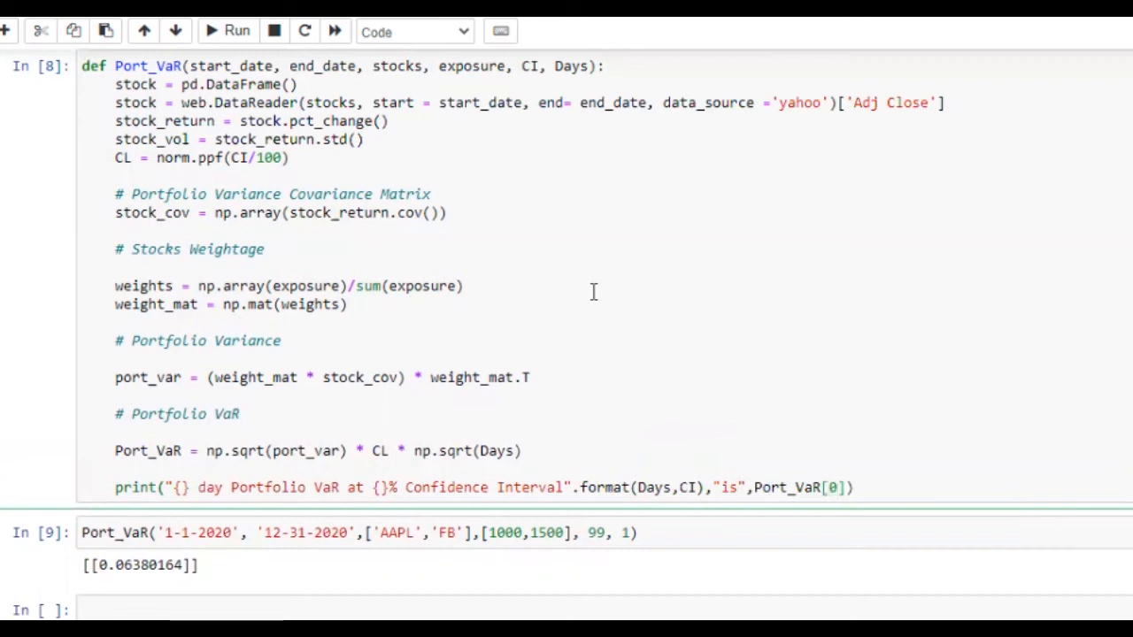
text(,0)
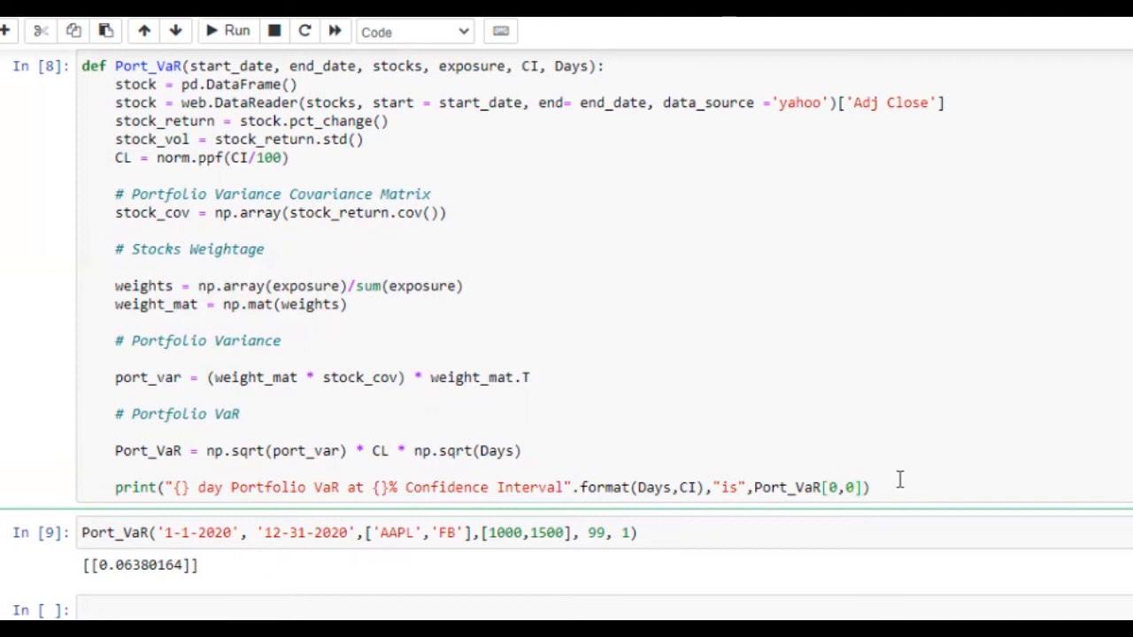
text(*100)
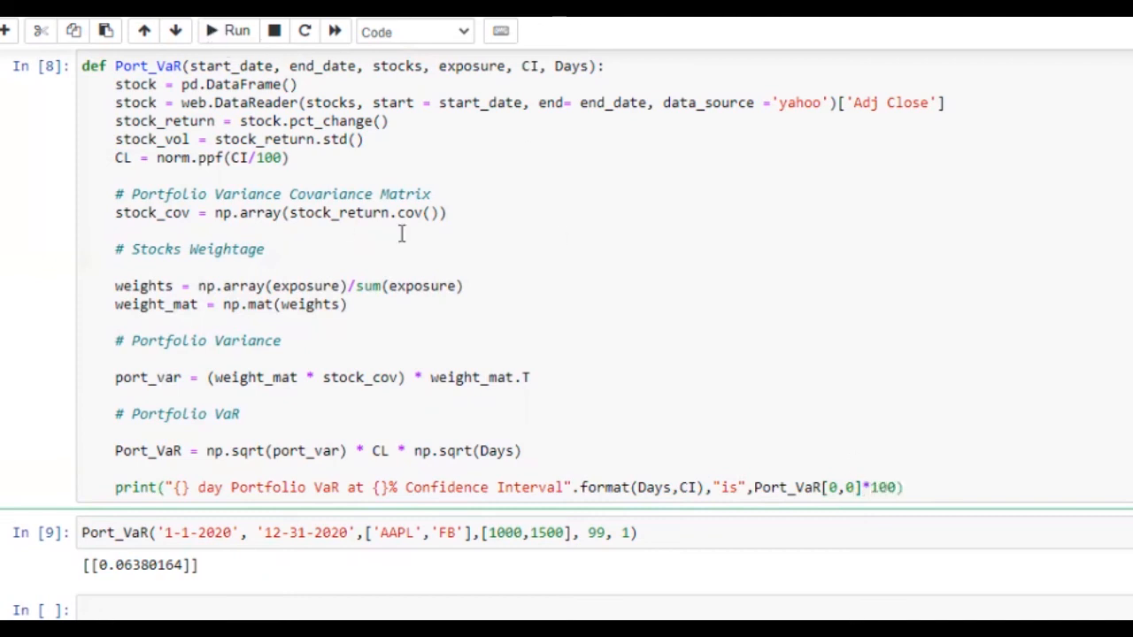
- Rerun the function and call, printing 1 day VaR at 99% is 6.380163687773016
click(227, 31)
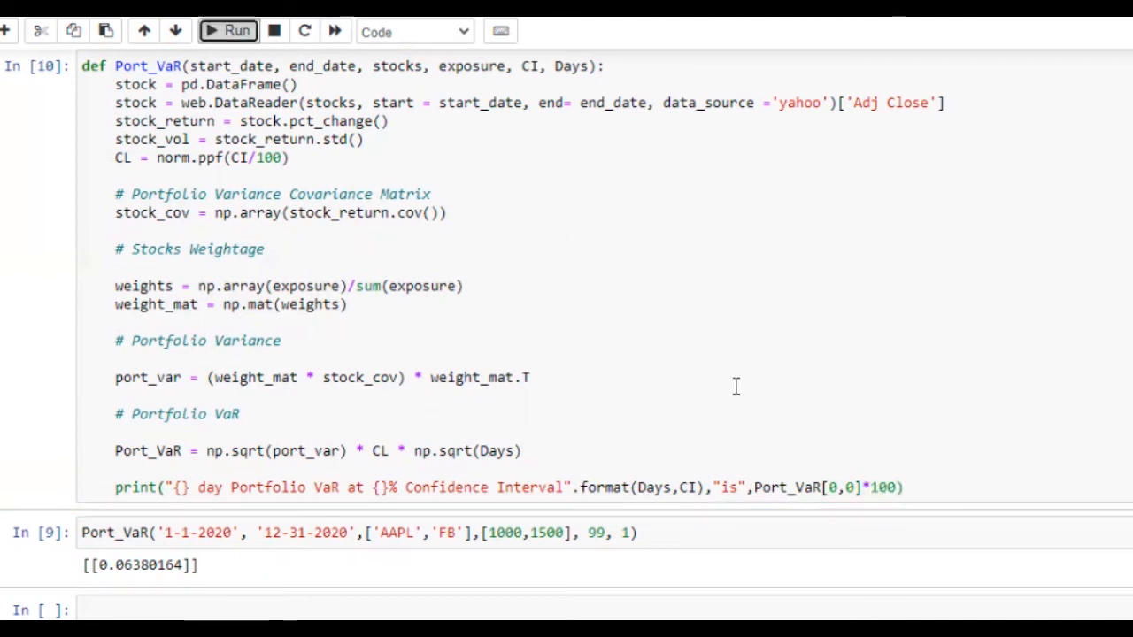
click(227, 32)
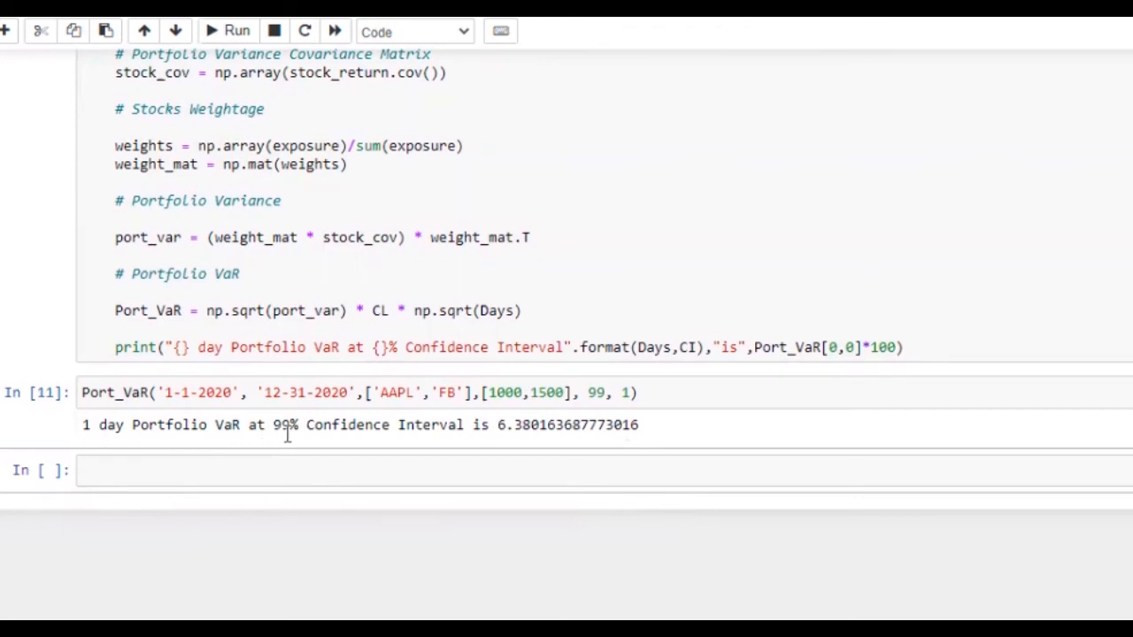
mouse_move(548, 433)
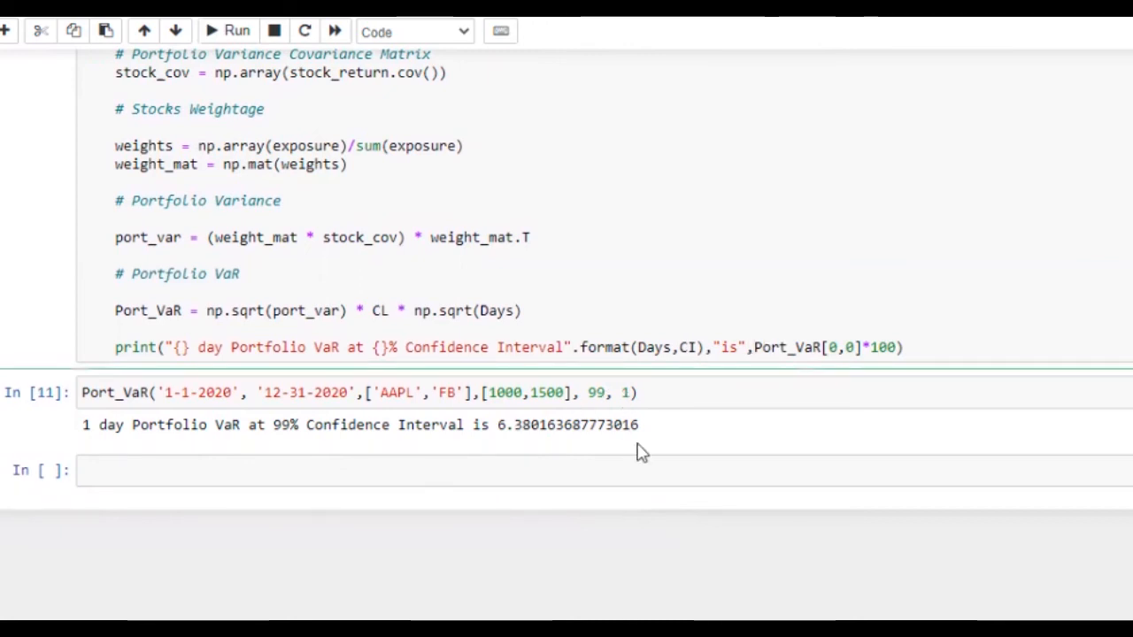
scroll(up, 3)
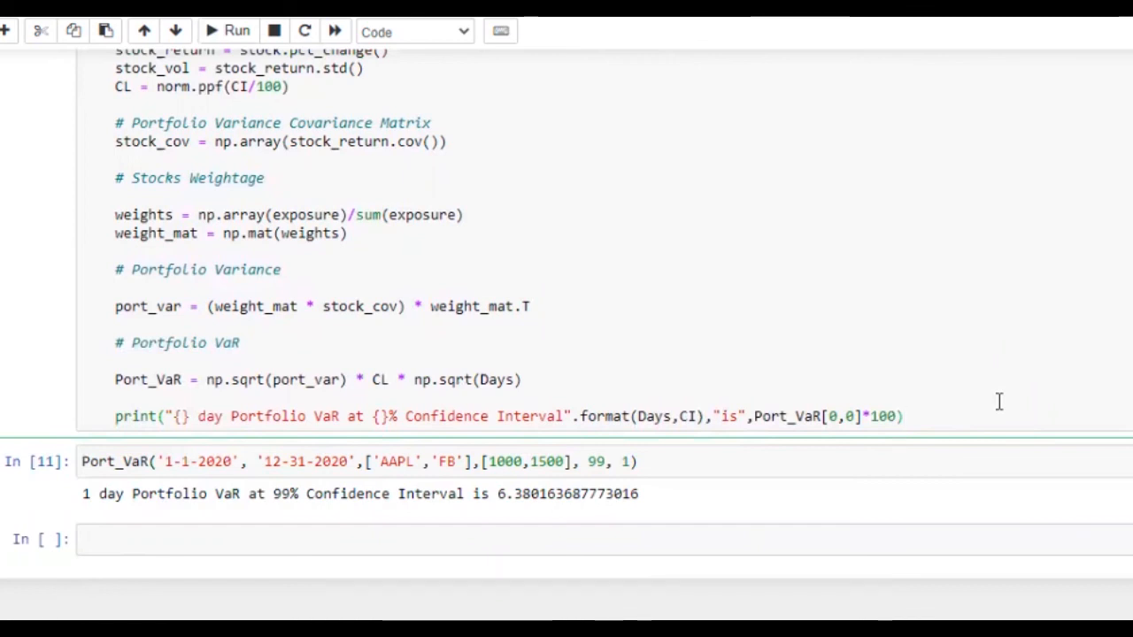
- Duplicate the print line to give VaR in USD via Port_VaR[0,0]*sum(exposure) and rerun the function
click(902, 416)
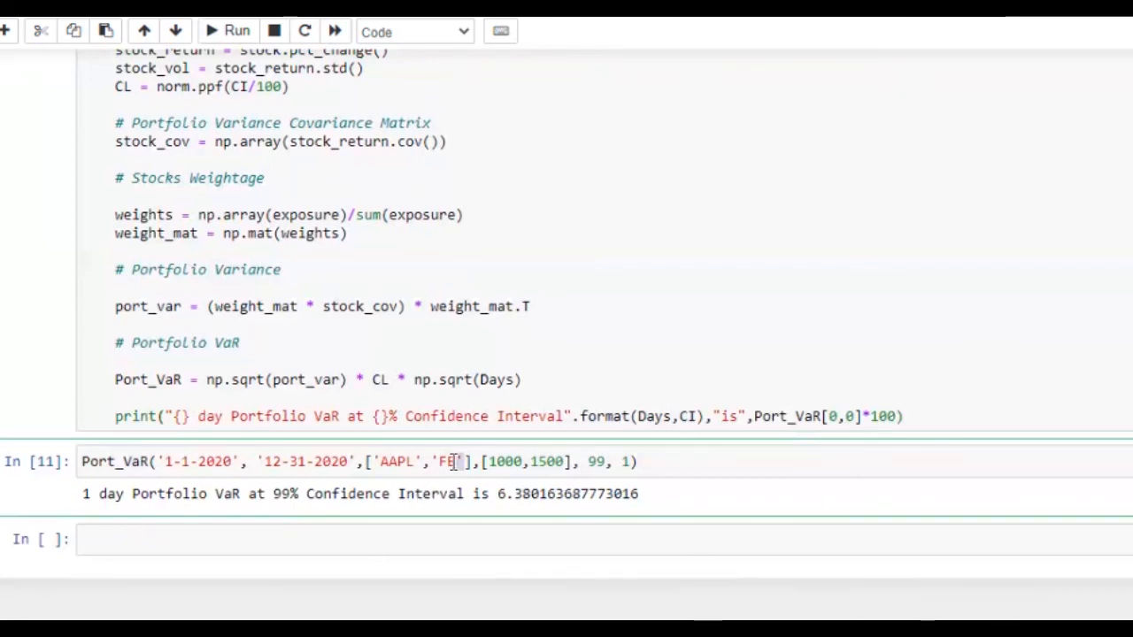
text(B)
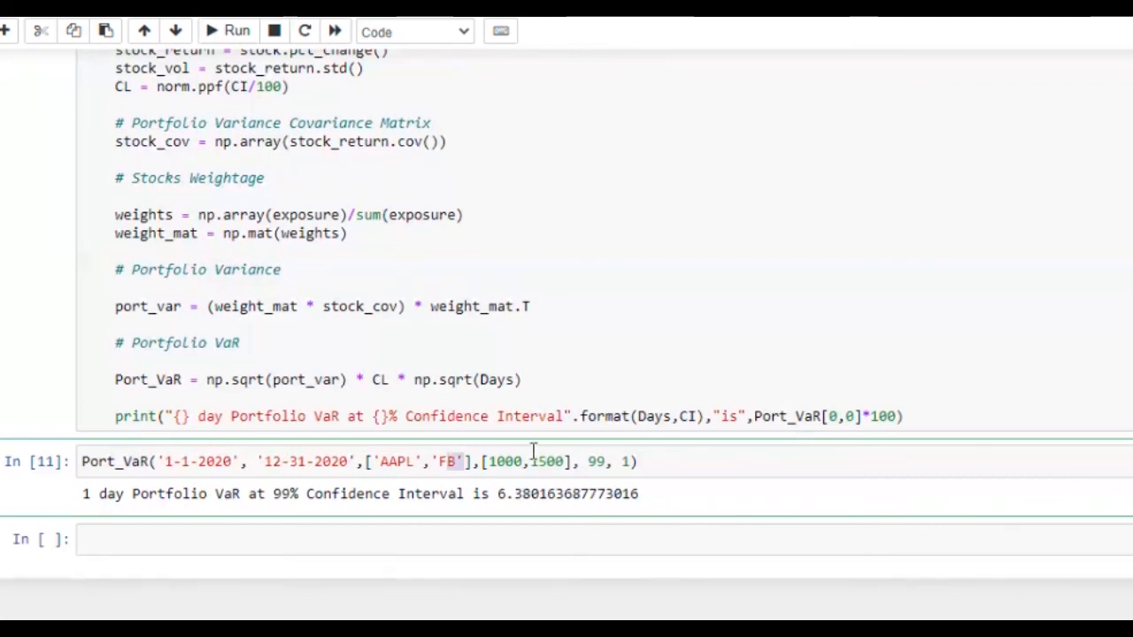
mouse_move(593, 418)
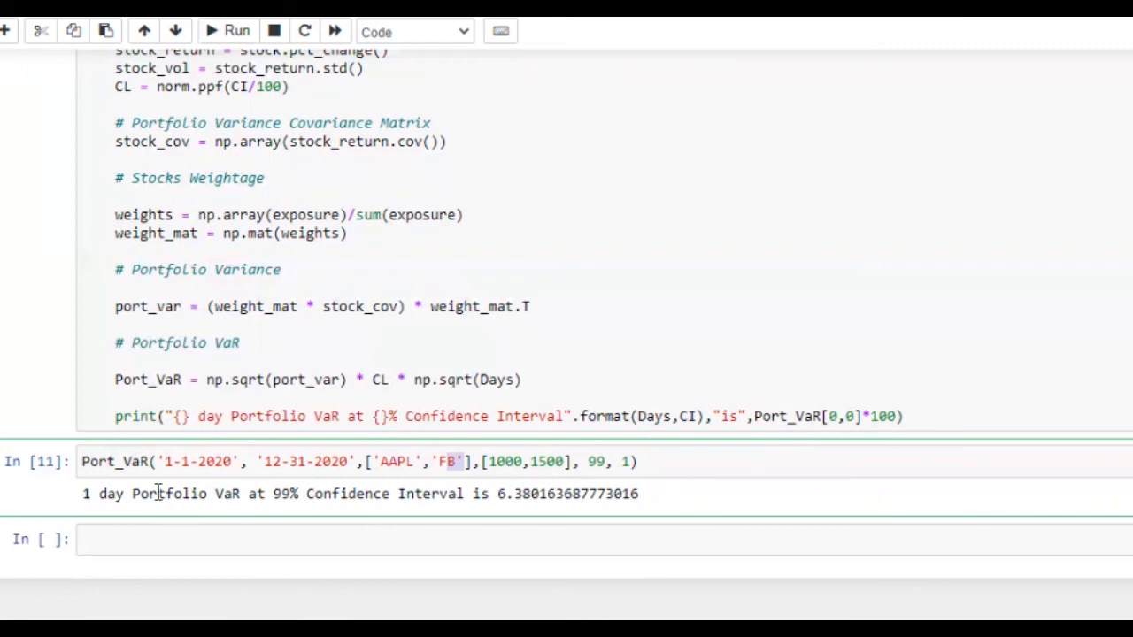
mouse_move(959, 400)
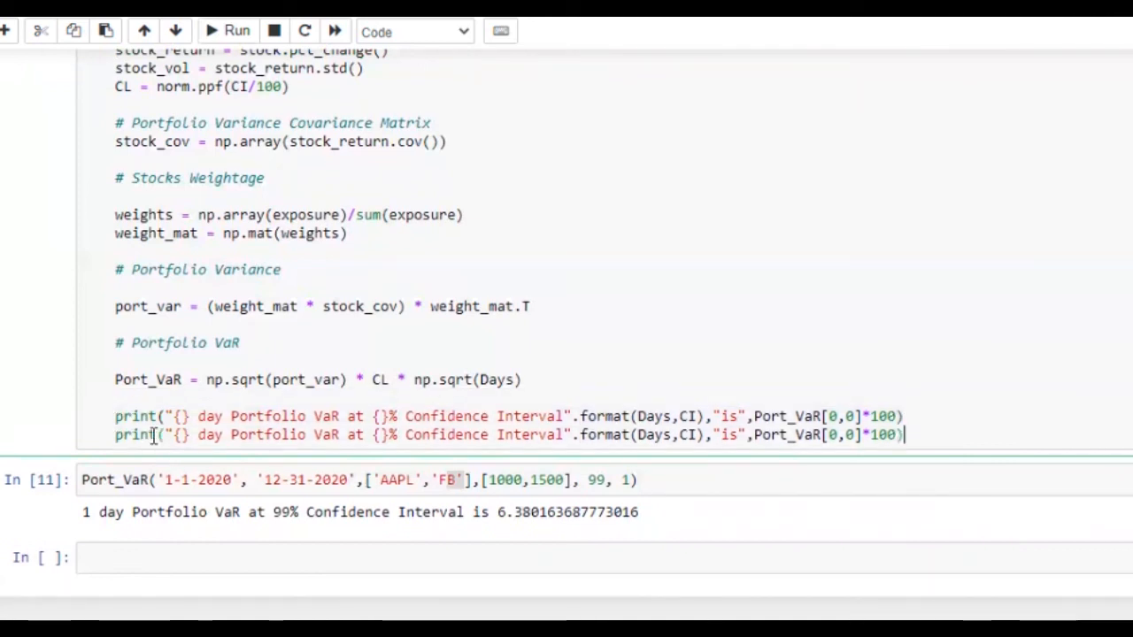
mouse_move(970, 331)
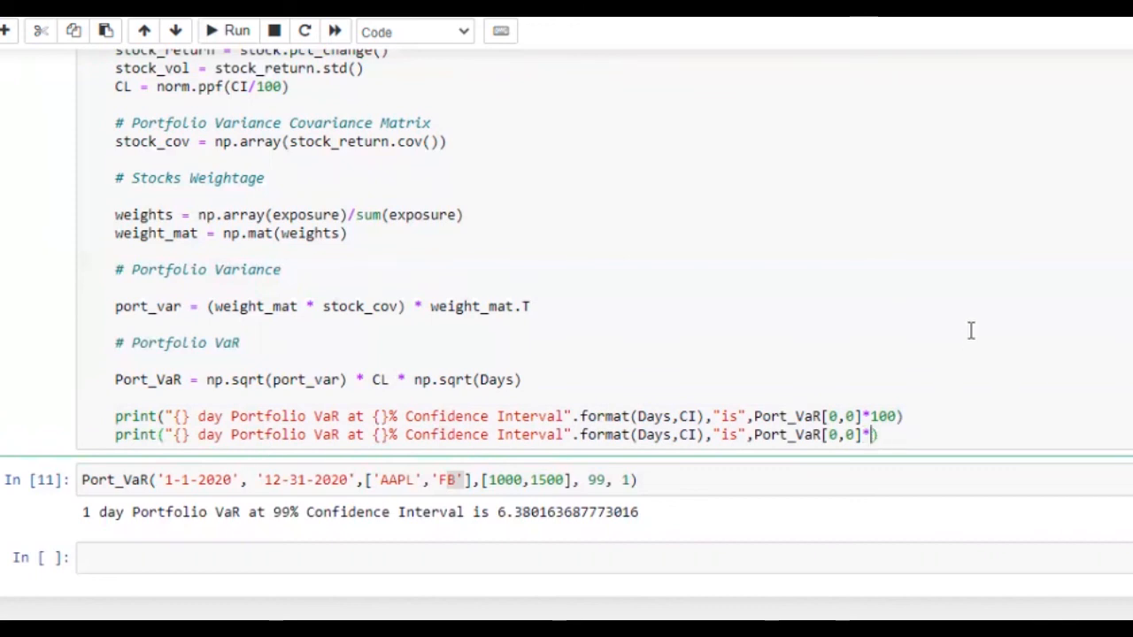
text(sum)
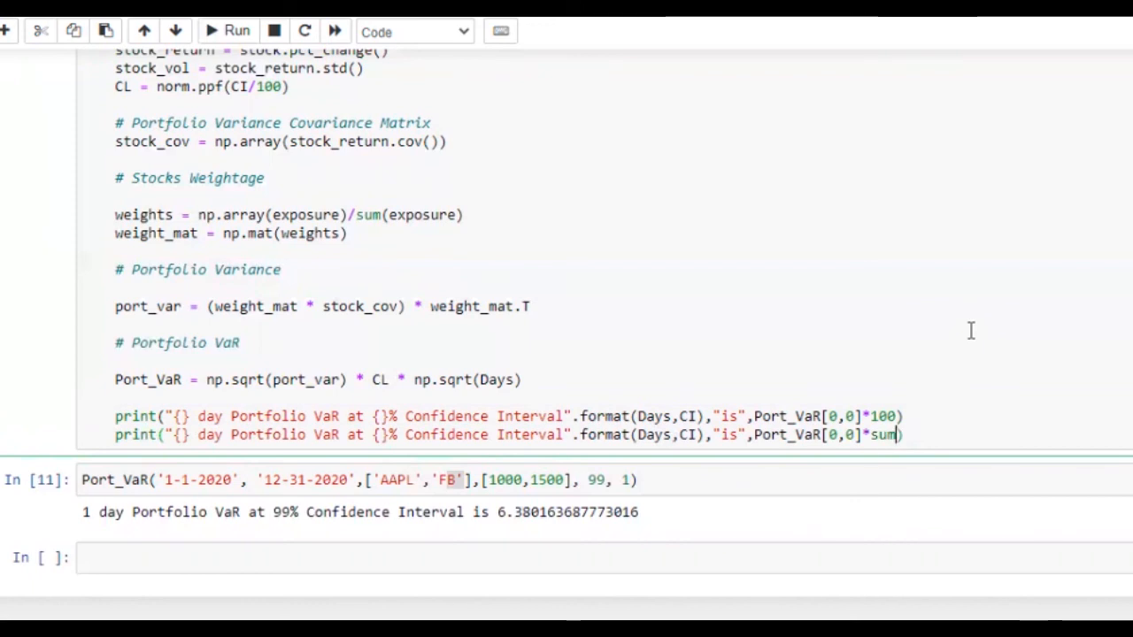
text((exposure))
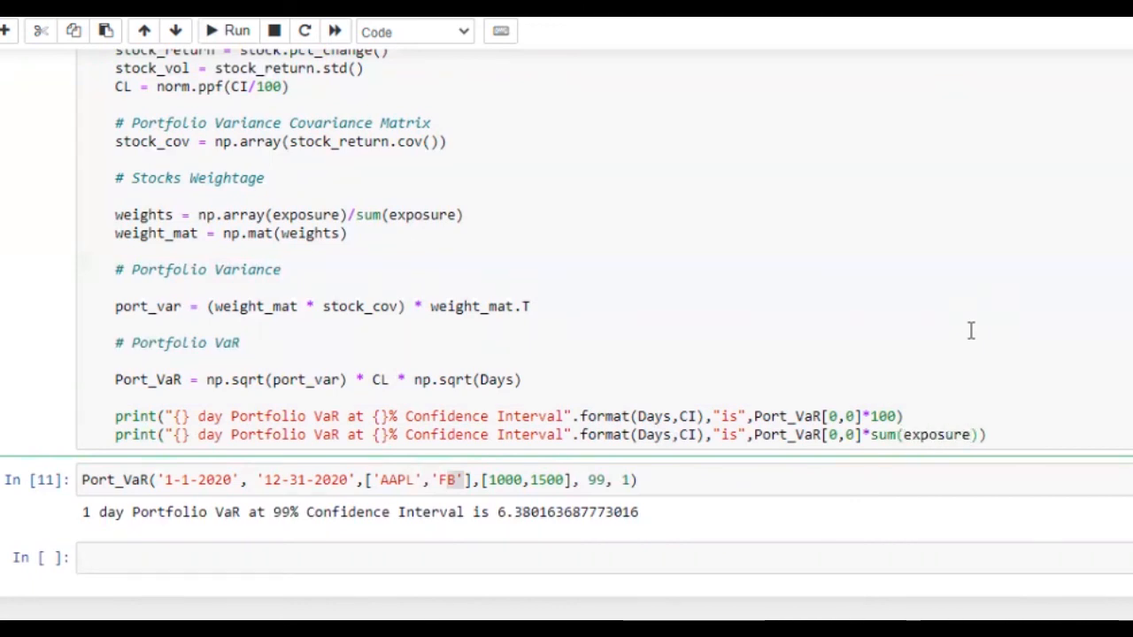
click(223, 32)
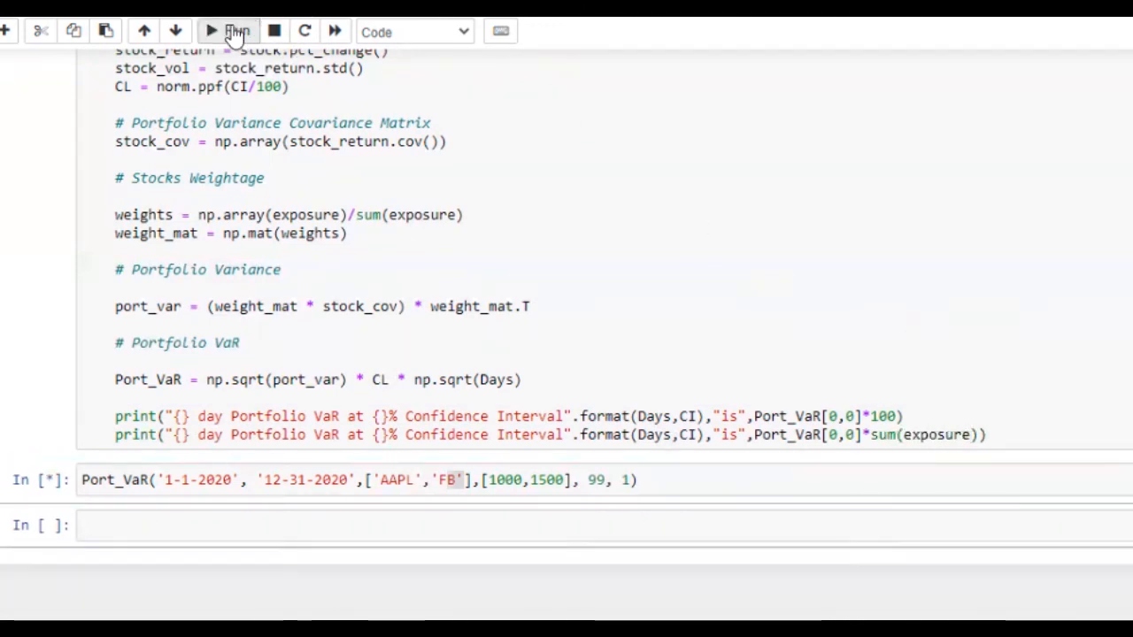
- Rerun the call, then add tickers AMZN and F to the stock list
click(227, 32)
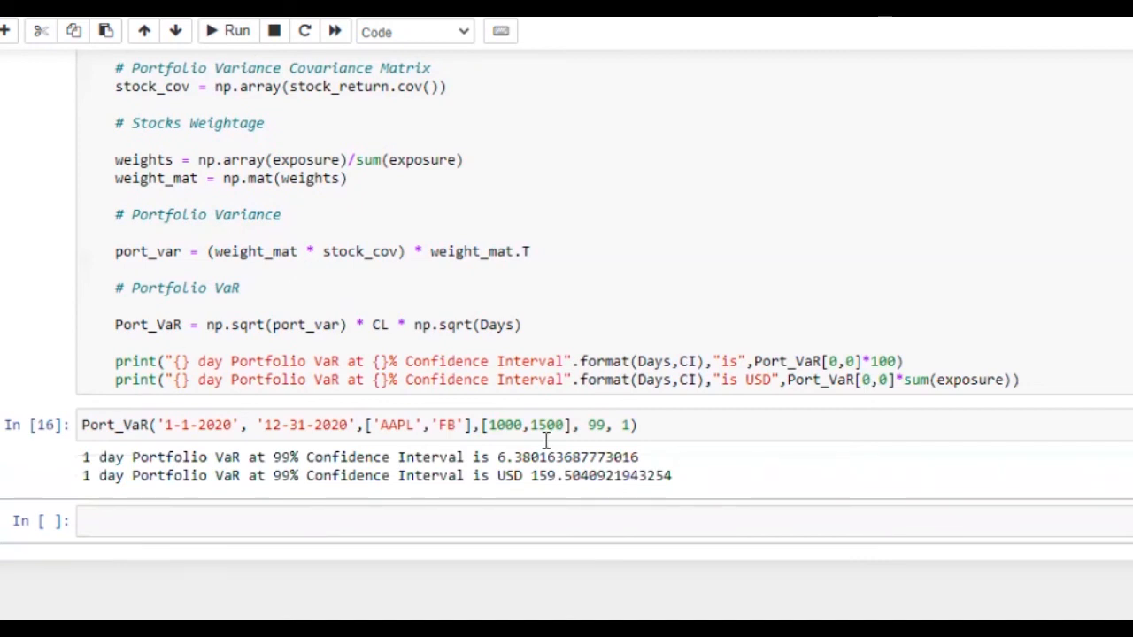
mouse_move(368, 410)
text(,')
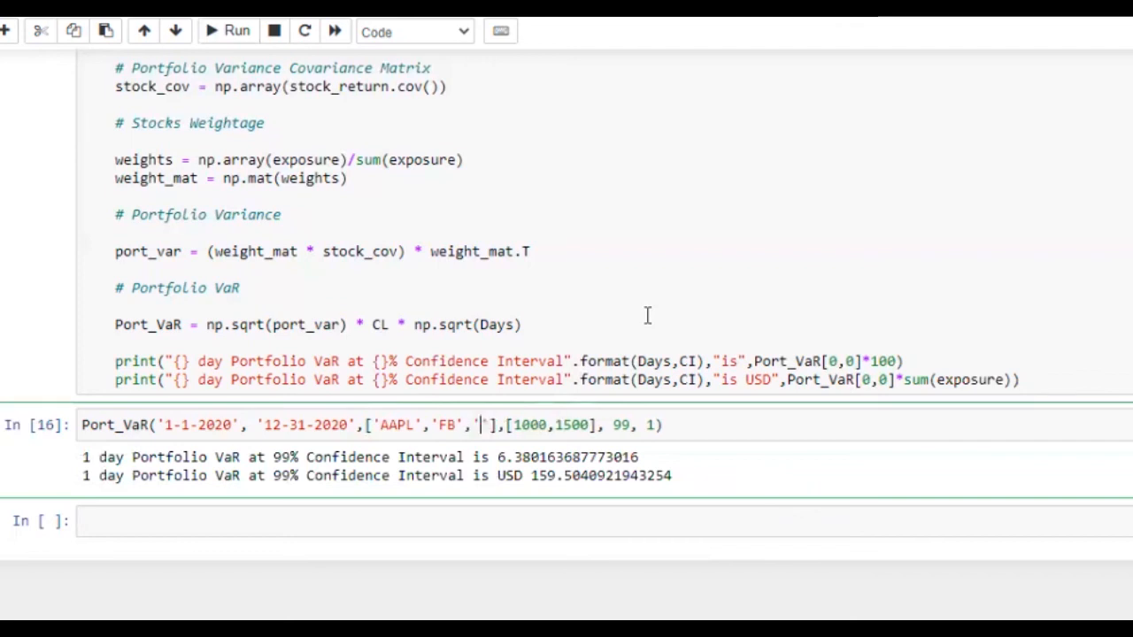
text(AMZN)
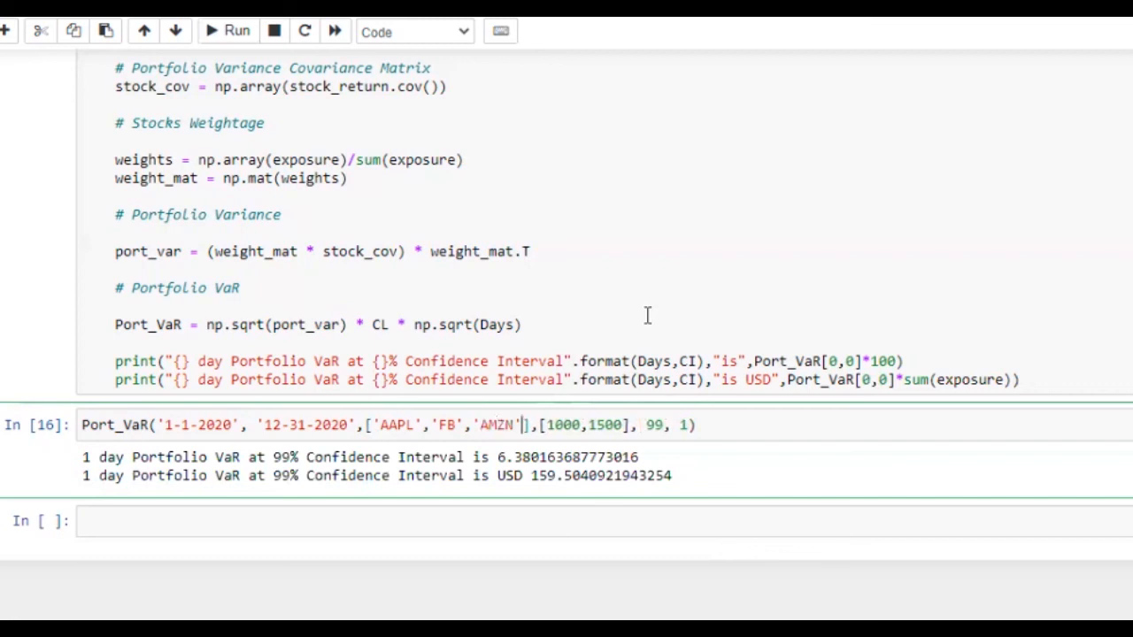
text(,')
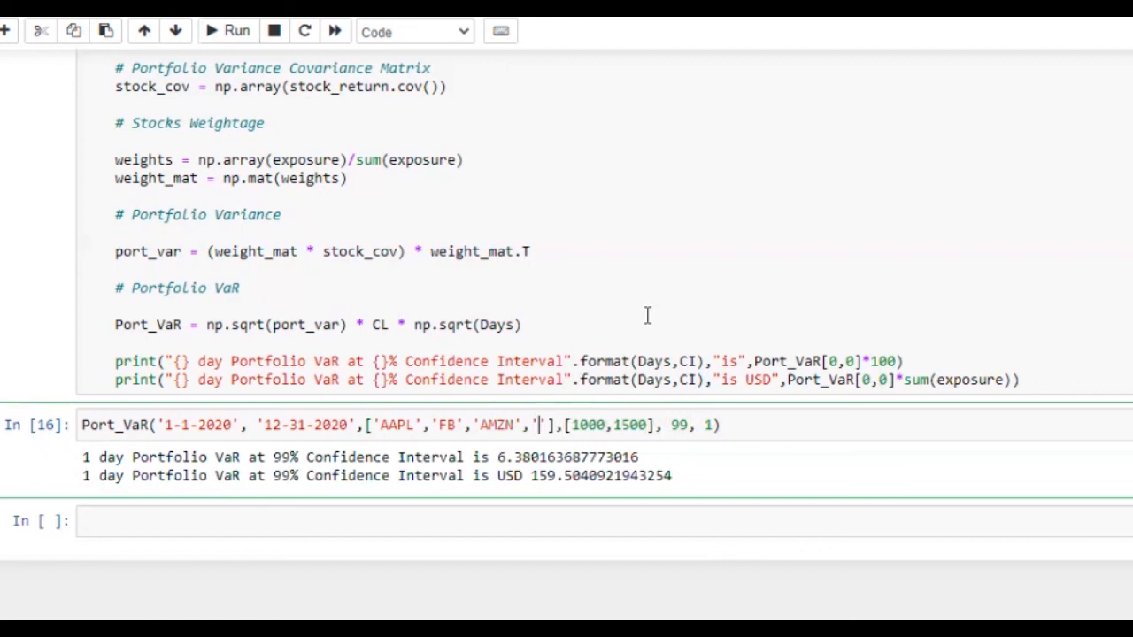
text(F)
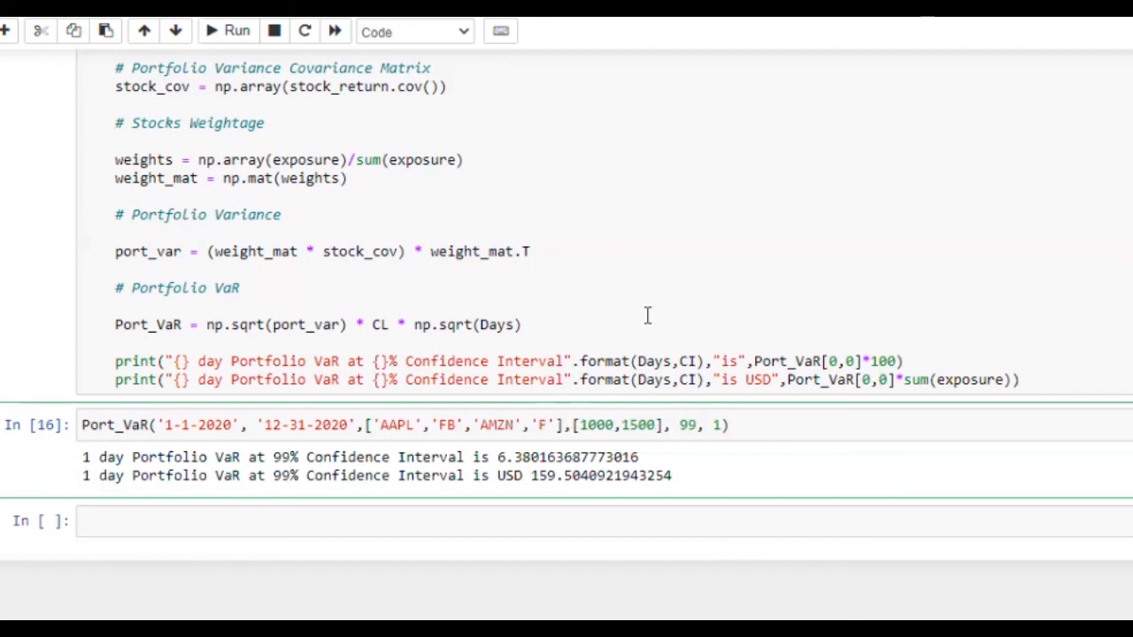
- Set exposures to [1000,1500,2000,3000] over 5 days and run, giving 12.24% and USD 918.03
click(613, 424)
text(,)
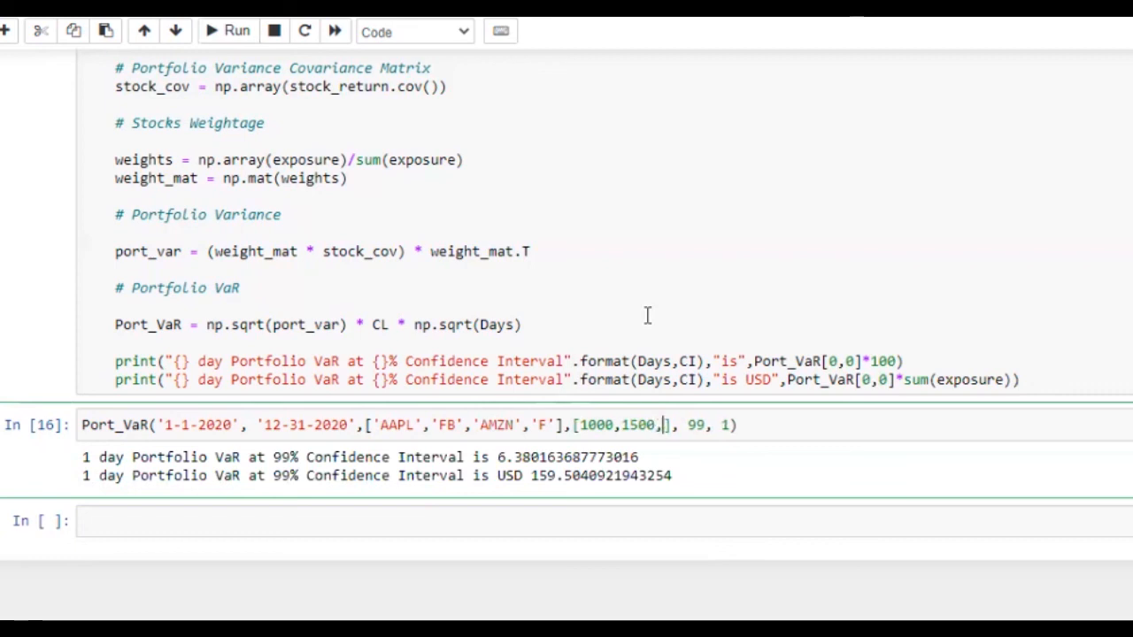
text(2000,)
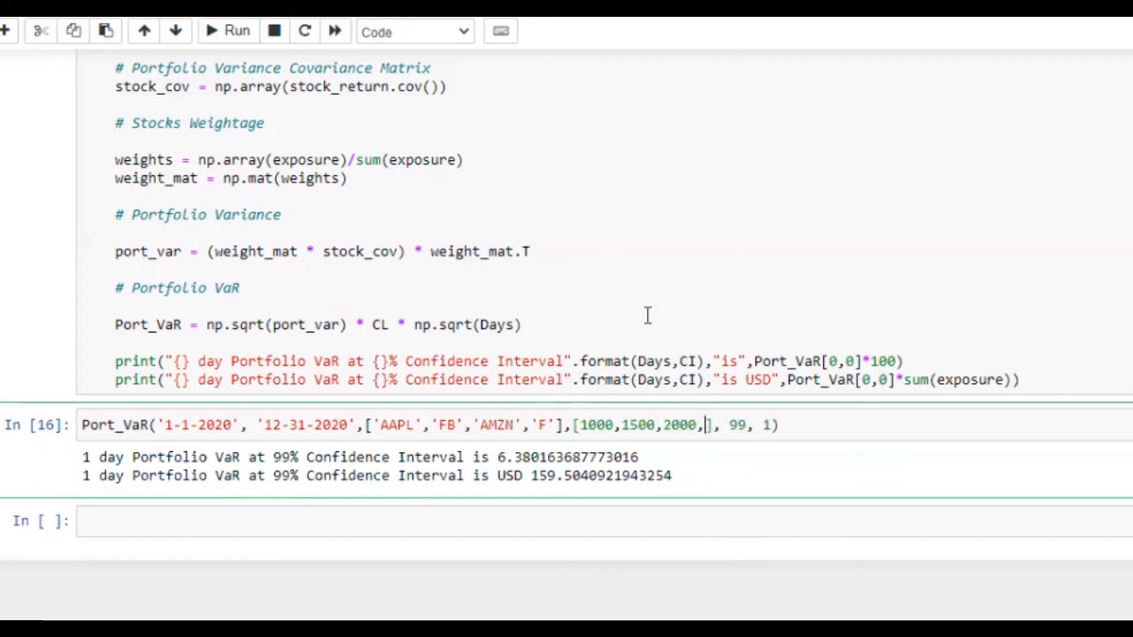
text(3000)
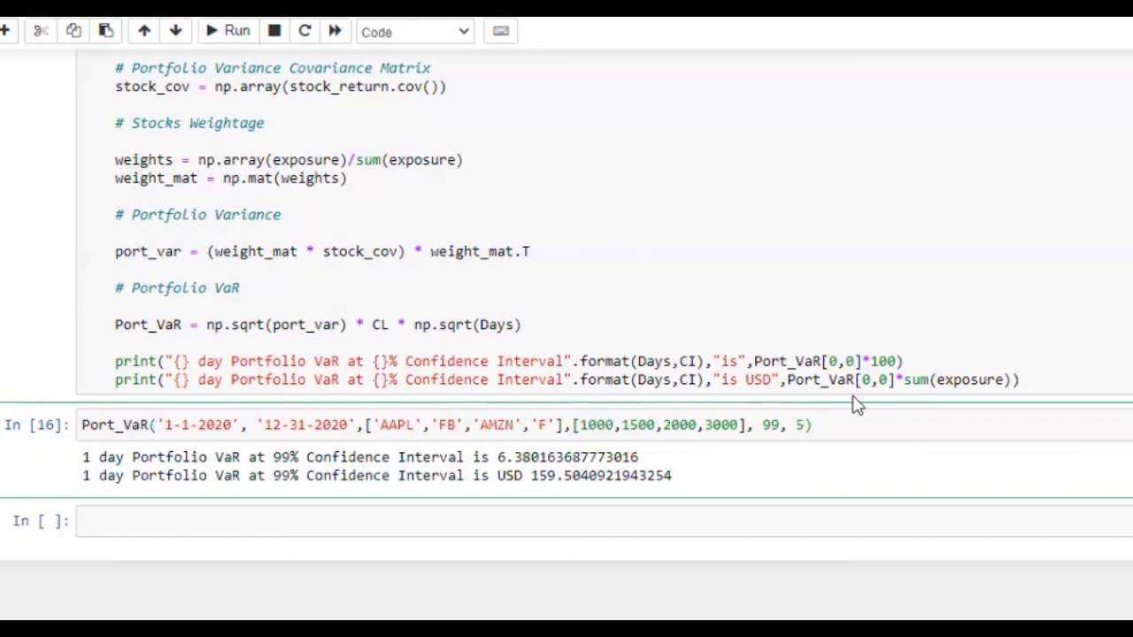
mouse_move(221, 32)
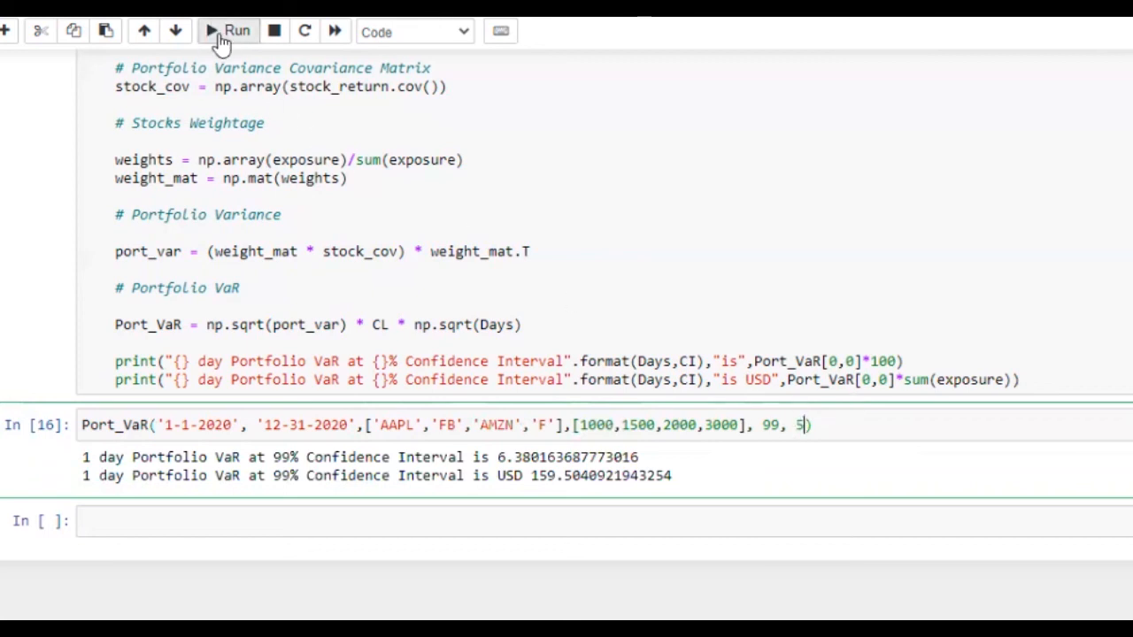
click(226, 31)
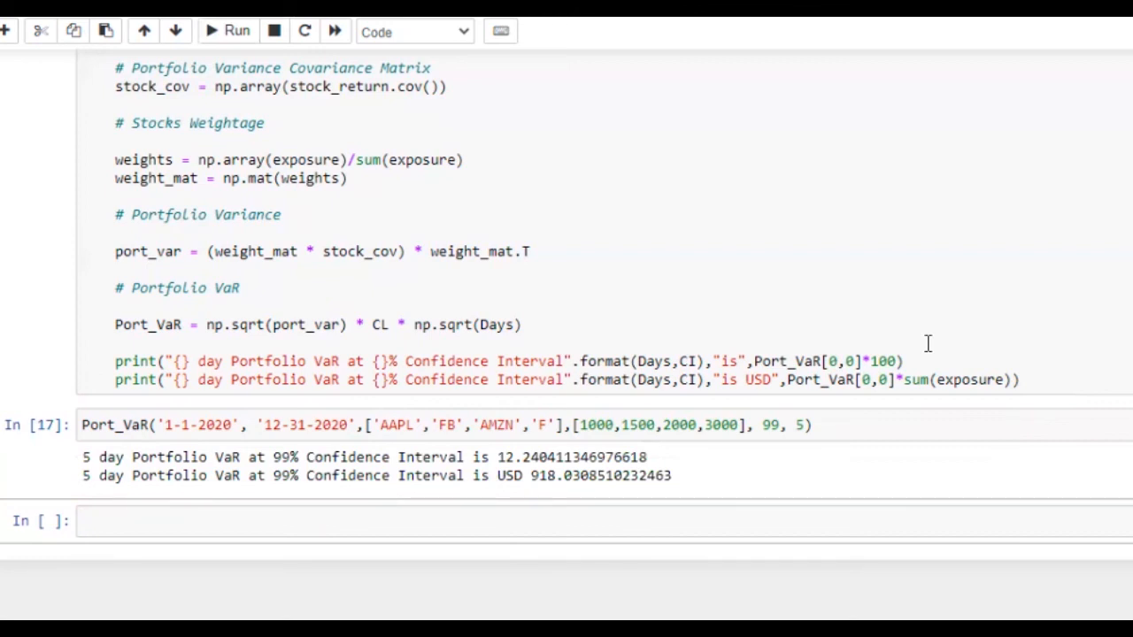
- Add print("The total exposure is USD", sum(exposure)) to Port_VaR and rerun, showing USD 7500
click(1018, 379)
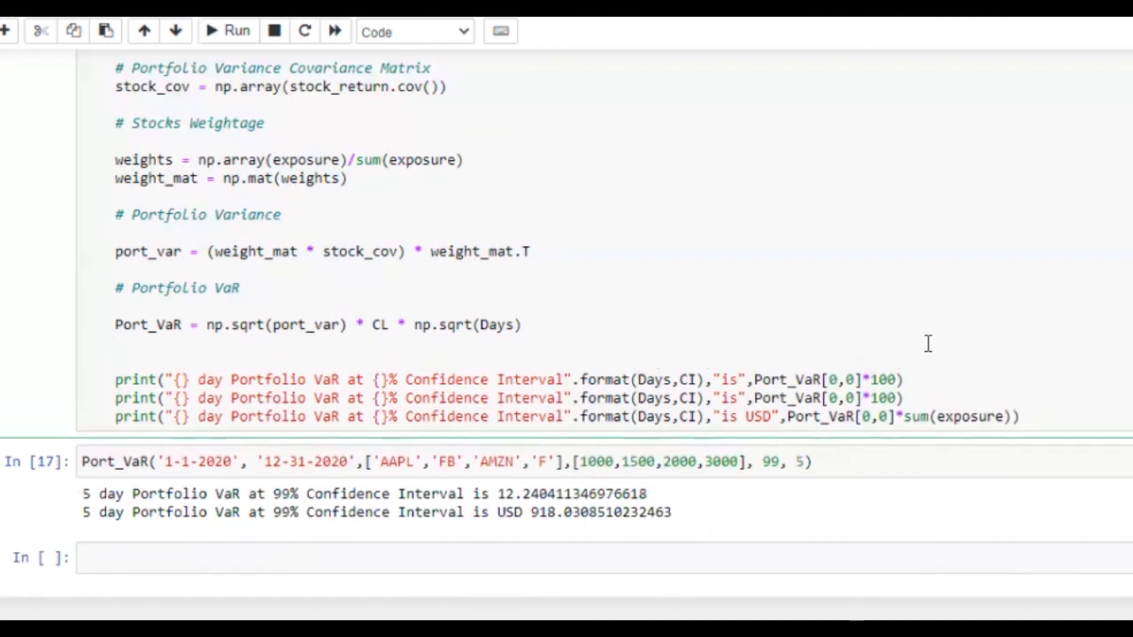
click(363, 378)
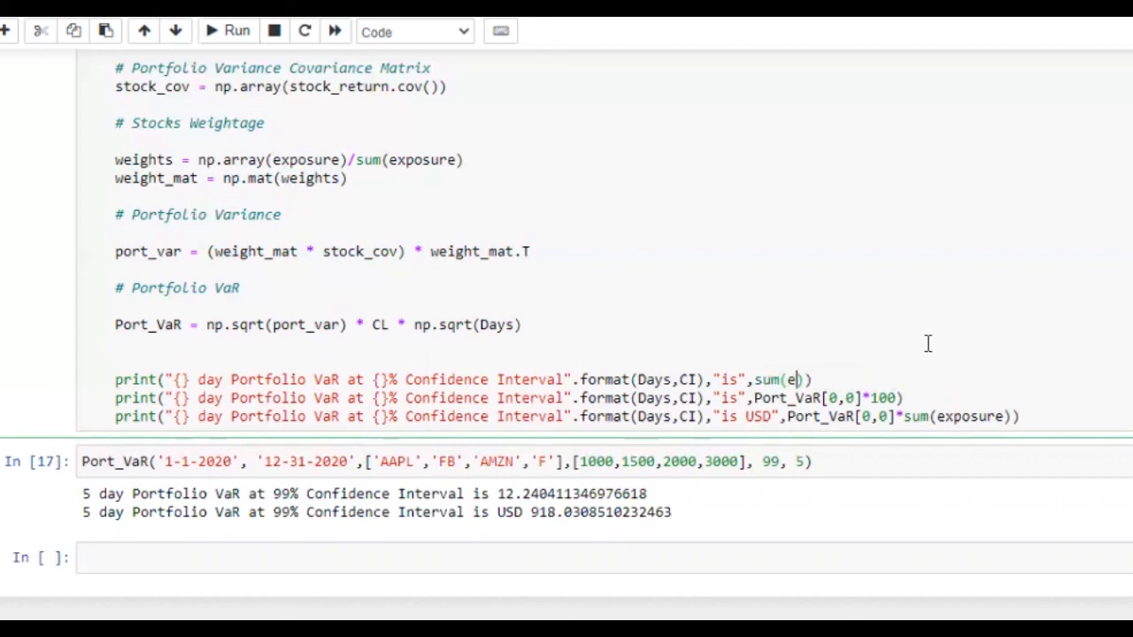
text(xposure)
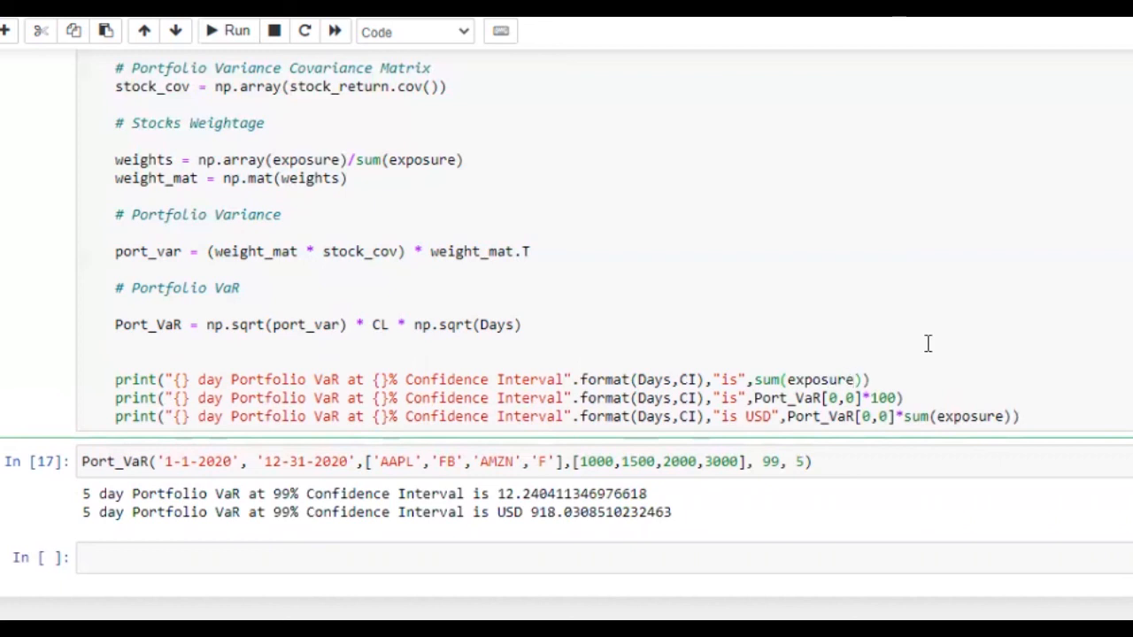
mouse_move(742, 372)
text( USD)
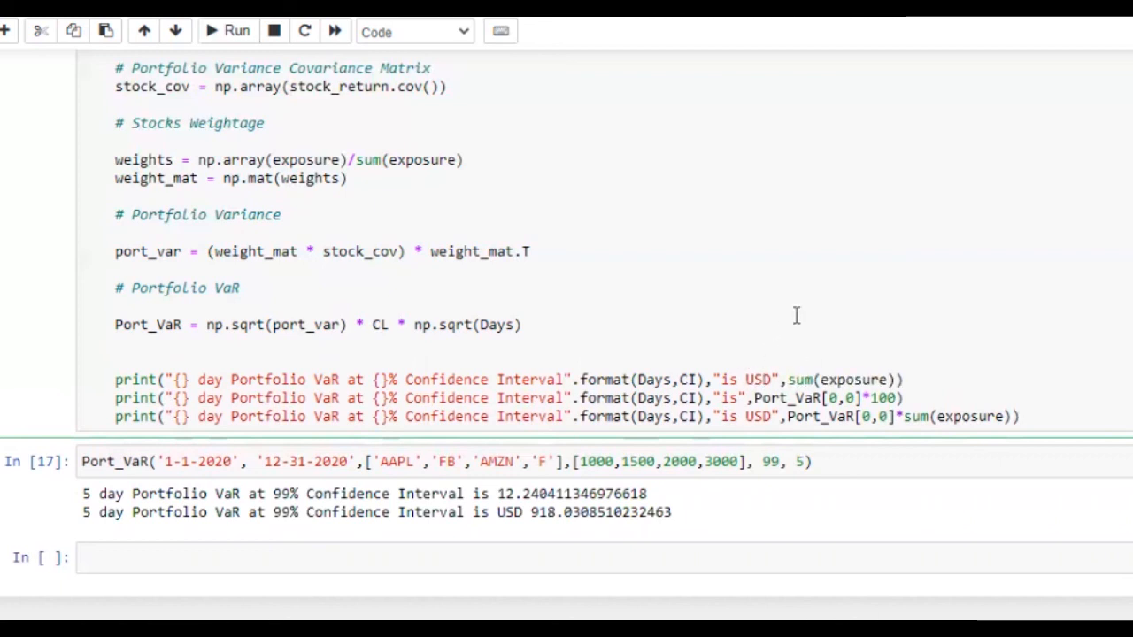
click(719, 378)
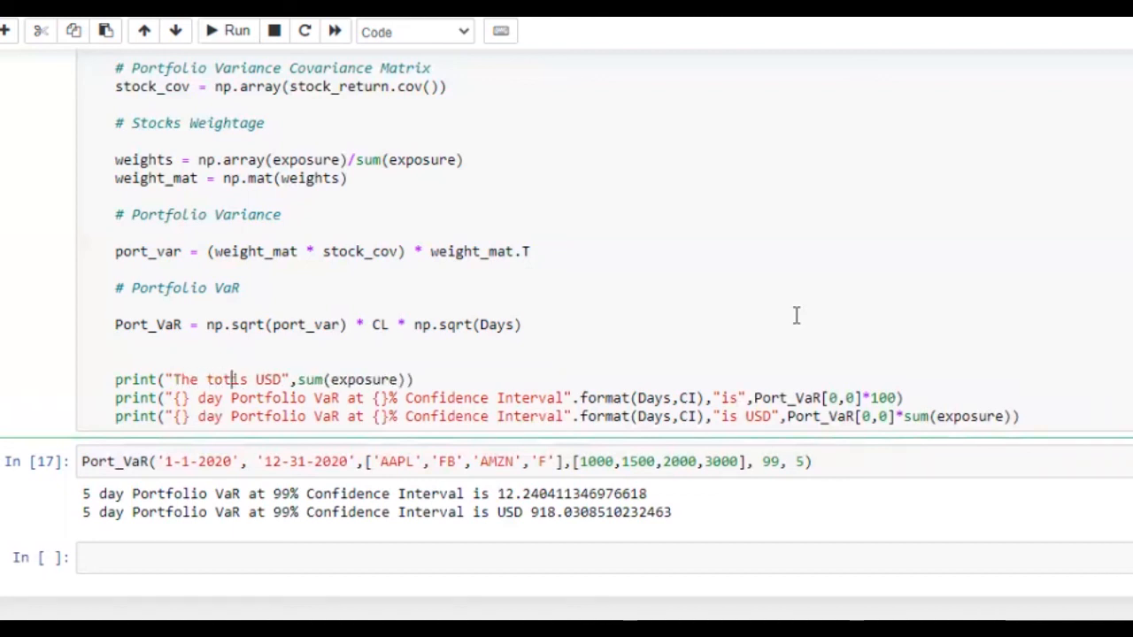
text(expi)
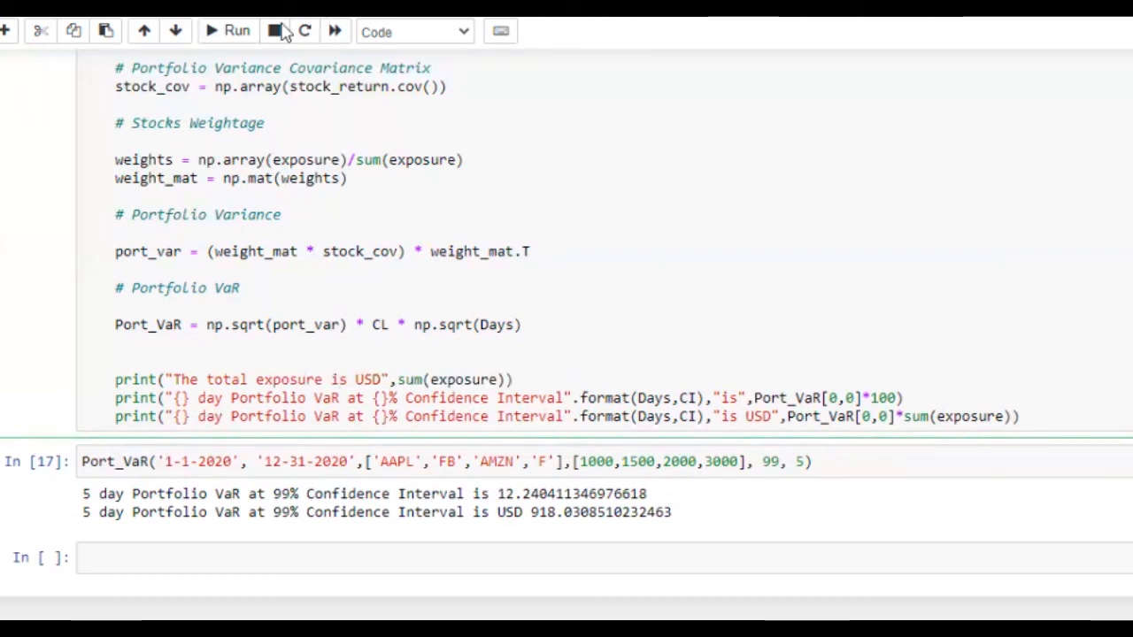
click(226, 32)
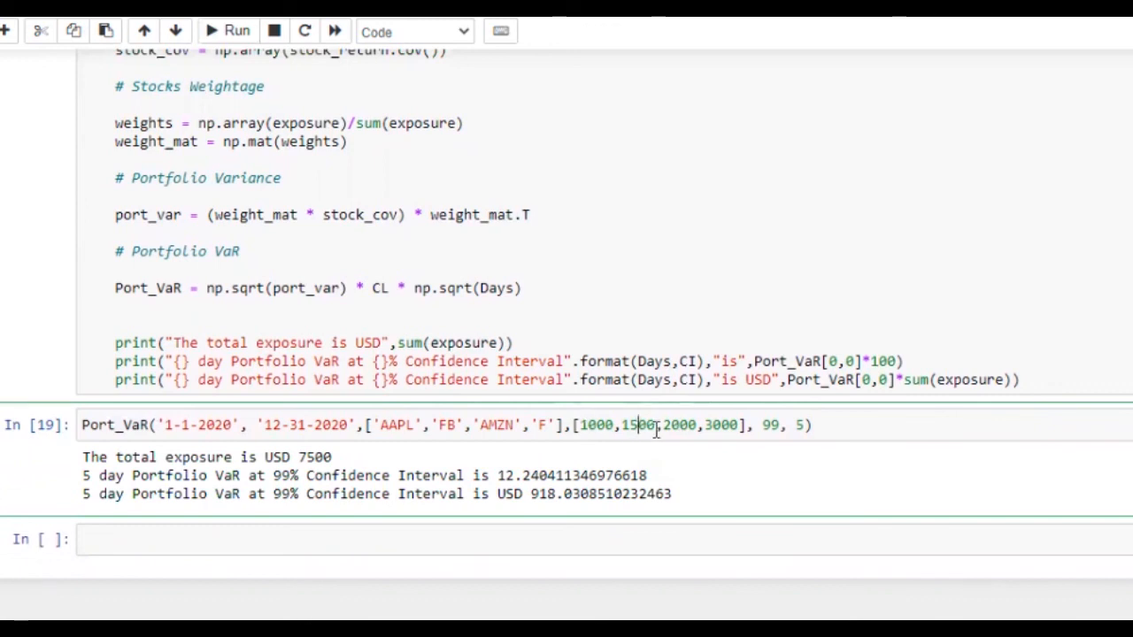
mouse_move(673, 449)
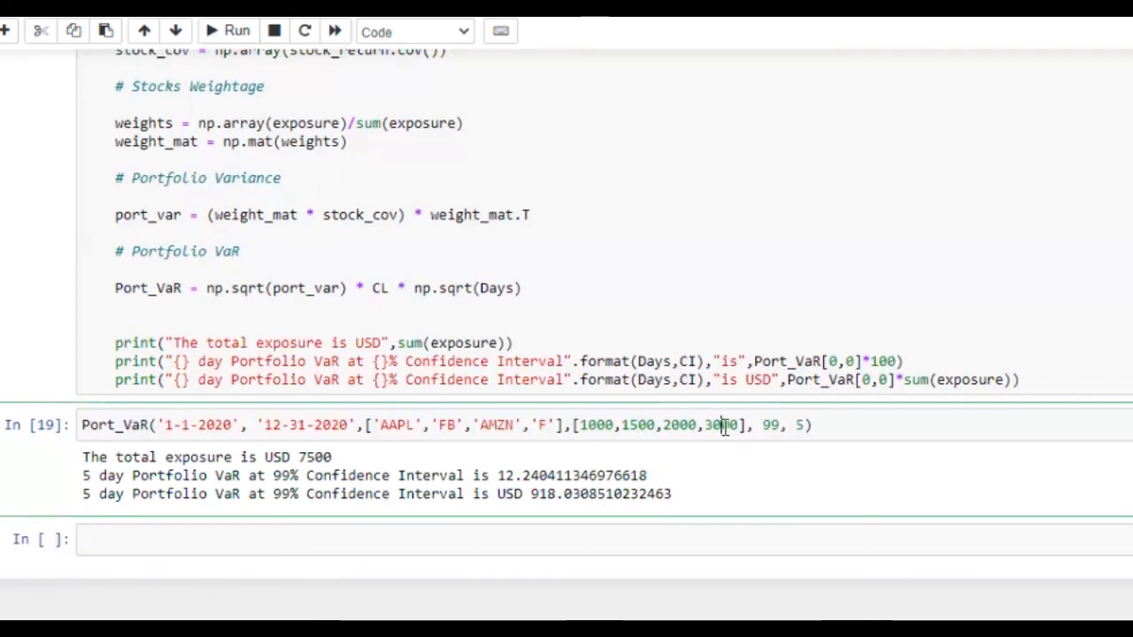
mouse_move(577, 425)
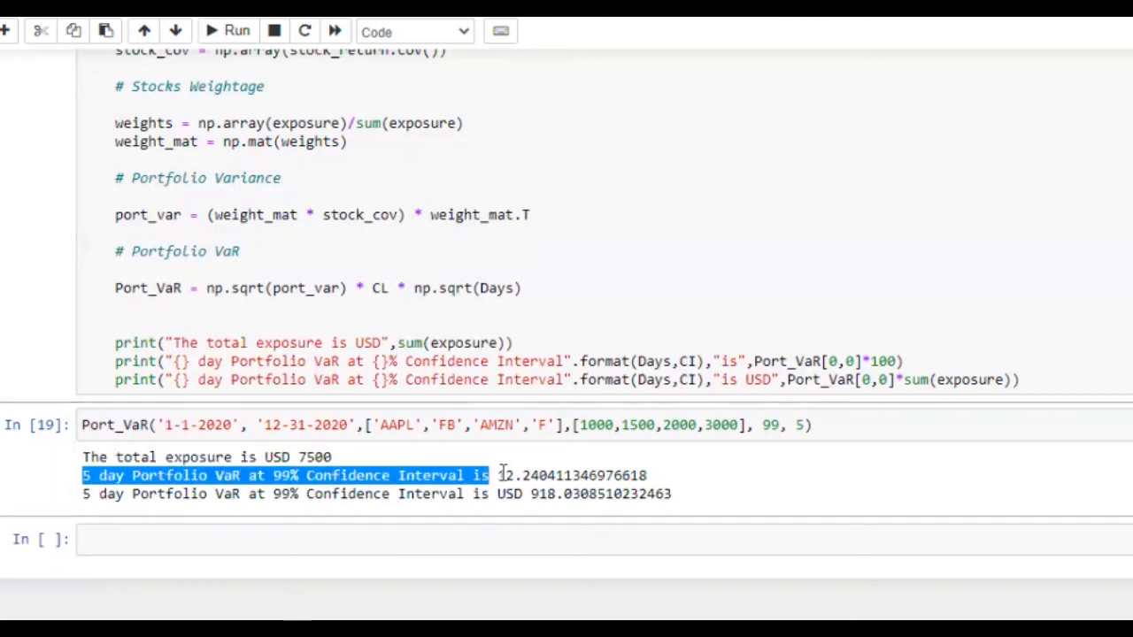
drag(495, 474, 647, 474)
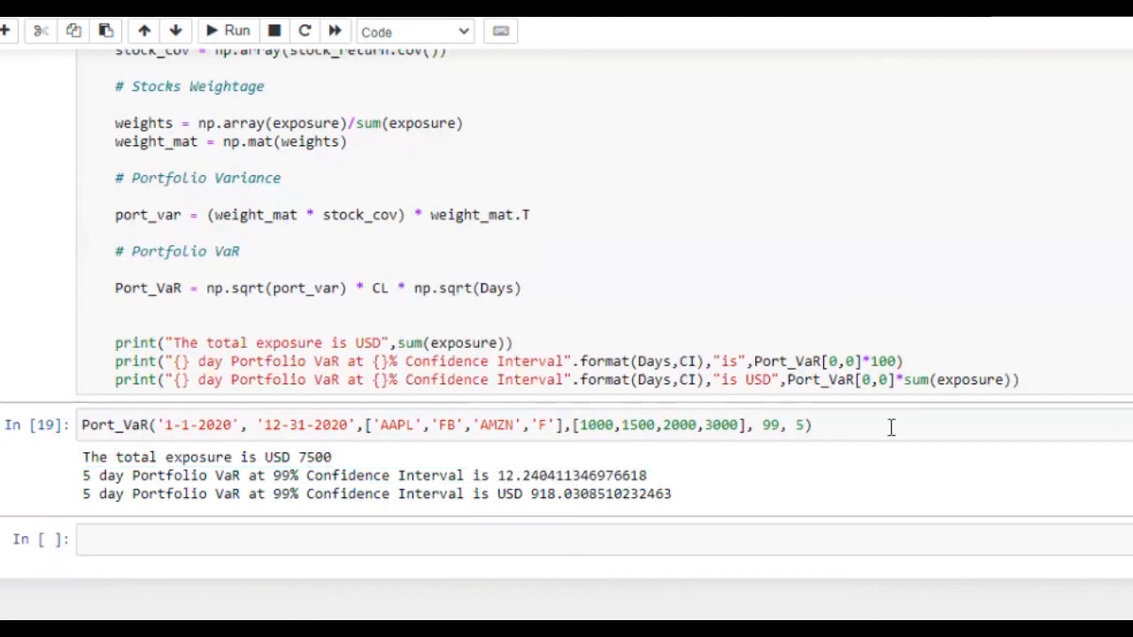
mouse_move(676, 504)
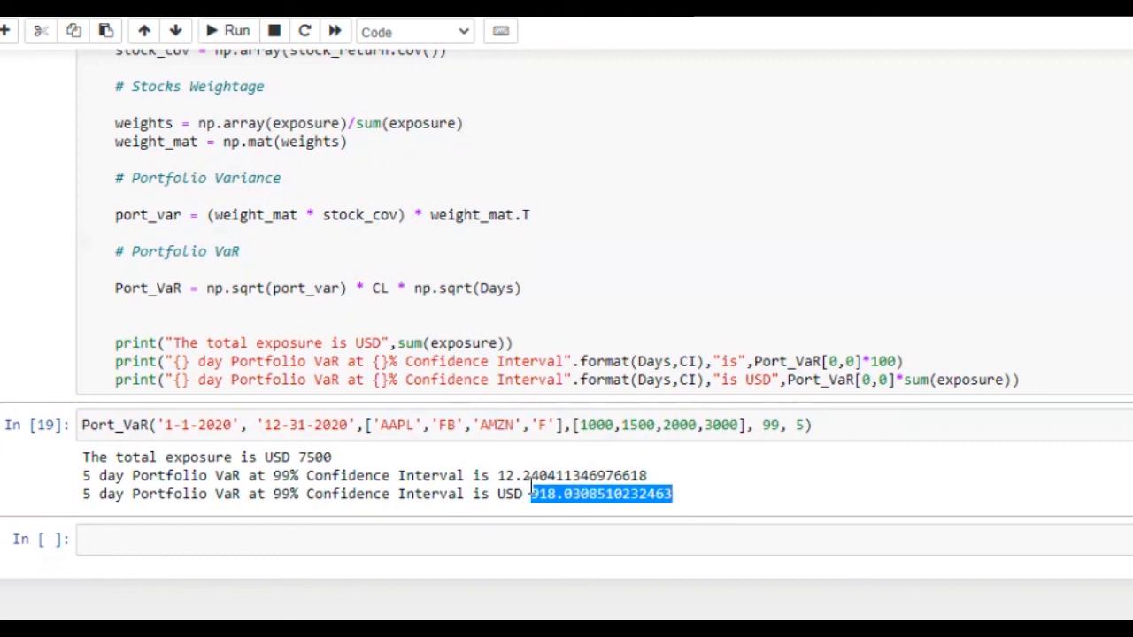
mouse_move(504, 476)
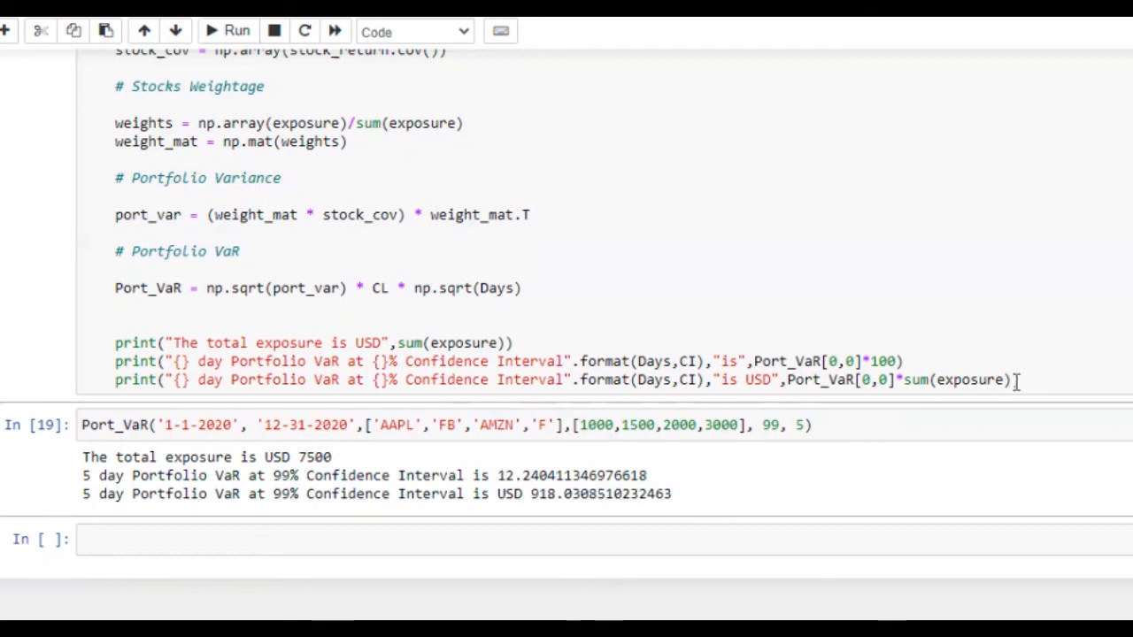
scroll(up, 3)
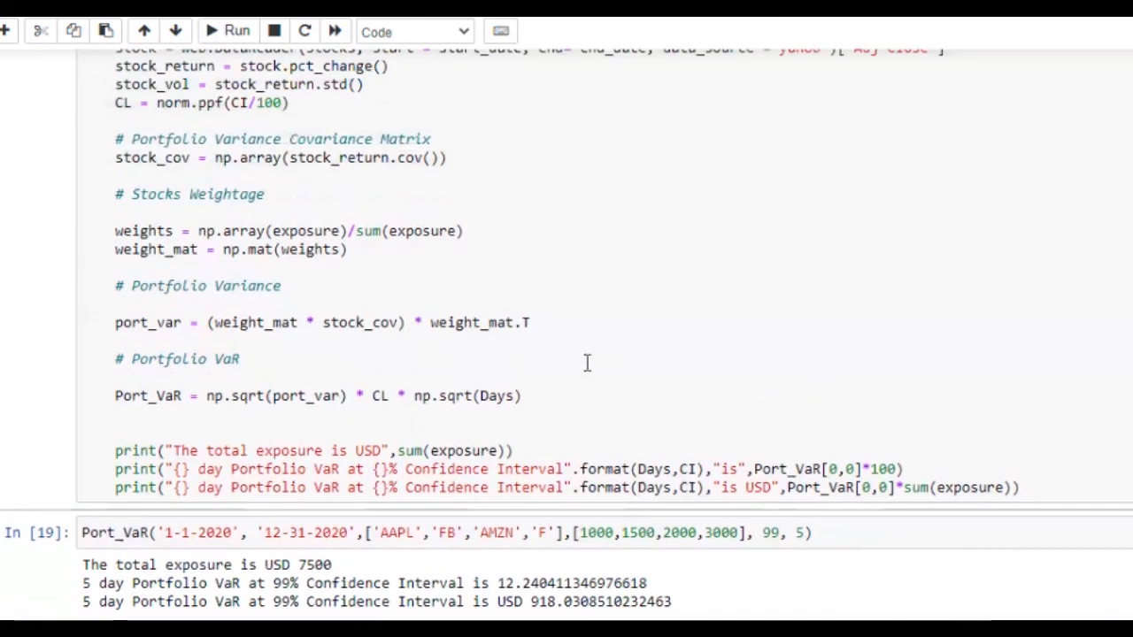
mouse_move(302, 313)
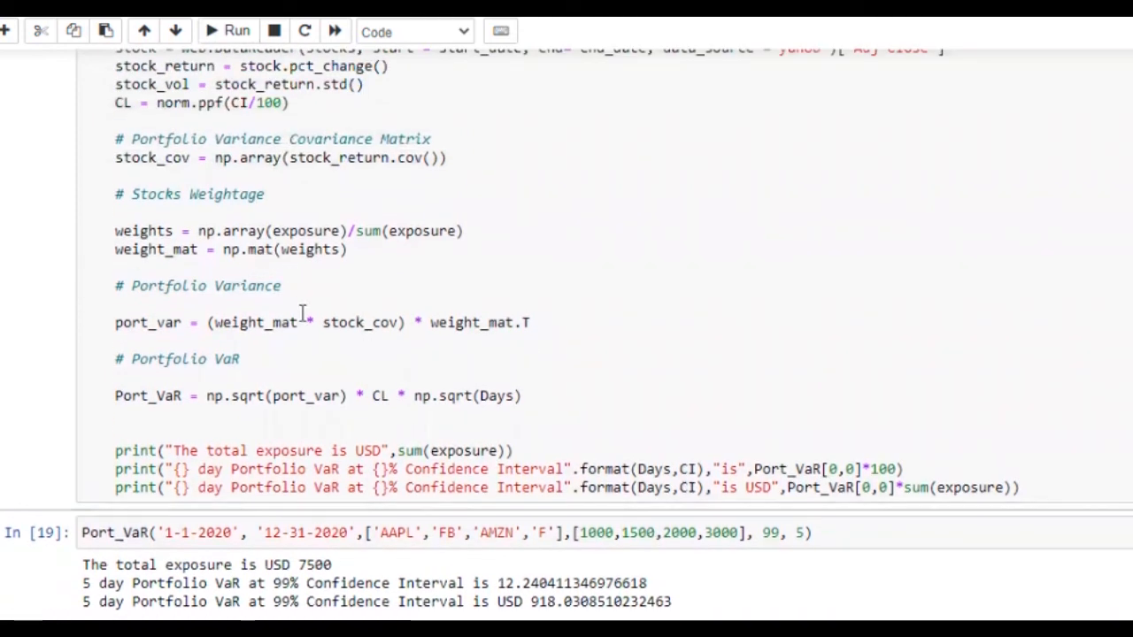
mouse_move(410, 346)
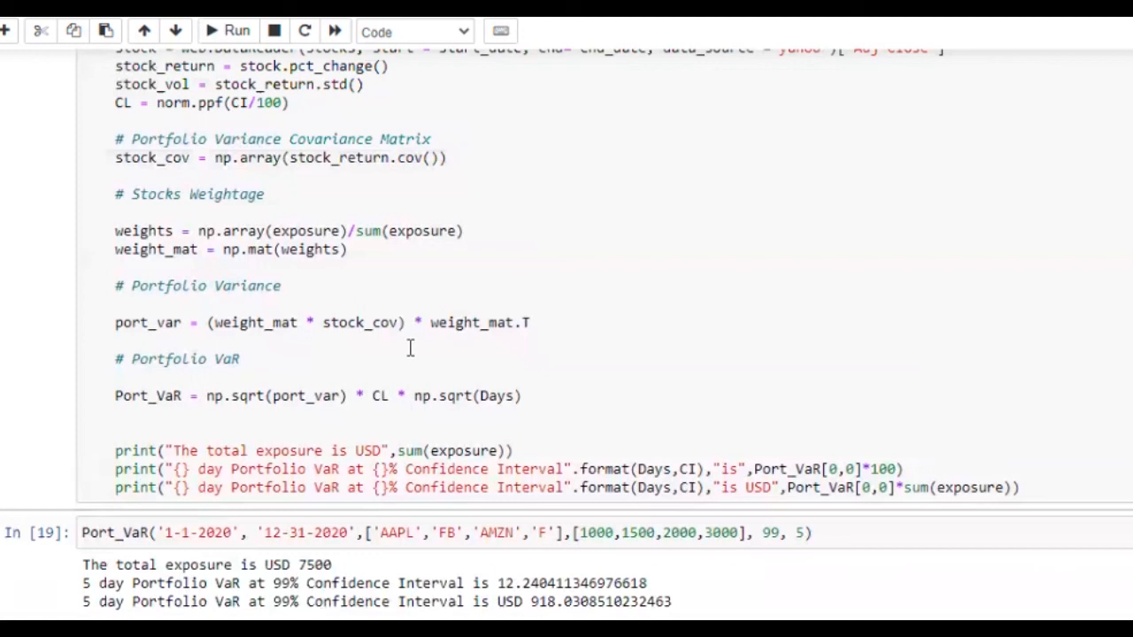
mouse_move(471, 344)
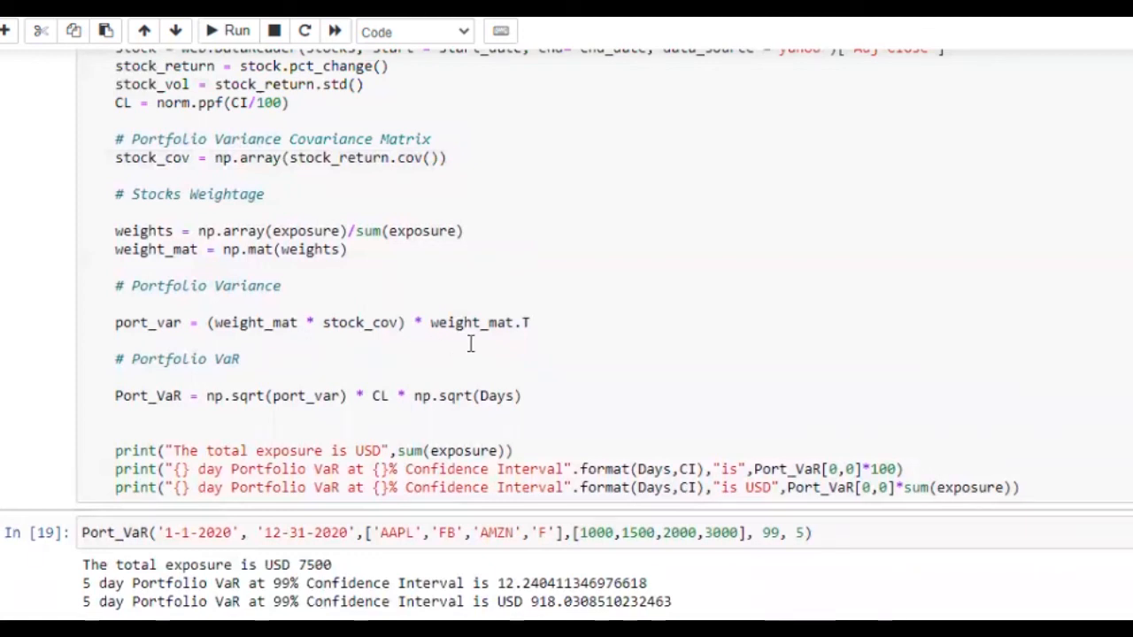
mouse_move(590, 384)
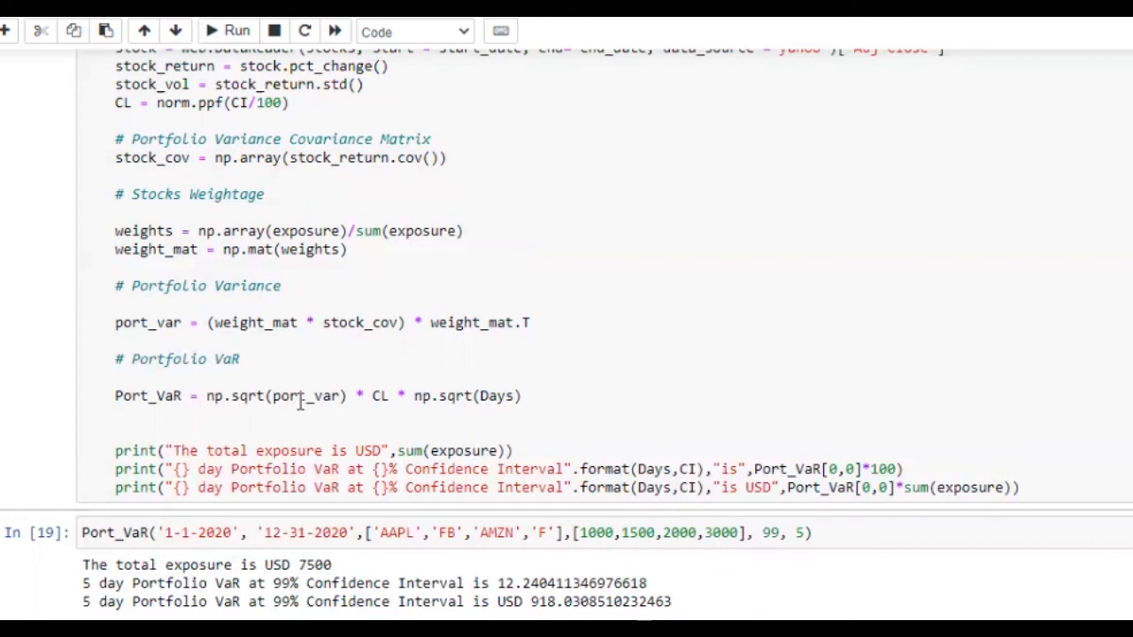
mouse_move(634, 396)
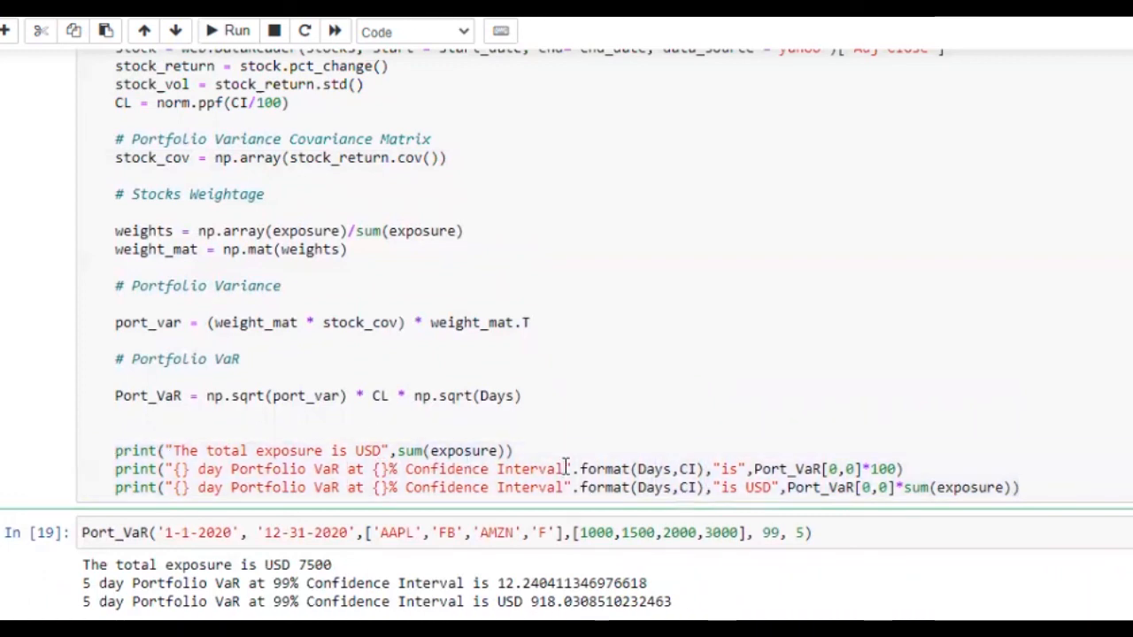
mouse_move(584, 432)
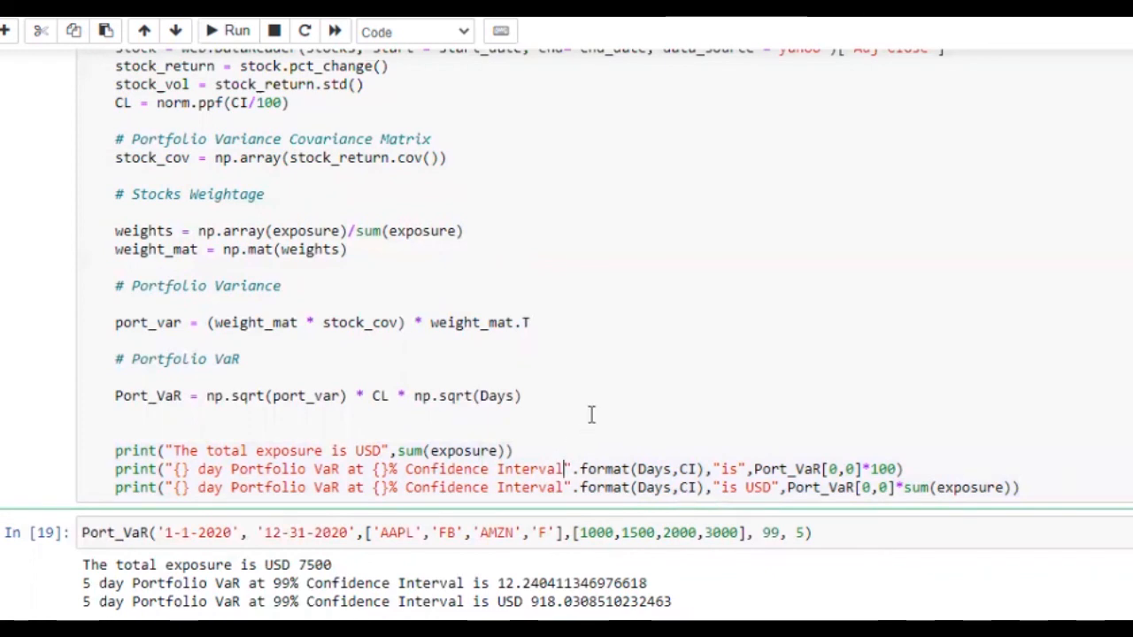
scroll(up, 3)
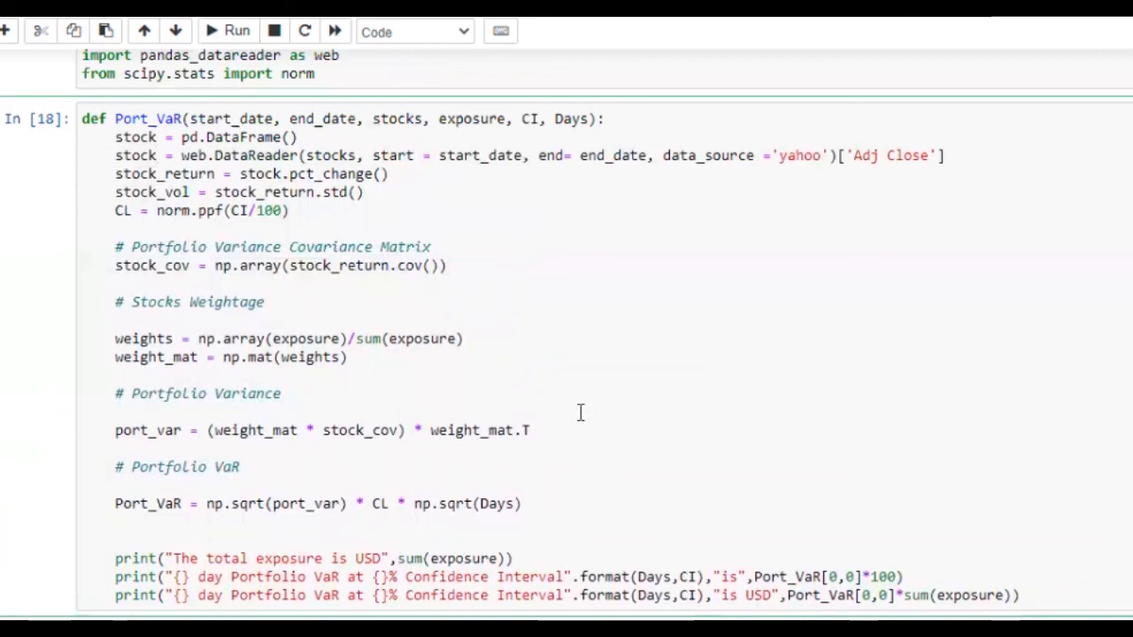
mouse_move(591, 407)
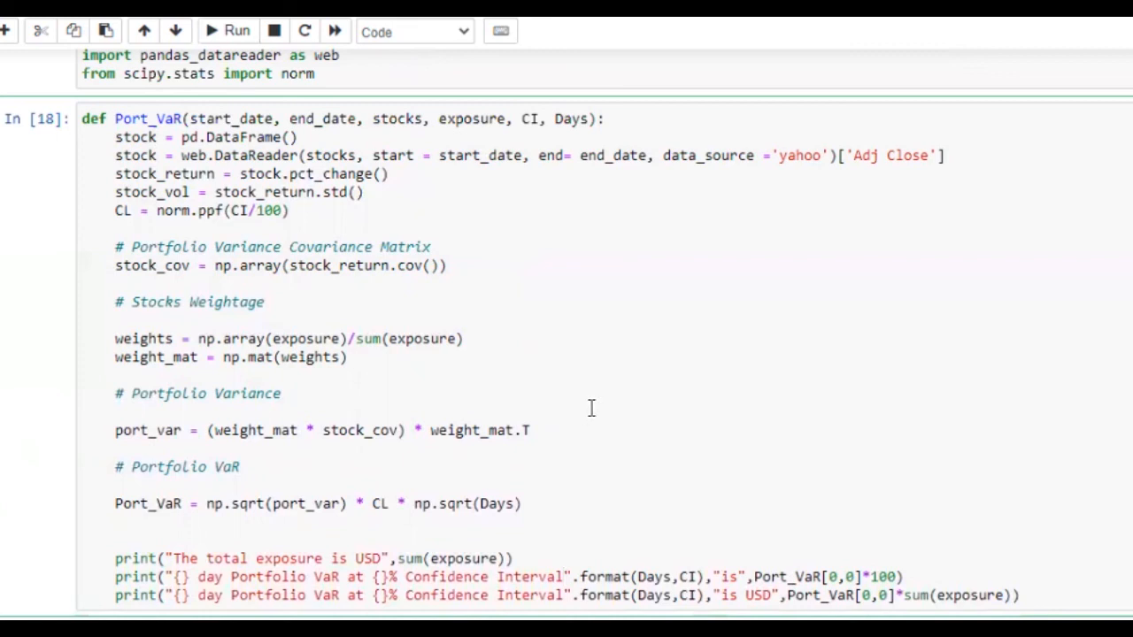
mouse_move(606, 396)
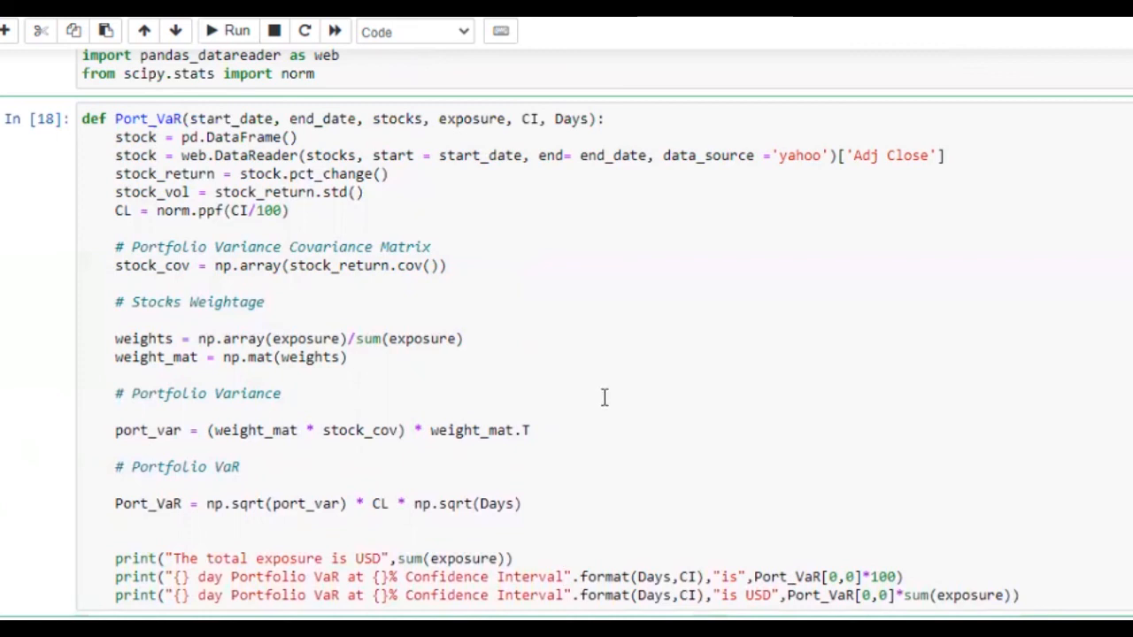